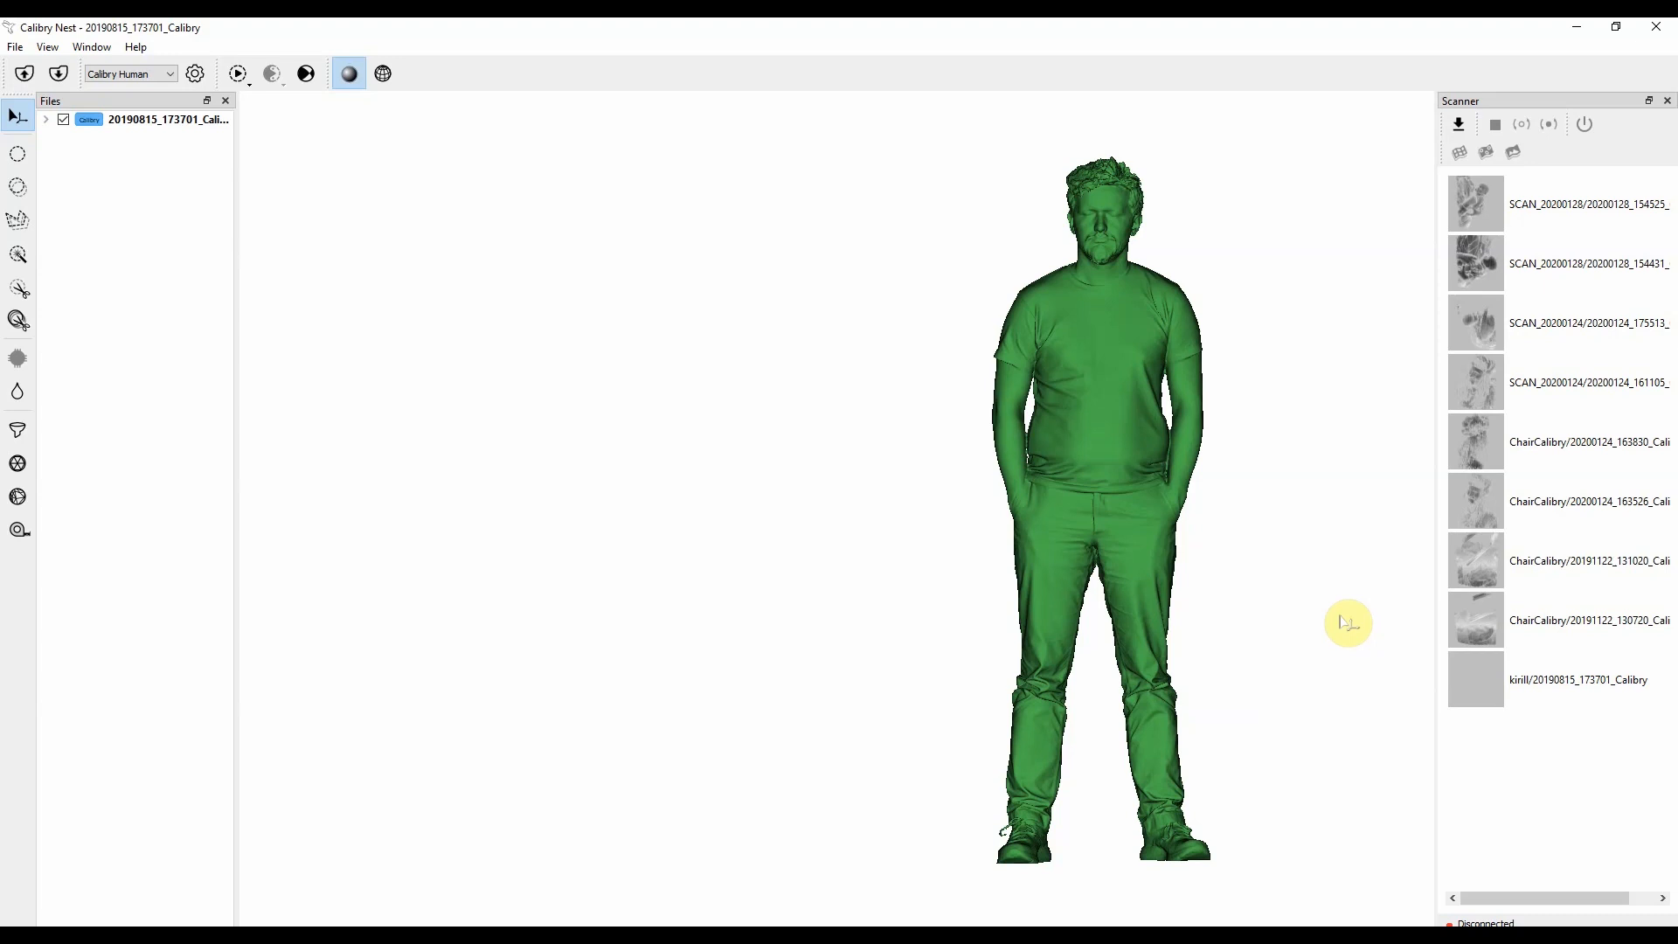
Open the Settings window from the gear icon over the loaded full-body scan.
left_click(194, 73)
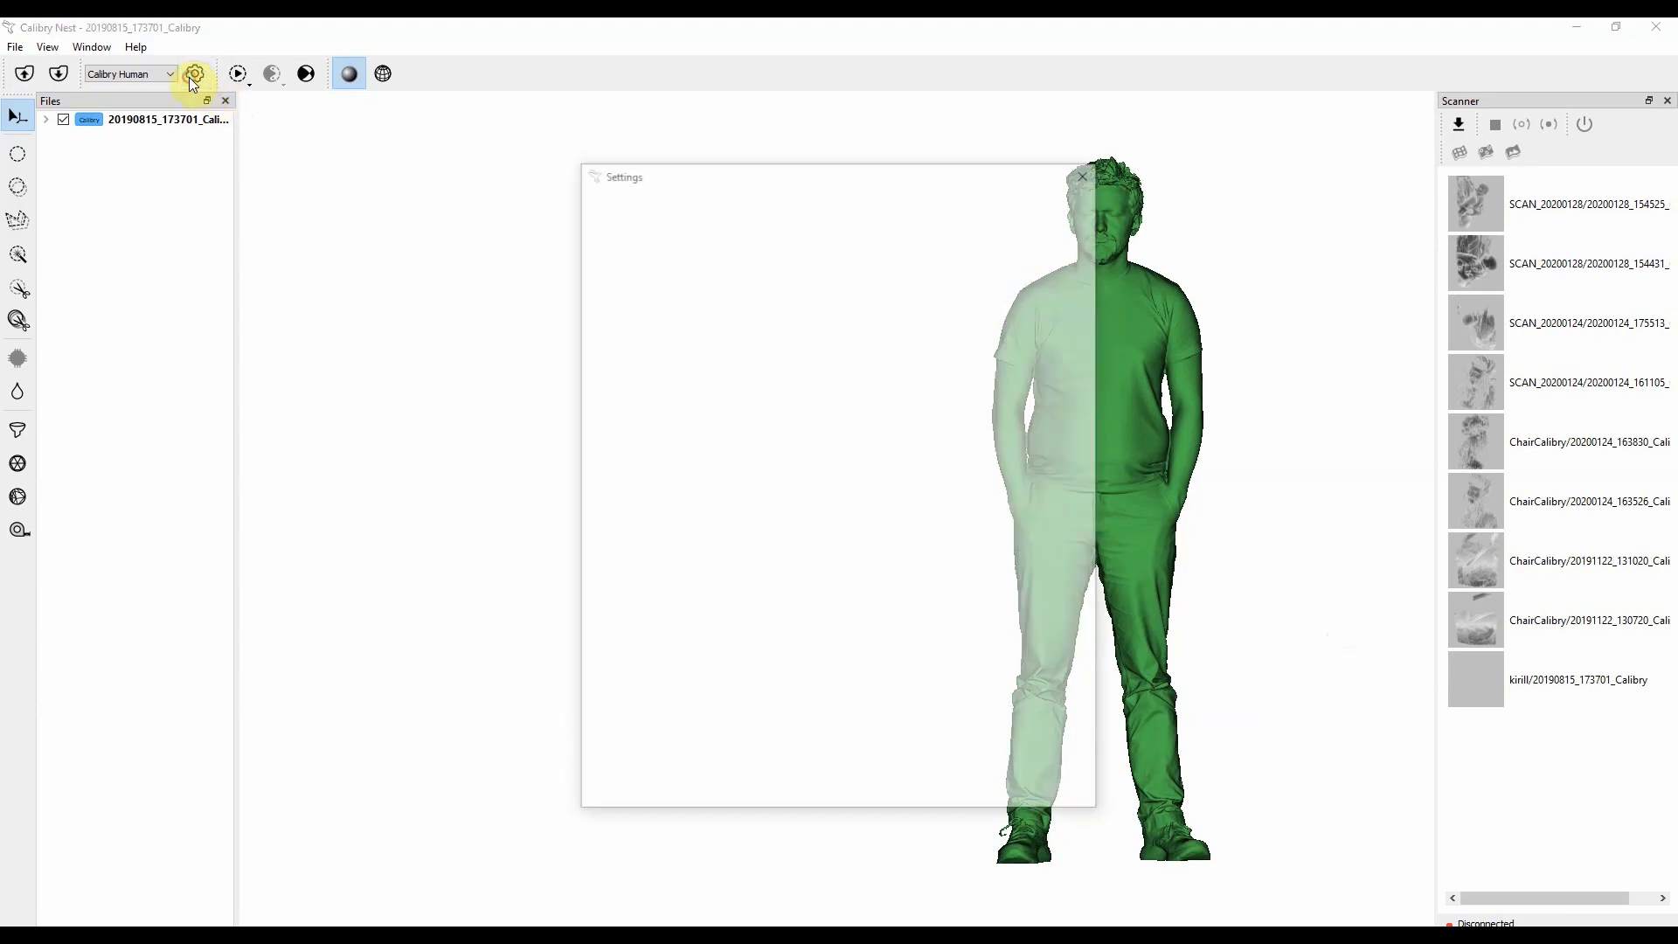
Open Processing settings and expand the Preset Name list of scanner presets.
left_click(195, 73)
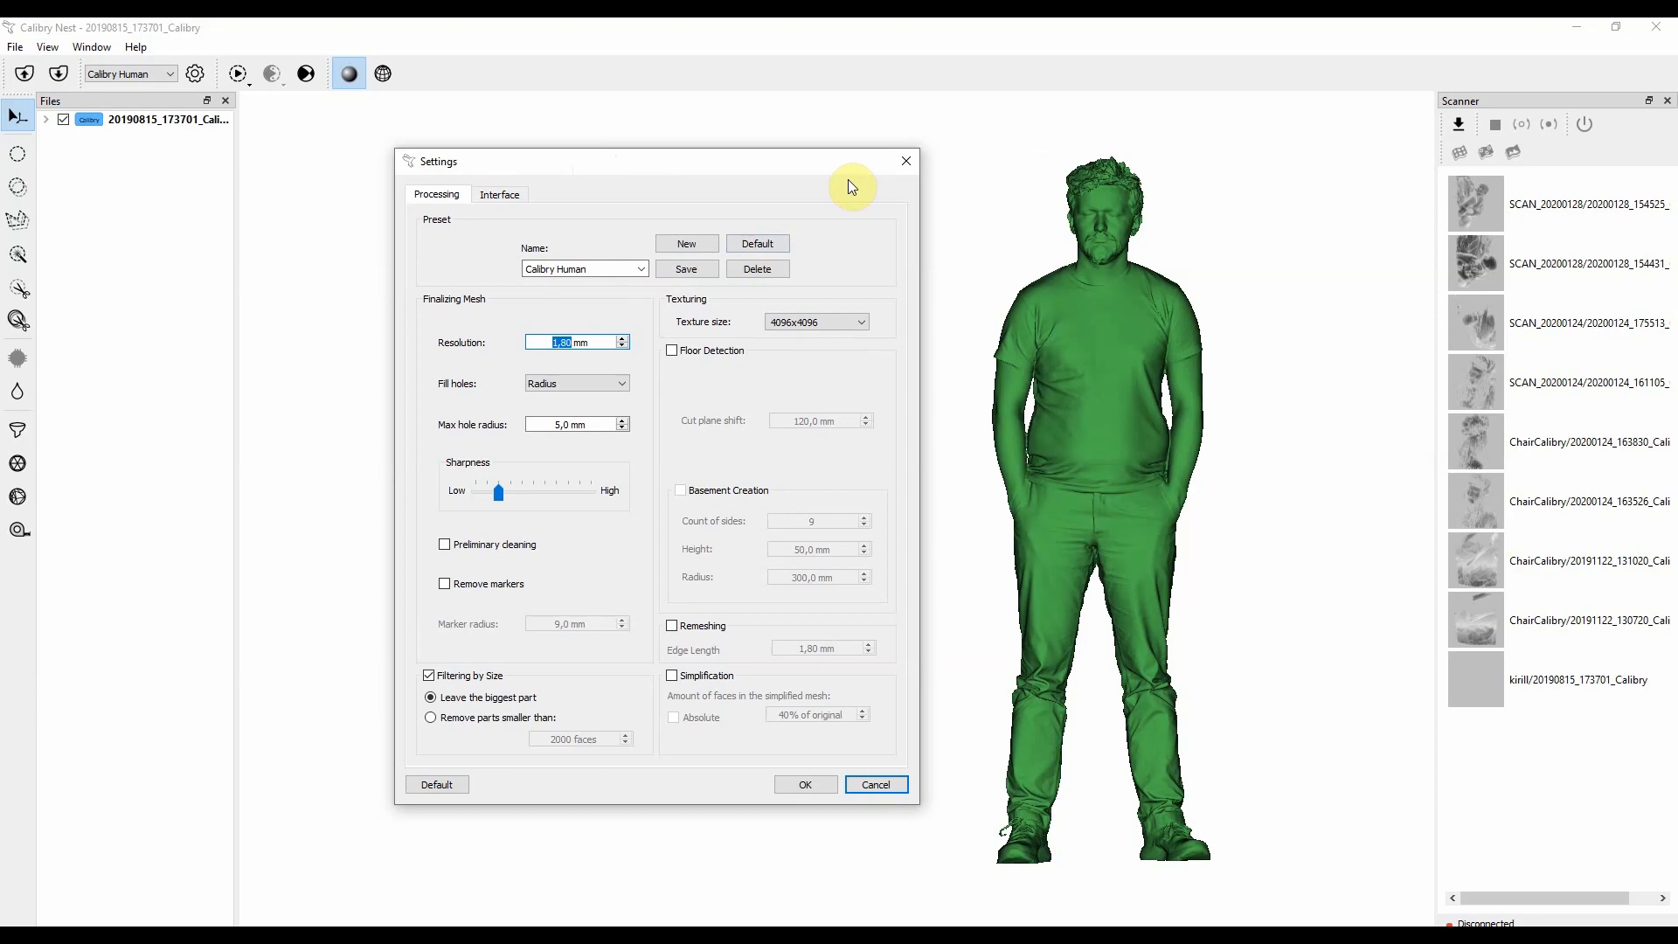
left_click(640, 269)
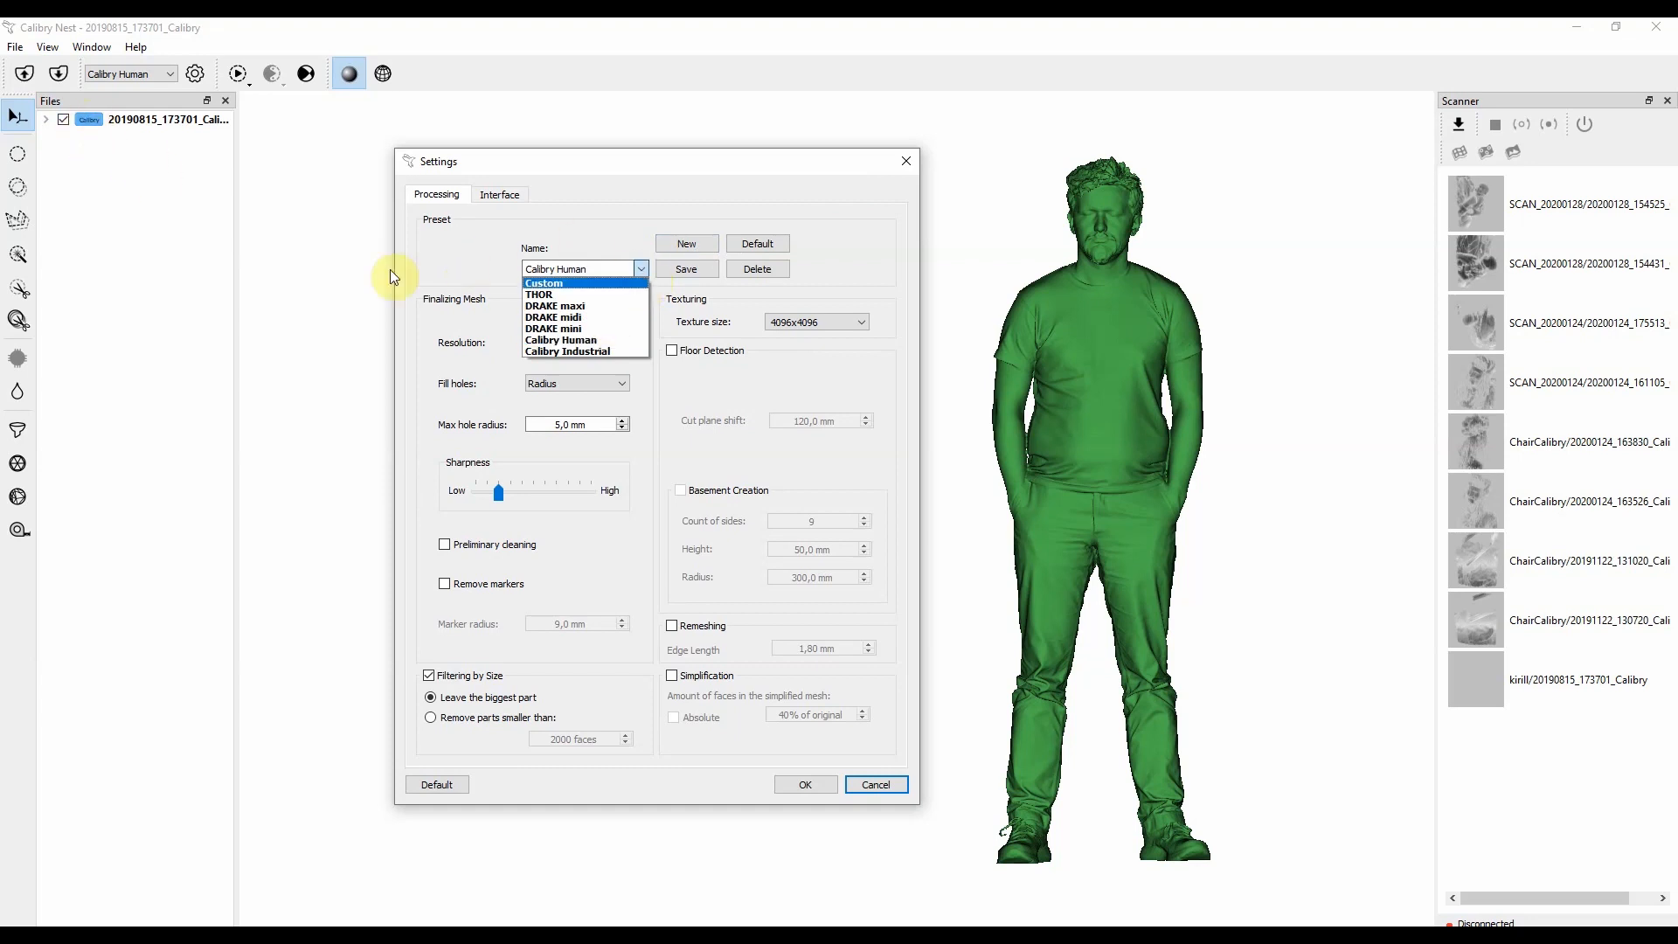
mouse_move(487, 271)
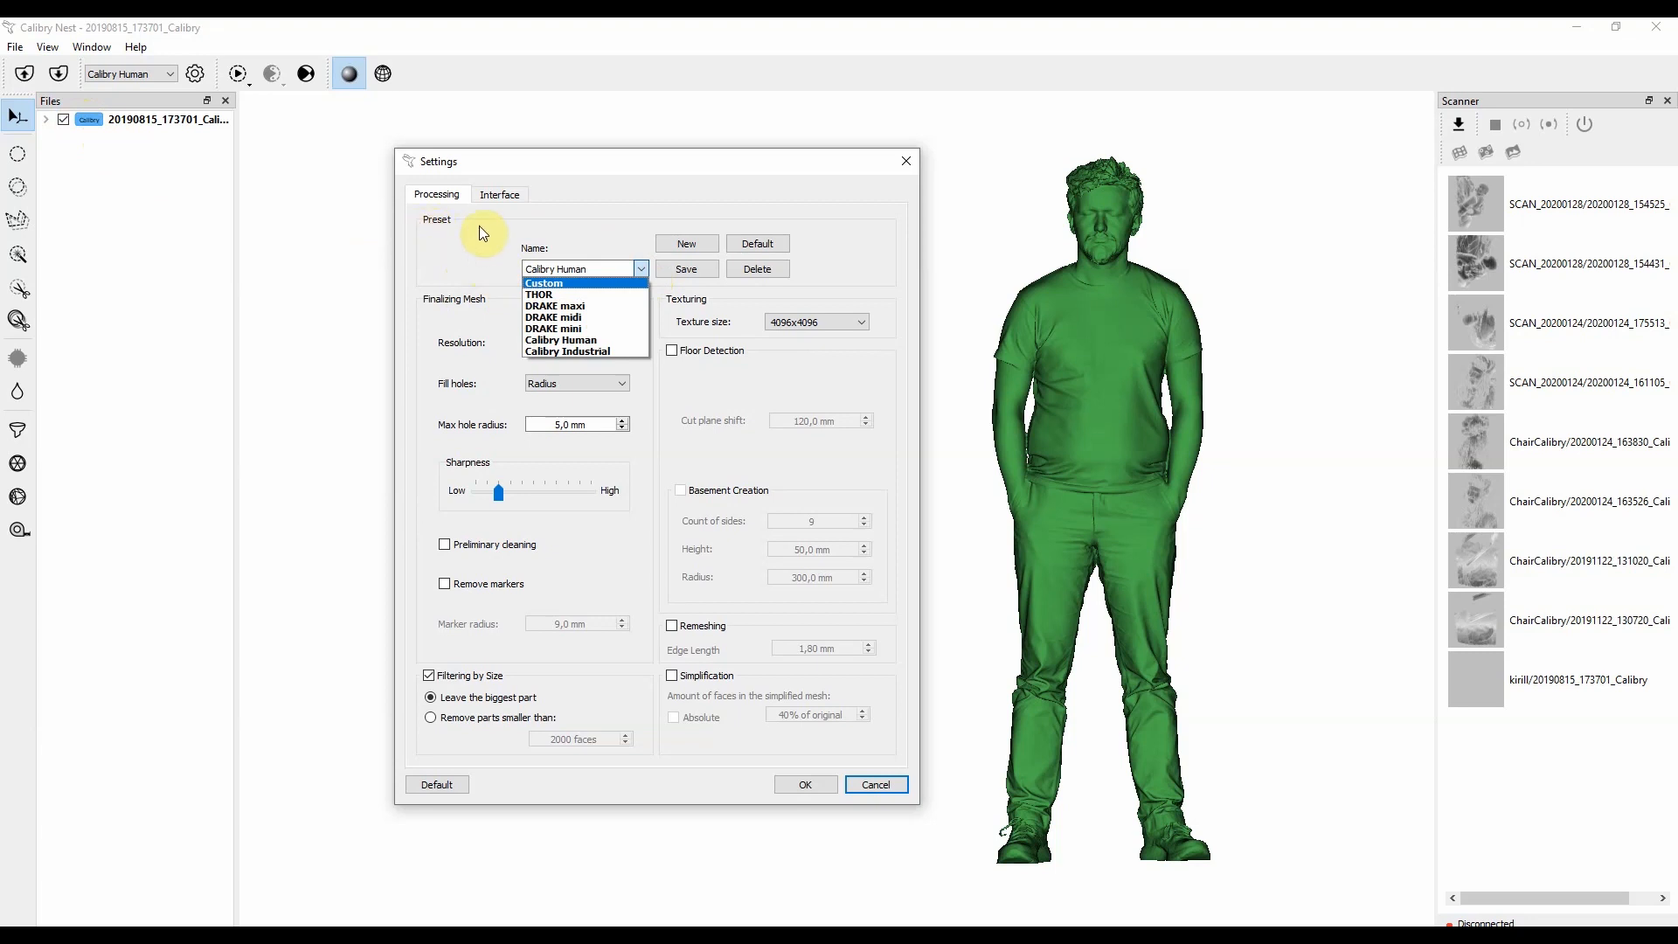
mouse_move(583, 305)
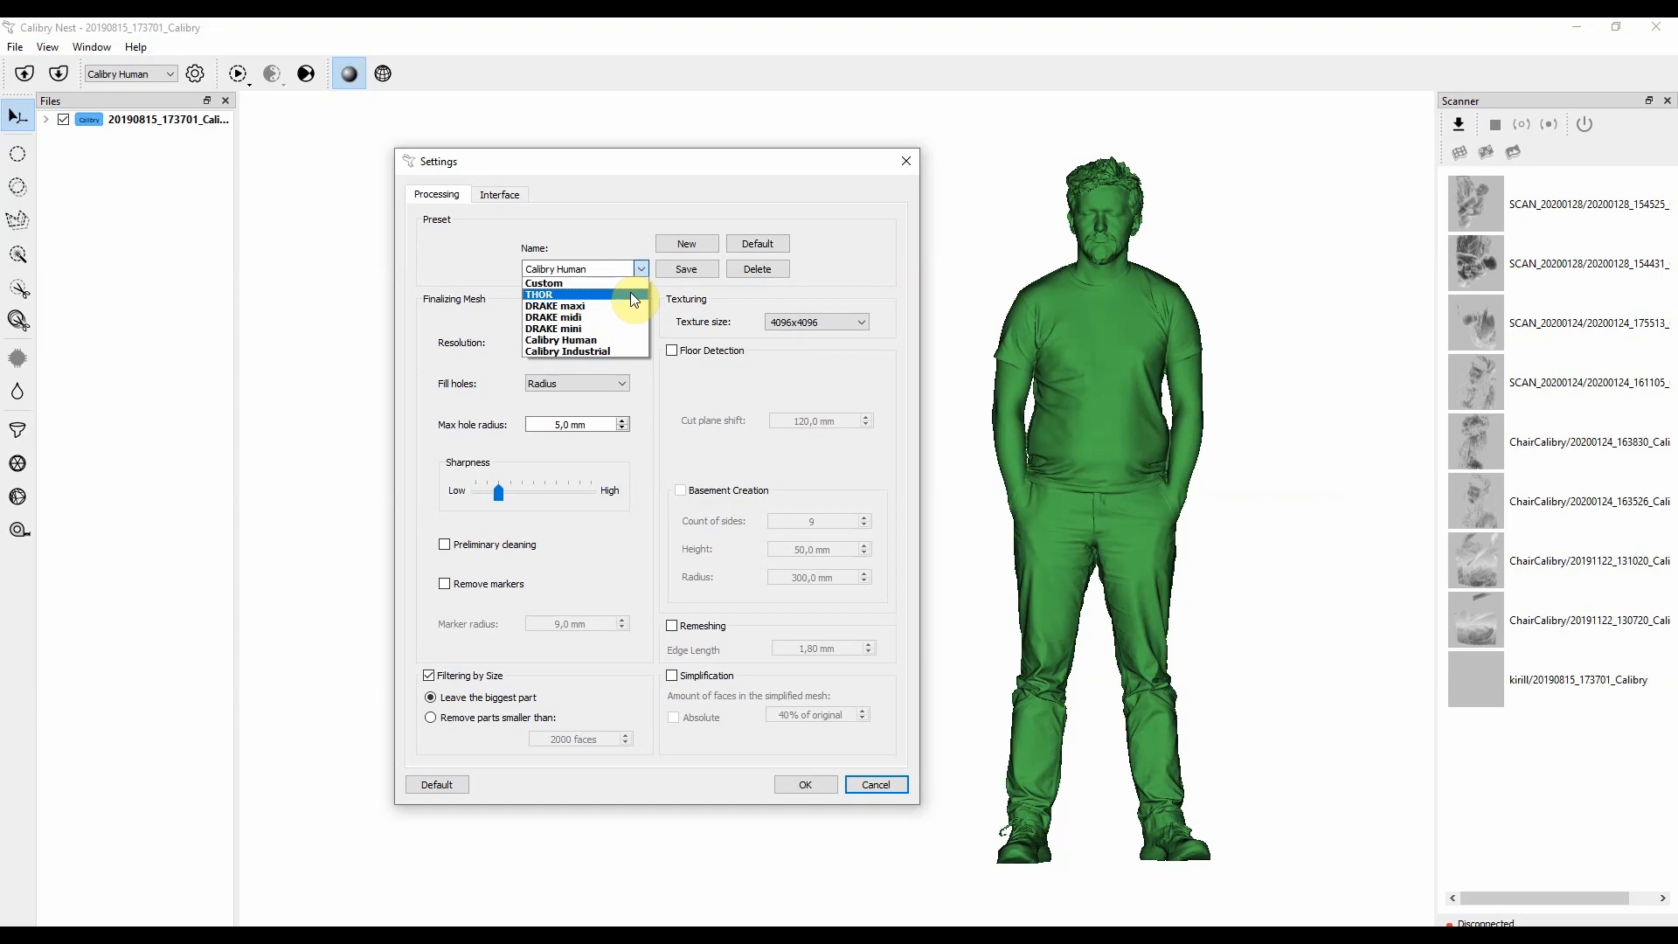
Close the preset list keeping Calibry Human, then begin editing the preset name.
left_click(559, 339)
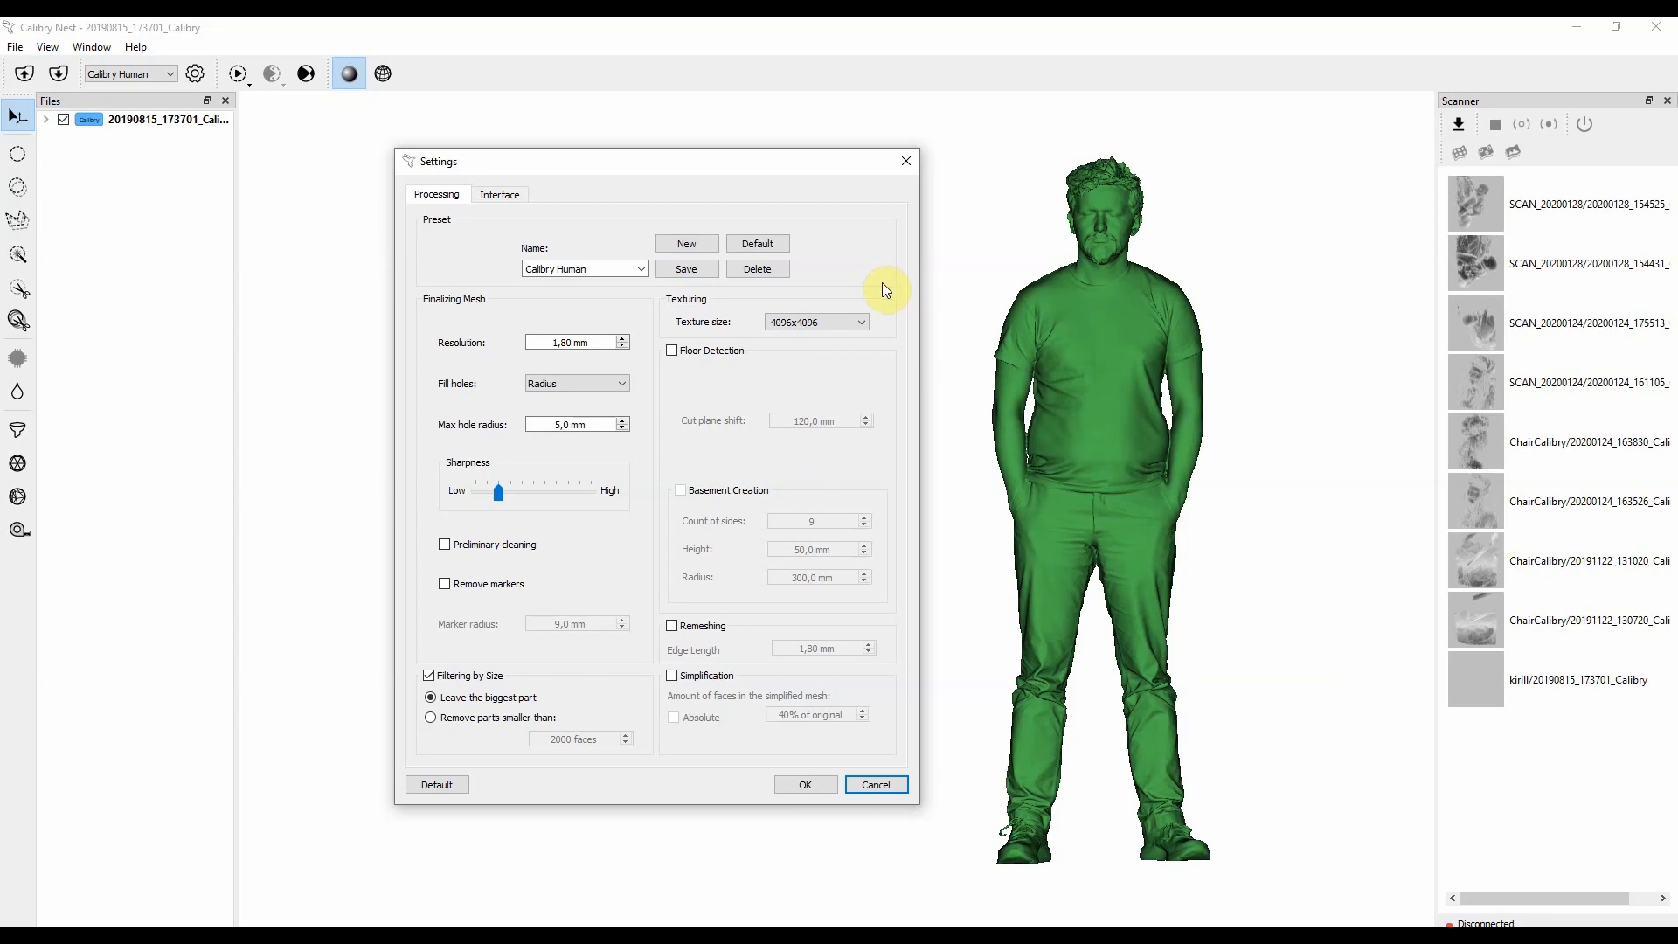
mouse_move(549, 310)
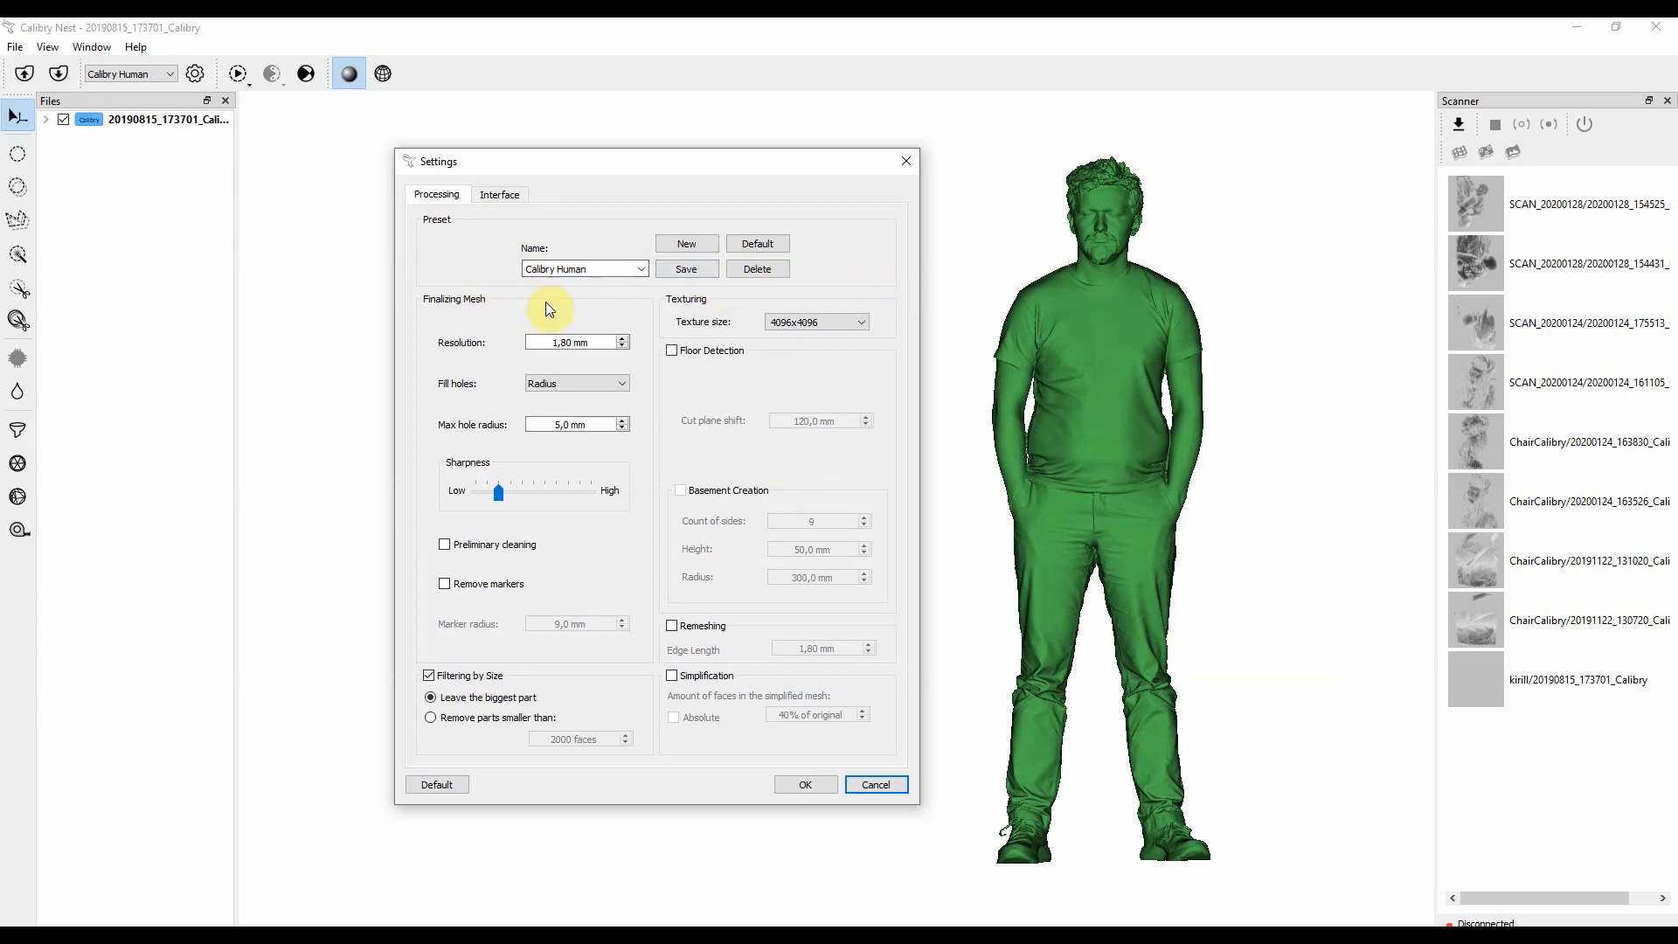
mouse_move(835, 276)
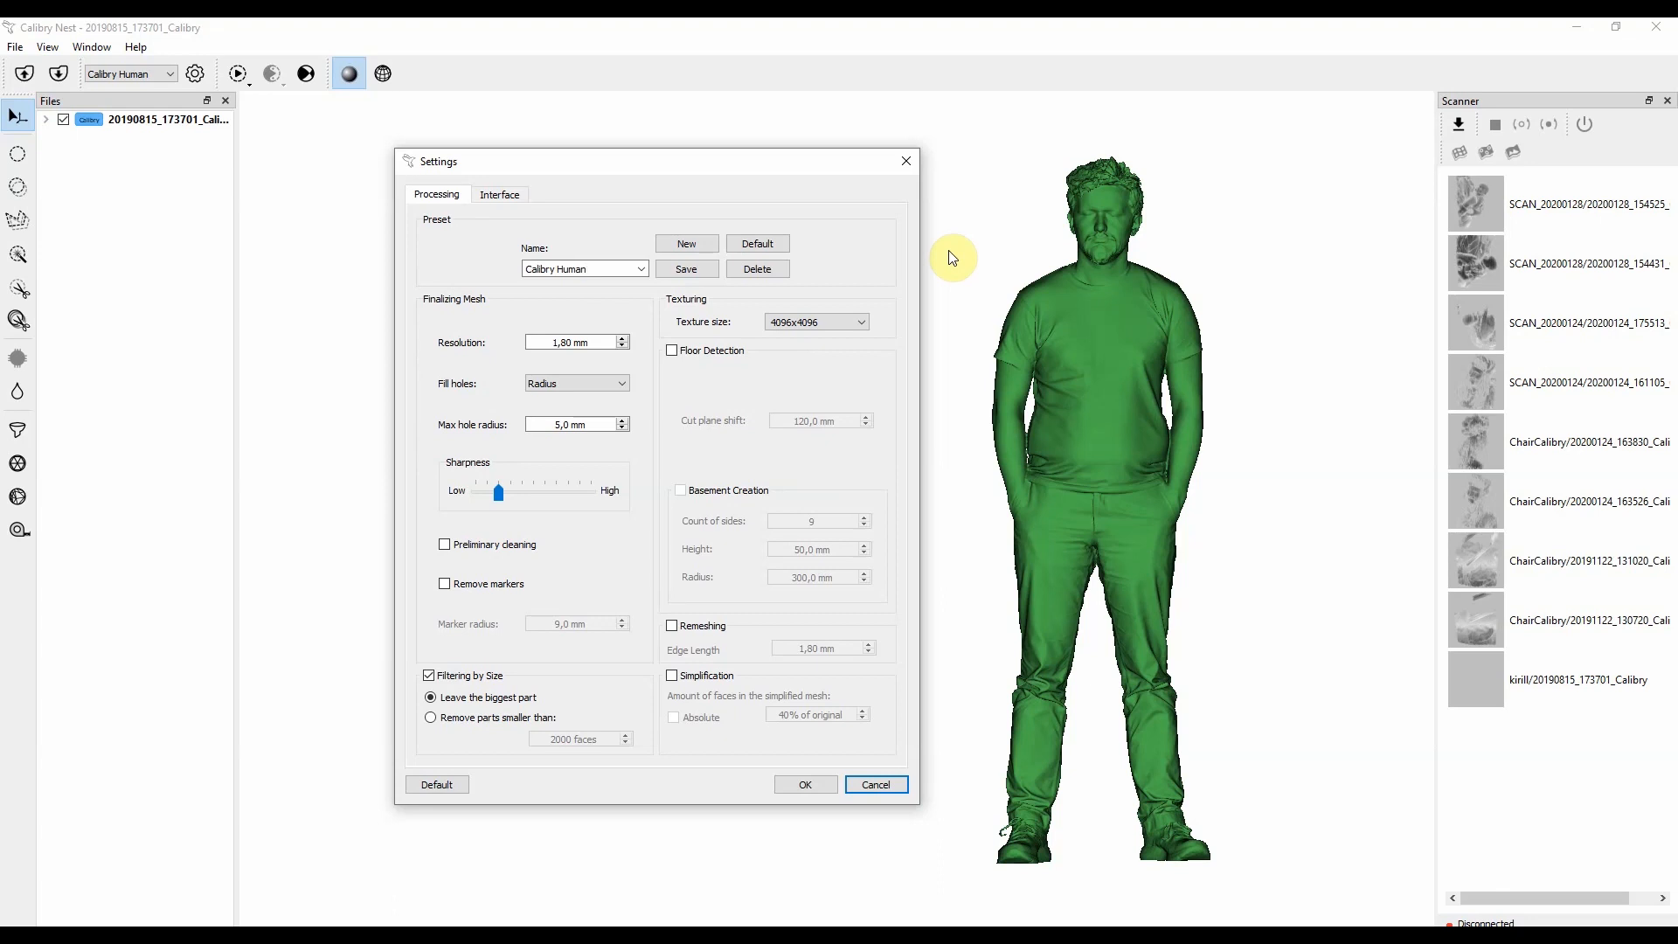
left_click(583, 269)
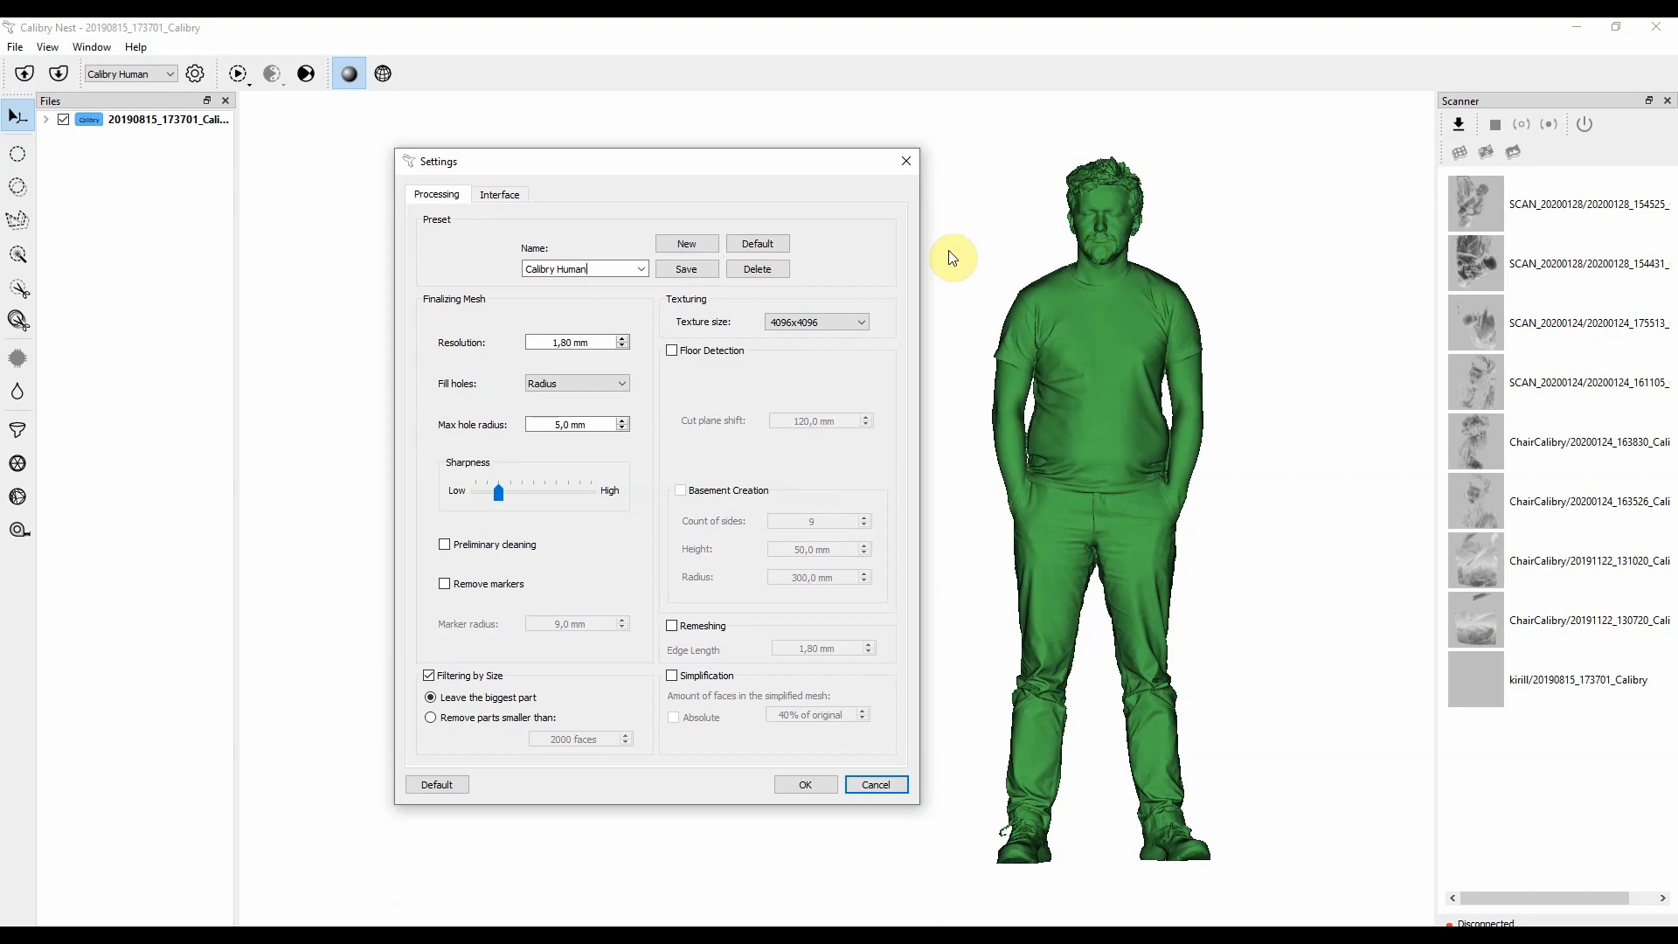
mouse_move(610, 221)
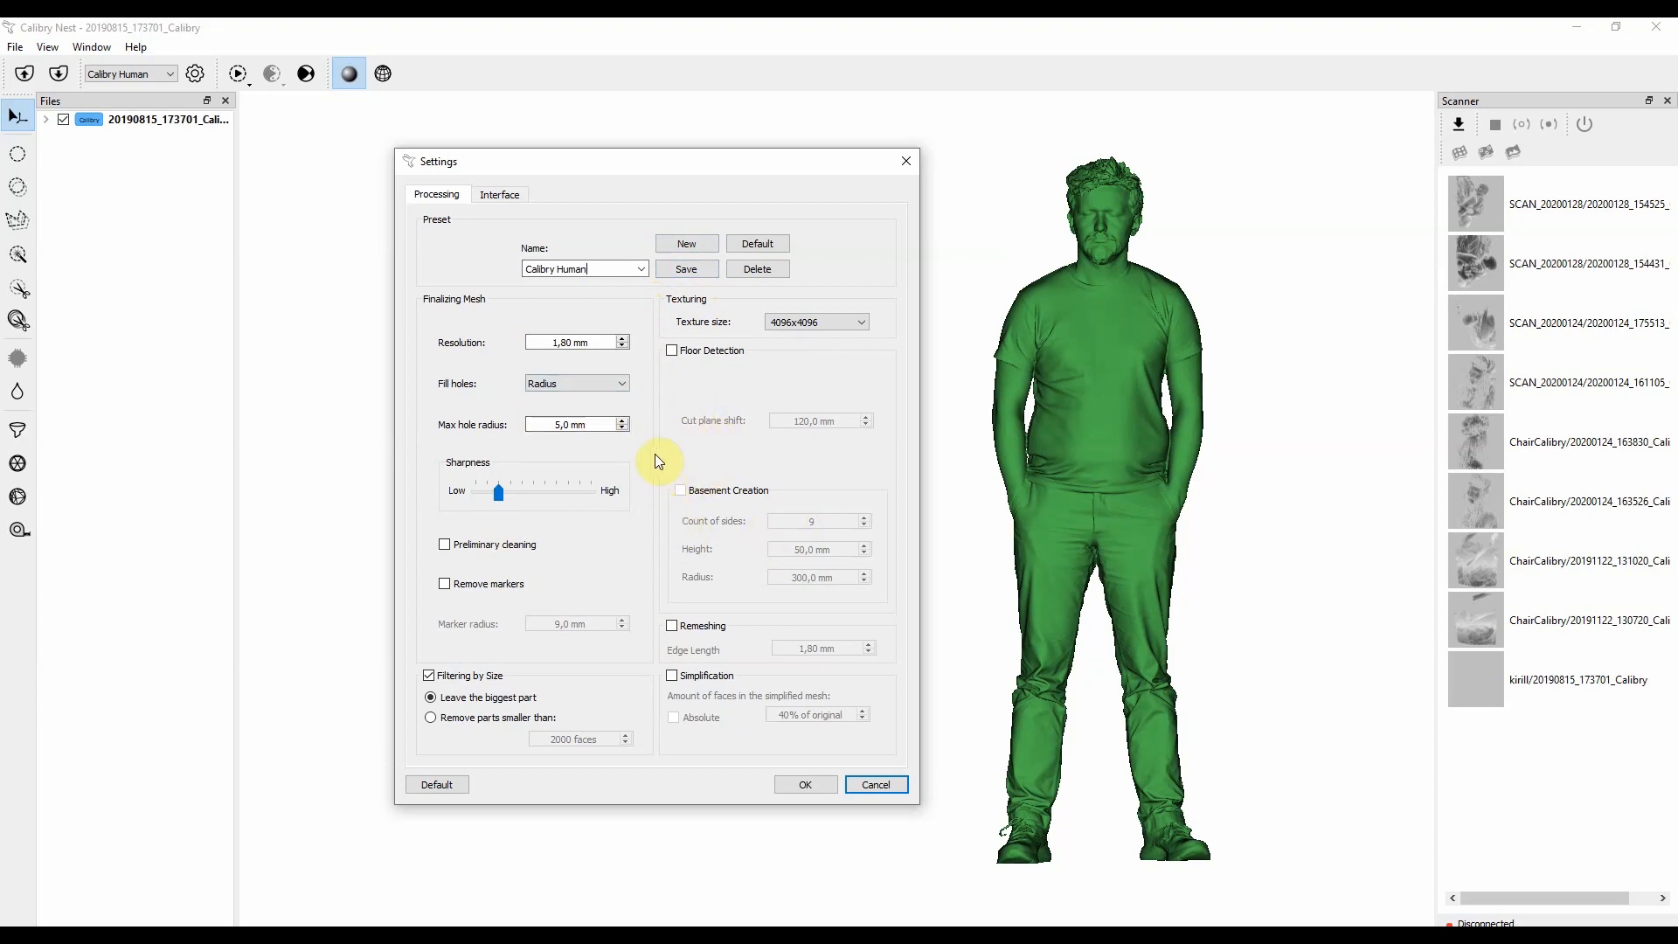
mouse_move(657, 419)
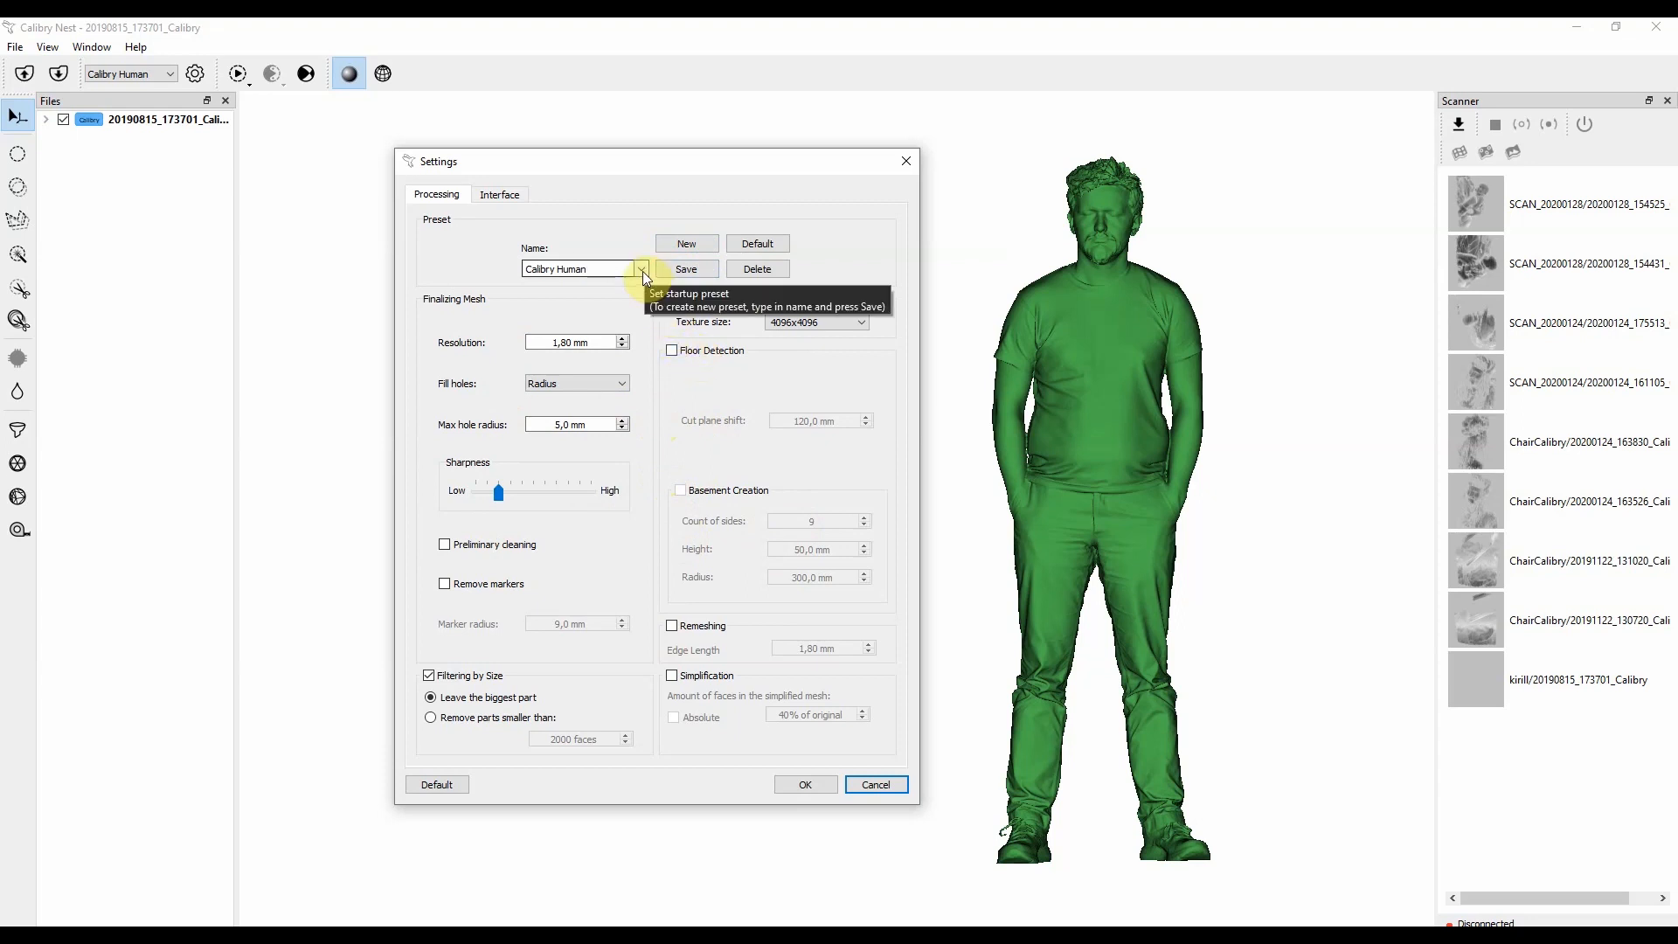
Step the Resolution spin box up from 1,80 mm to 2,00 mm.
left_click(642, 268)
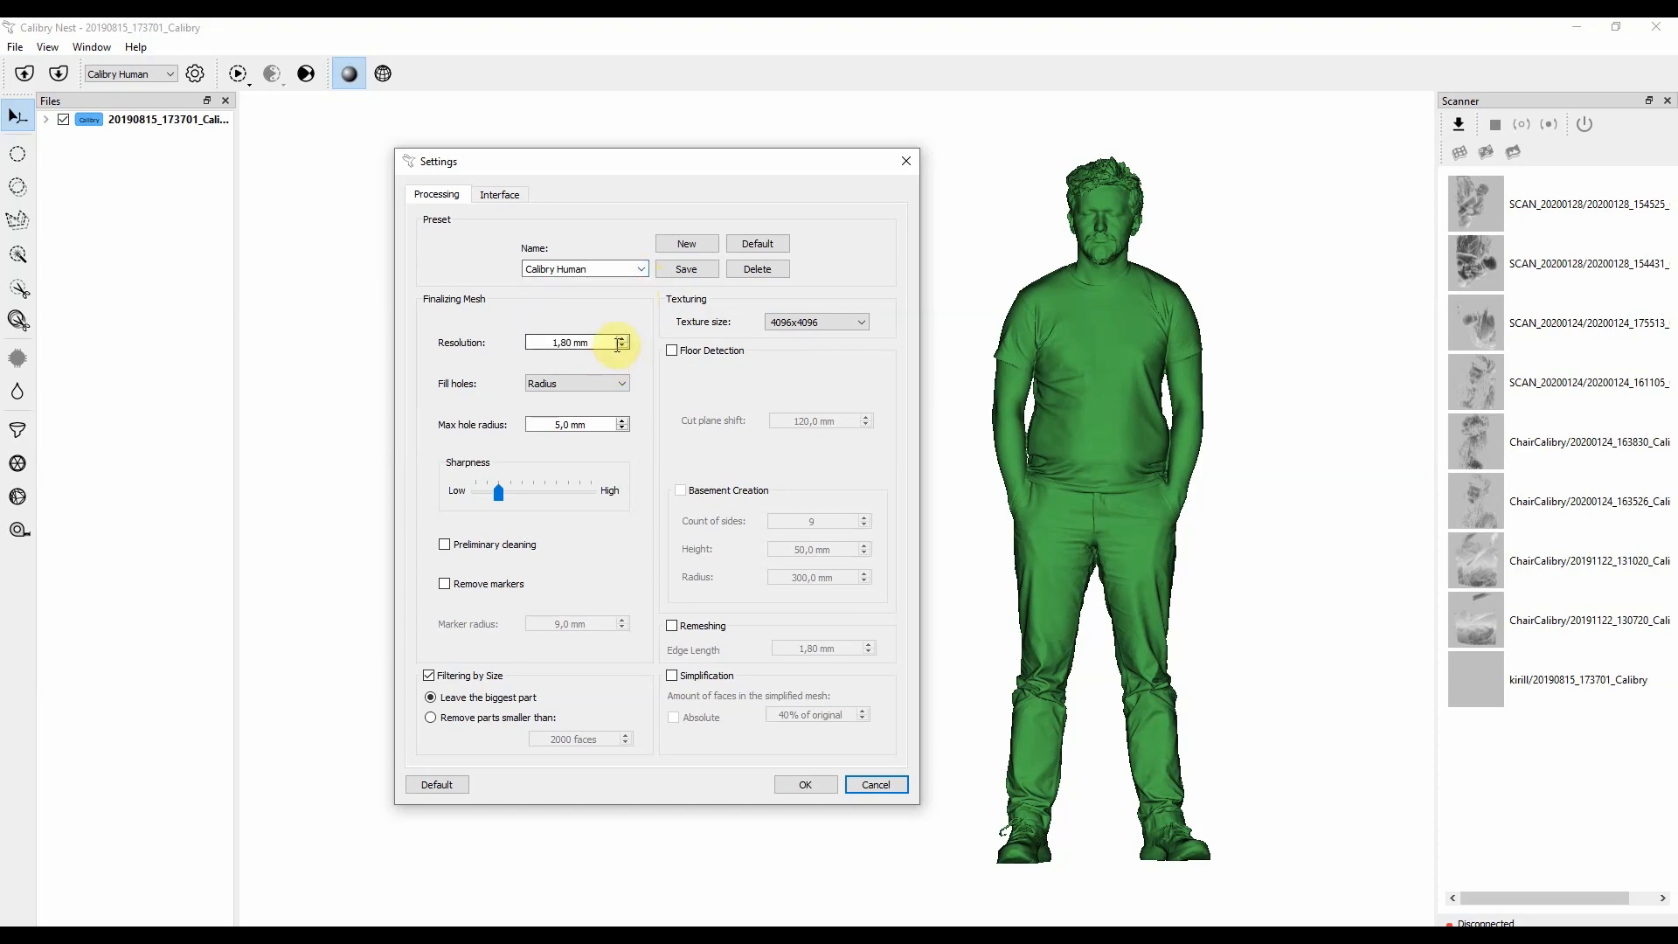
left_click(573, 341)
type("2")
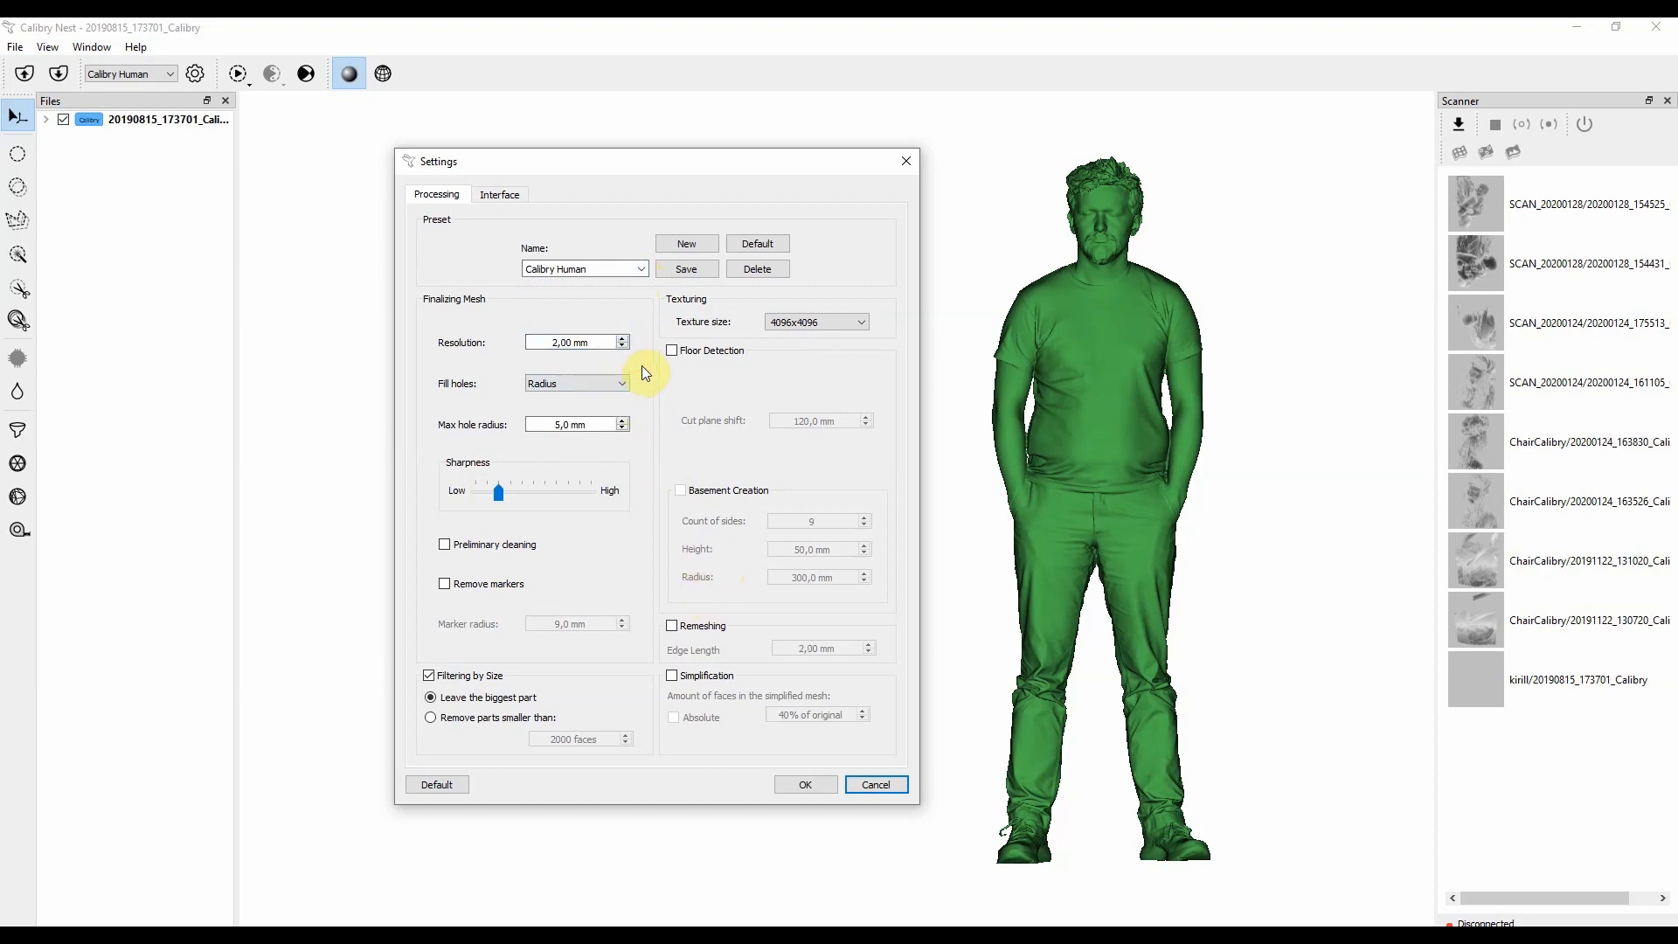
mouse_move(643, 373)
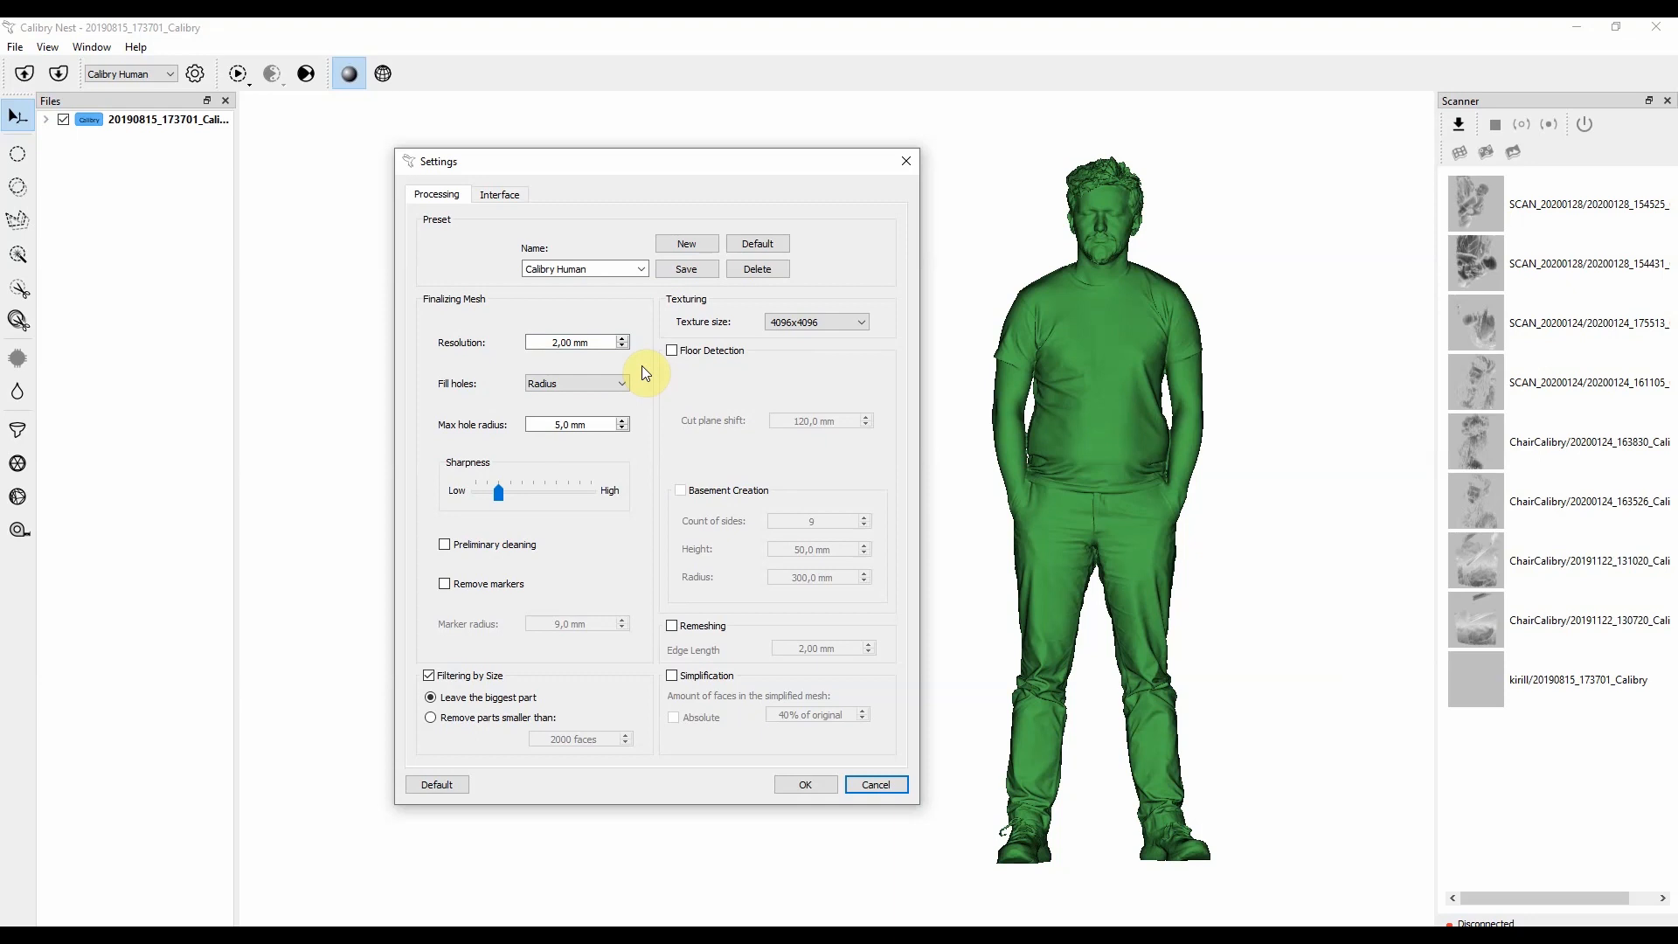
mouse_move(645, 283)
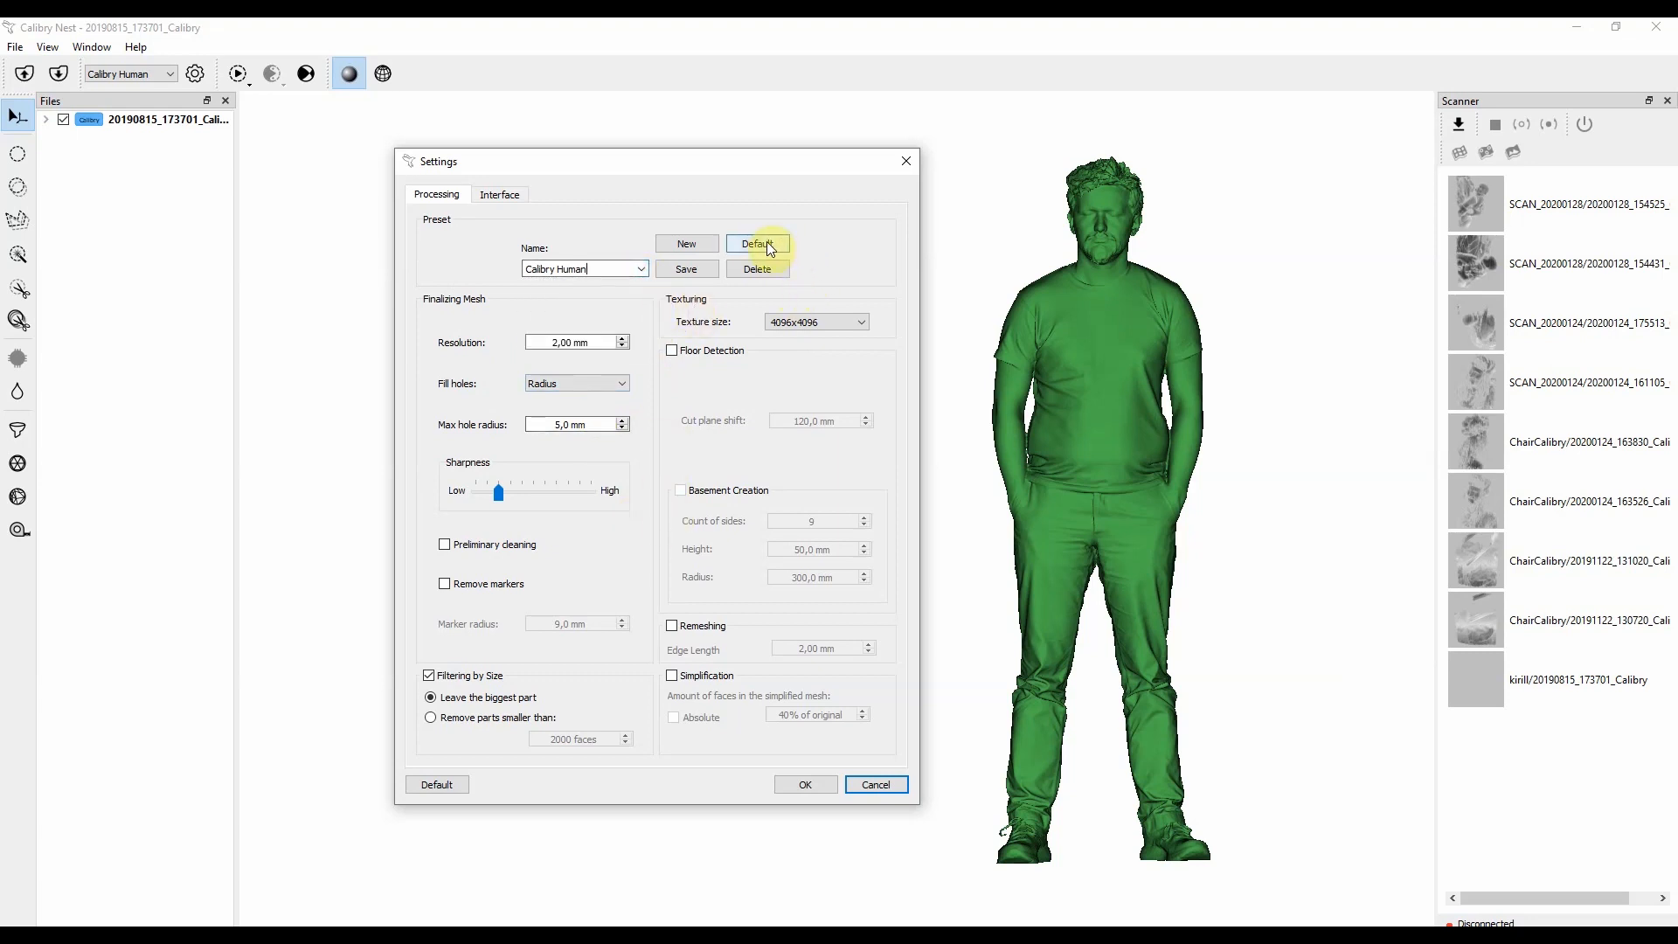
Reset Calibry Human to defaults: 1,80 mm resolution, preliminary cleaning, 40% simplification.
left_click(757, 244)
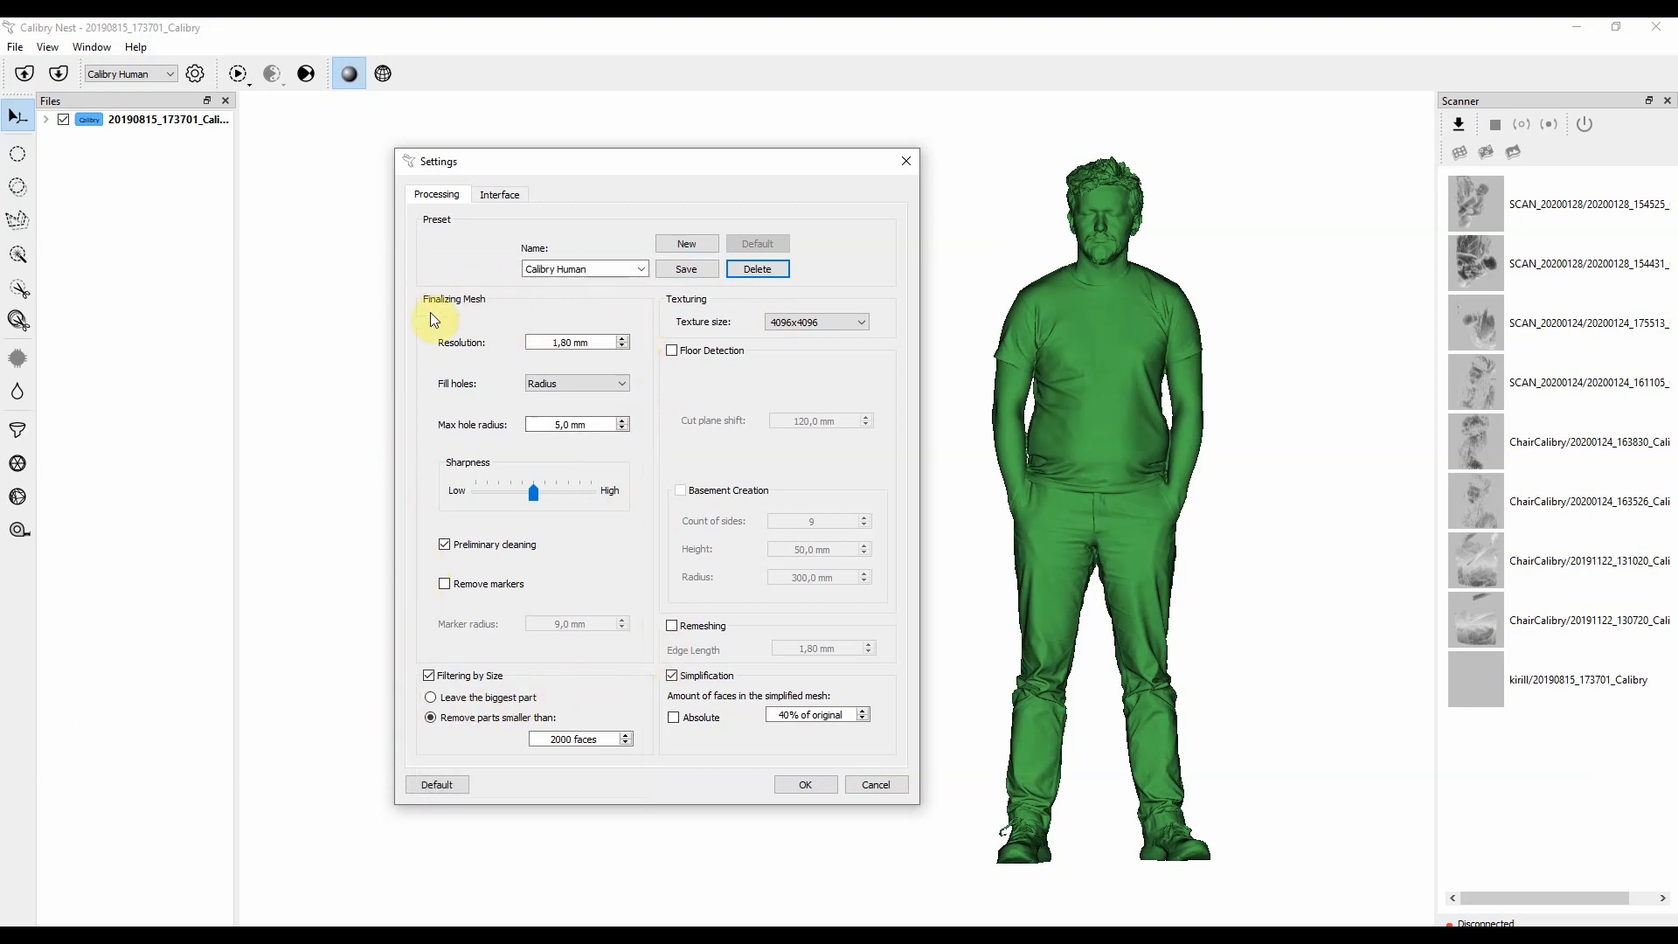
mouse_move(476, 321)
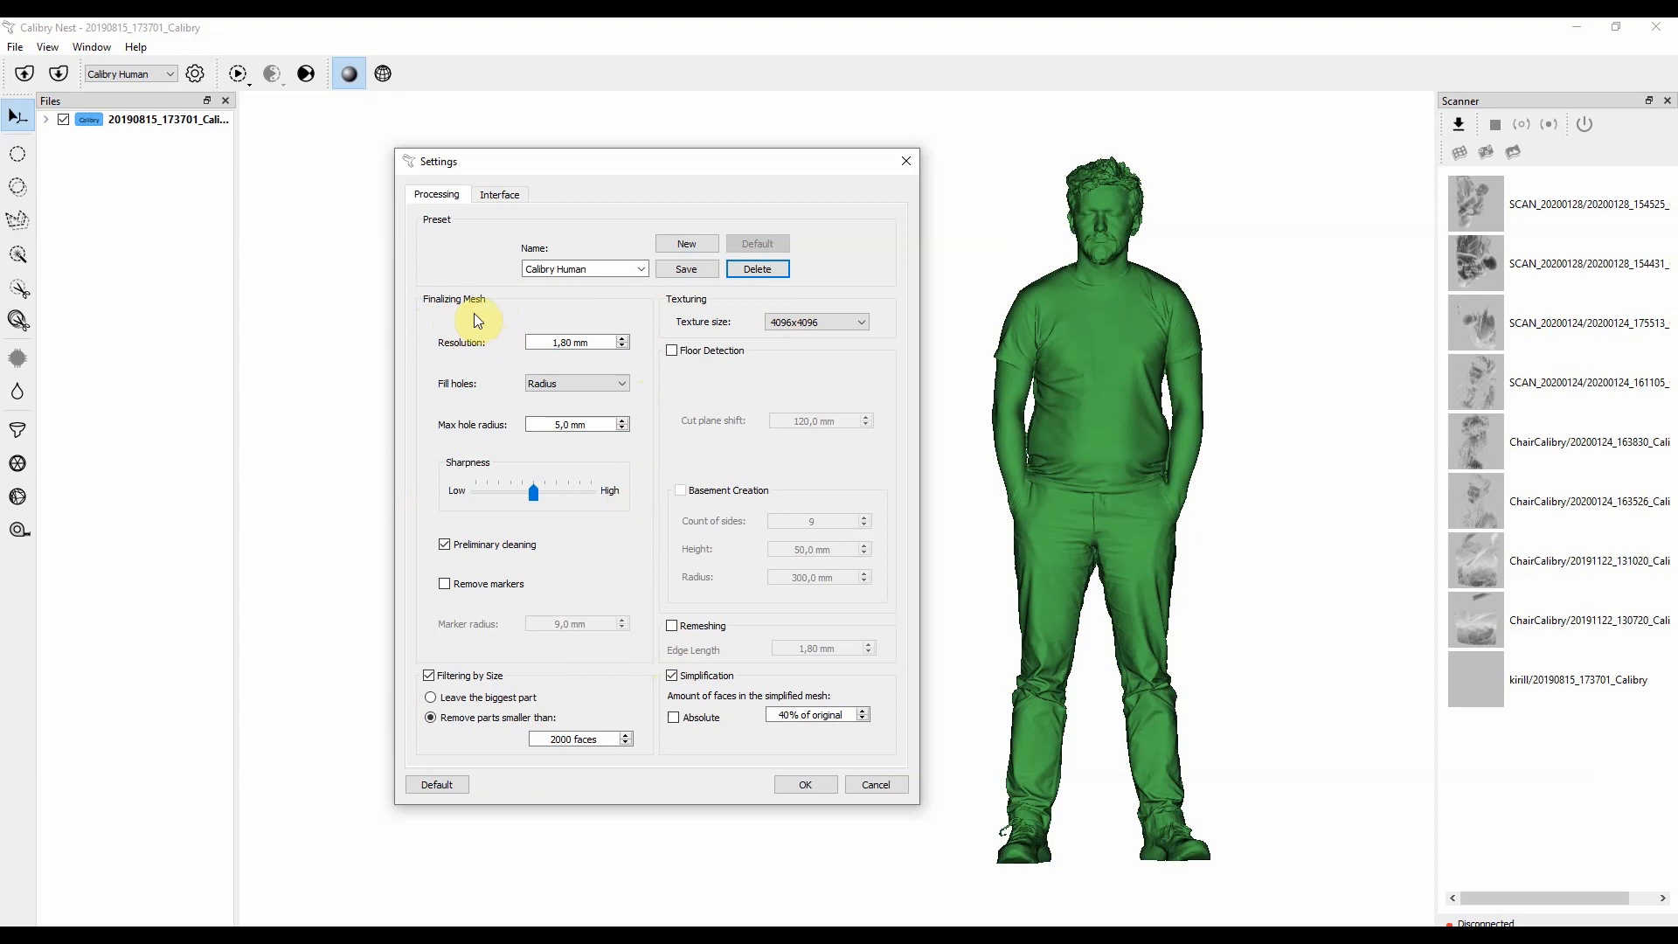
mouse_move(1081, 448)
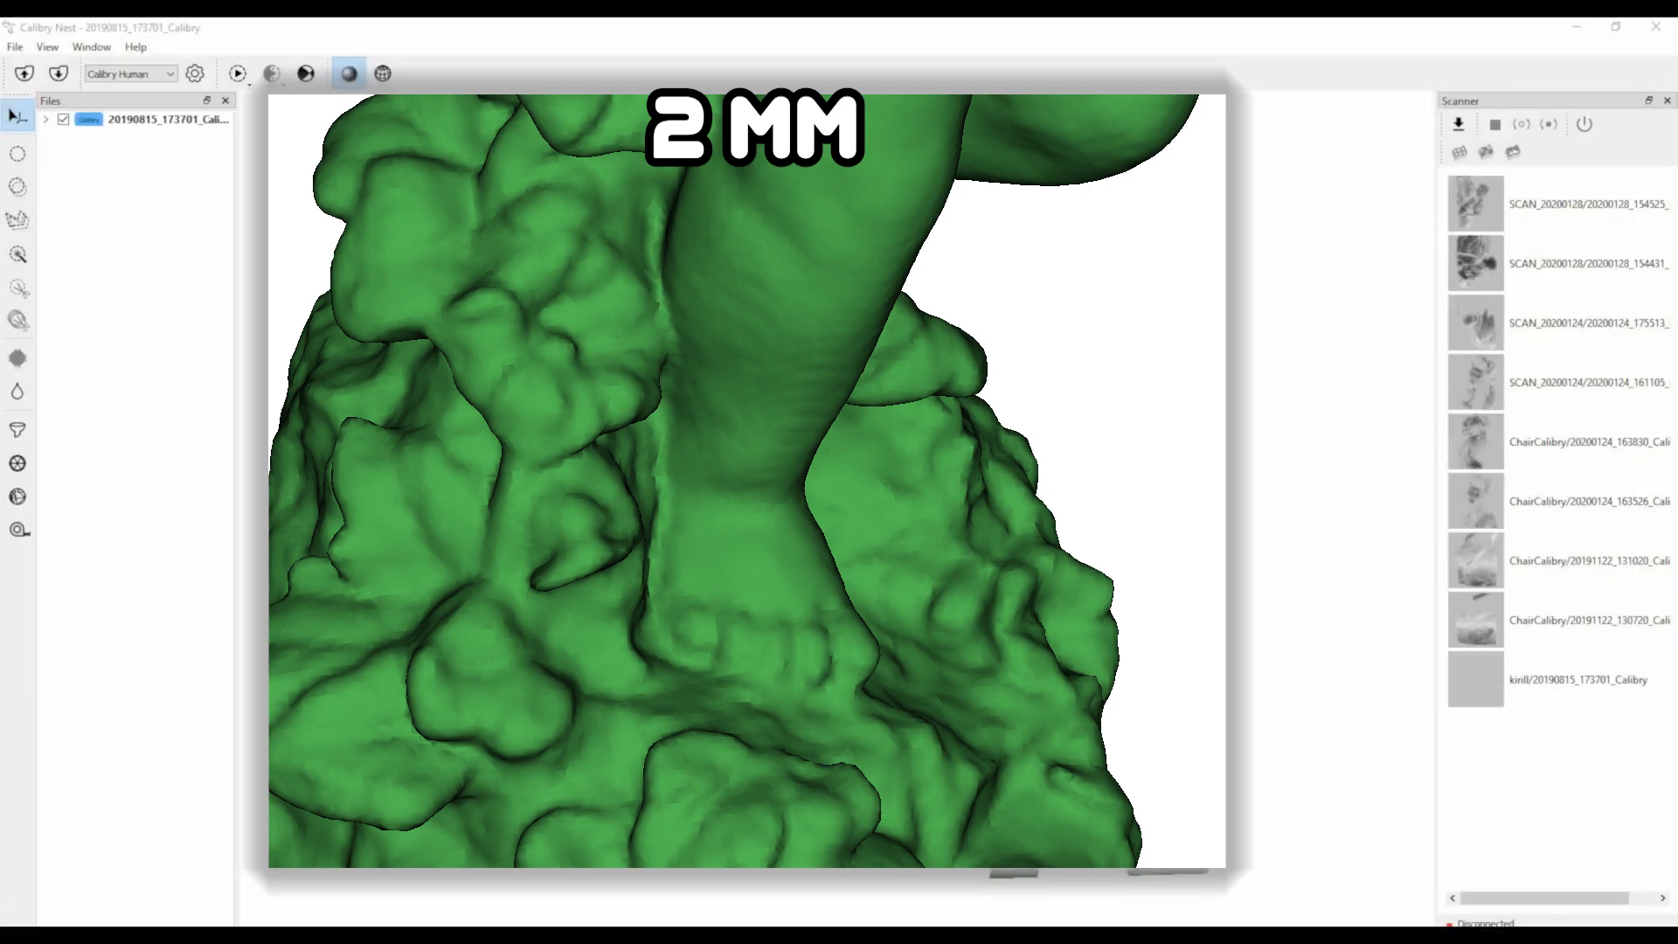
left_click(195, 73)
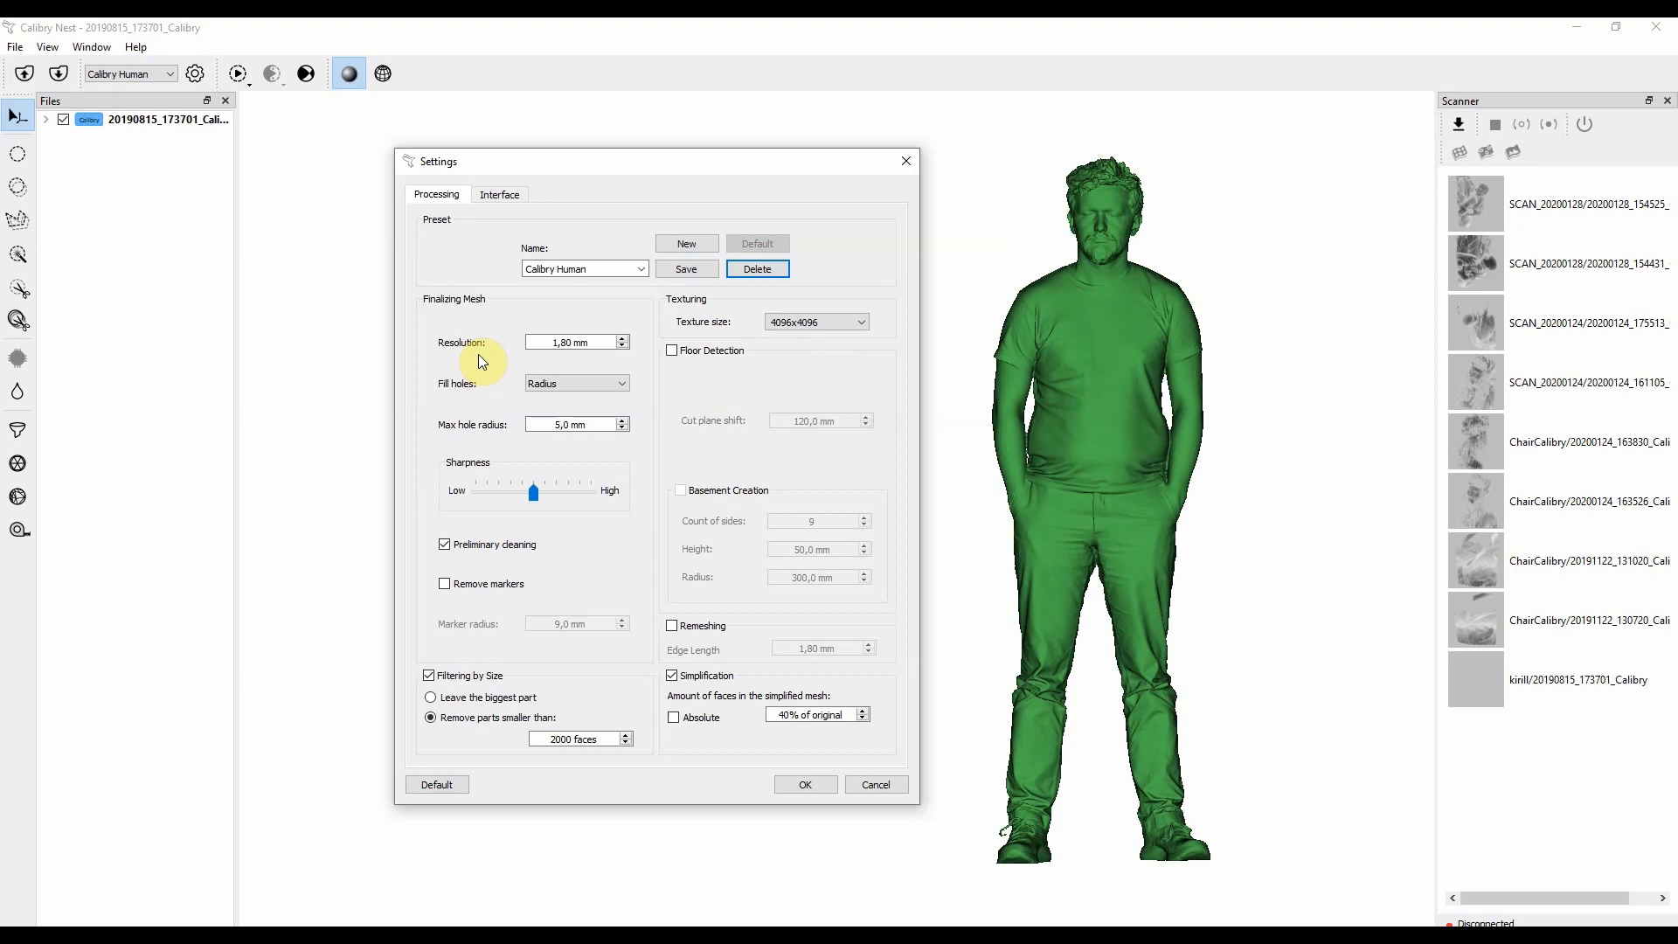
mouse_move(486, 362)
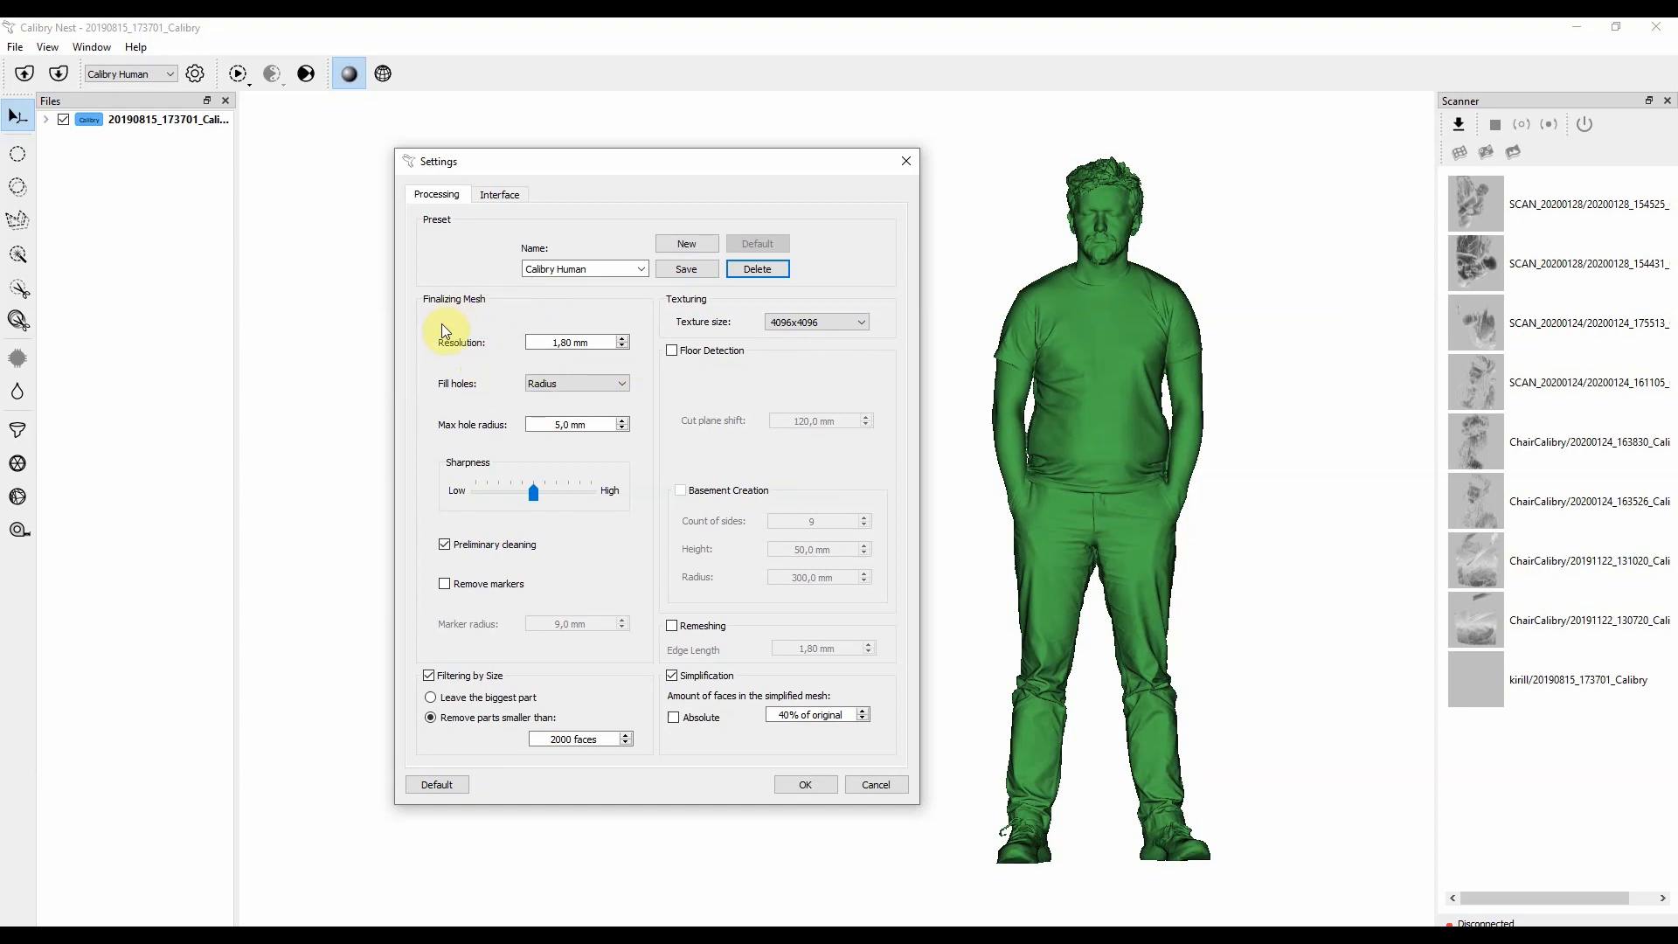
mouse_move(537, 367)
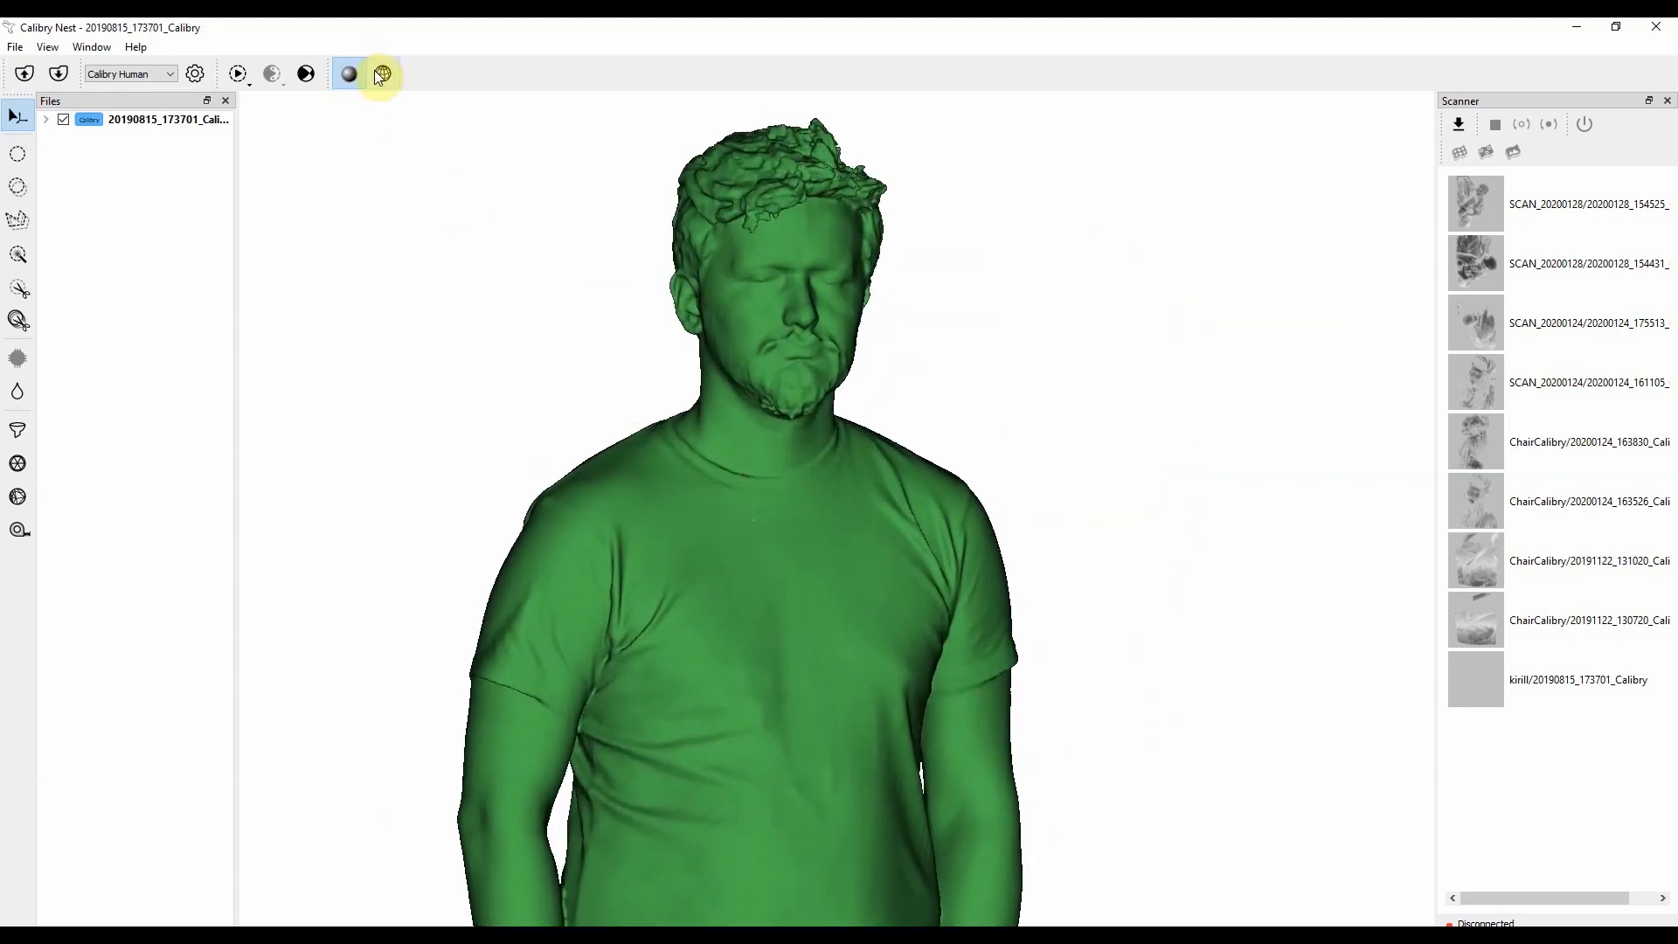
left_click(382, 72)
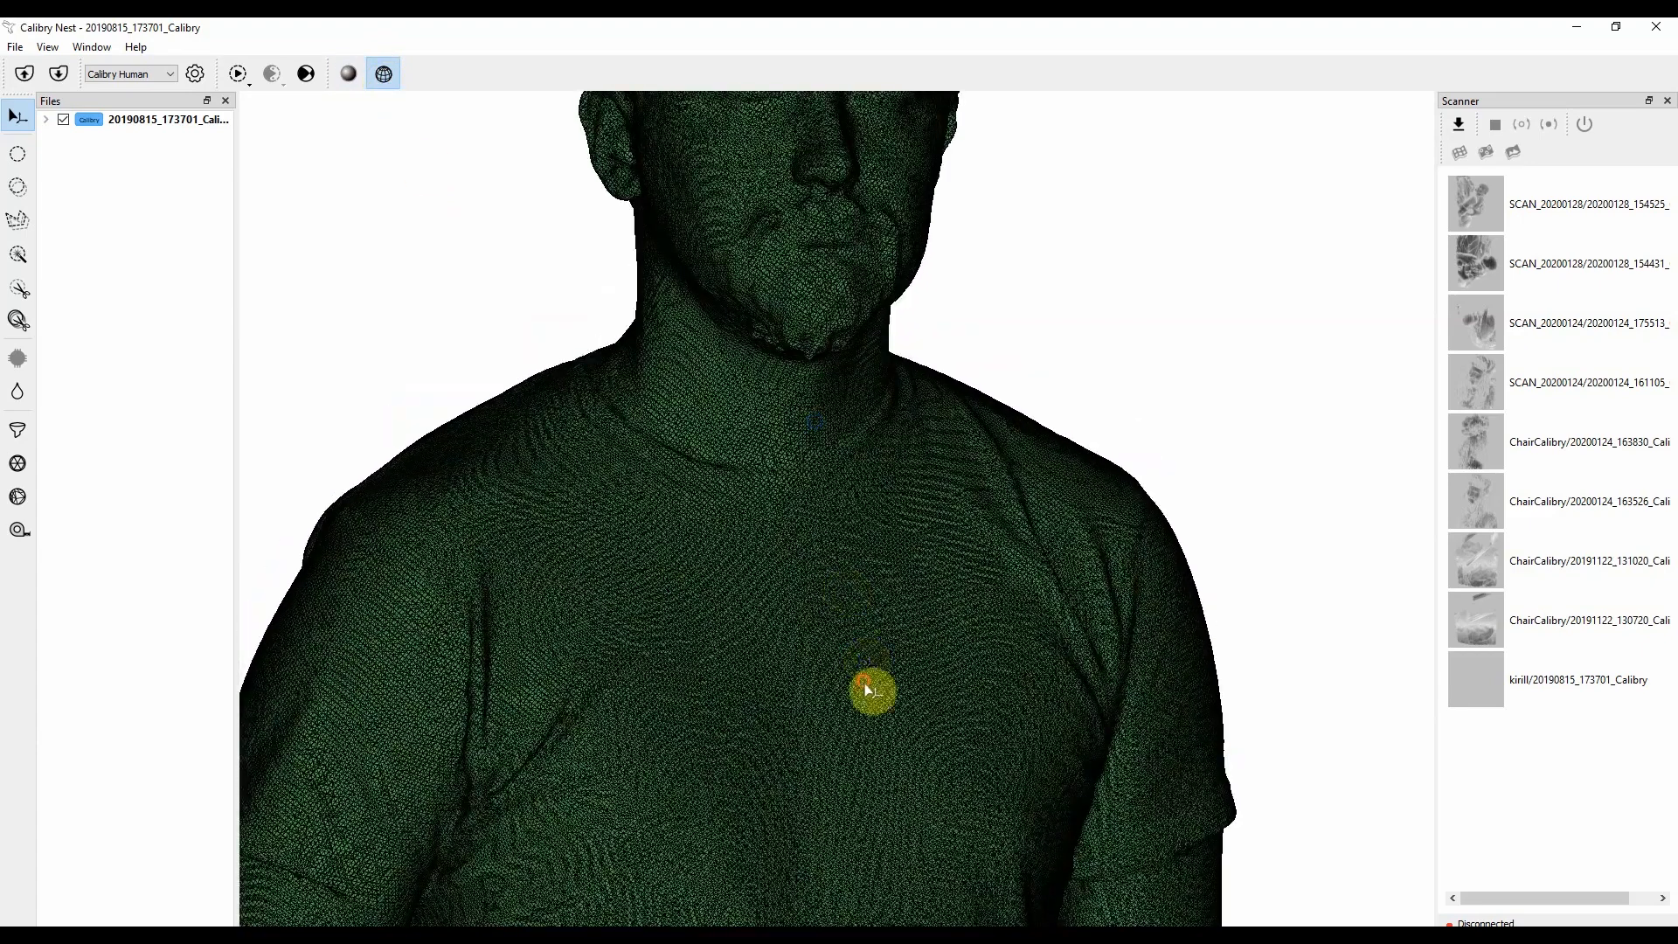
left_click_drag(873, 690, 824, 564)
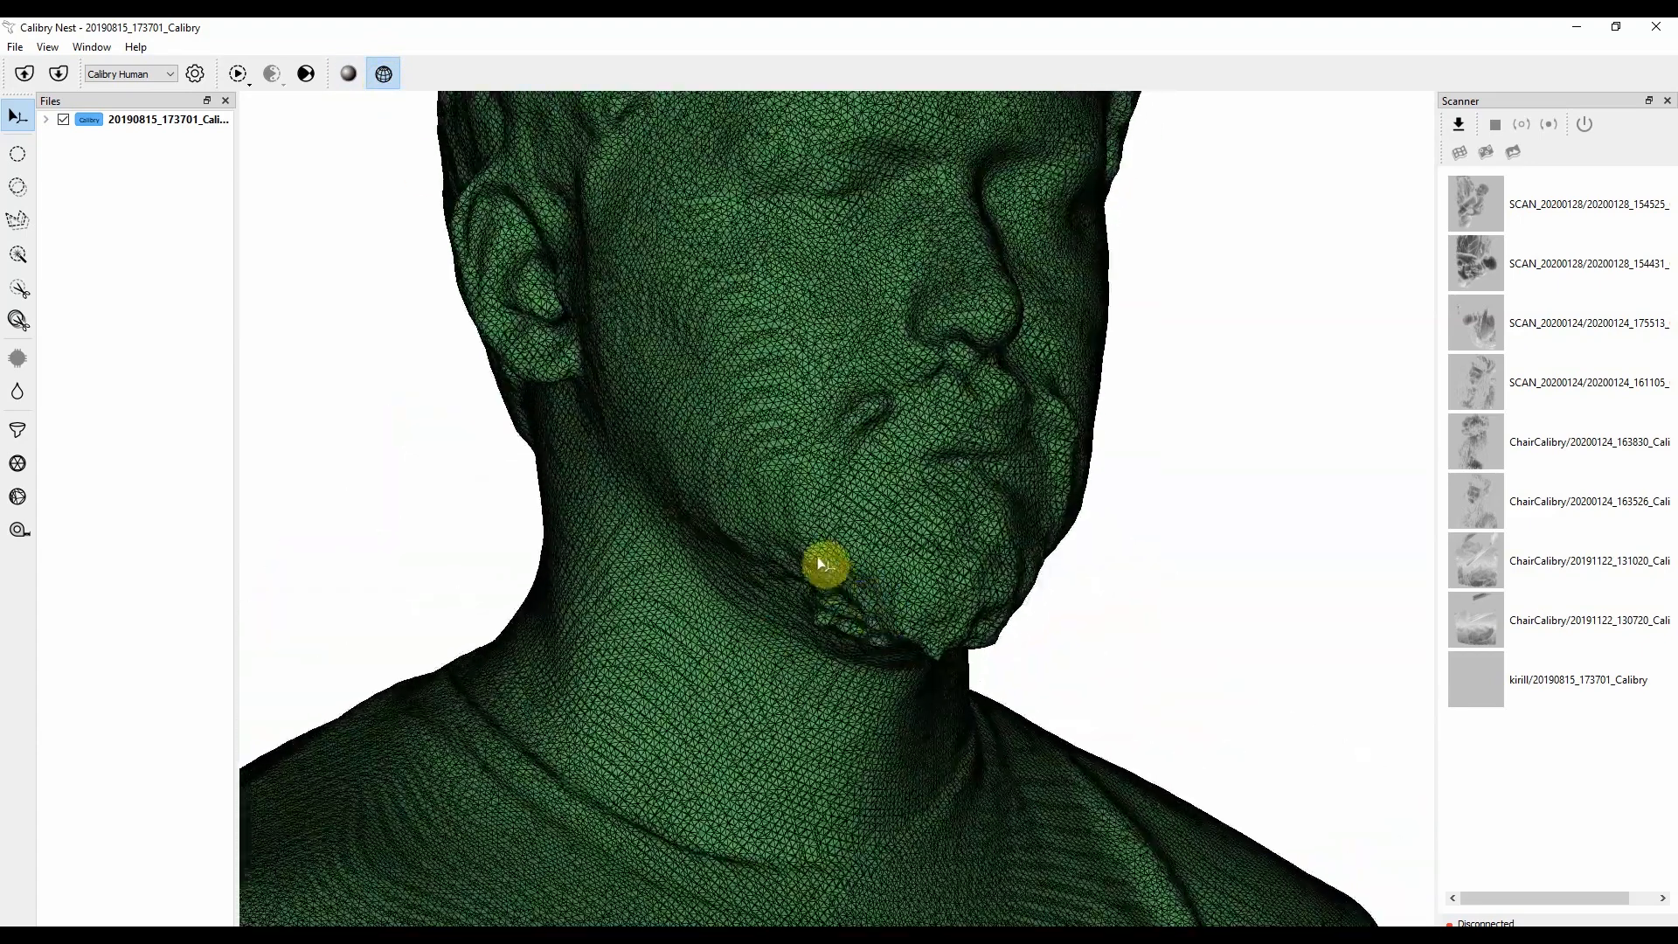
scroll("down", 3)
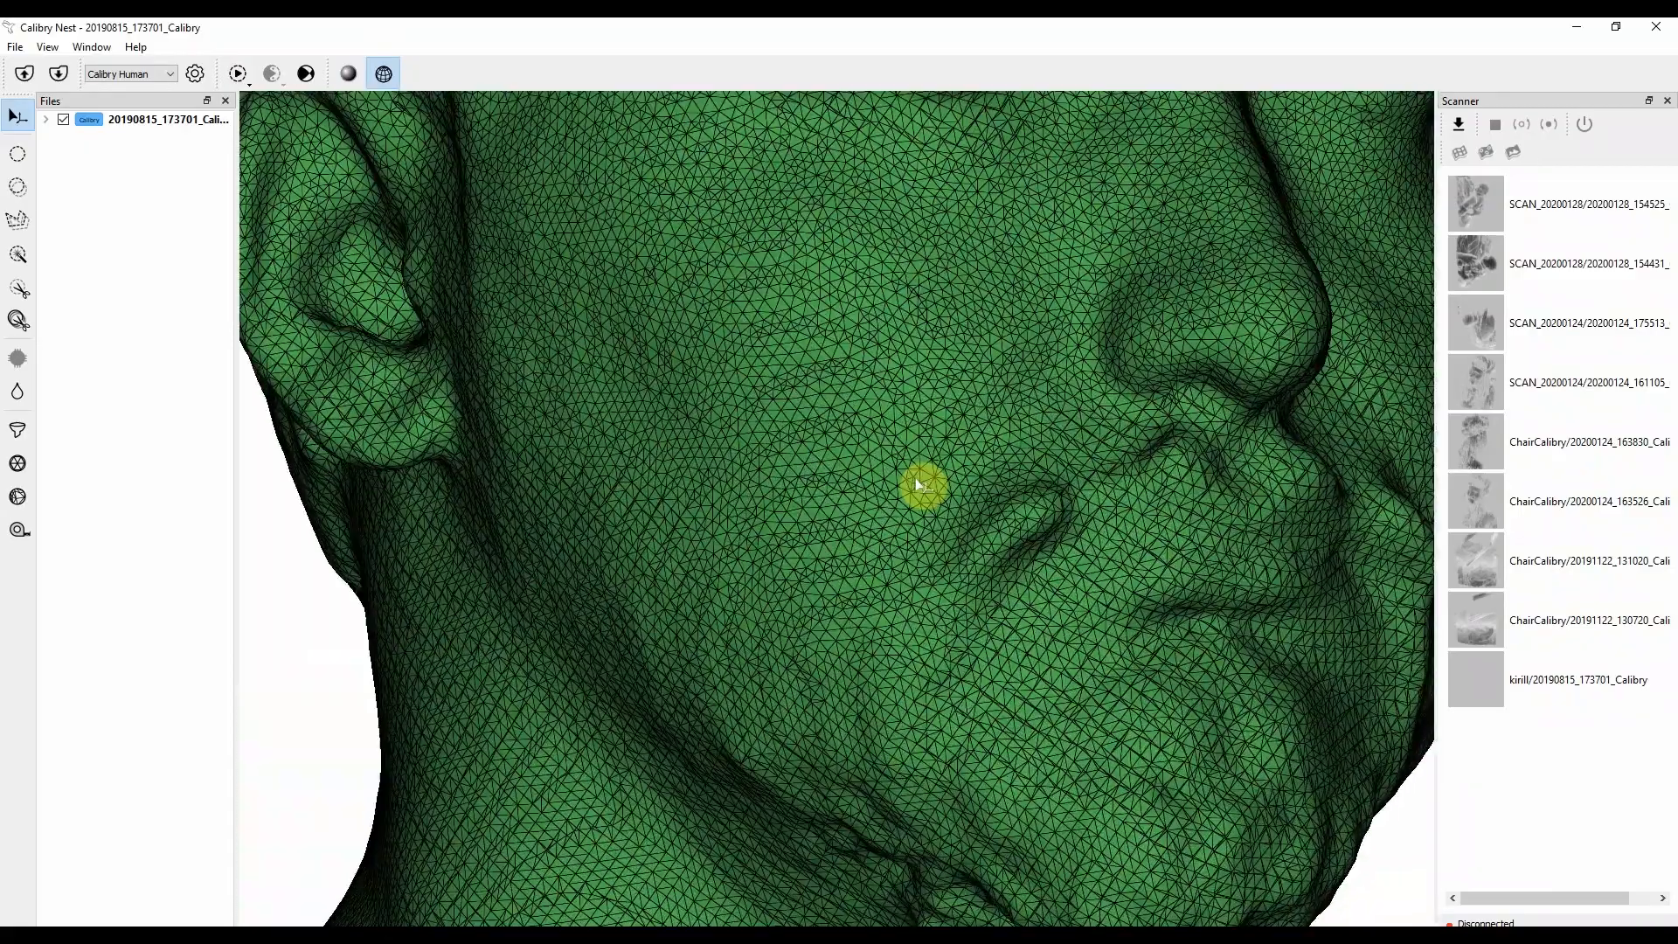
scroll("up", 3)
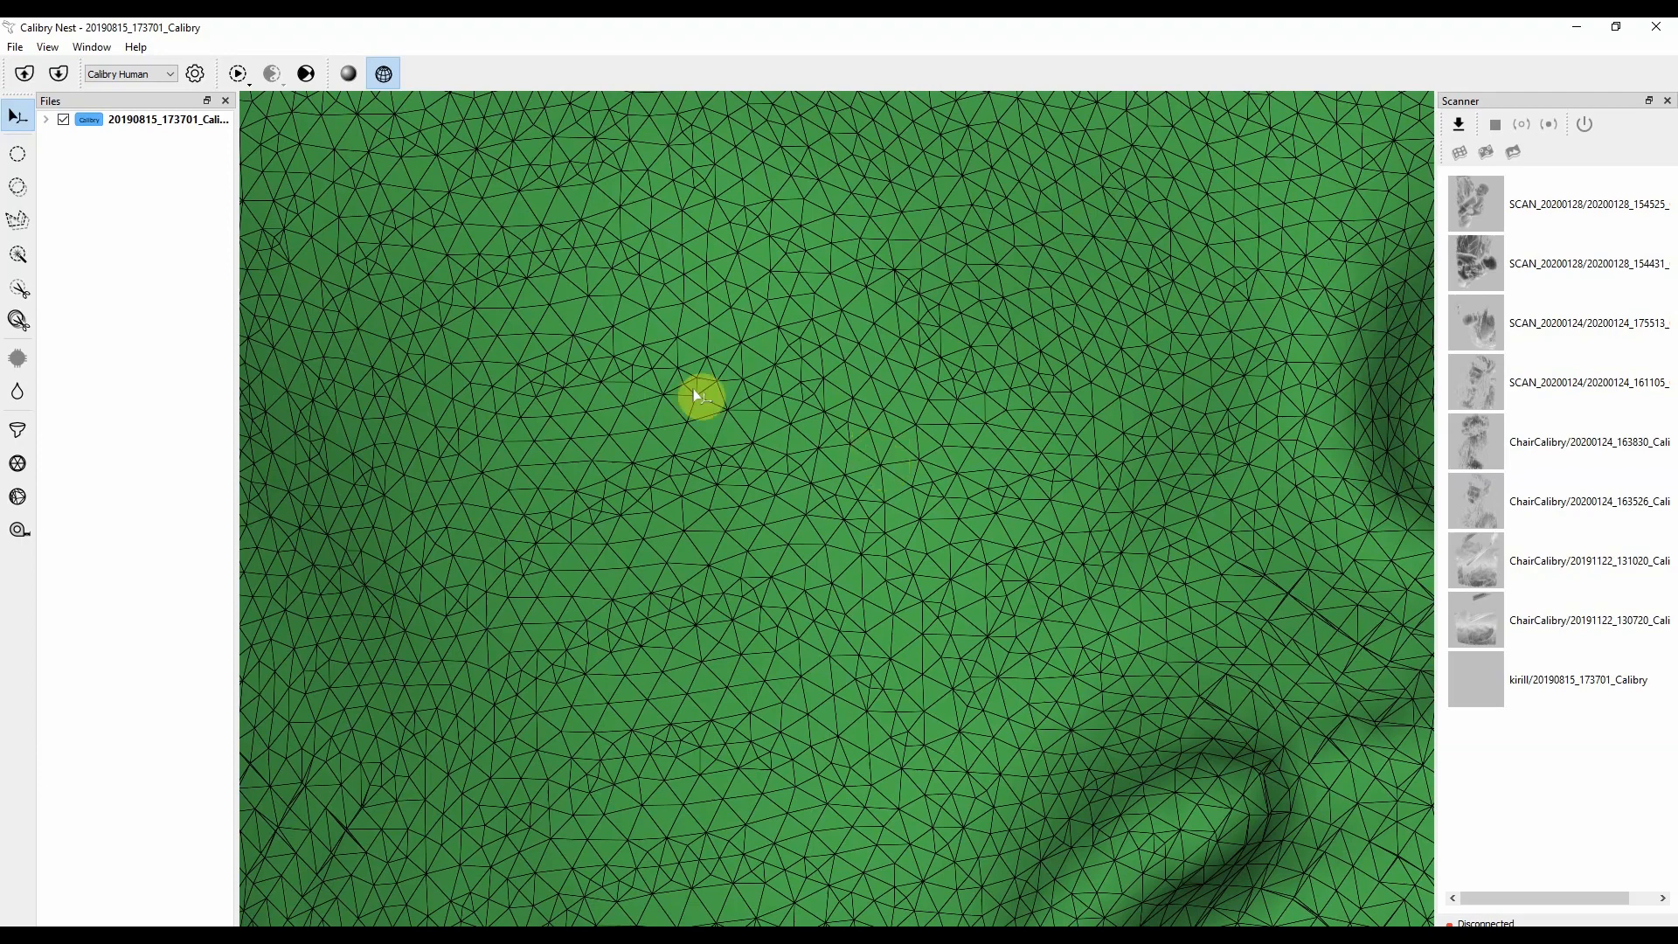
left_click(195, 72)
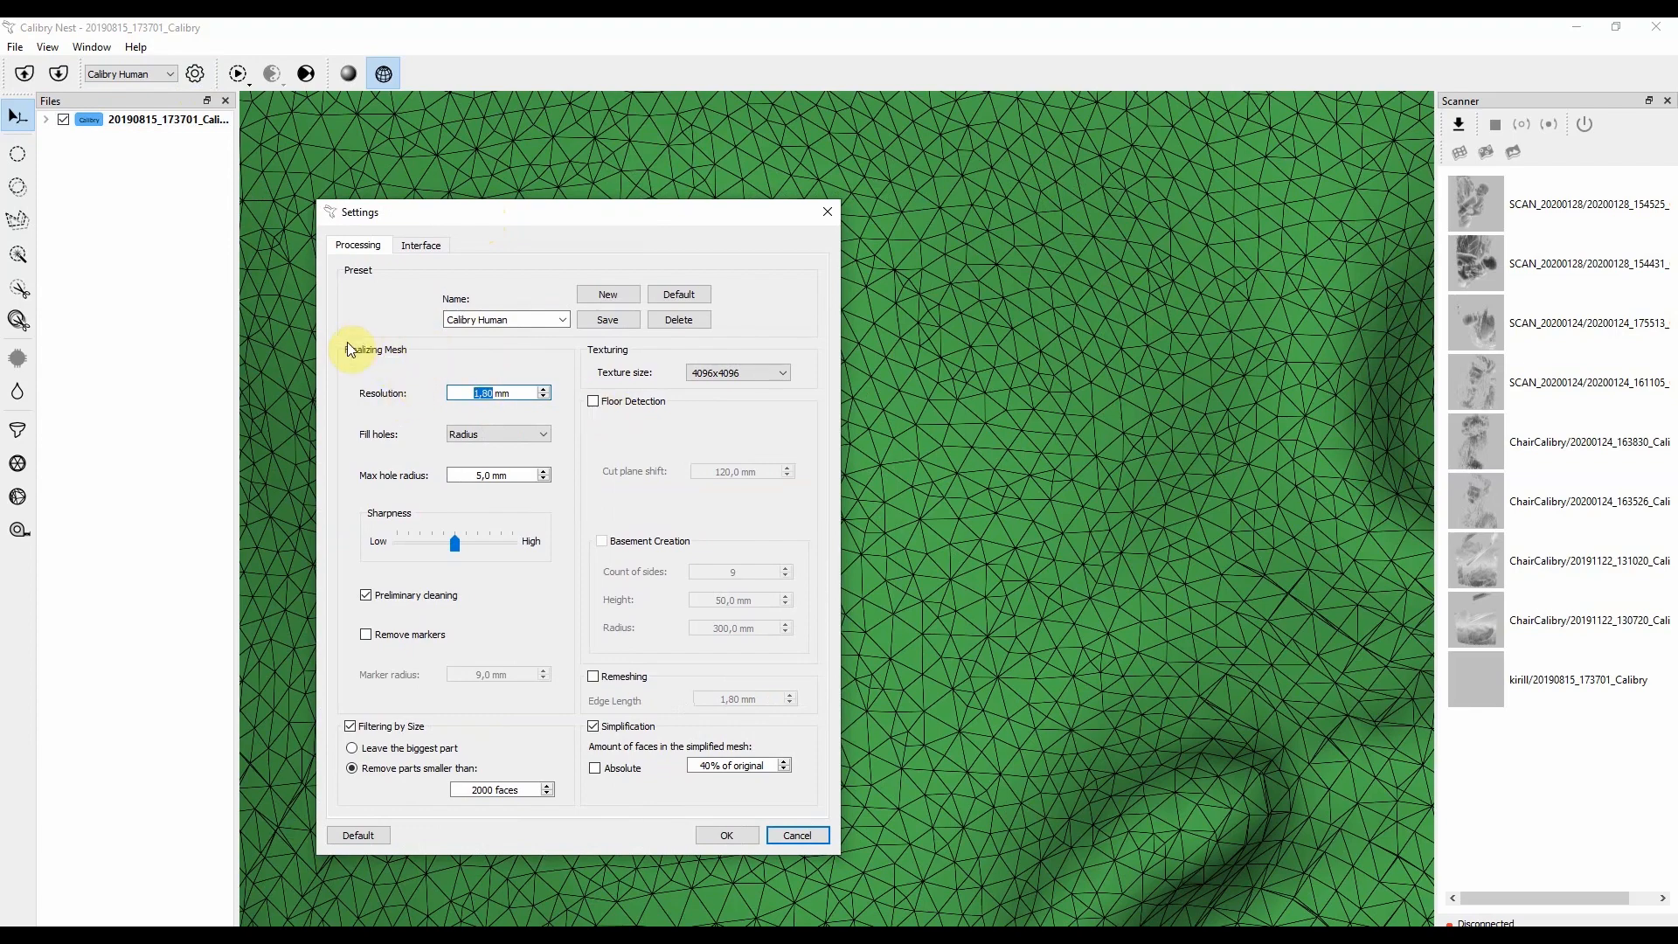
mouse_move(410, 368)
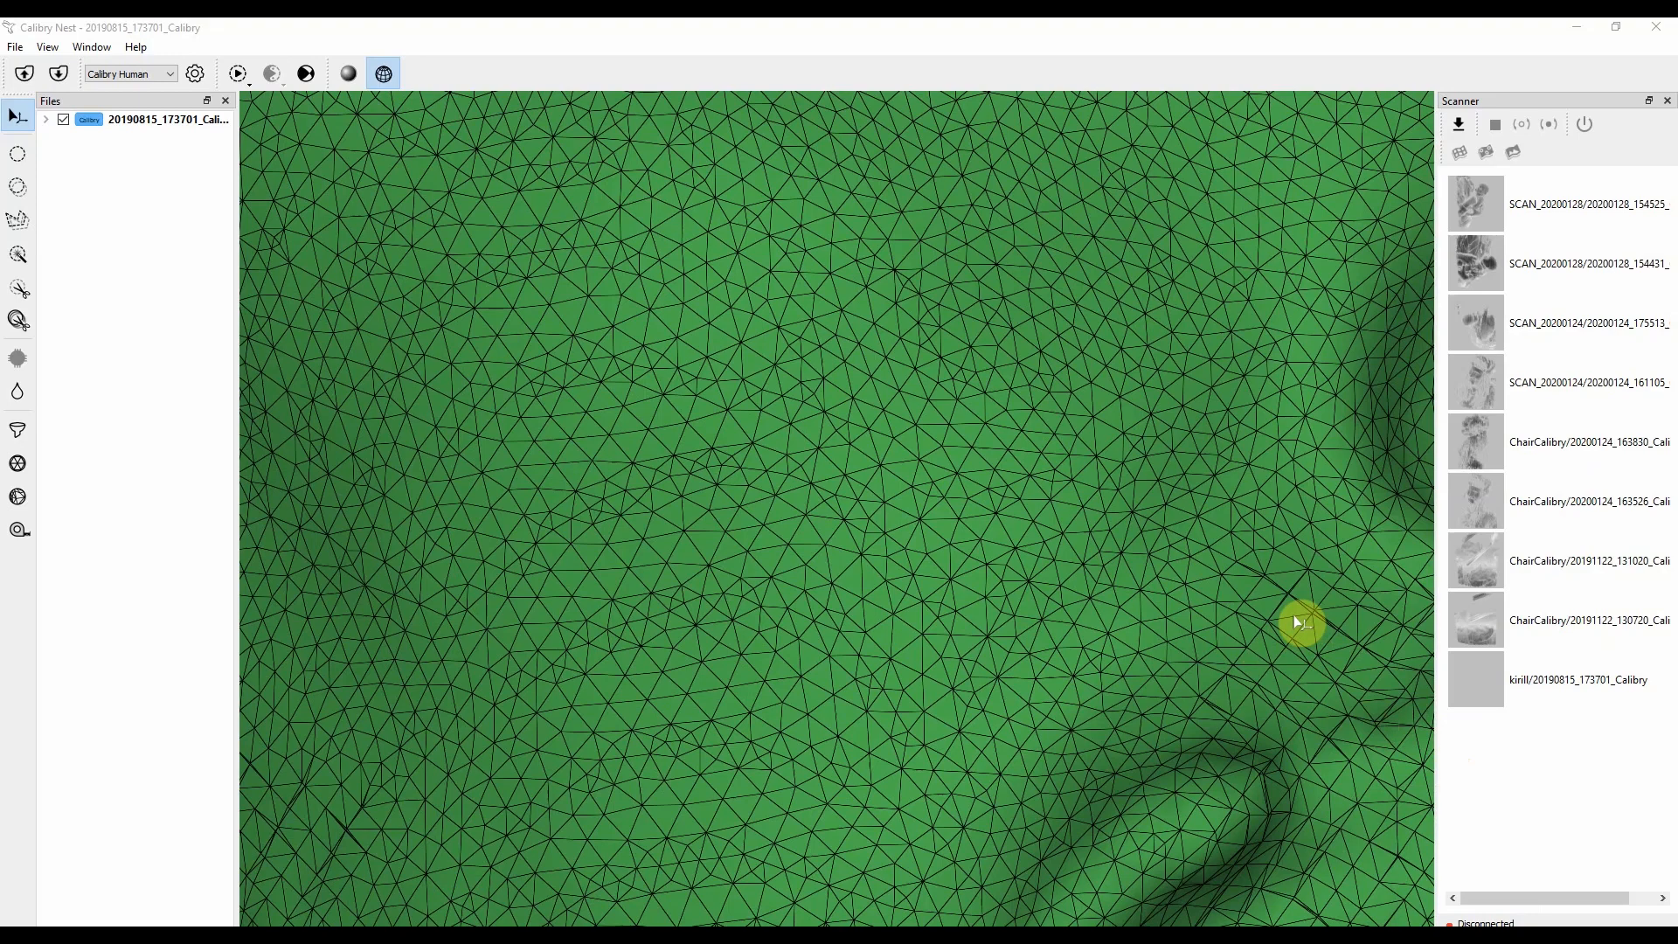
mouse_move(948, 418)
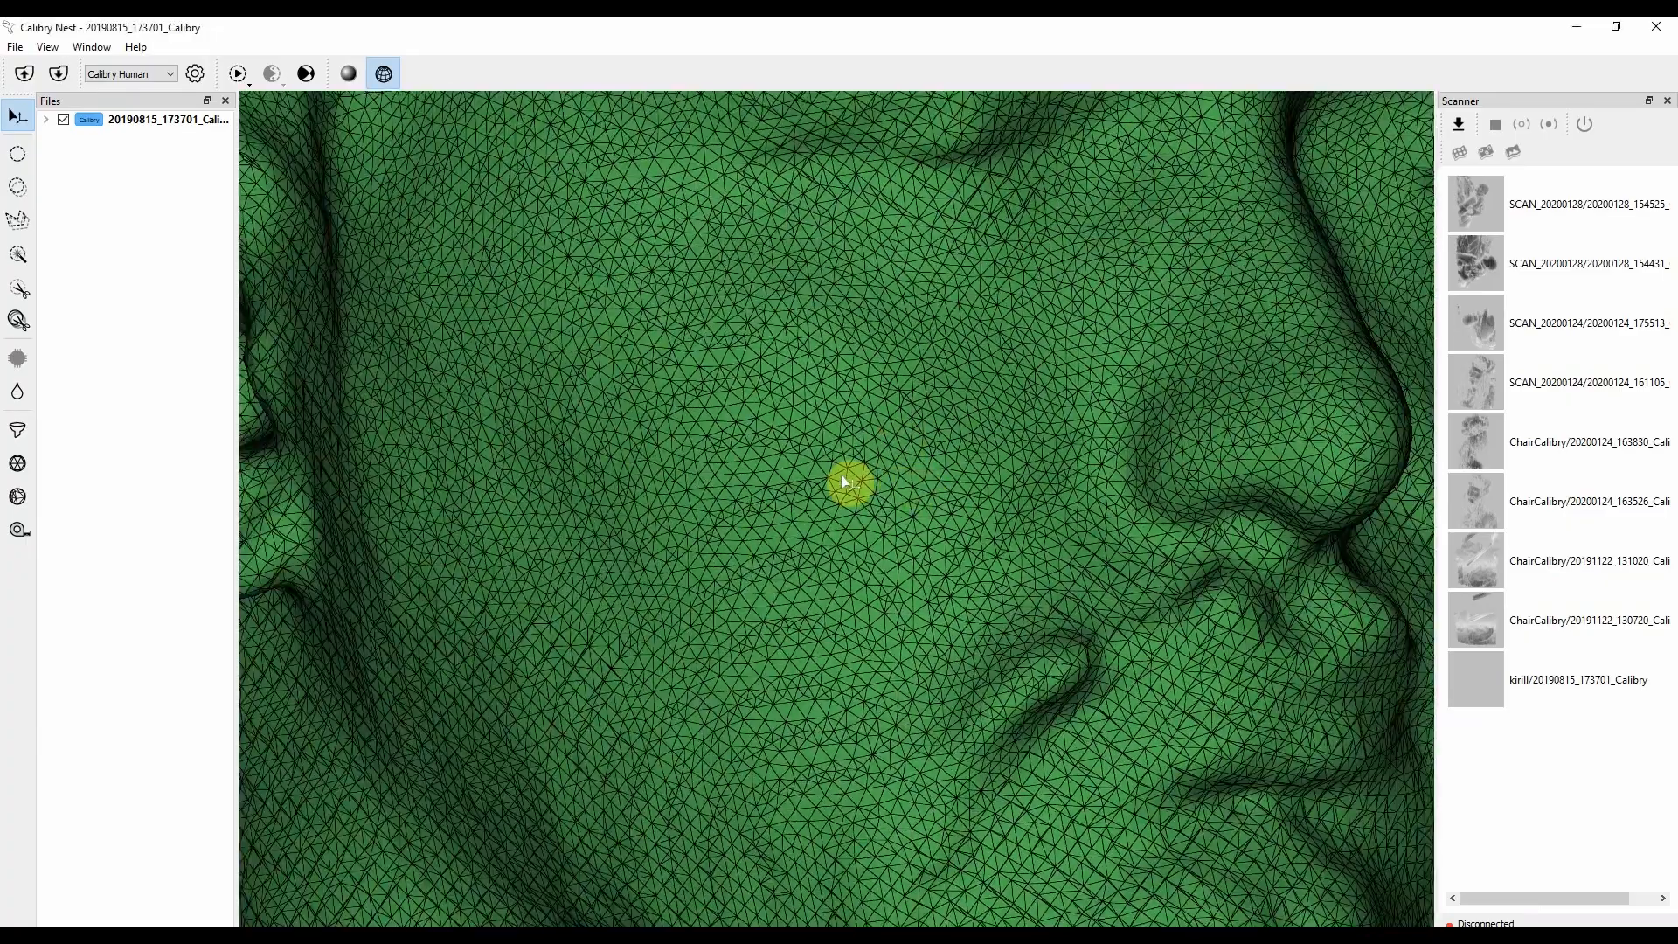
Switch the scan to solid shading and reopen the Settings dialog.
left_click(348, 73)
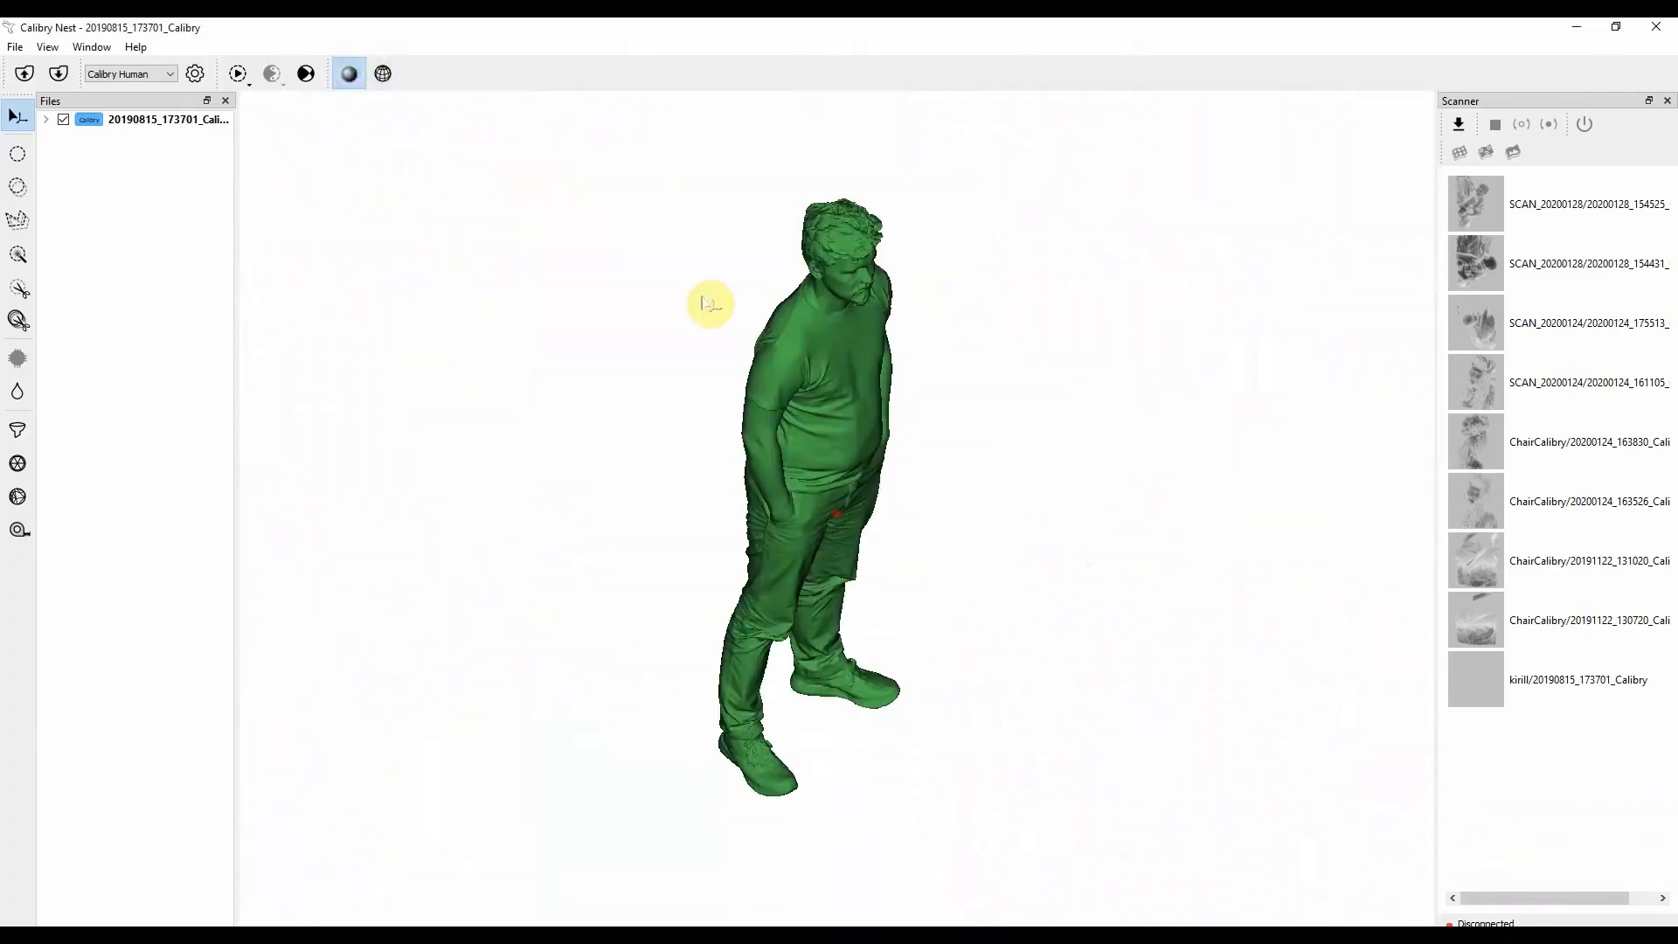
left_click(195, 73)
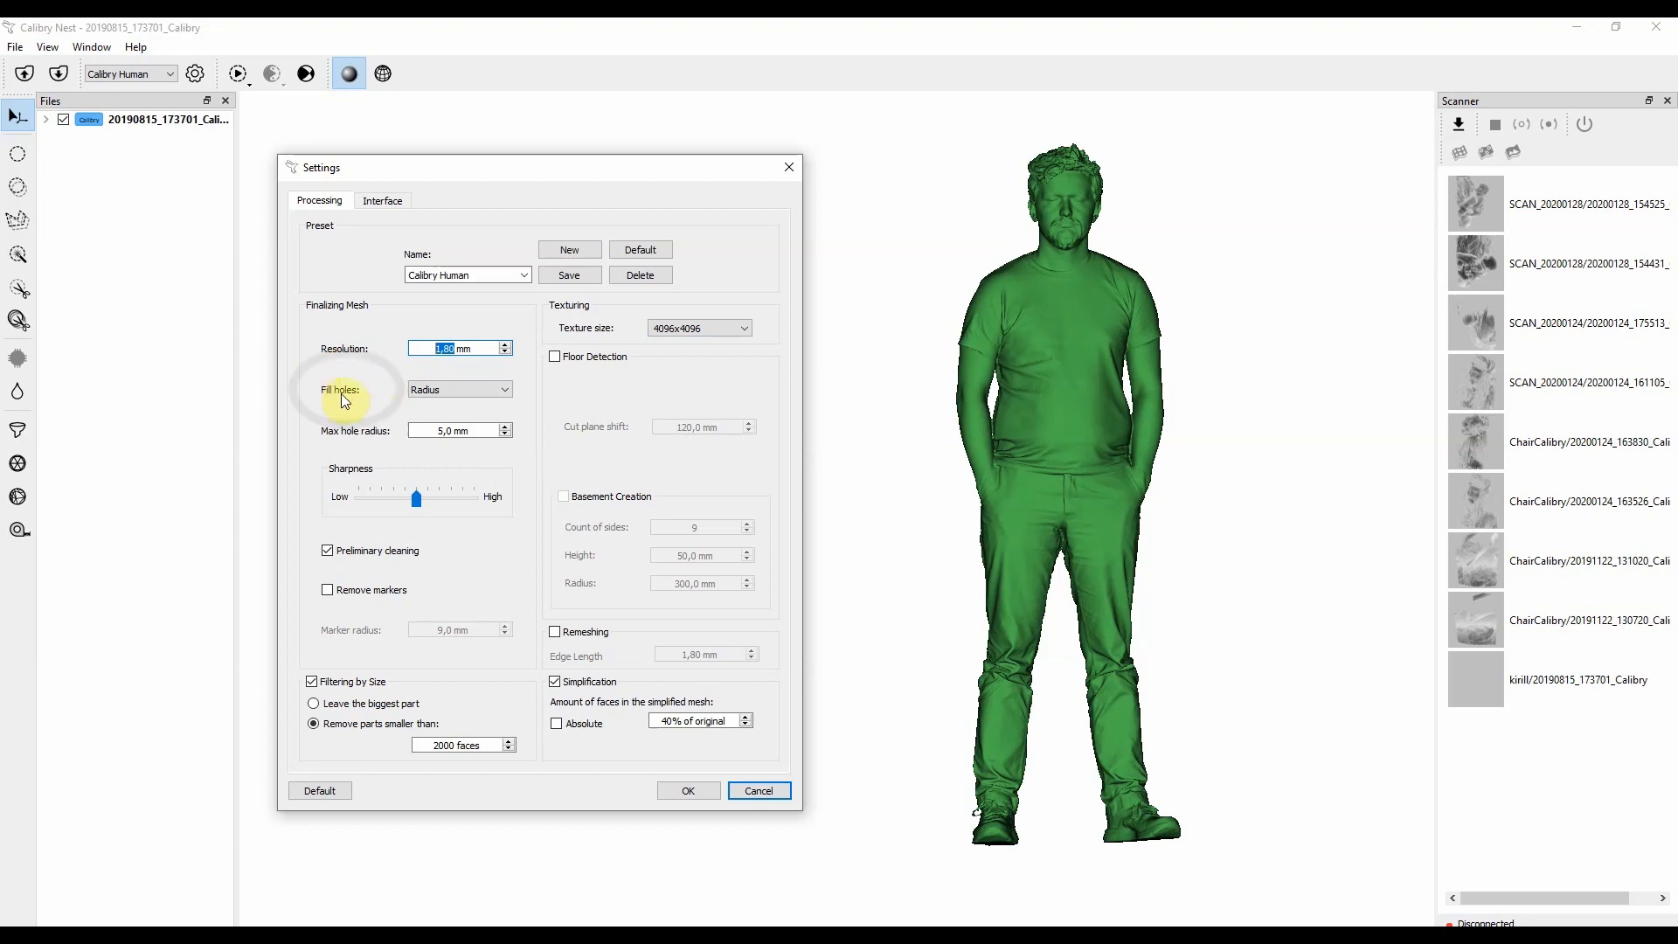
mouse_move(517, 404)
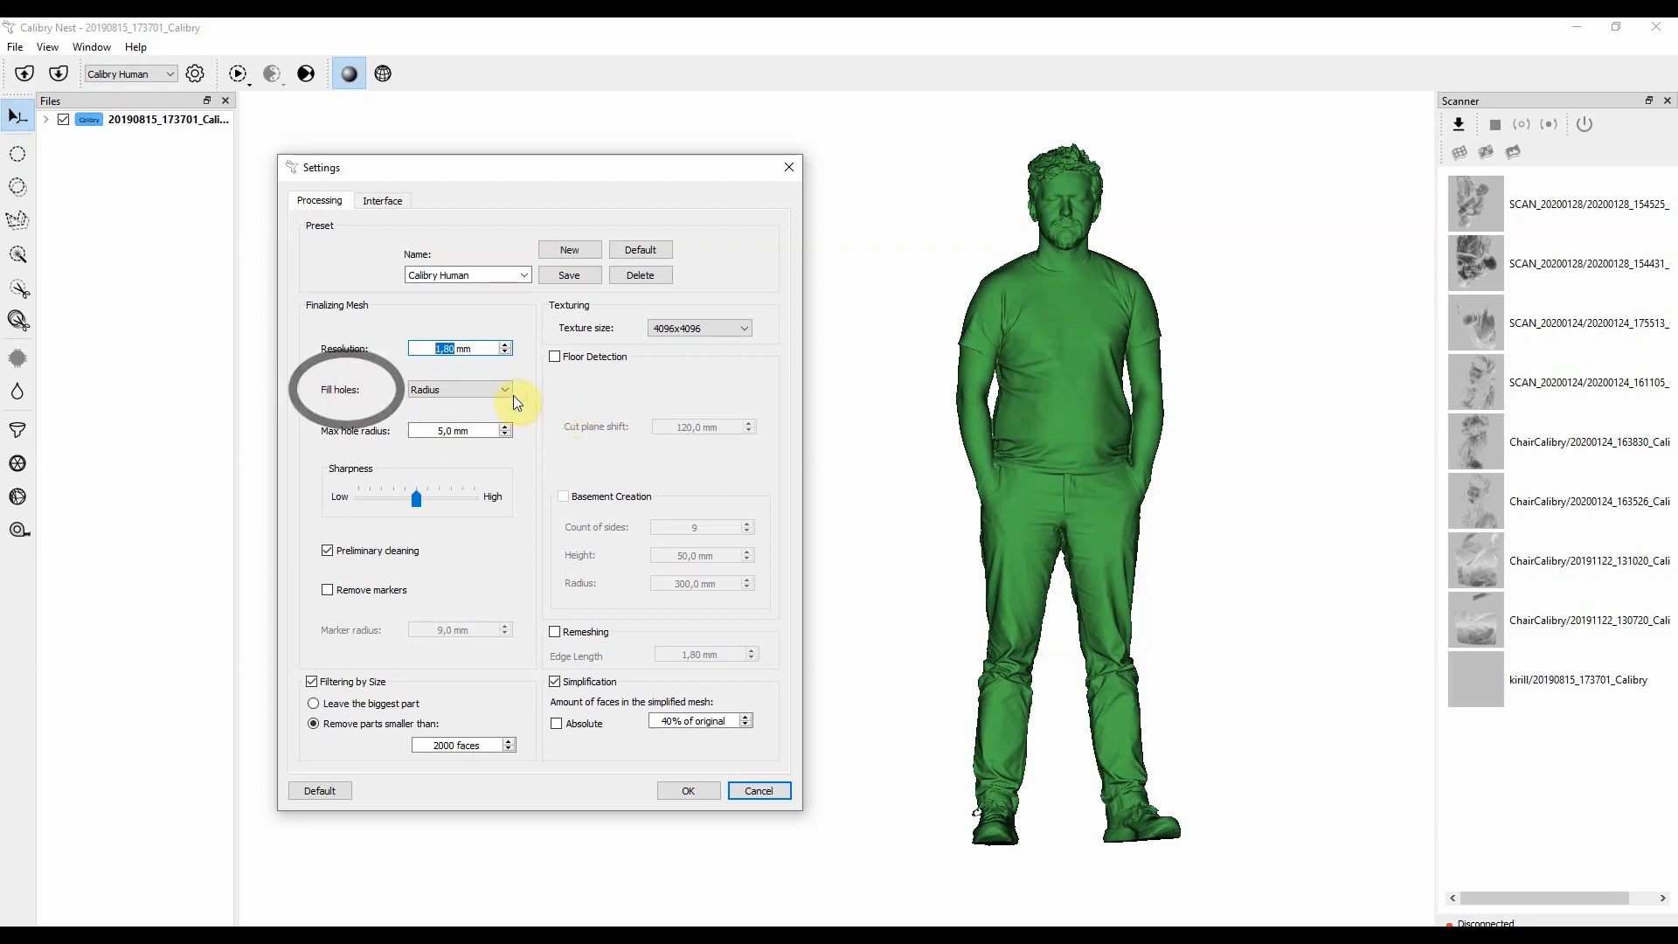
Cycle Fill holes from Radius through All, finally settling on None.
left_click(503, 388)
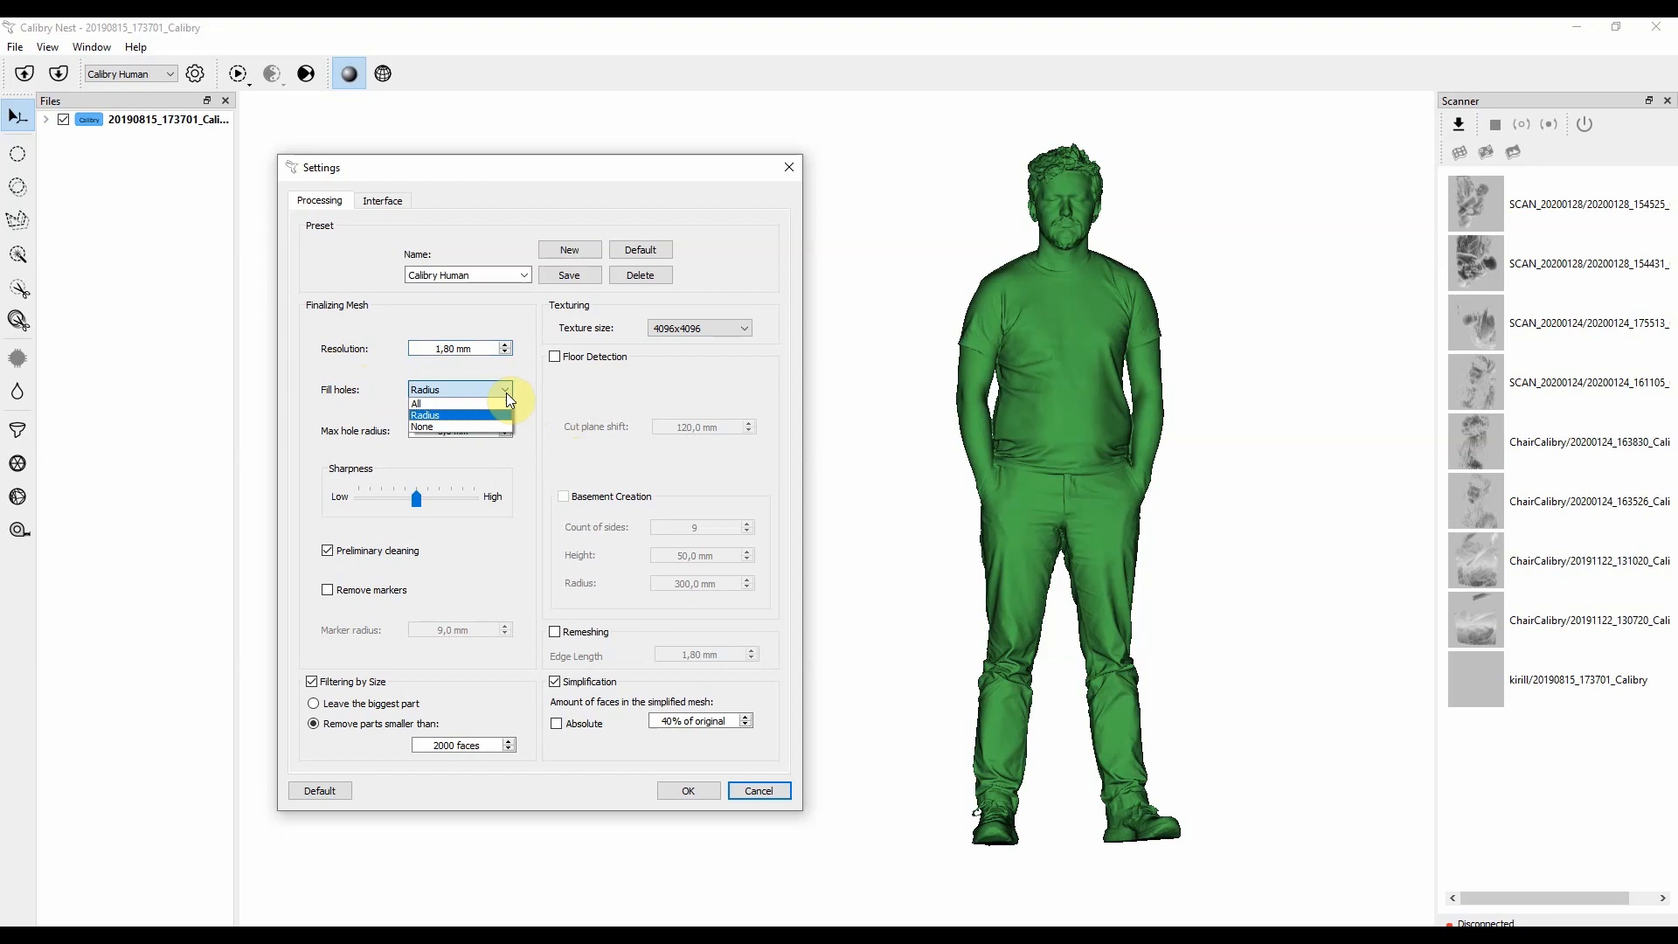
left_click(426, 415)
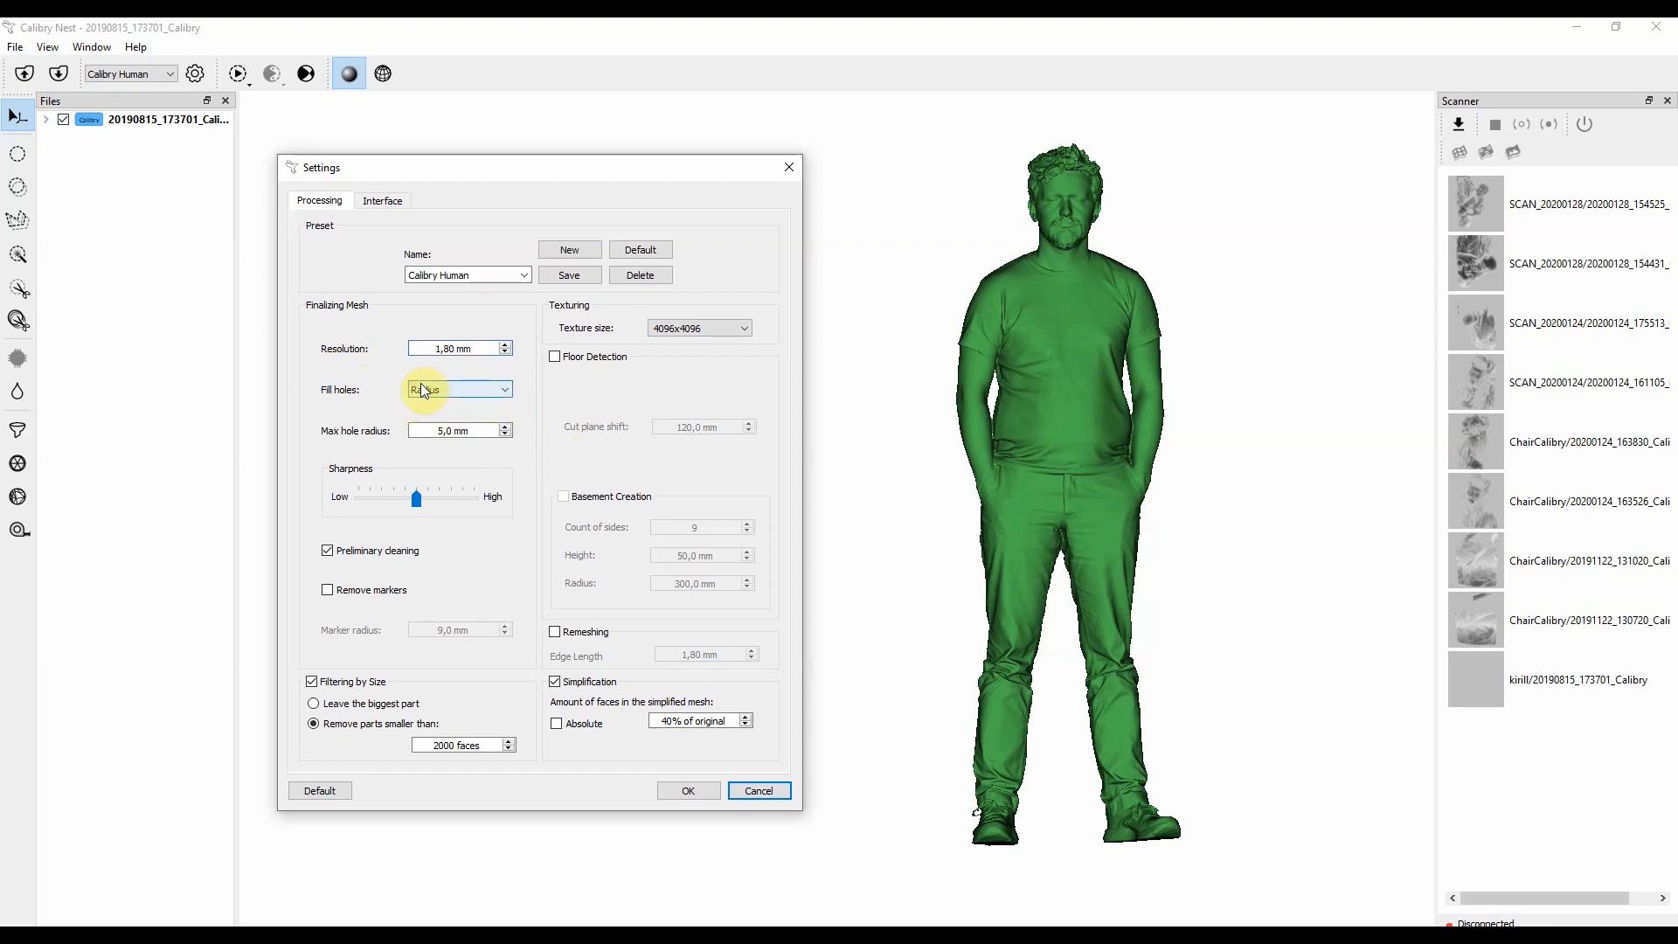
left_click(458, 388)
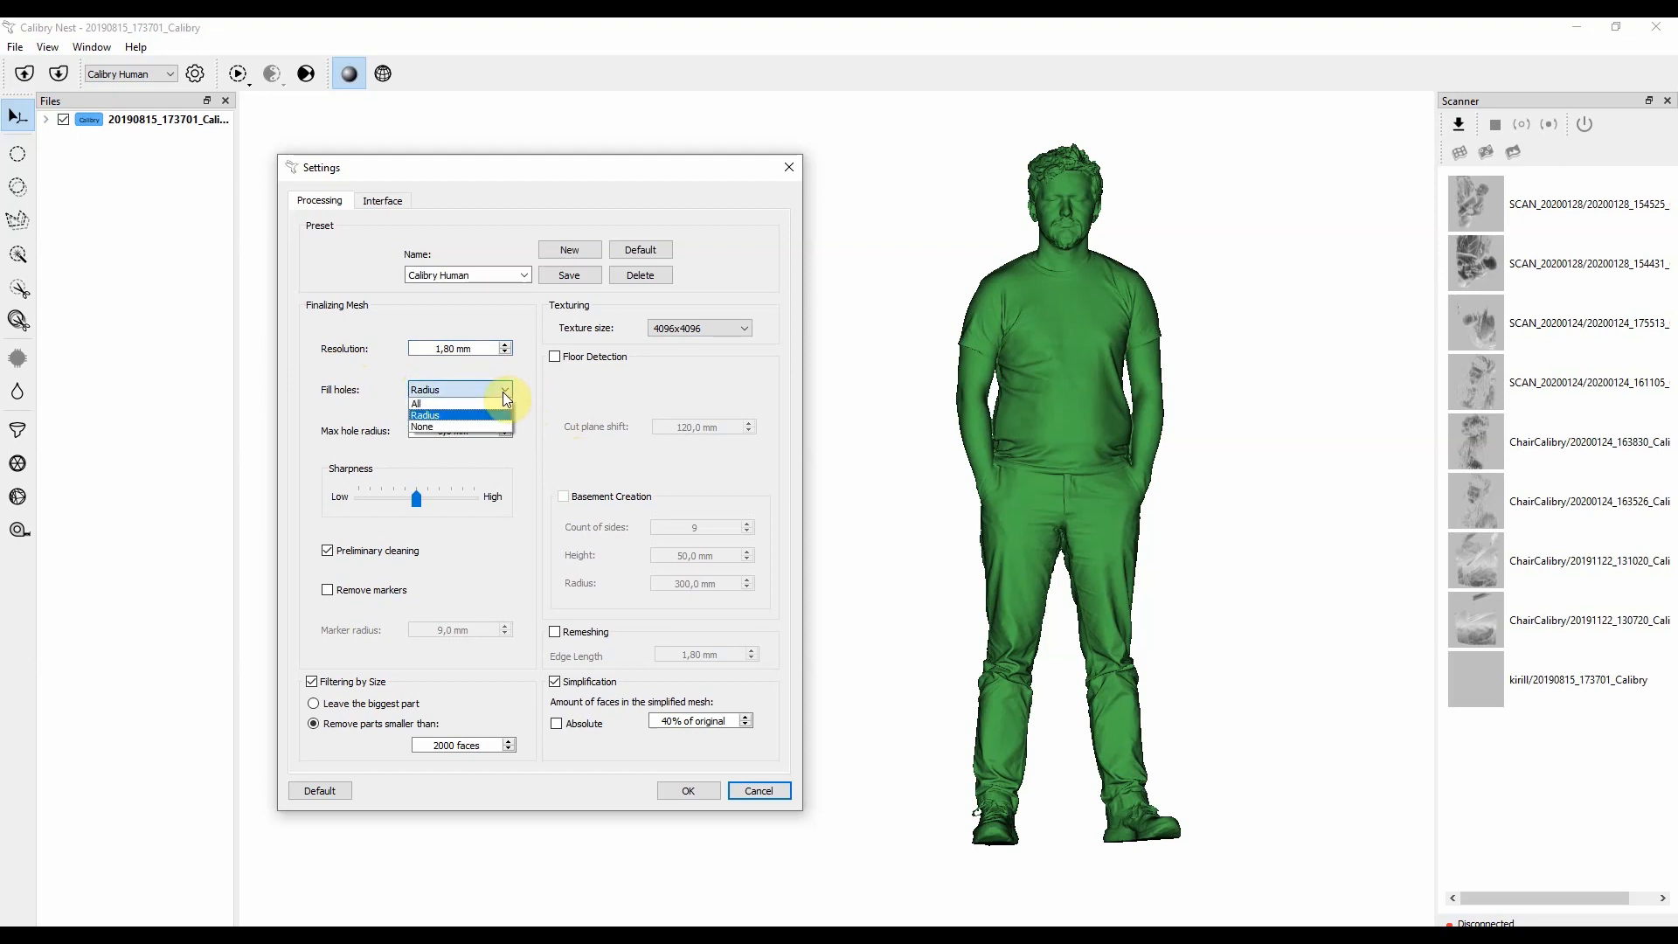
left_click(416, 402)
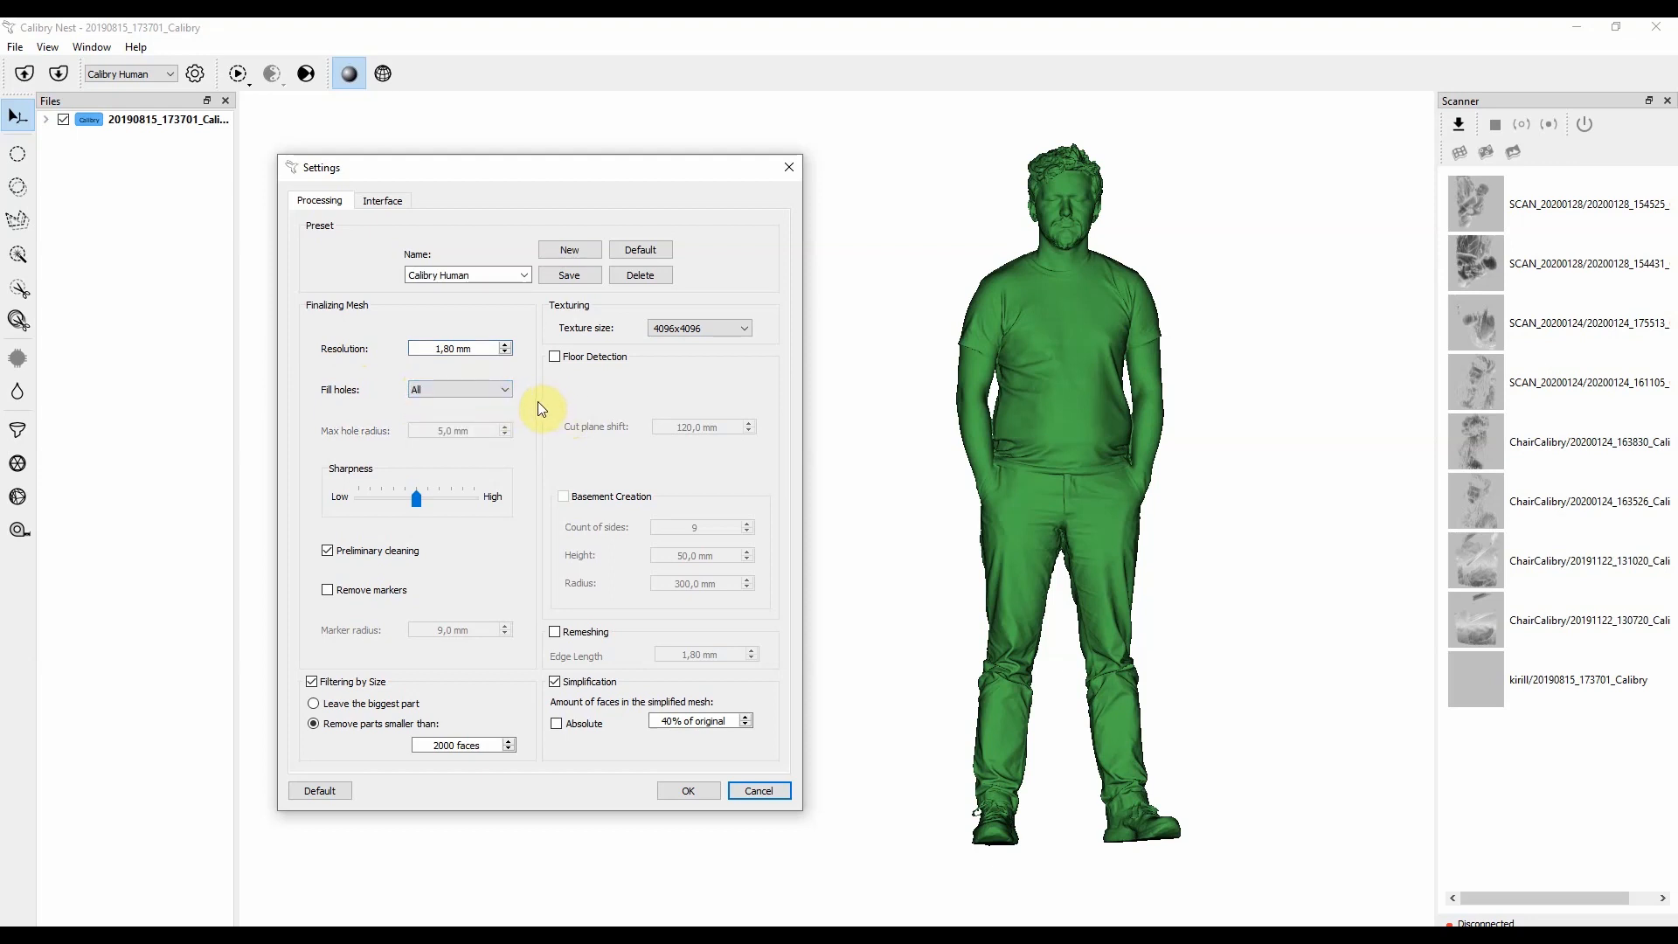
left_click(459, 388)
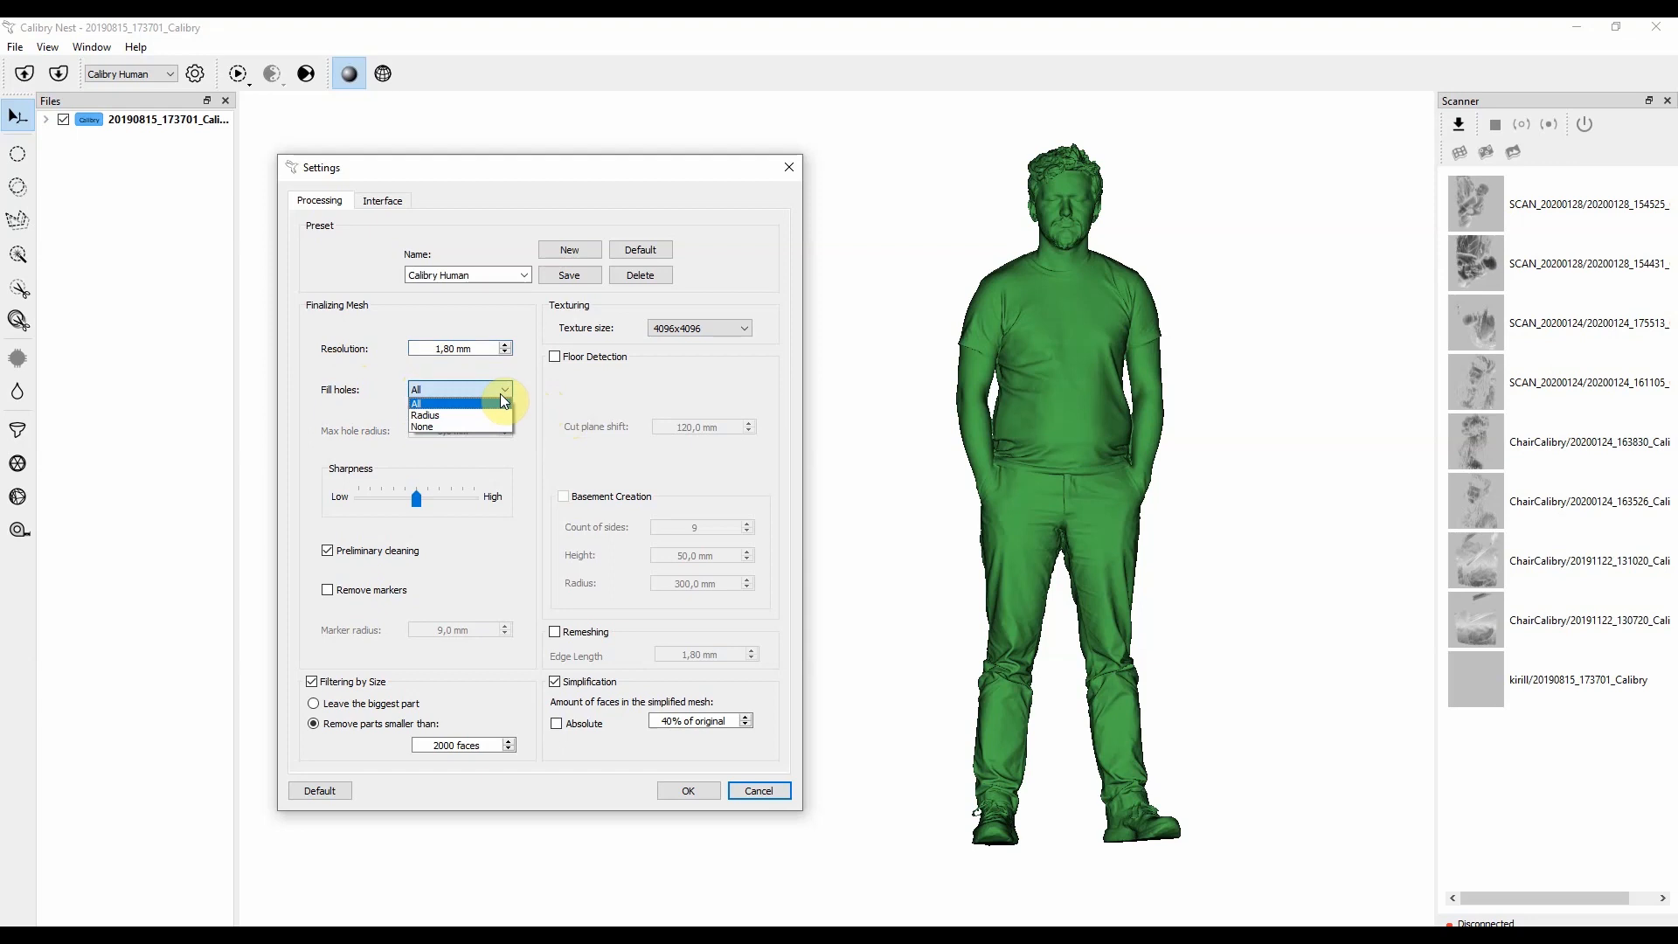
left_click(422, 426)
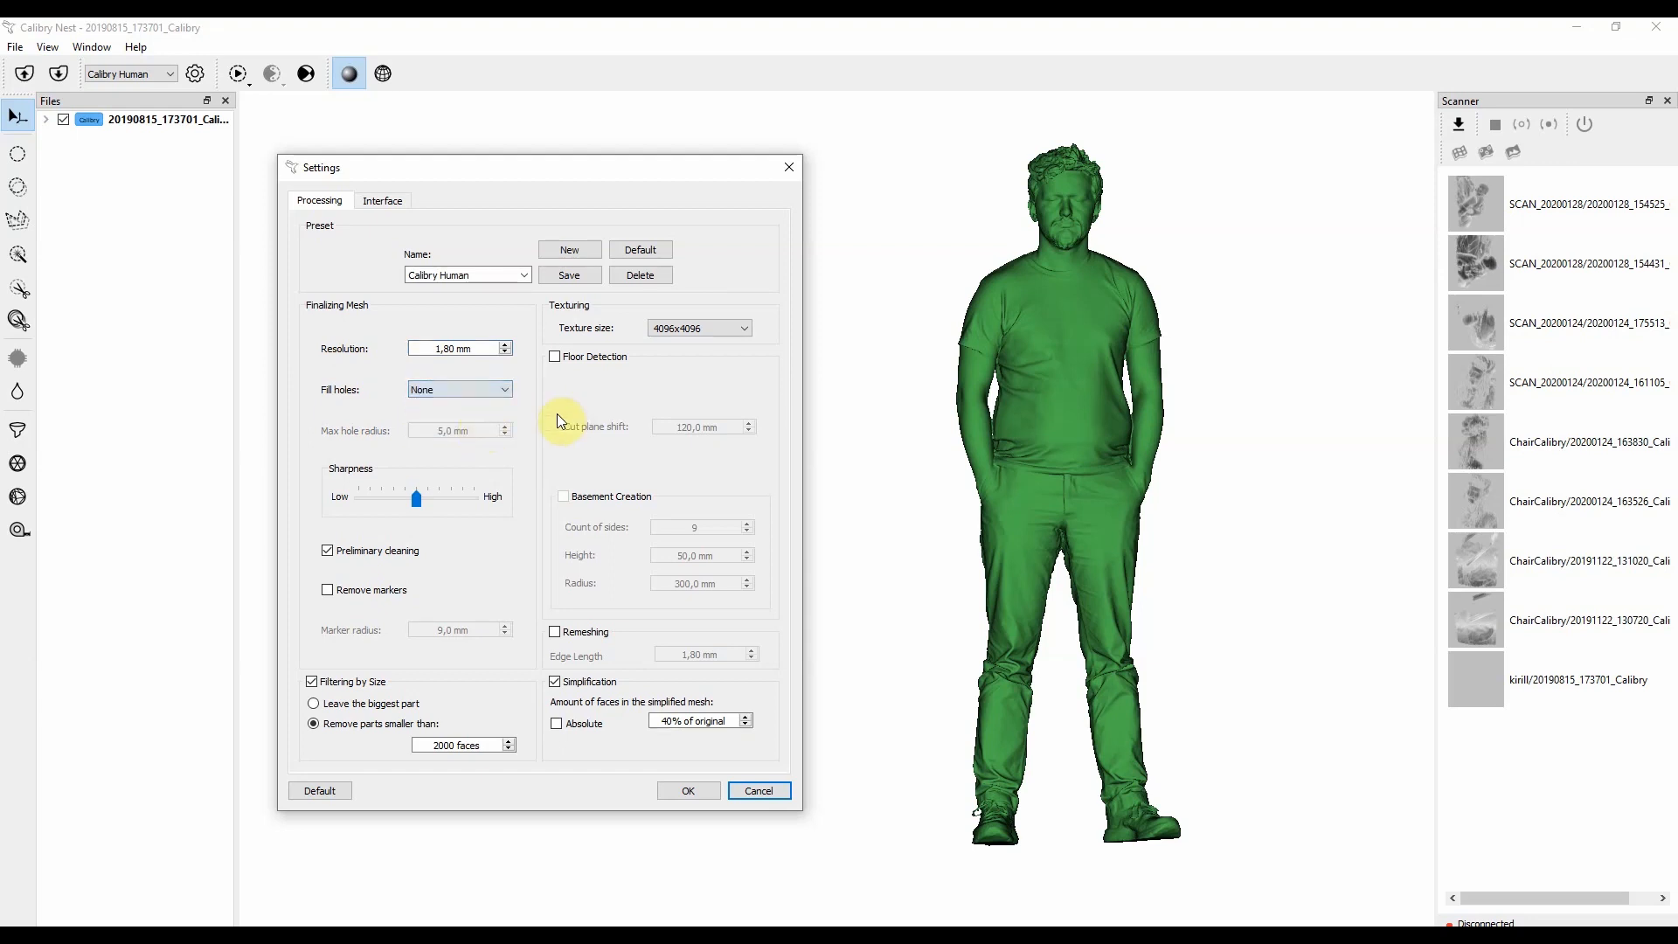
mouse_move(525, 421)
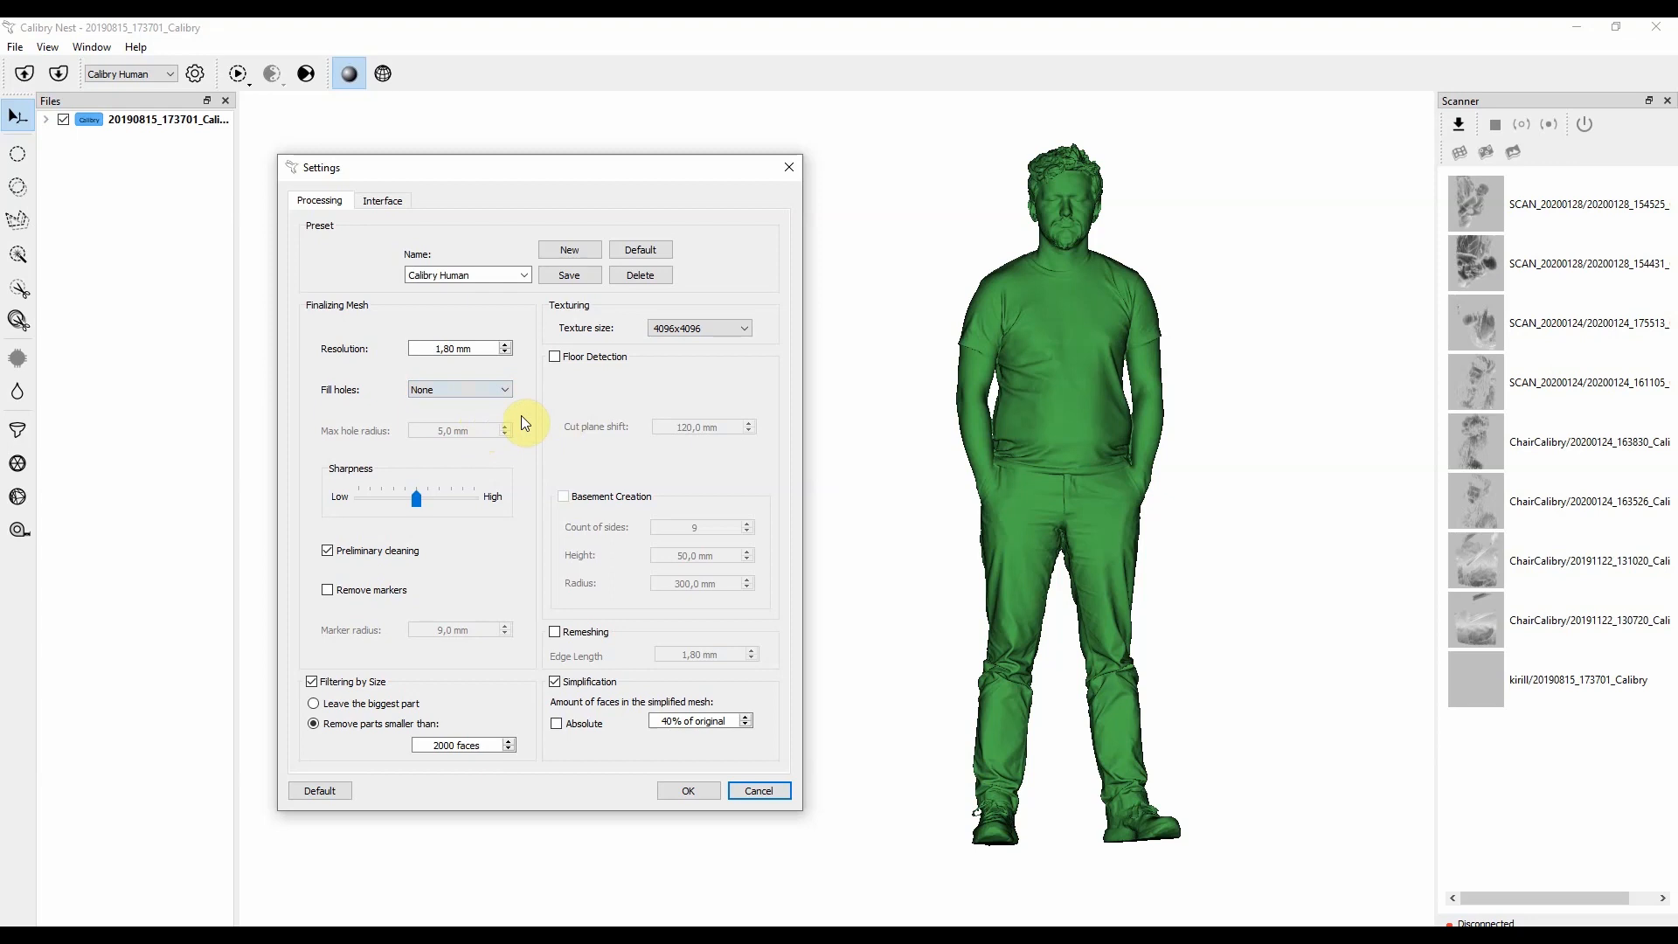
mouse_move(1001, 191)
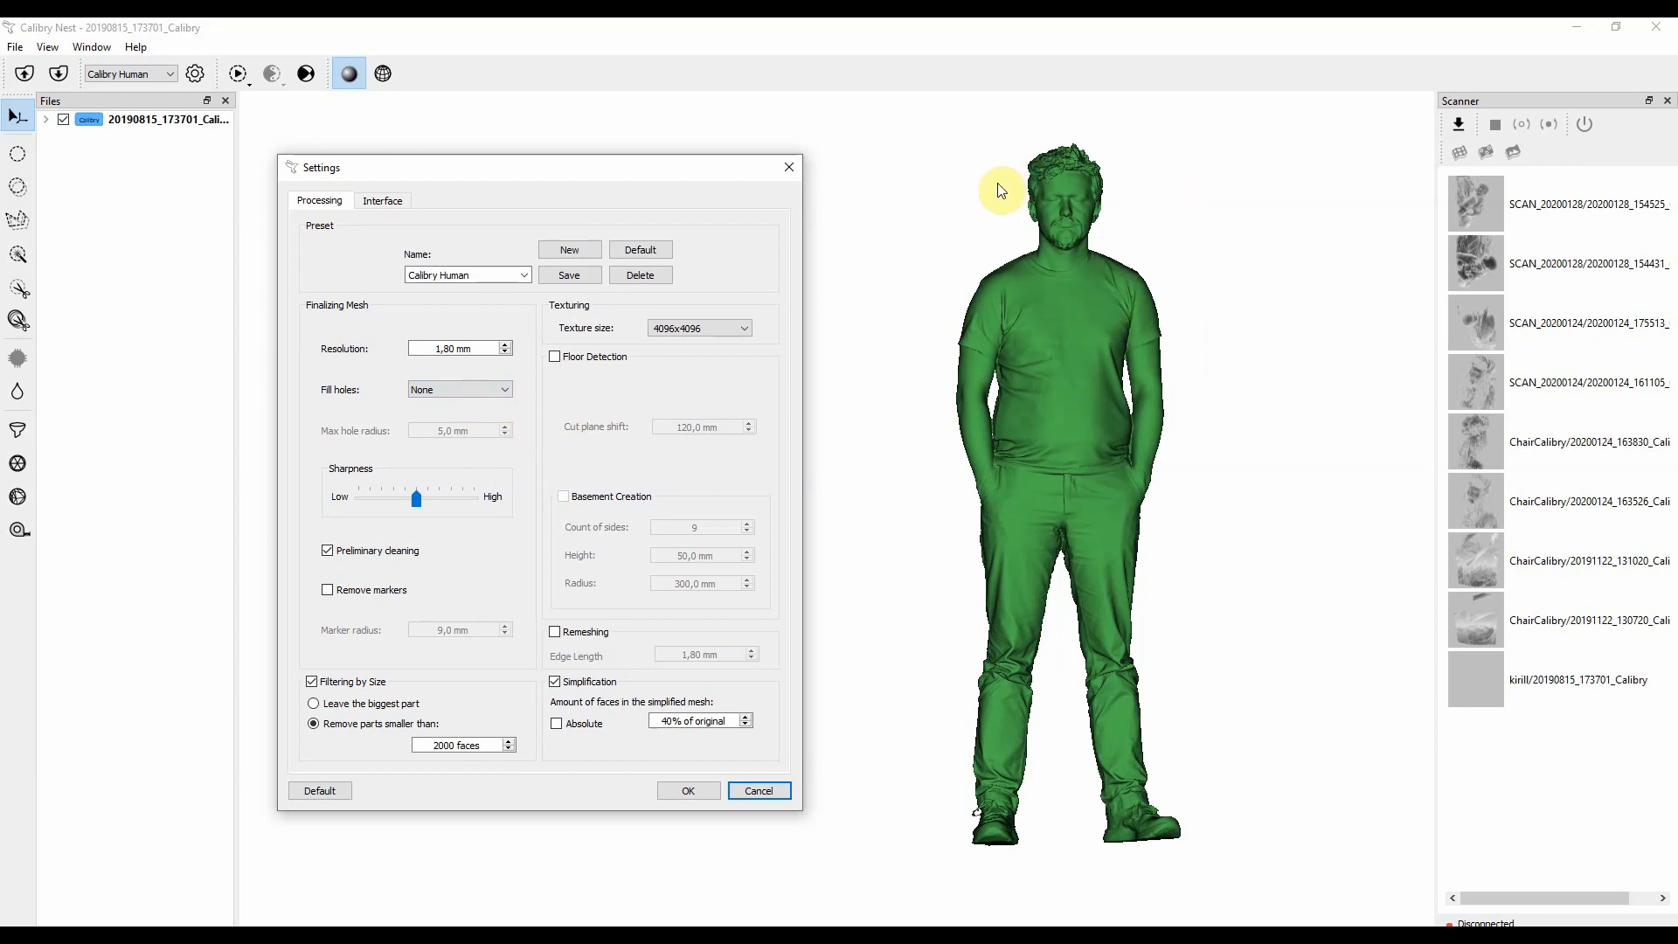
mouse_move(1054, 519)
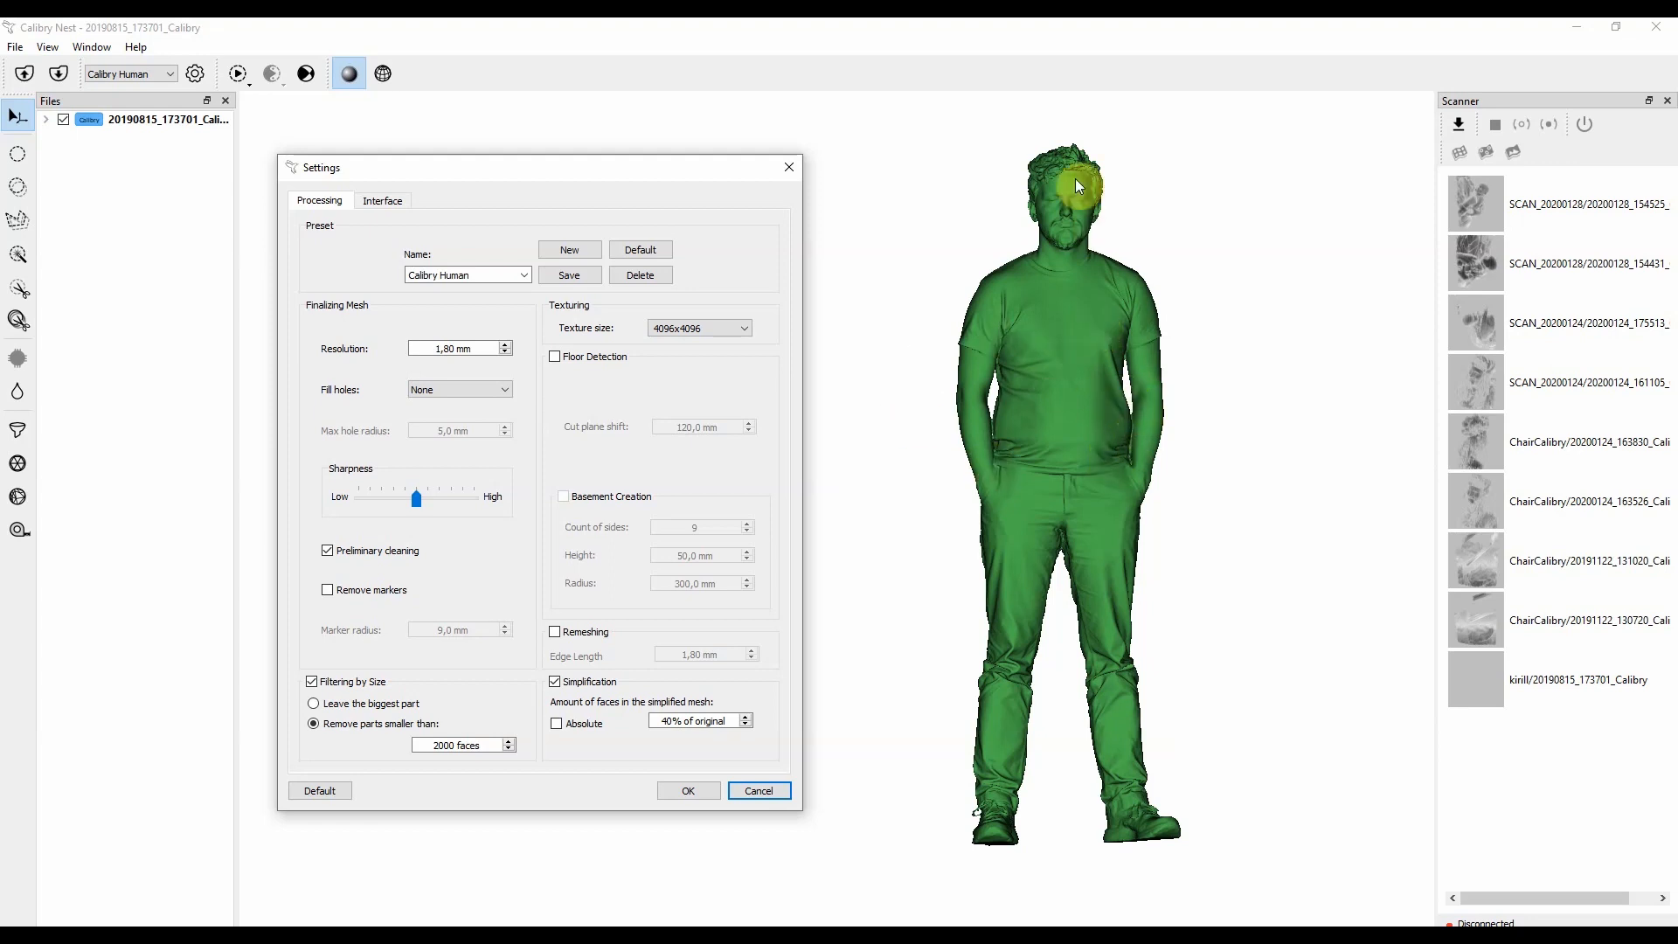
mouse_move(1105, 586)
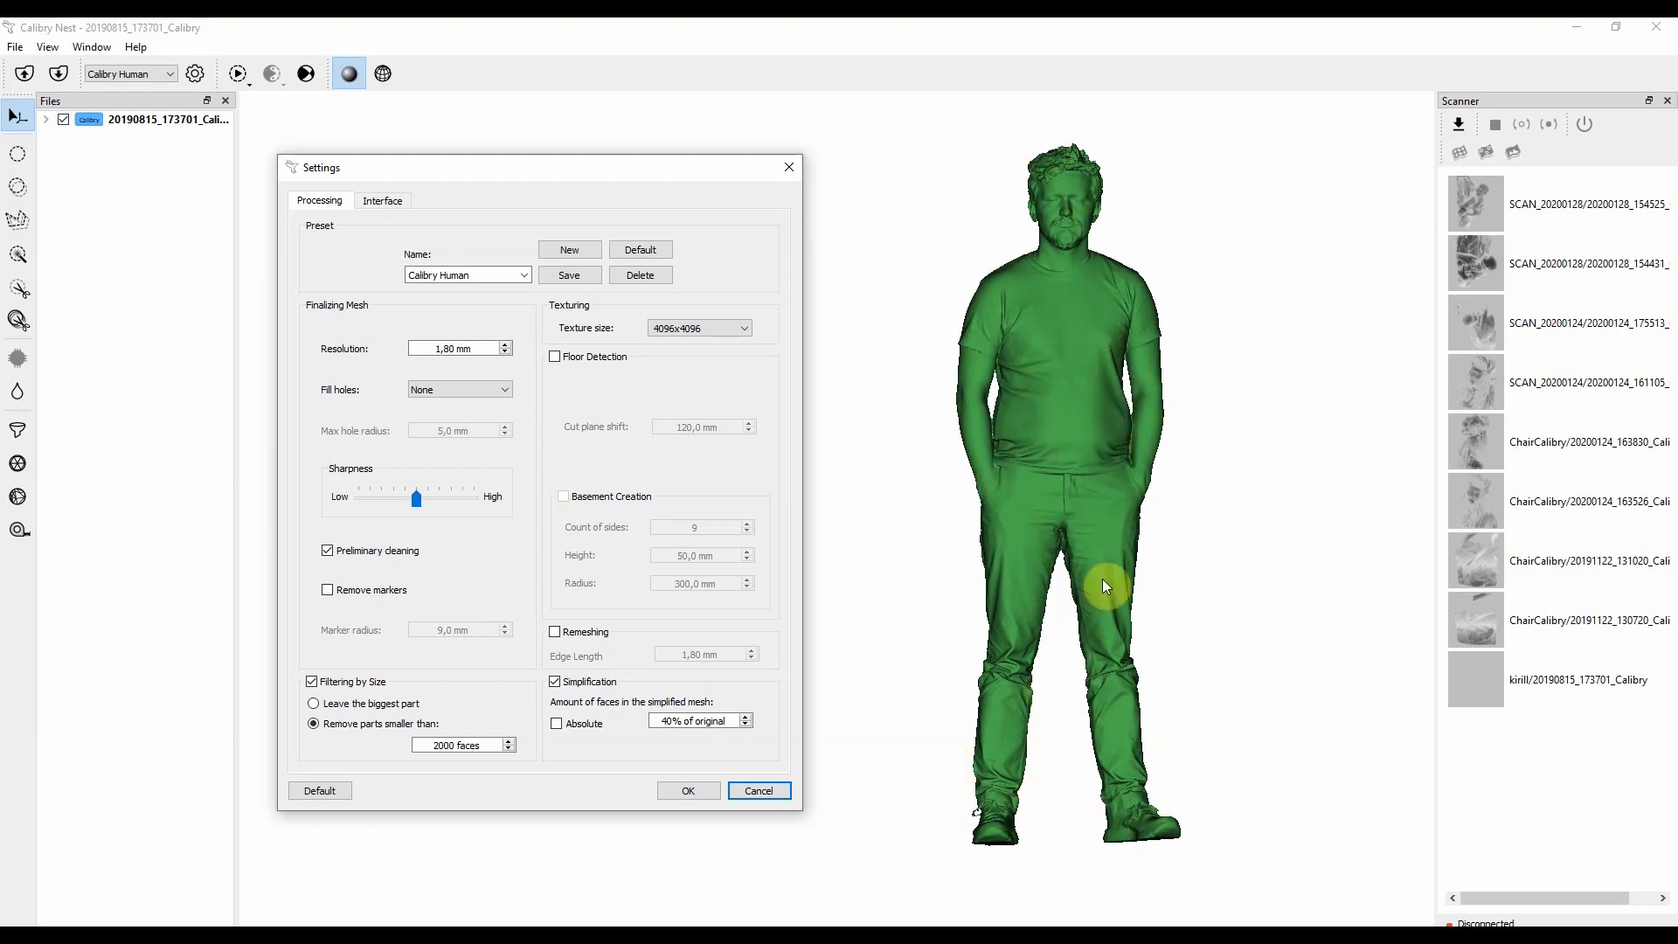
mouse_move(1106, 523)
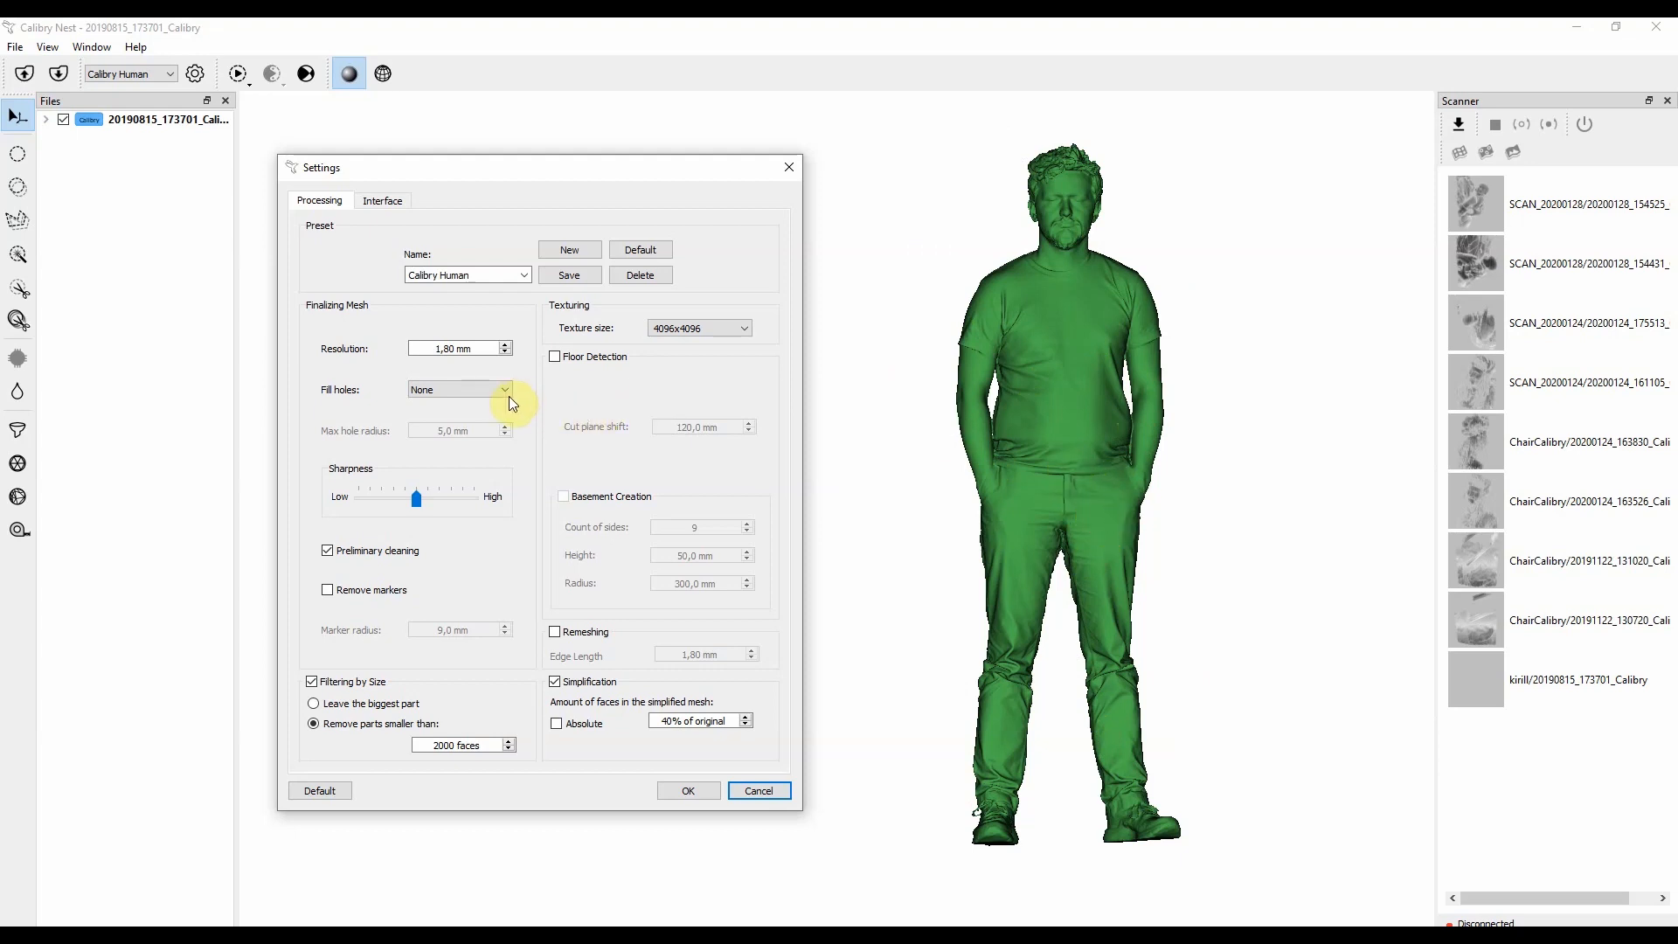
Switch Fill holes back to Radius, re-enabling the 5,0 mm max hole radius.
left_click(460, 388)
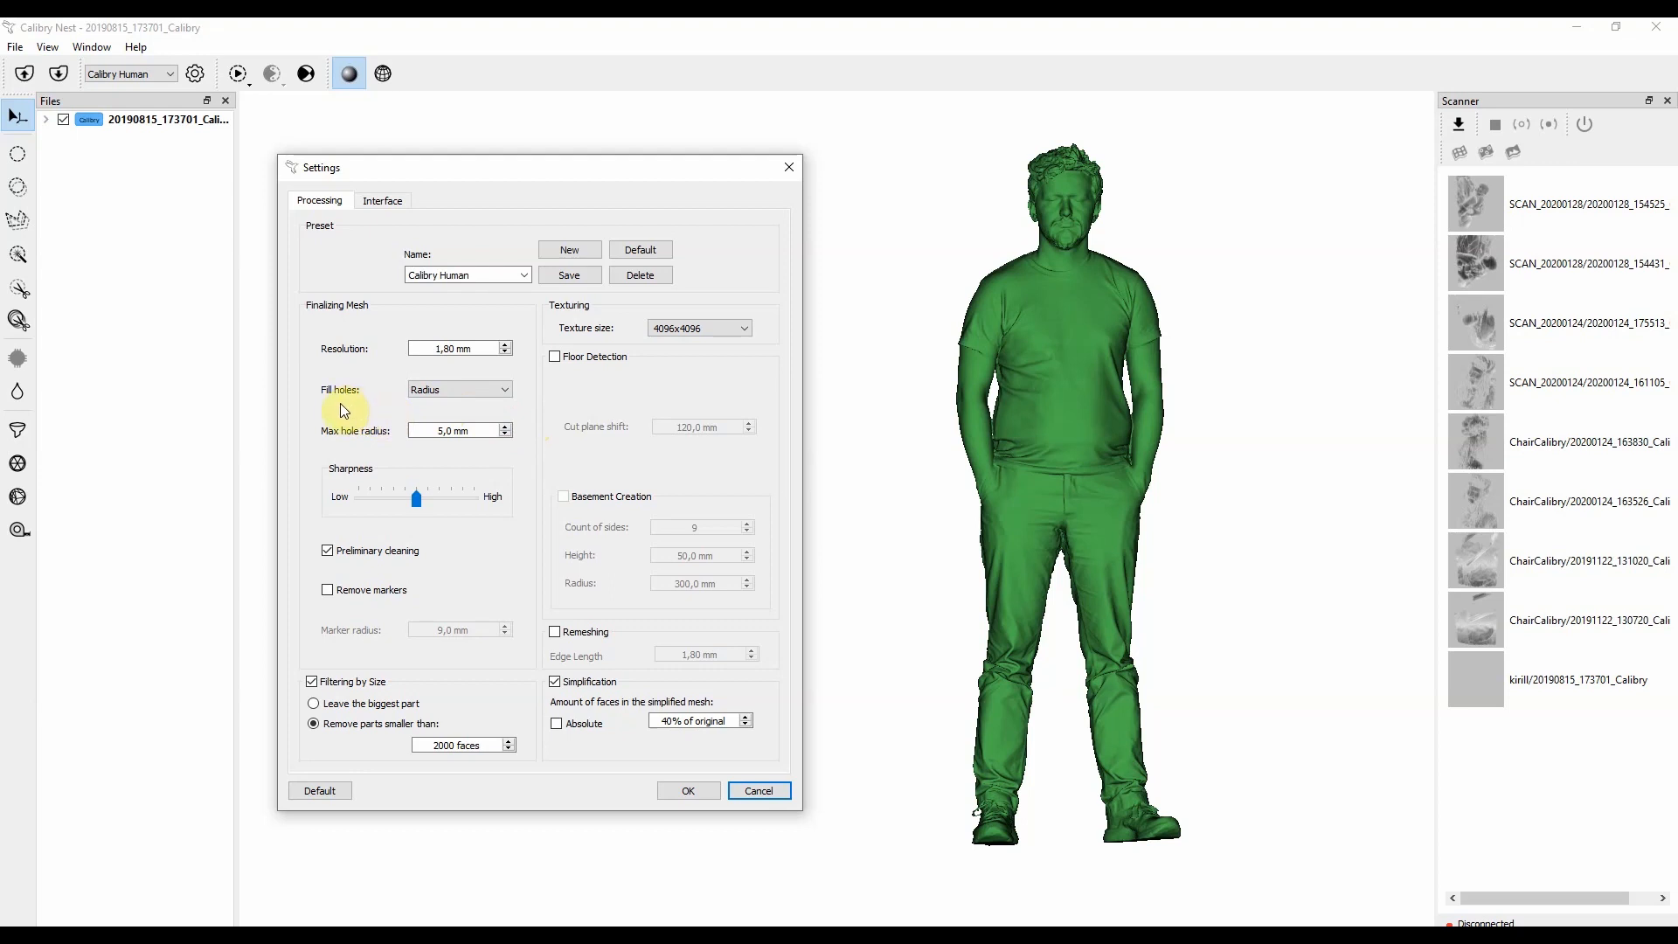
mouse_move(511, 424)
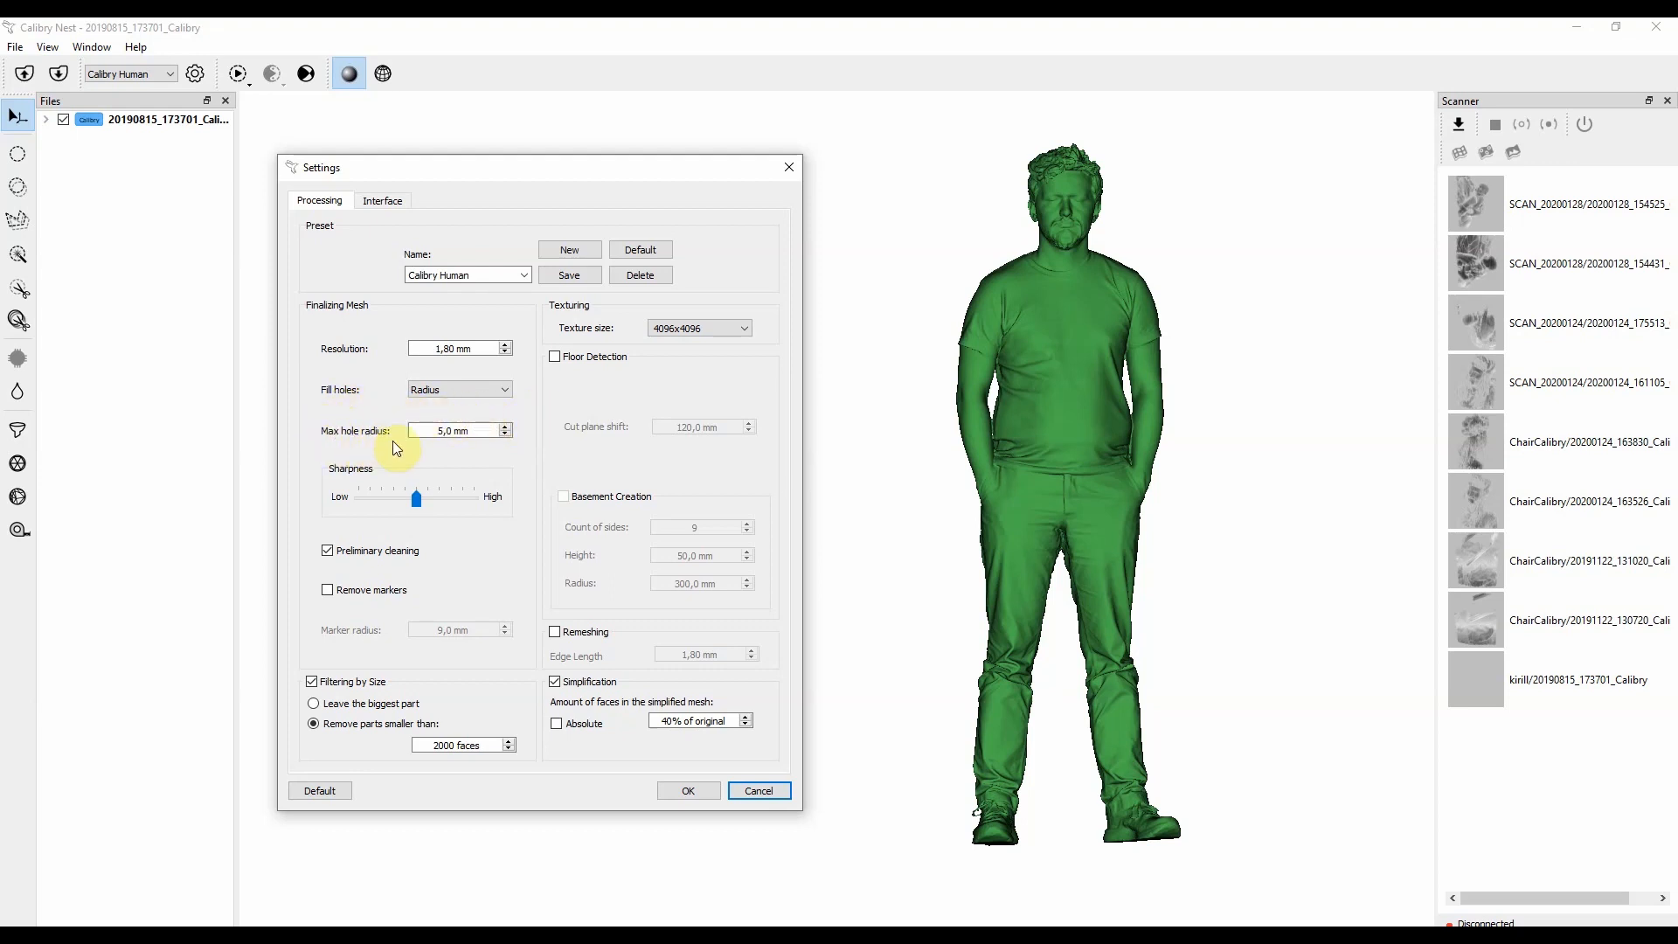
mouse_move(334, 435)
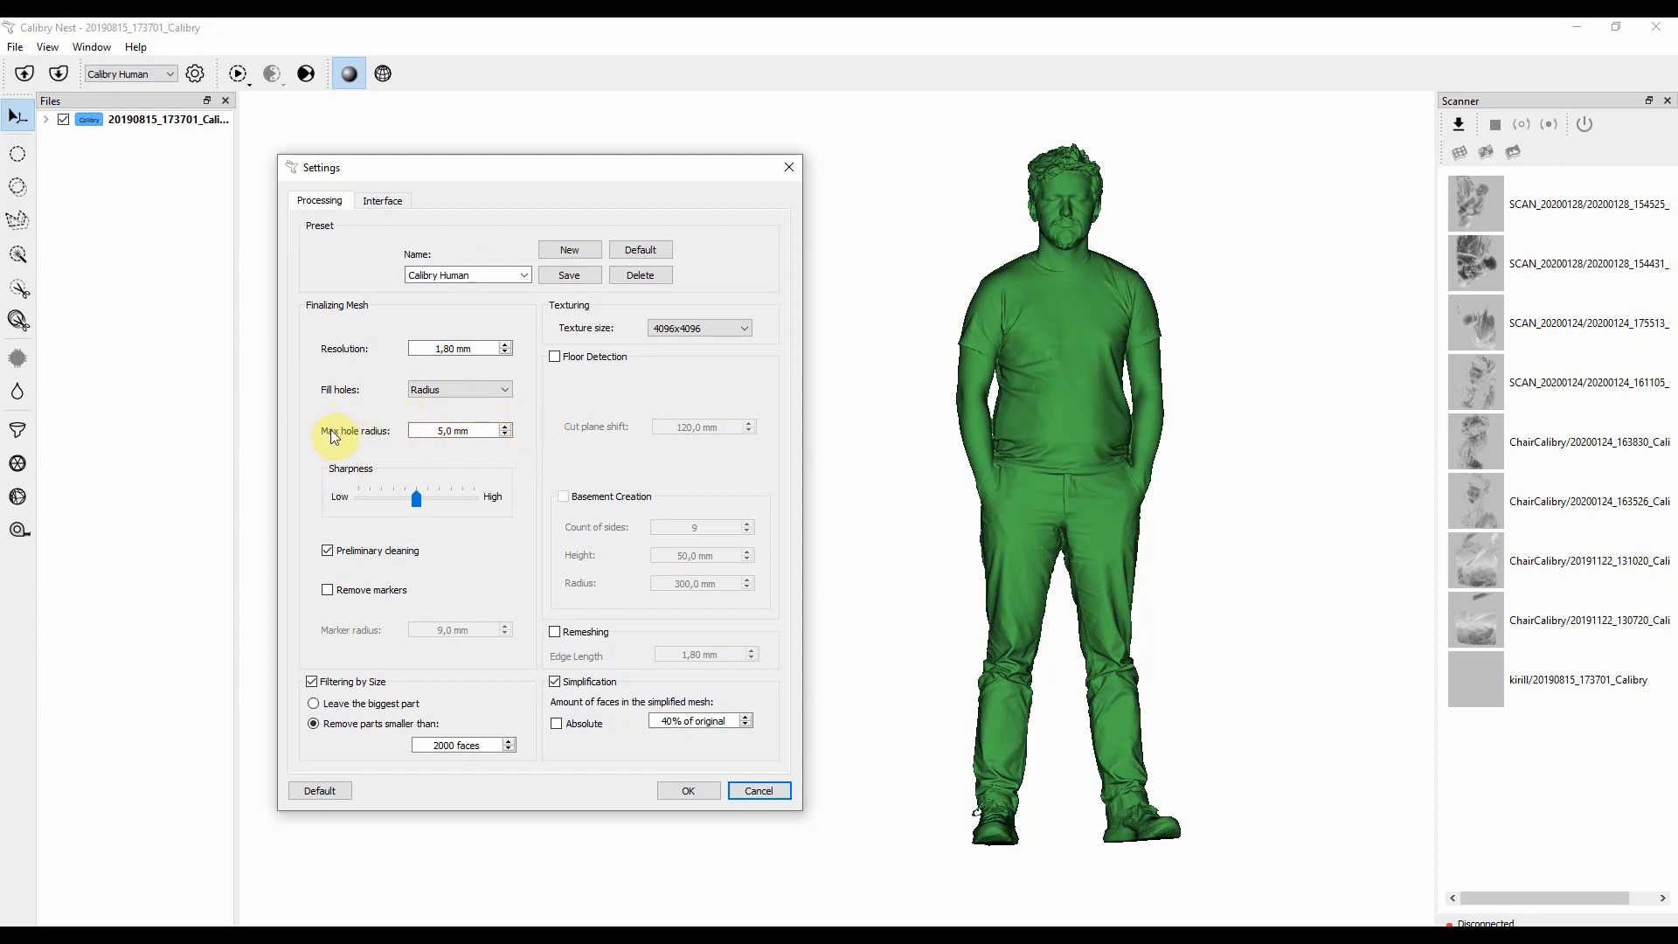
mouse_move(495, 454)
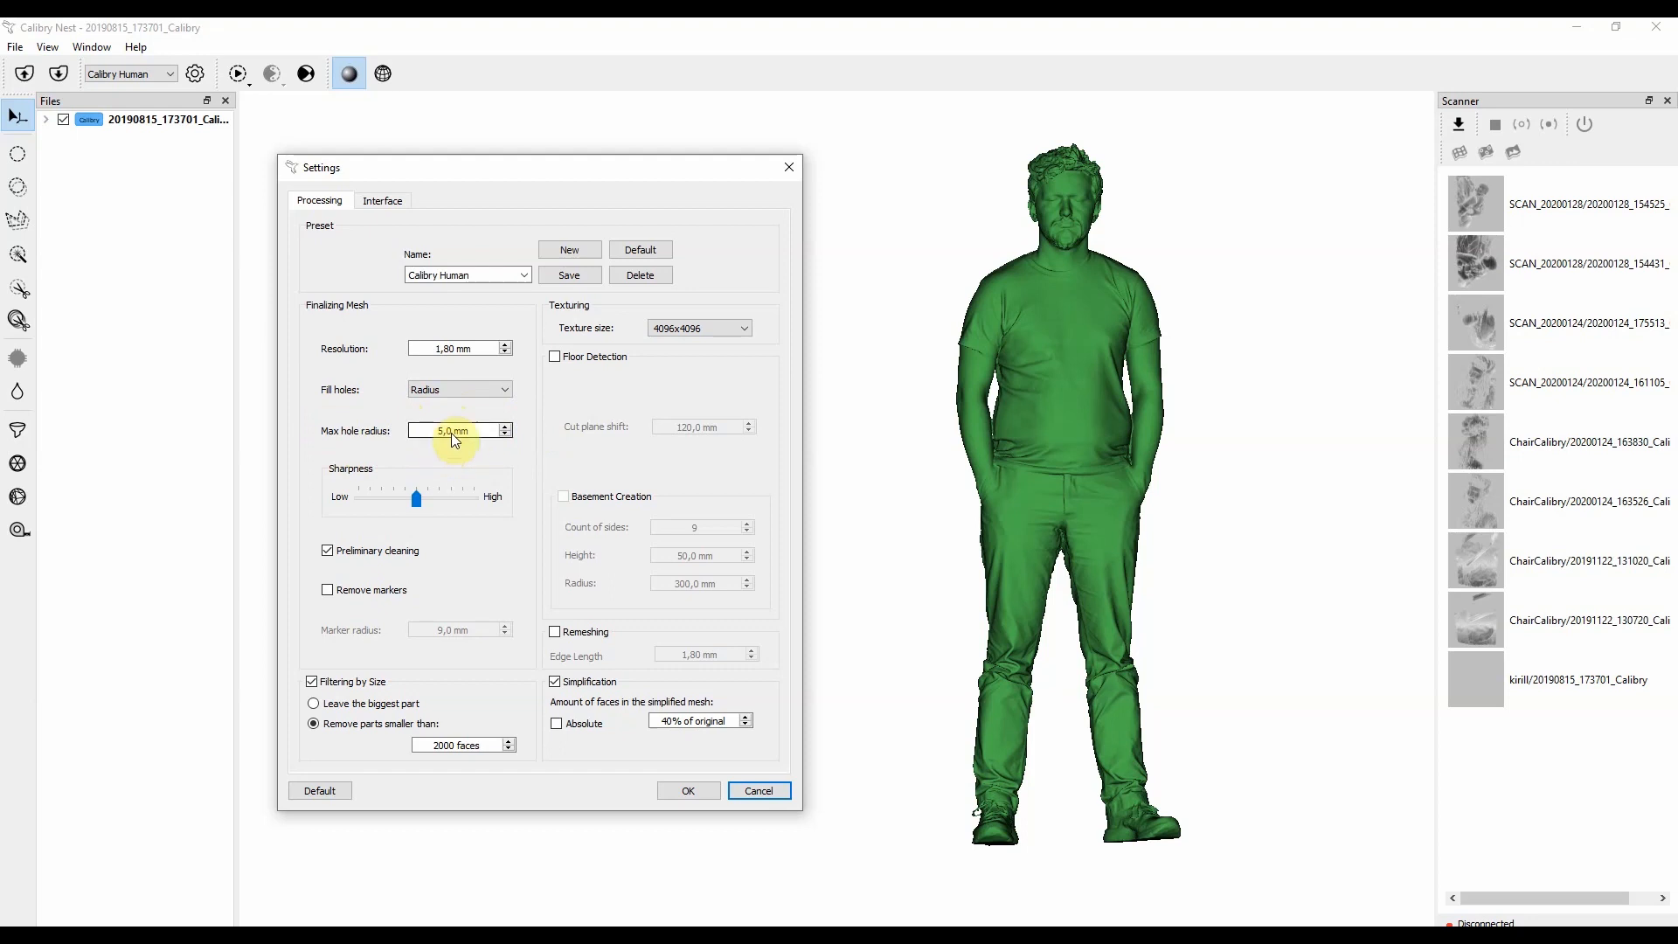
mouse_move(496, 458)
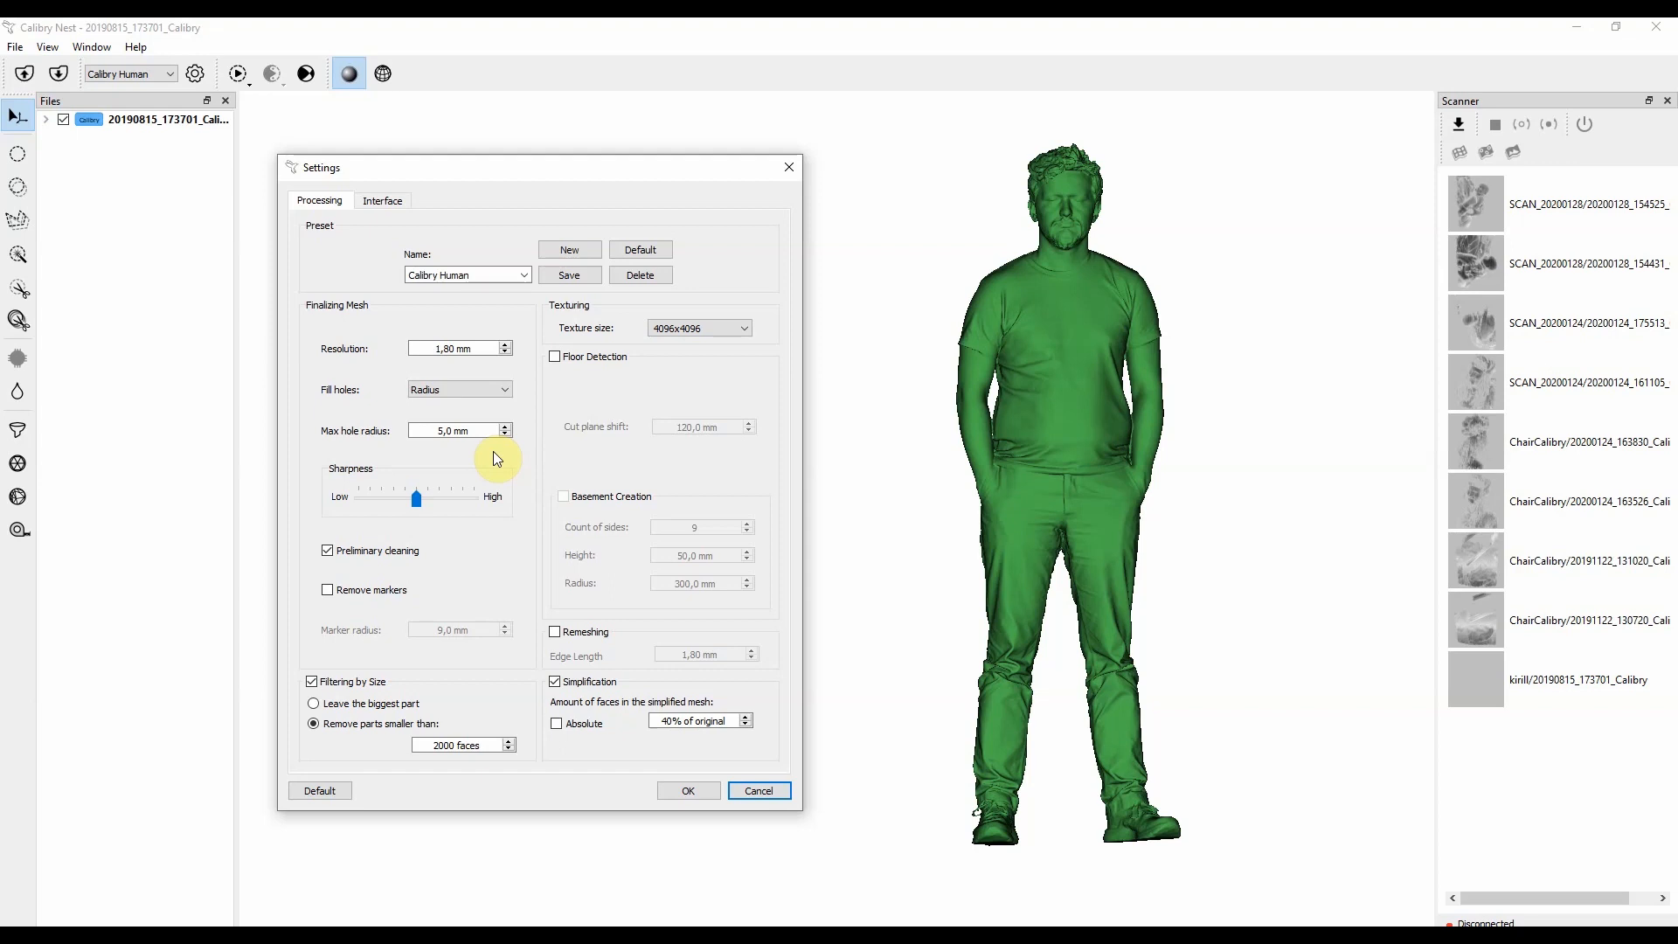
left_click(458, 389)
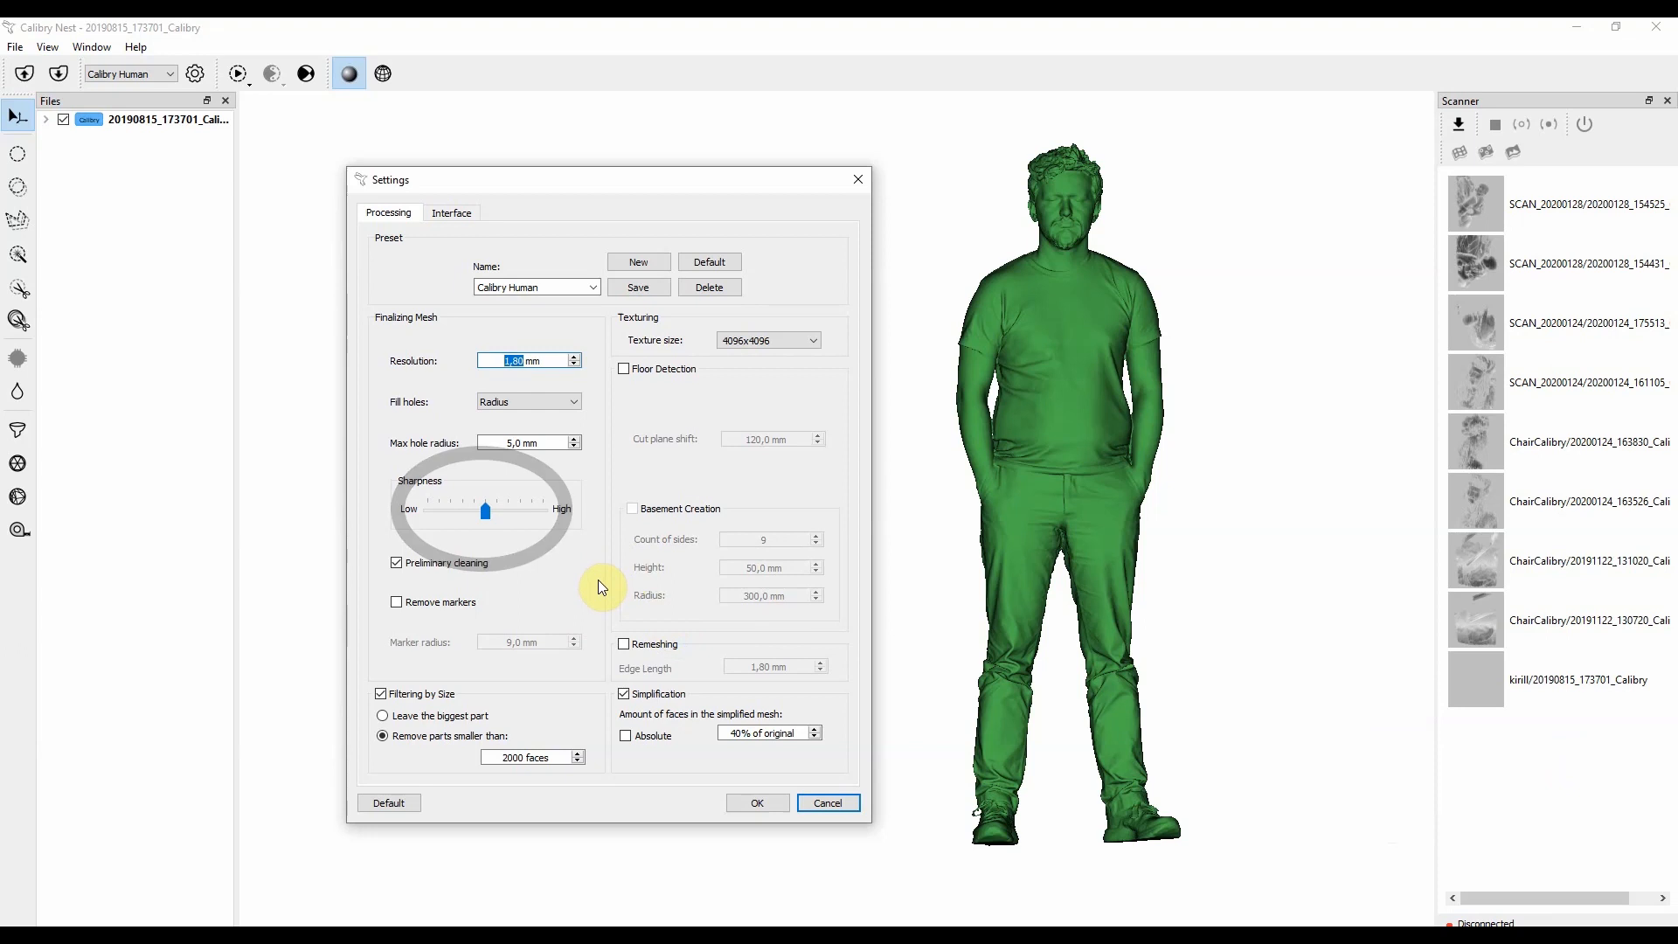
mouse_move(425, 542)
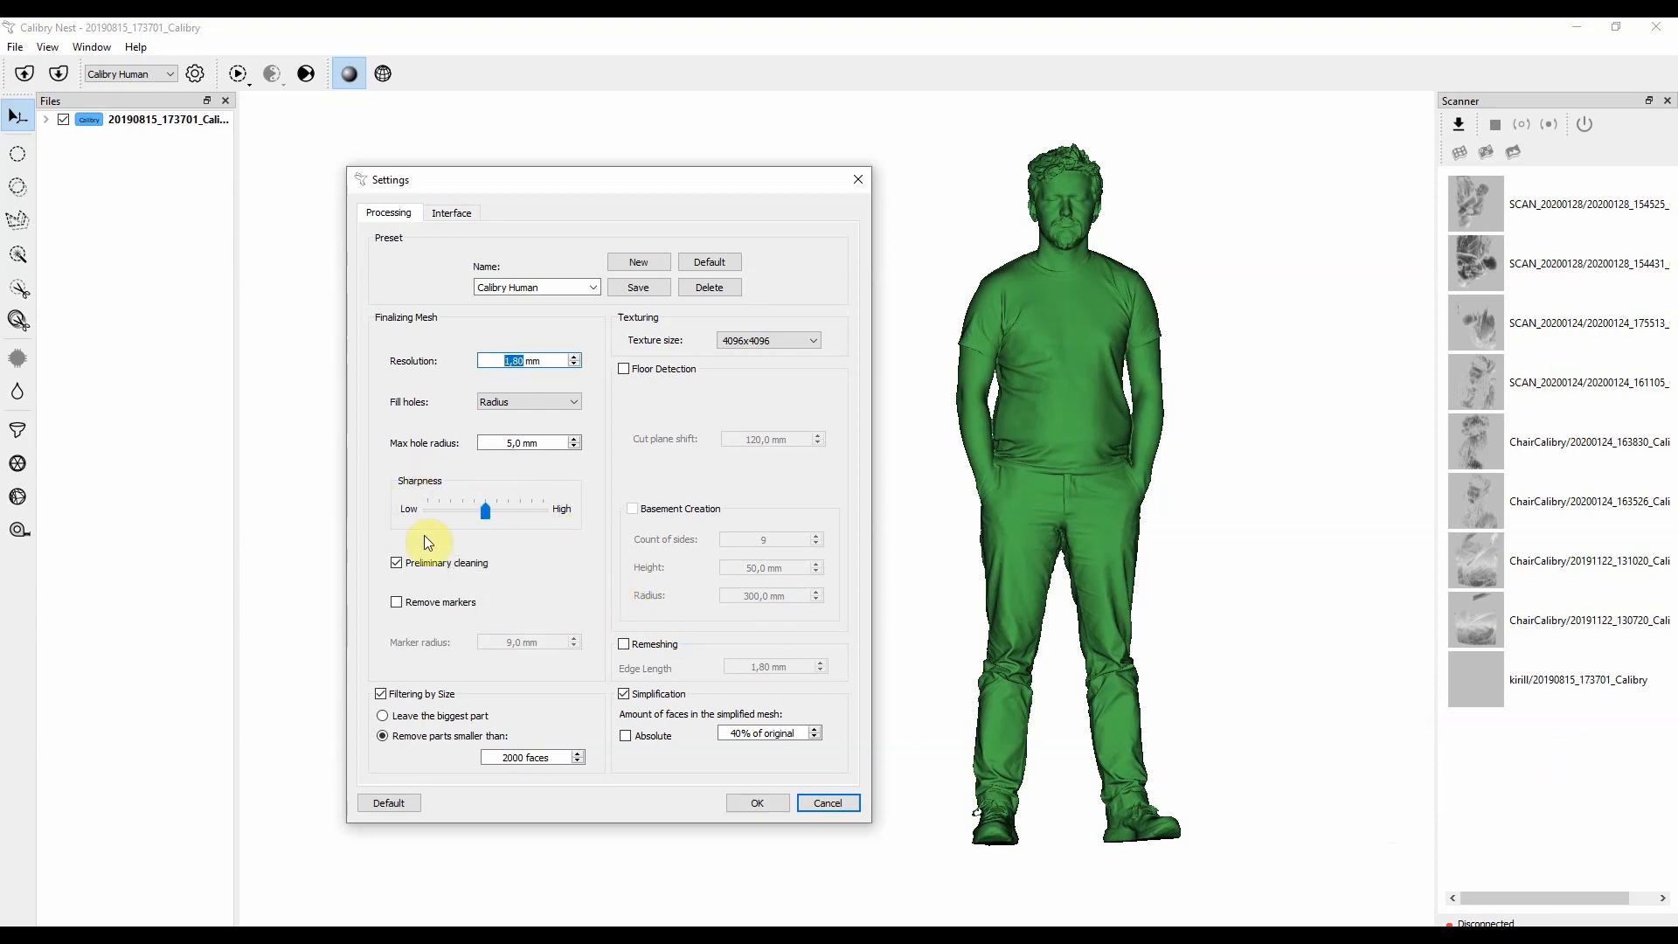
mouse_move(616, 539)
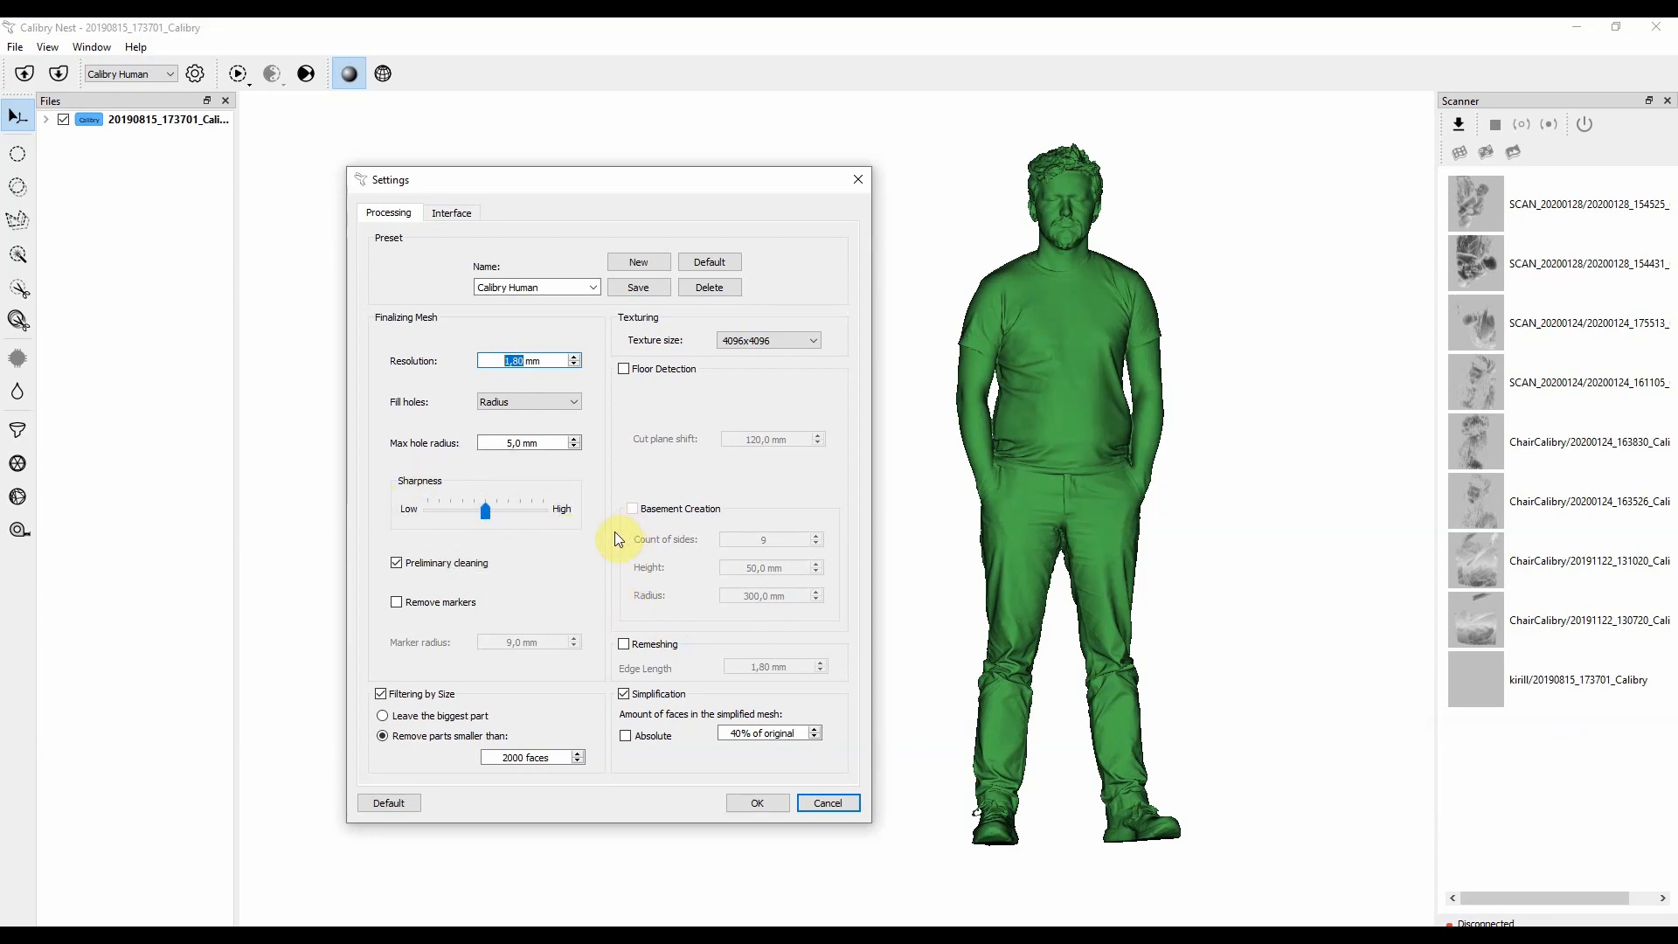
mouse_move(564, 539)
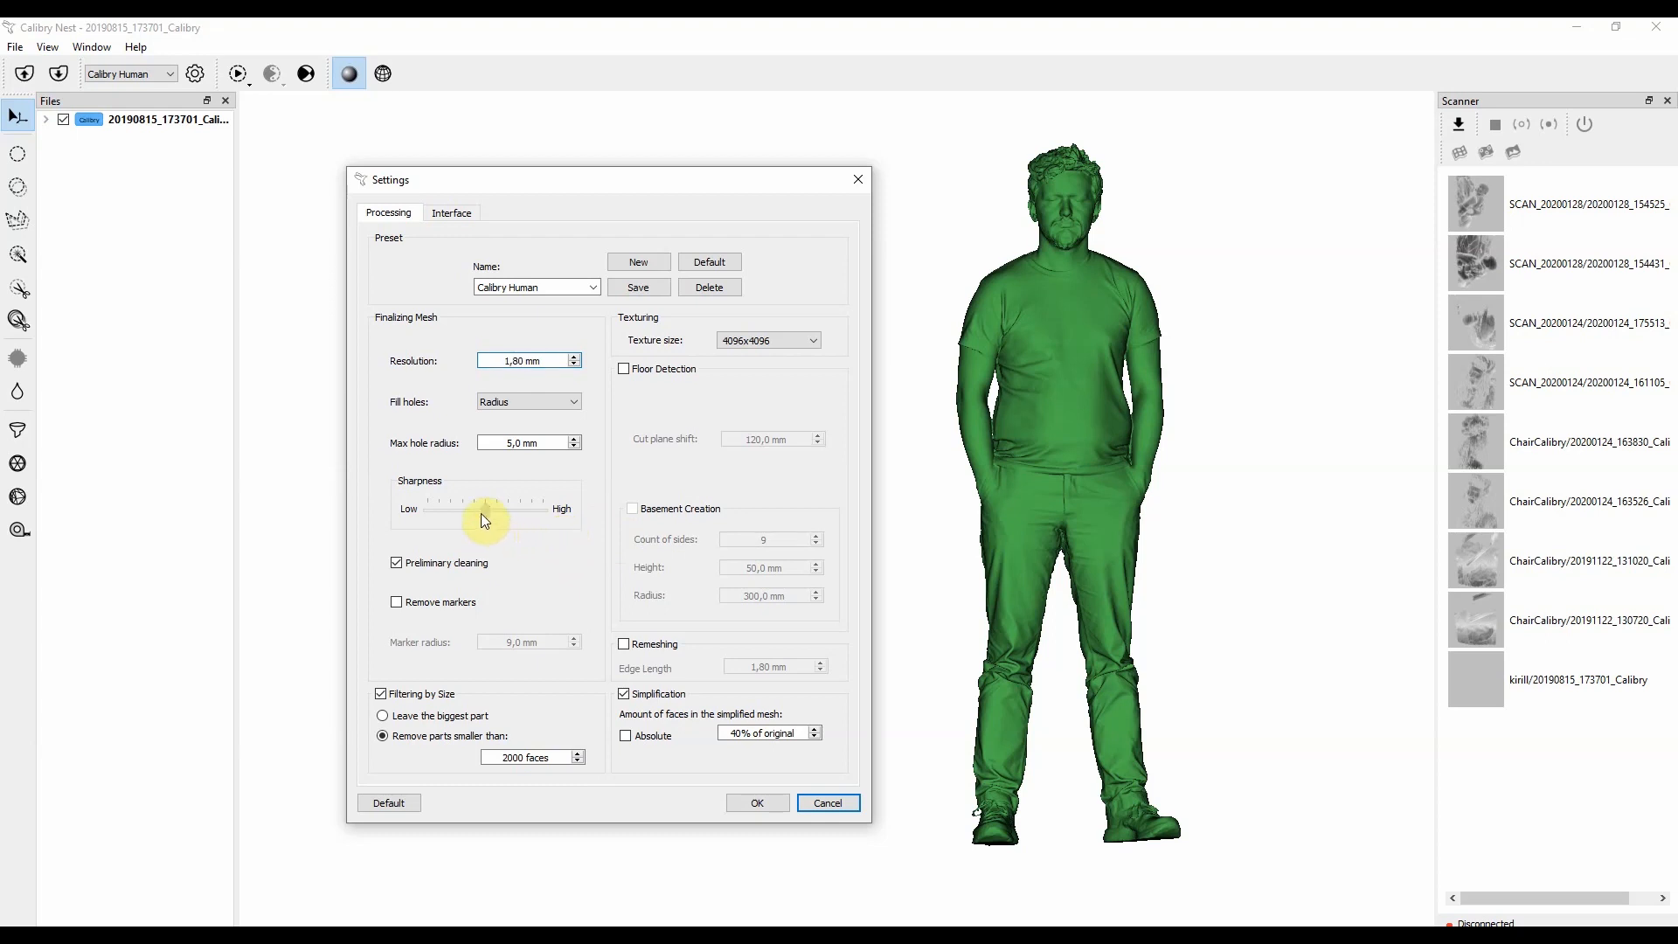
left_click_drag(482, 509, 439, 511)
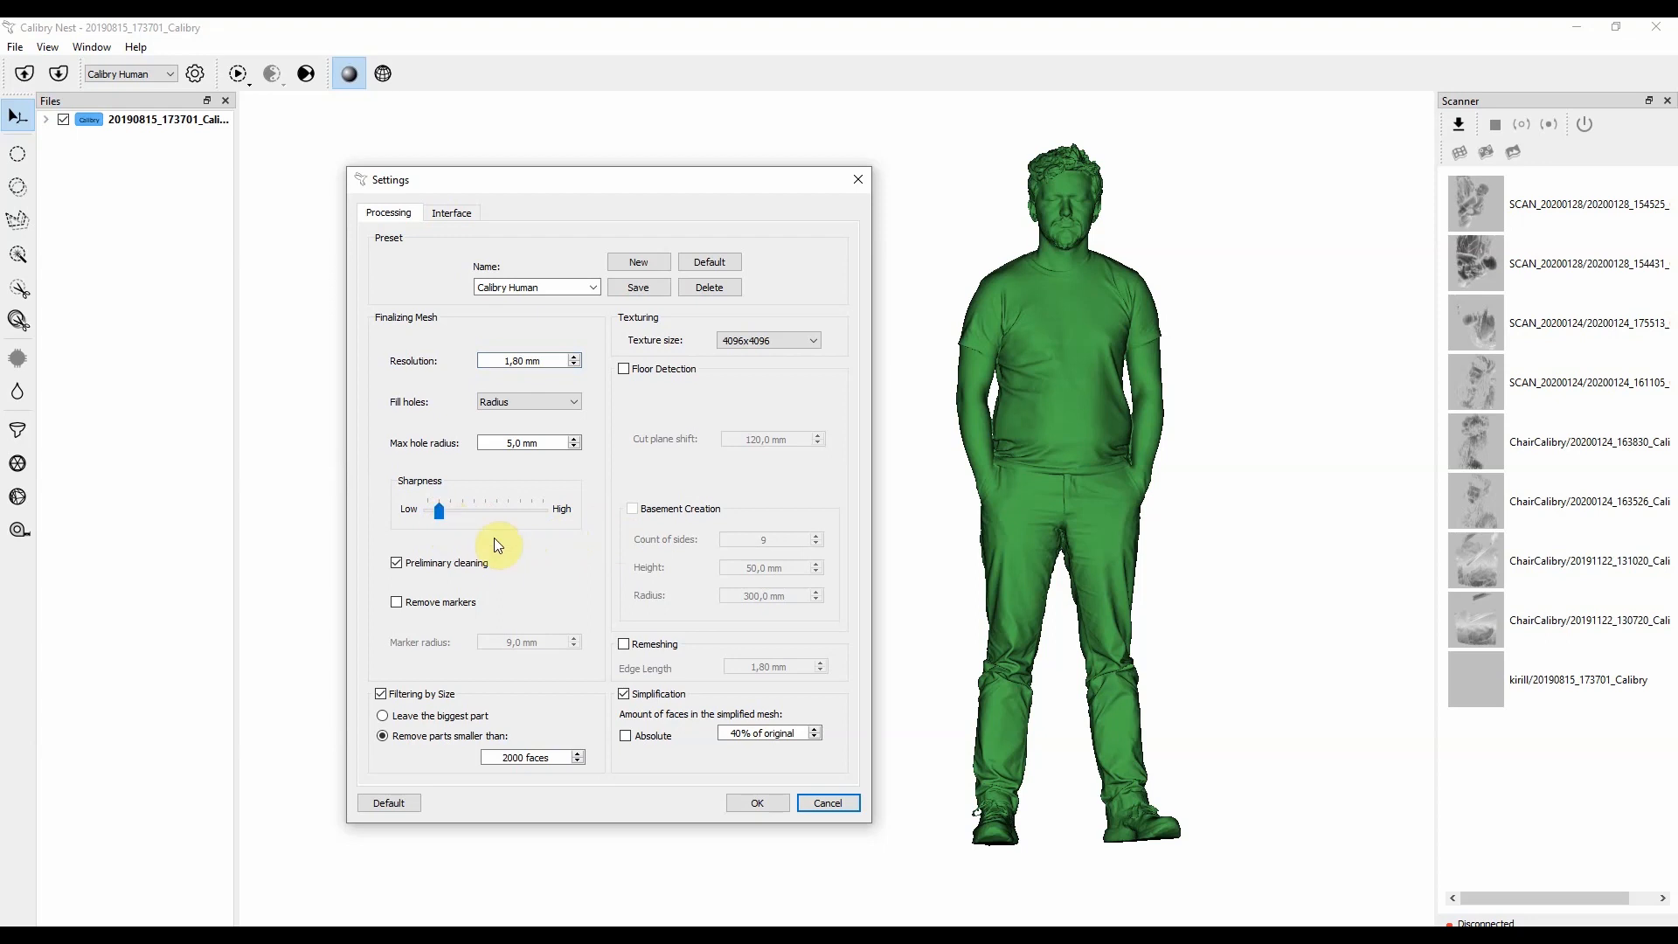
mouse_move(511, 549)
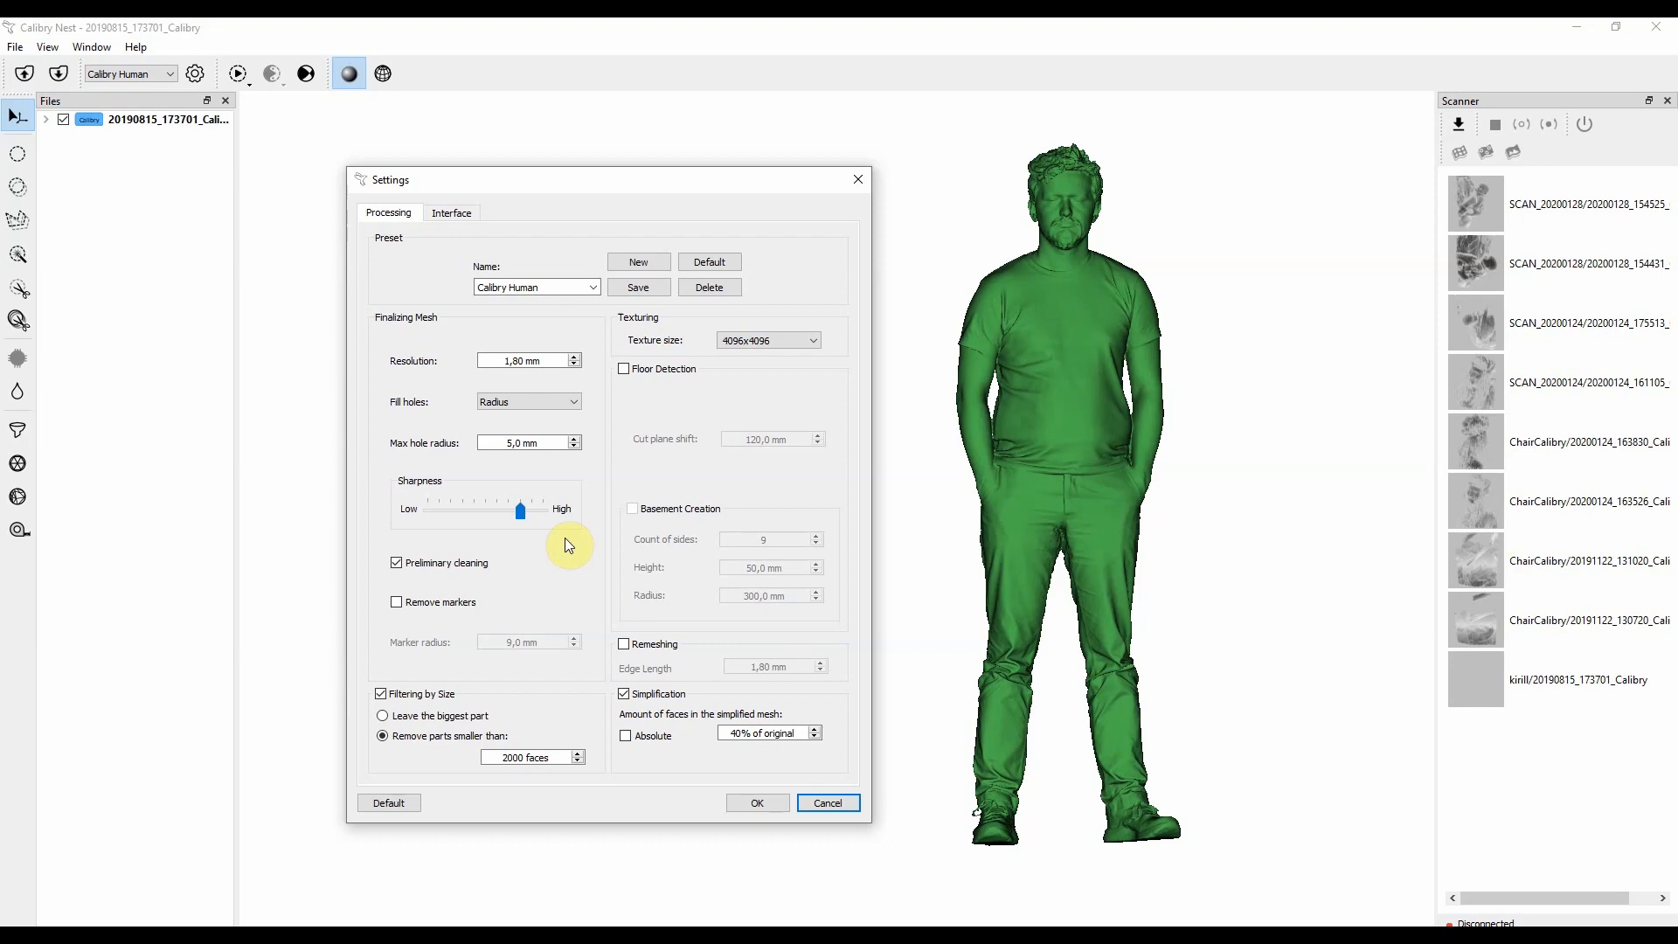
left_click_drag(521, 511, 521, 511)
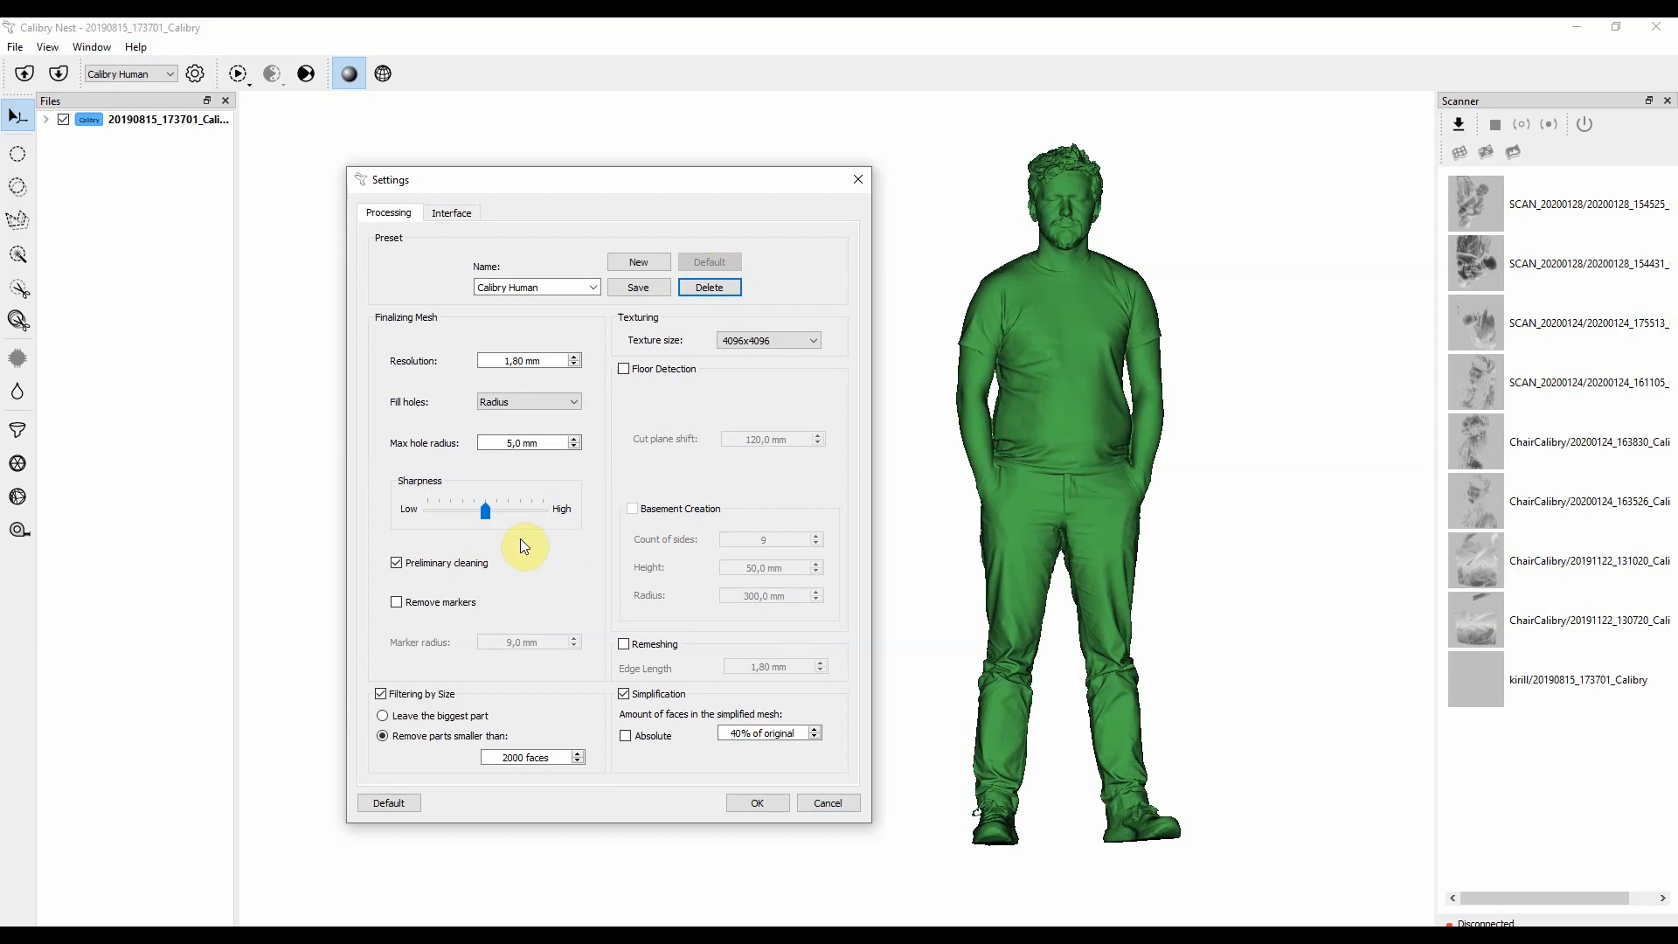
mouse_move(496, 561)
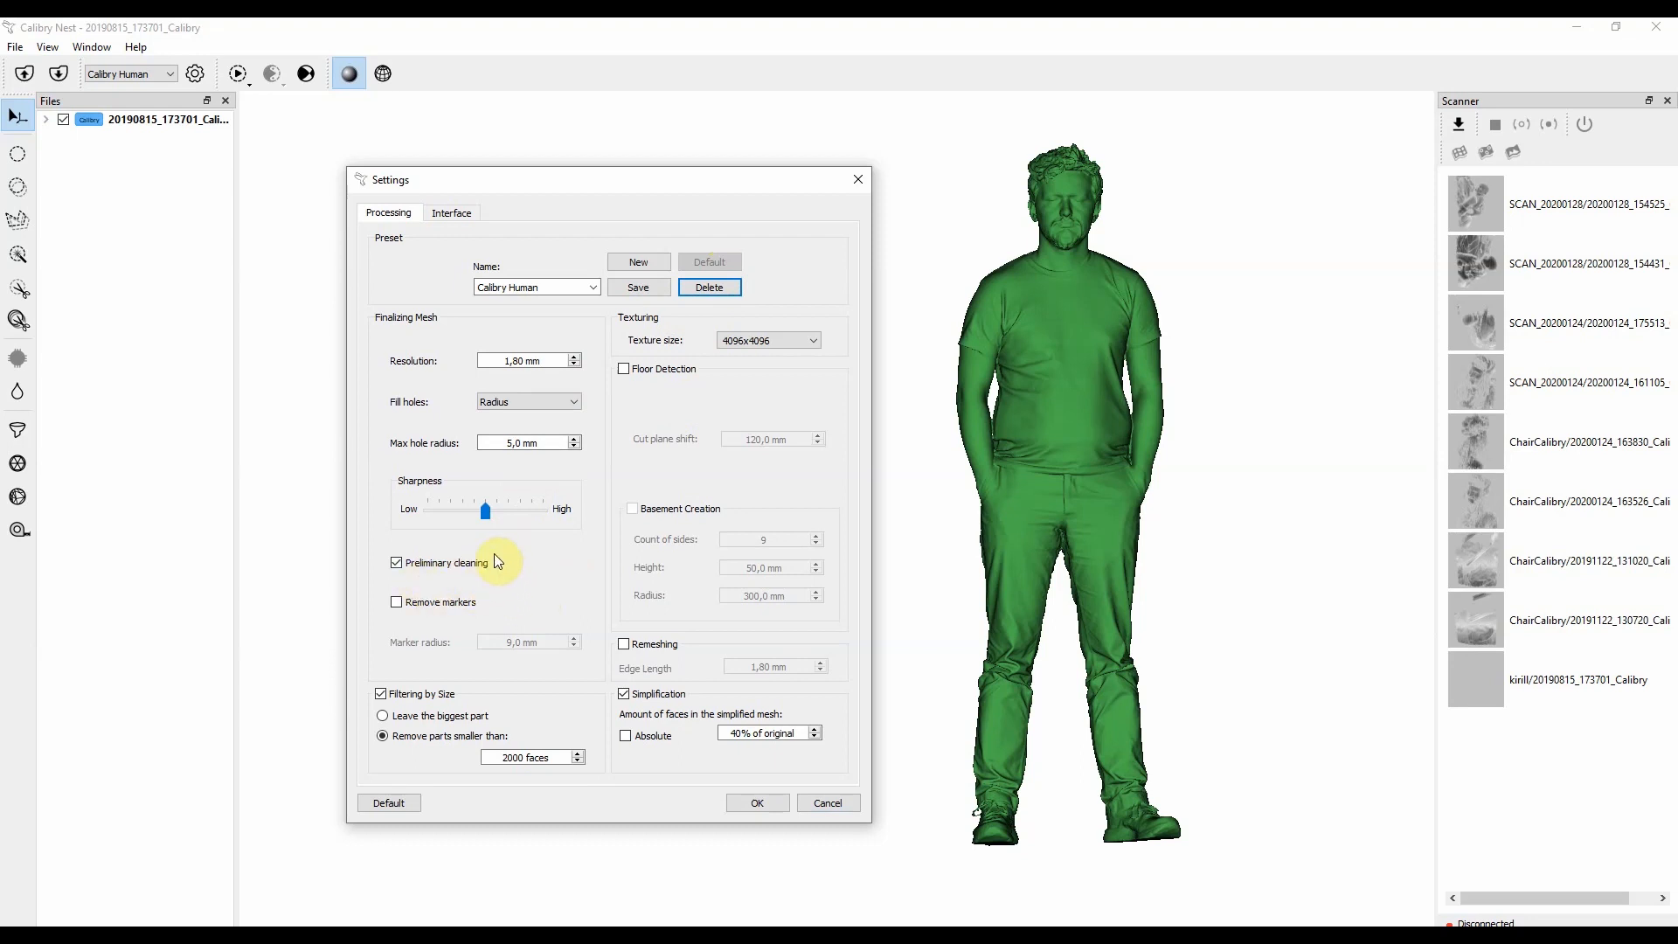
mouse_move(449, 562)
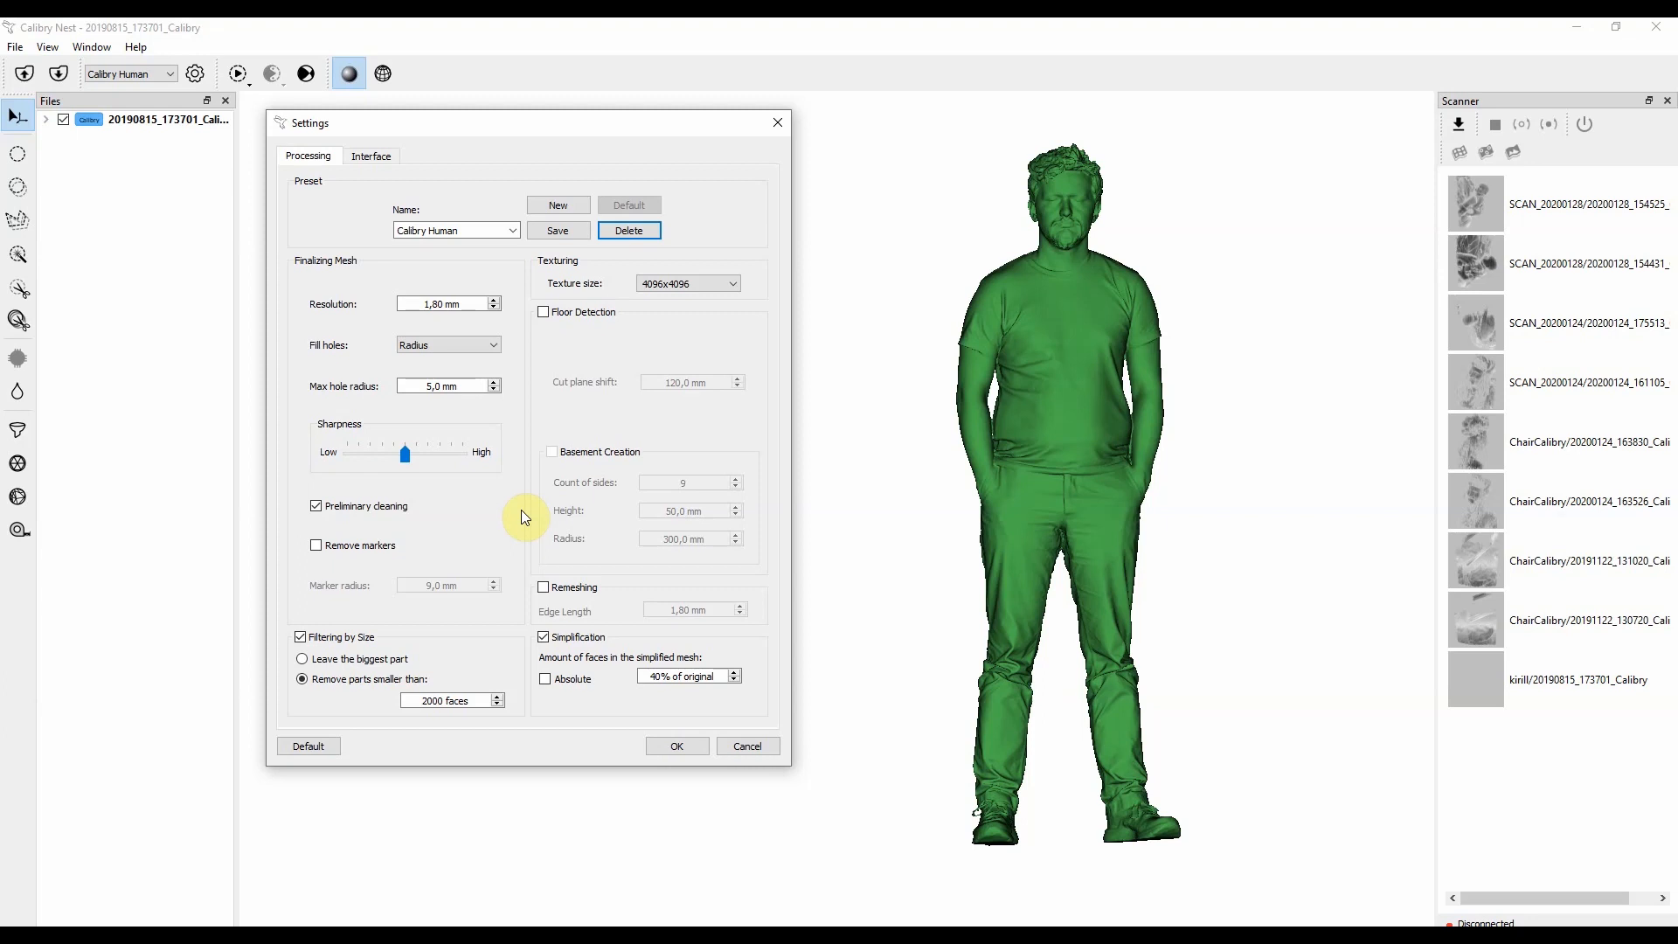
Enable Remove markers, raise marker radius to 9,5 mm, then disable marker removal.
left_click(315, 545)
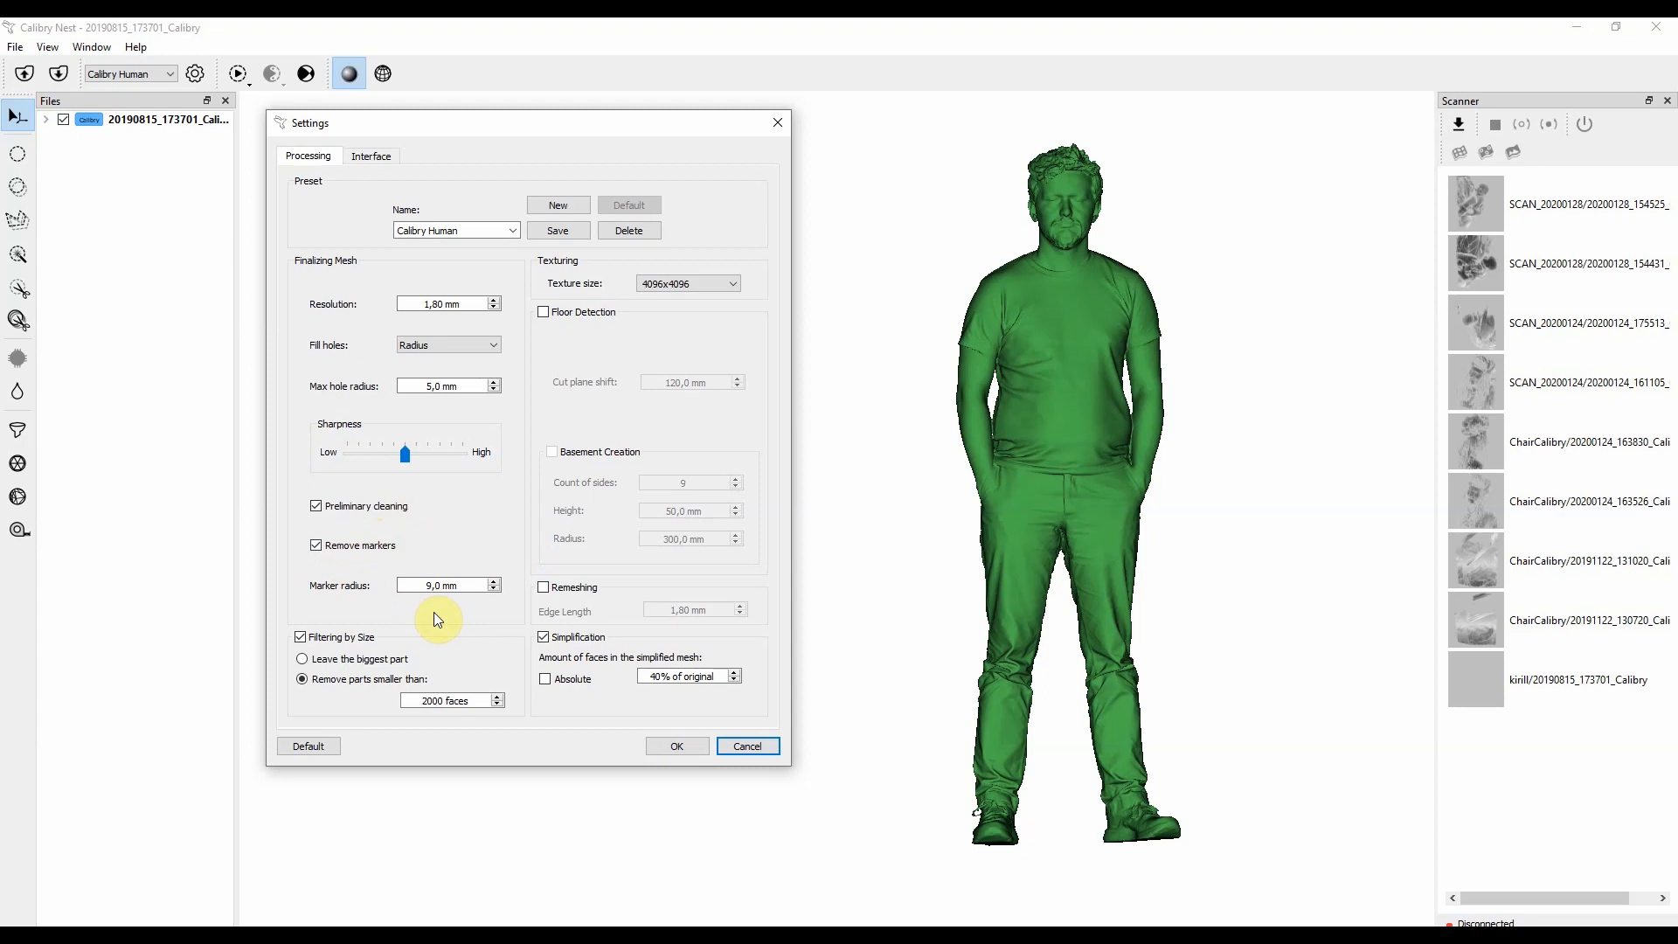
mouse_move(441, 610)
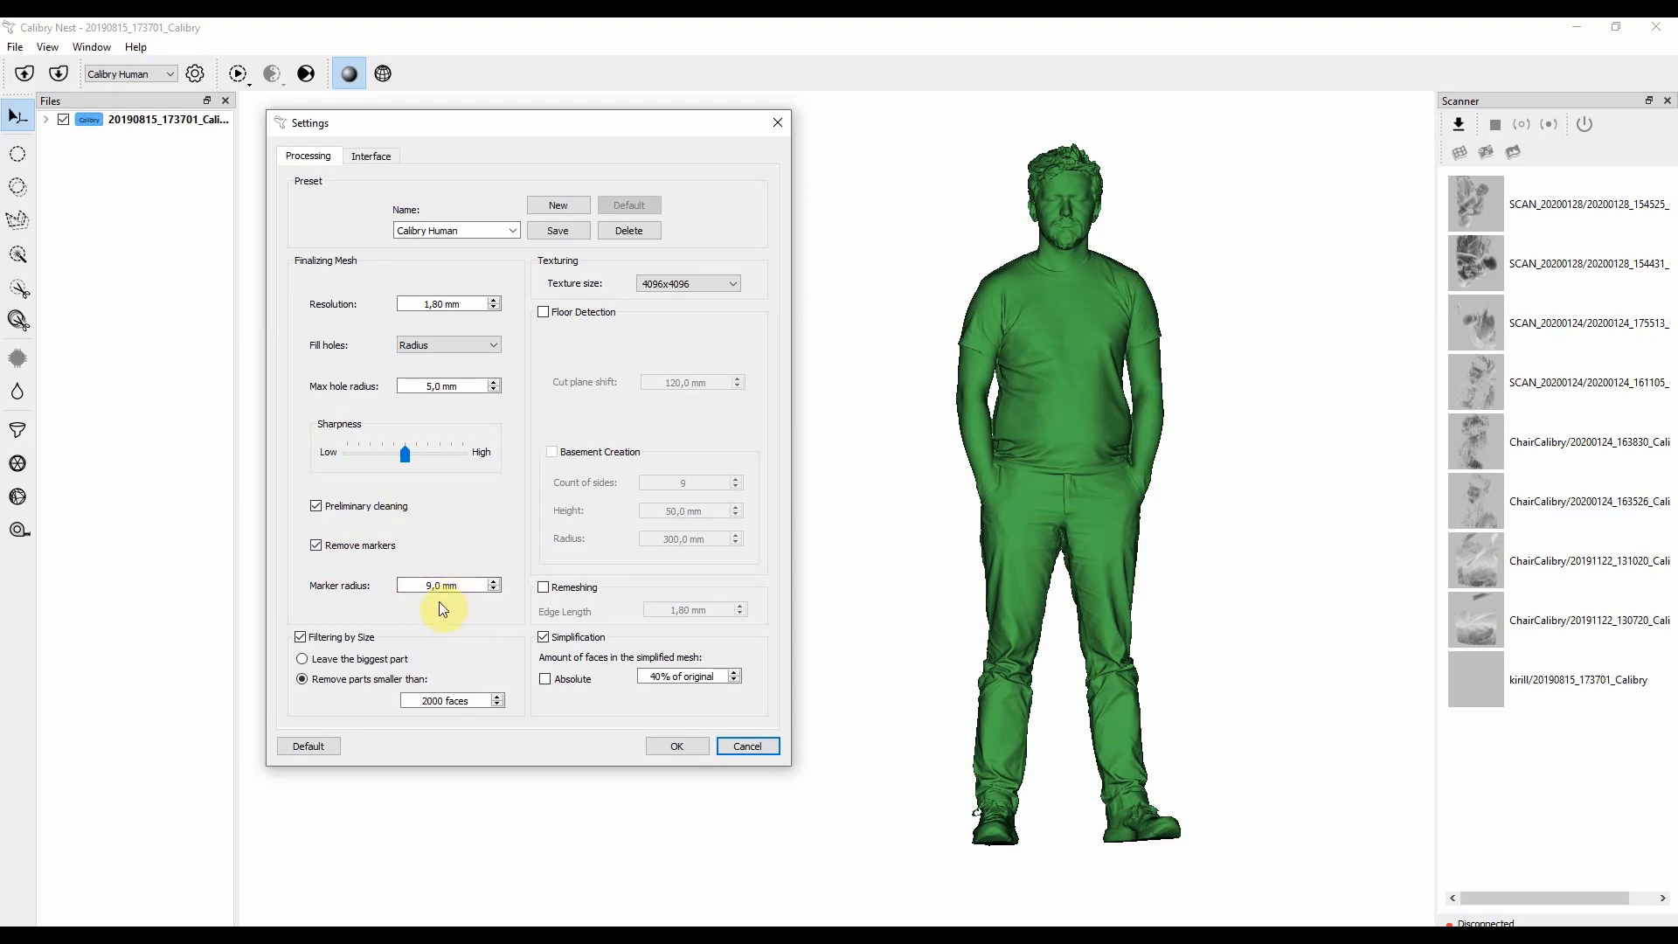
mouse_move(428, 614)
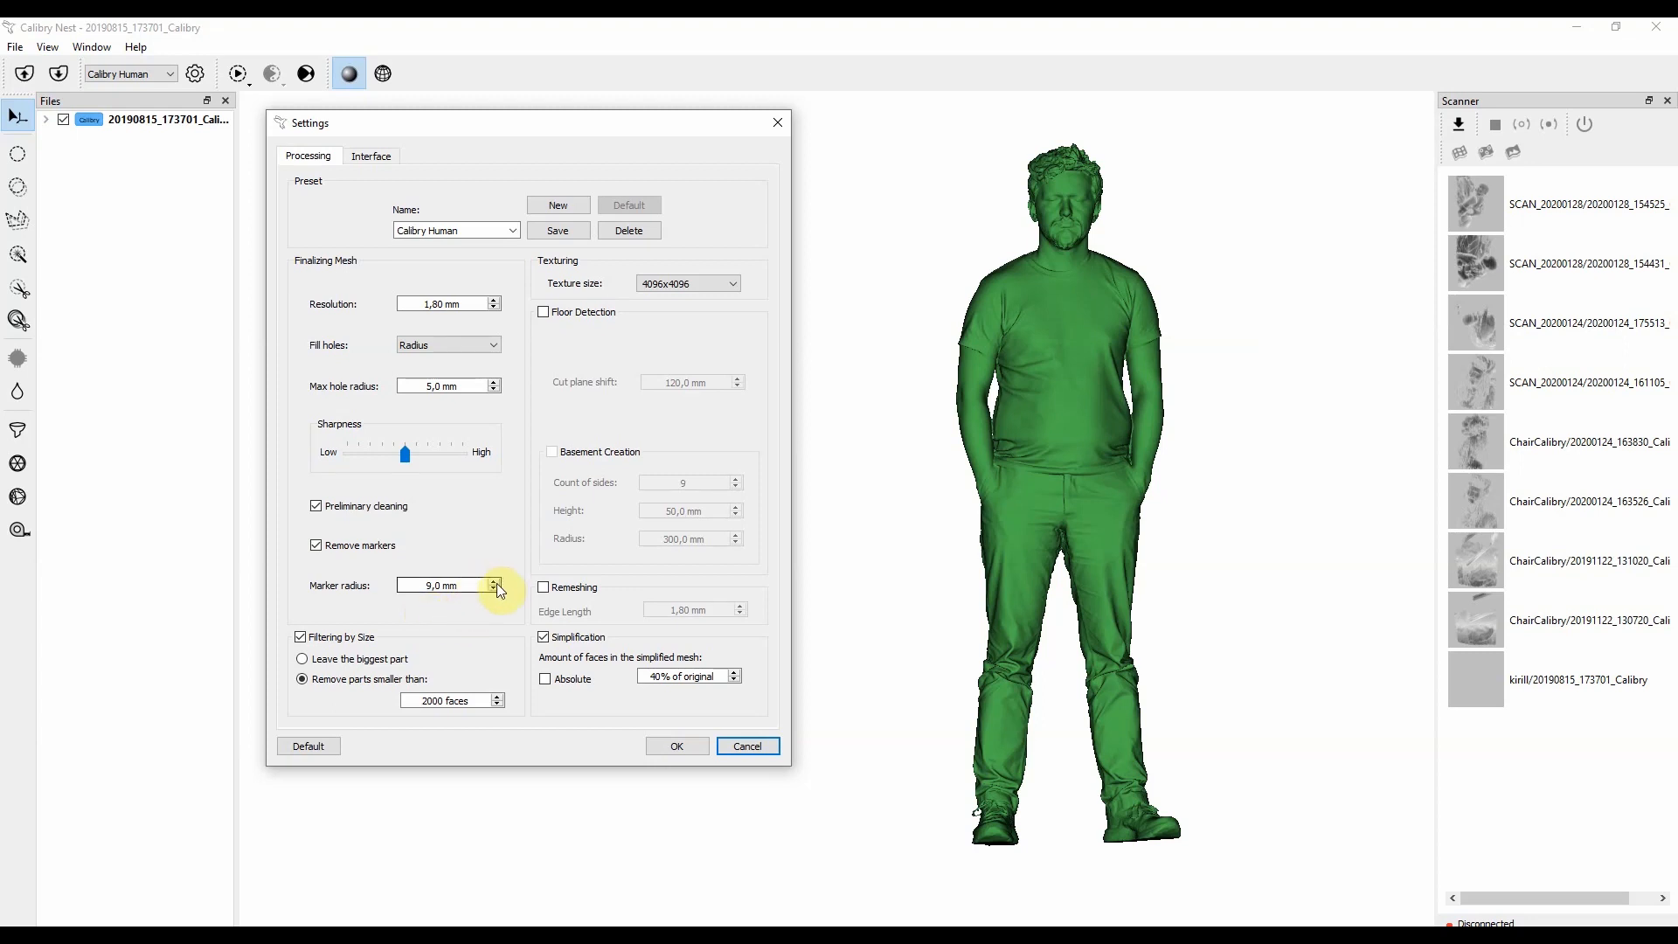
left_click(494, 581)
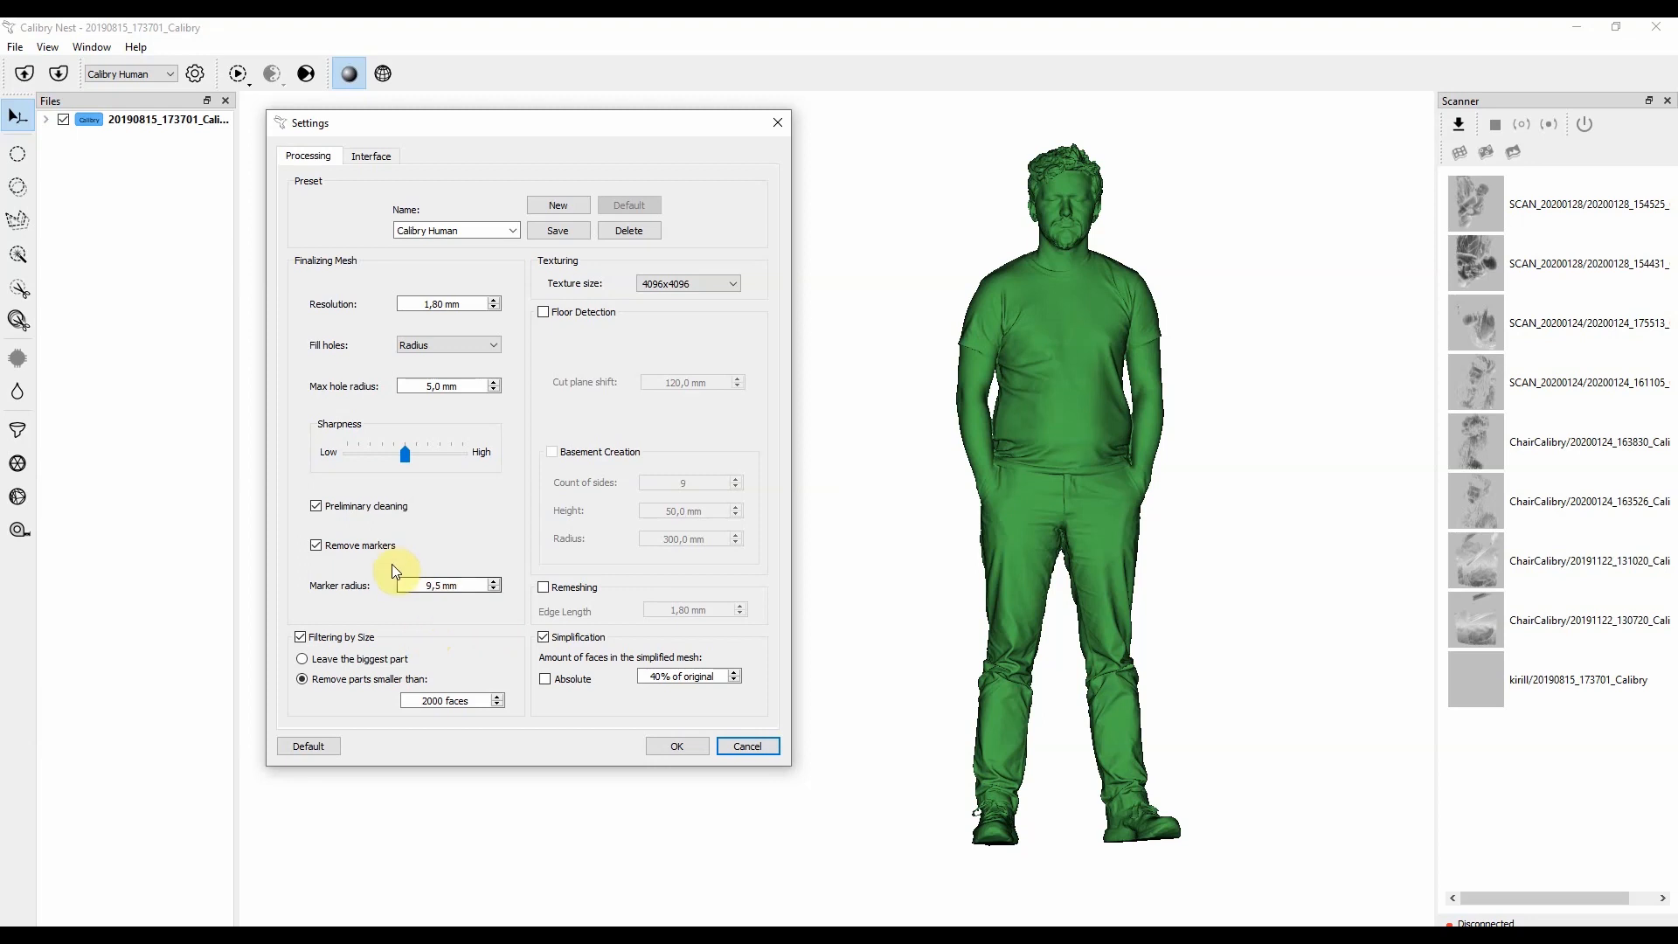
mouse_move(453, 618)
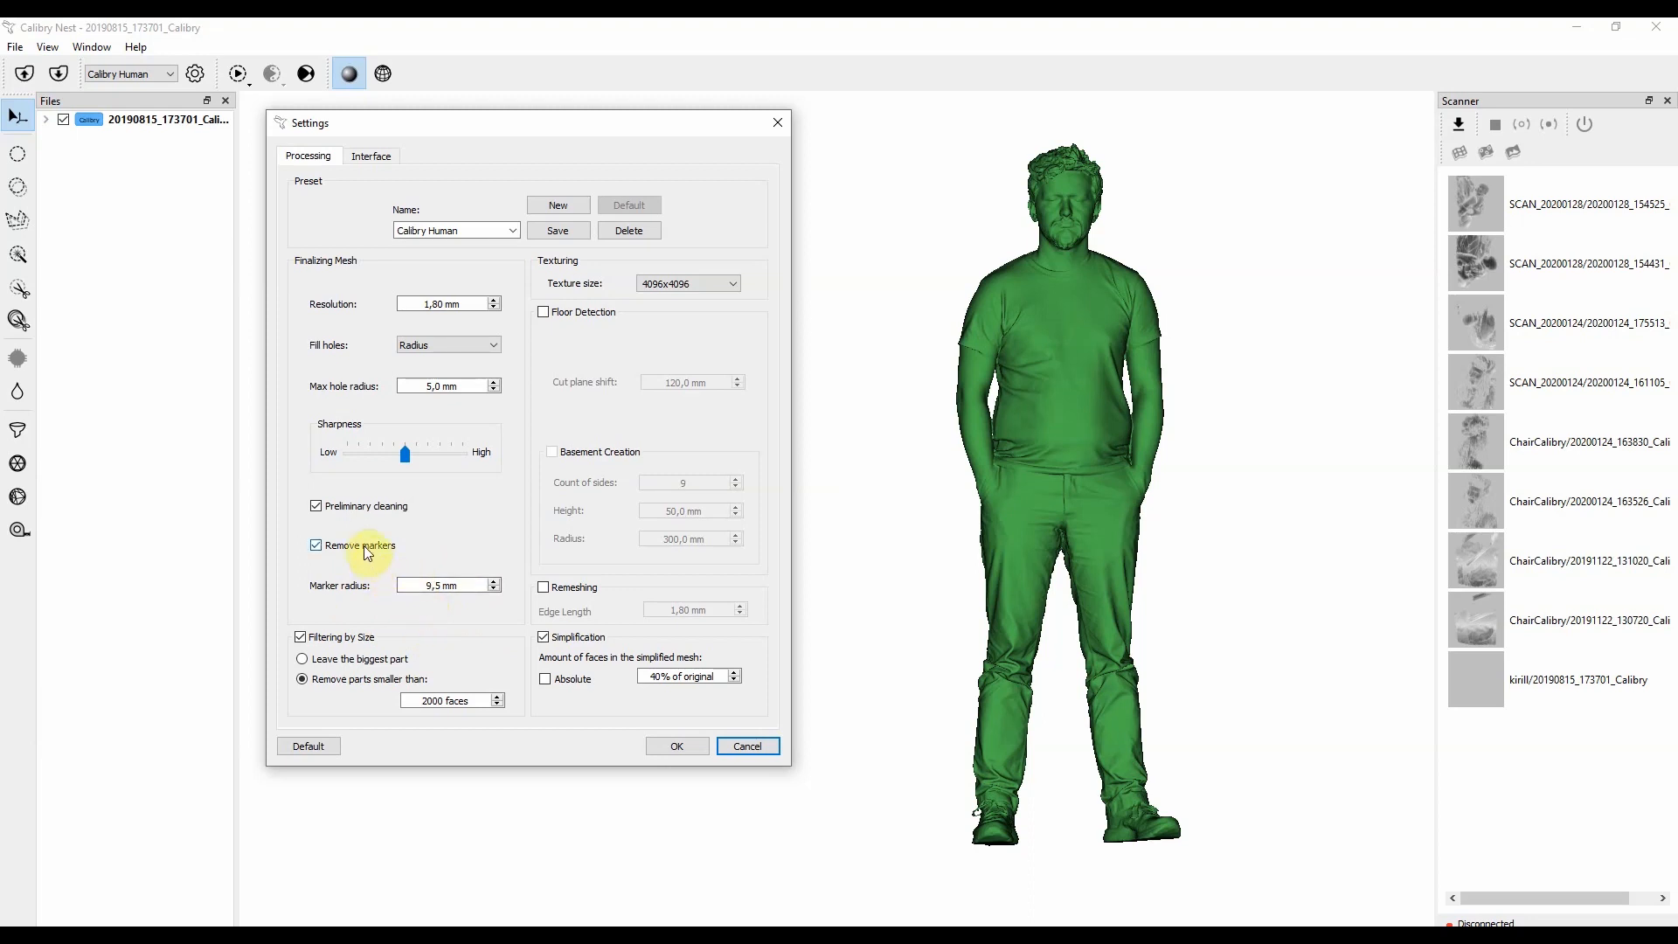
left_click(314, 544)
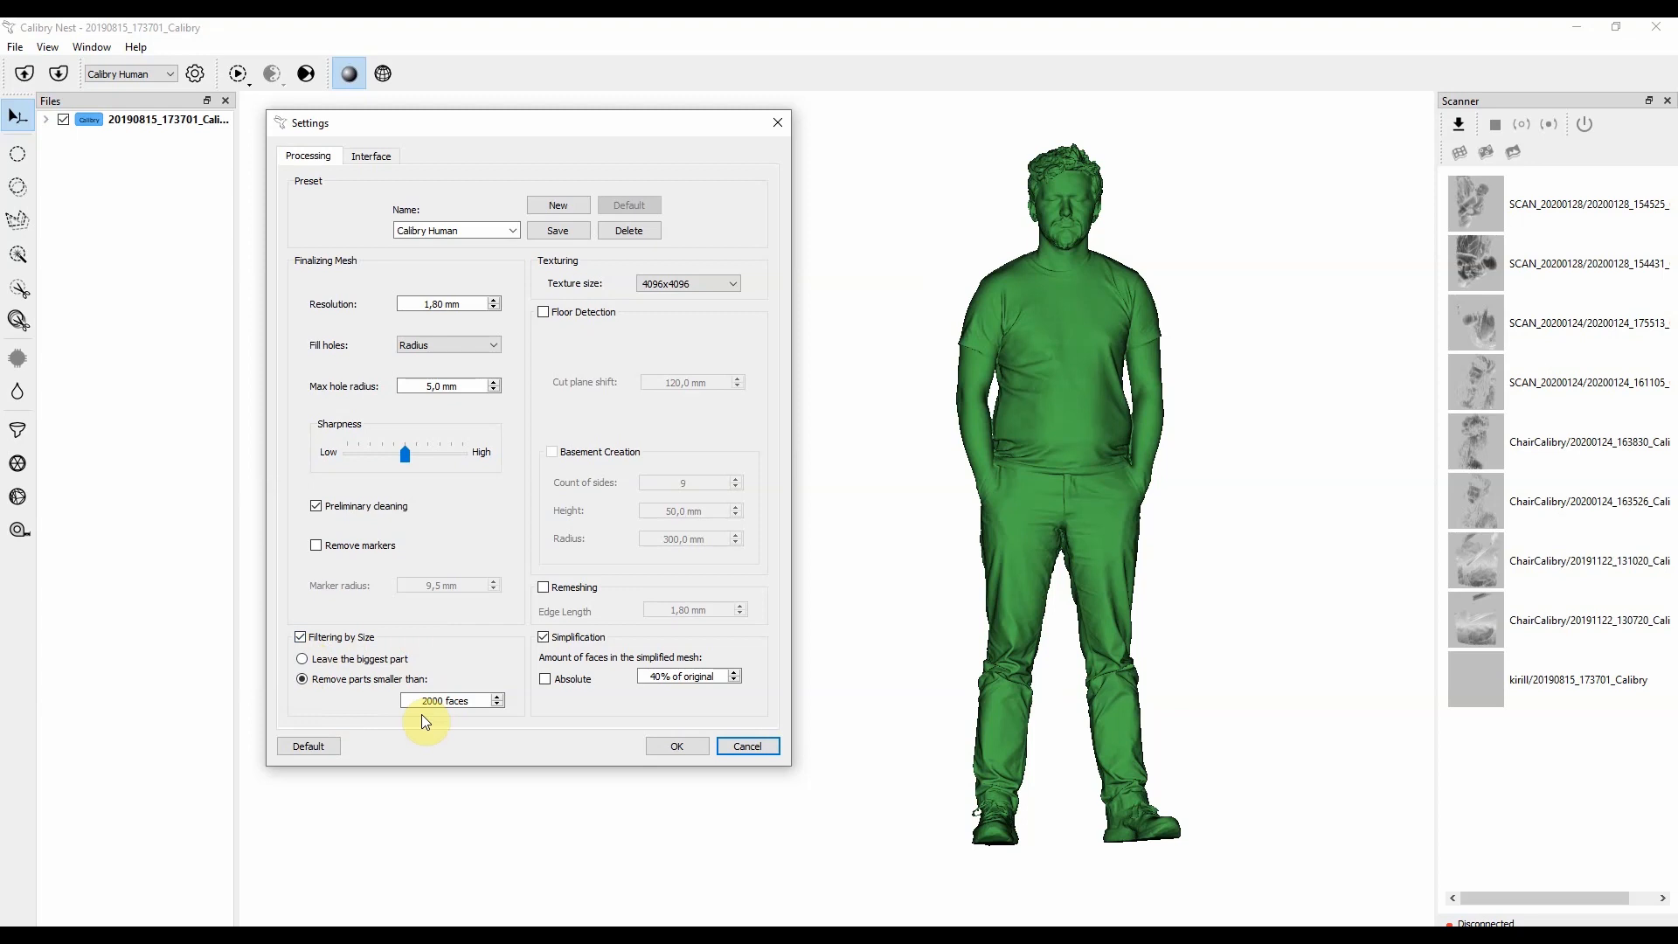
left_click(443, 700)
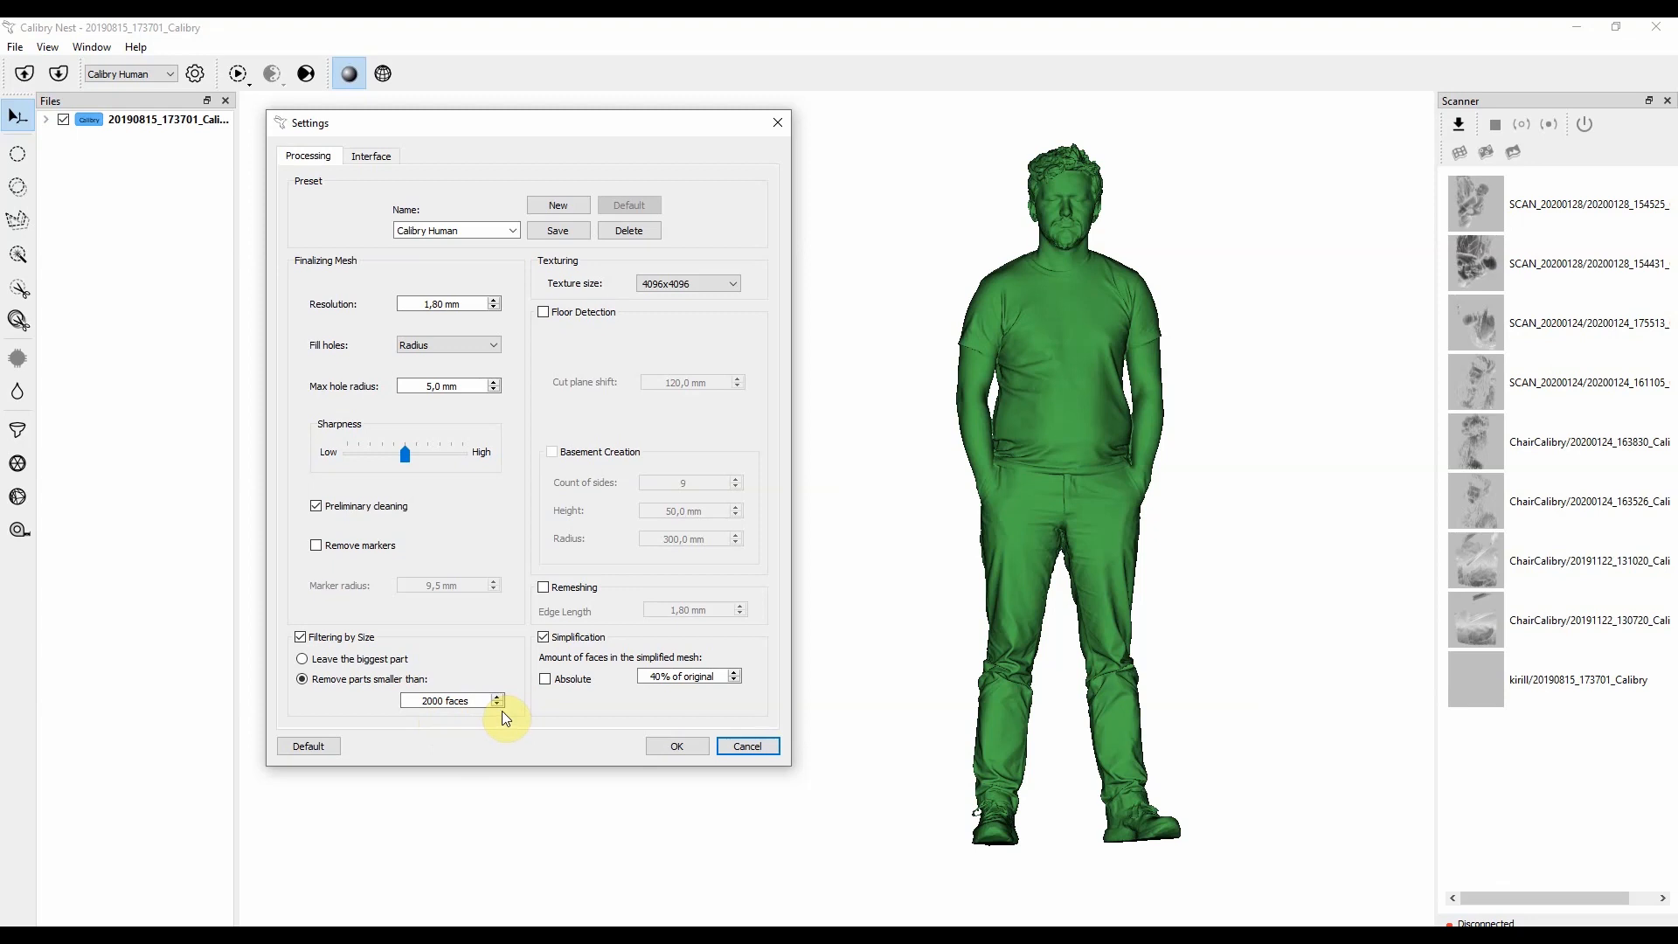
left_click(303, 658)
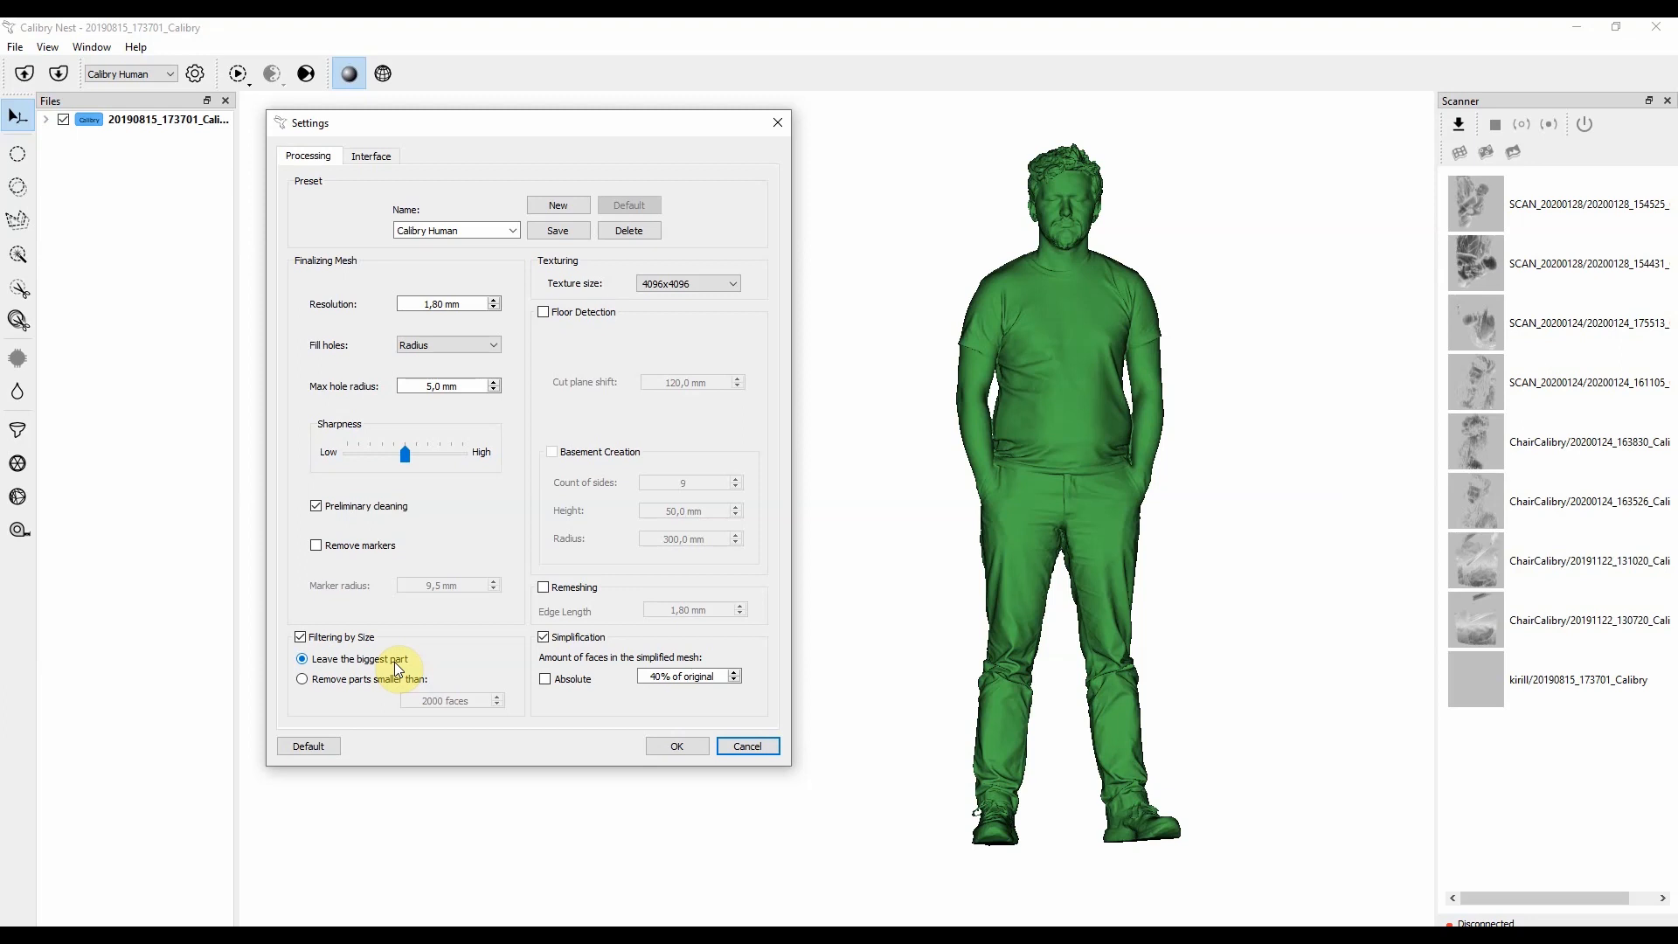
left_click(303, 678)
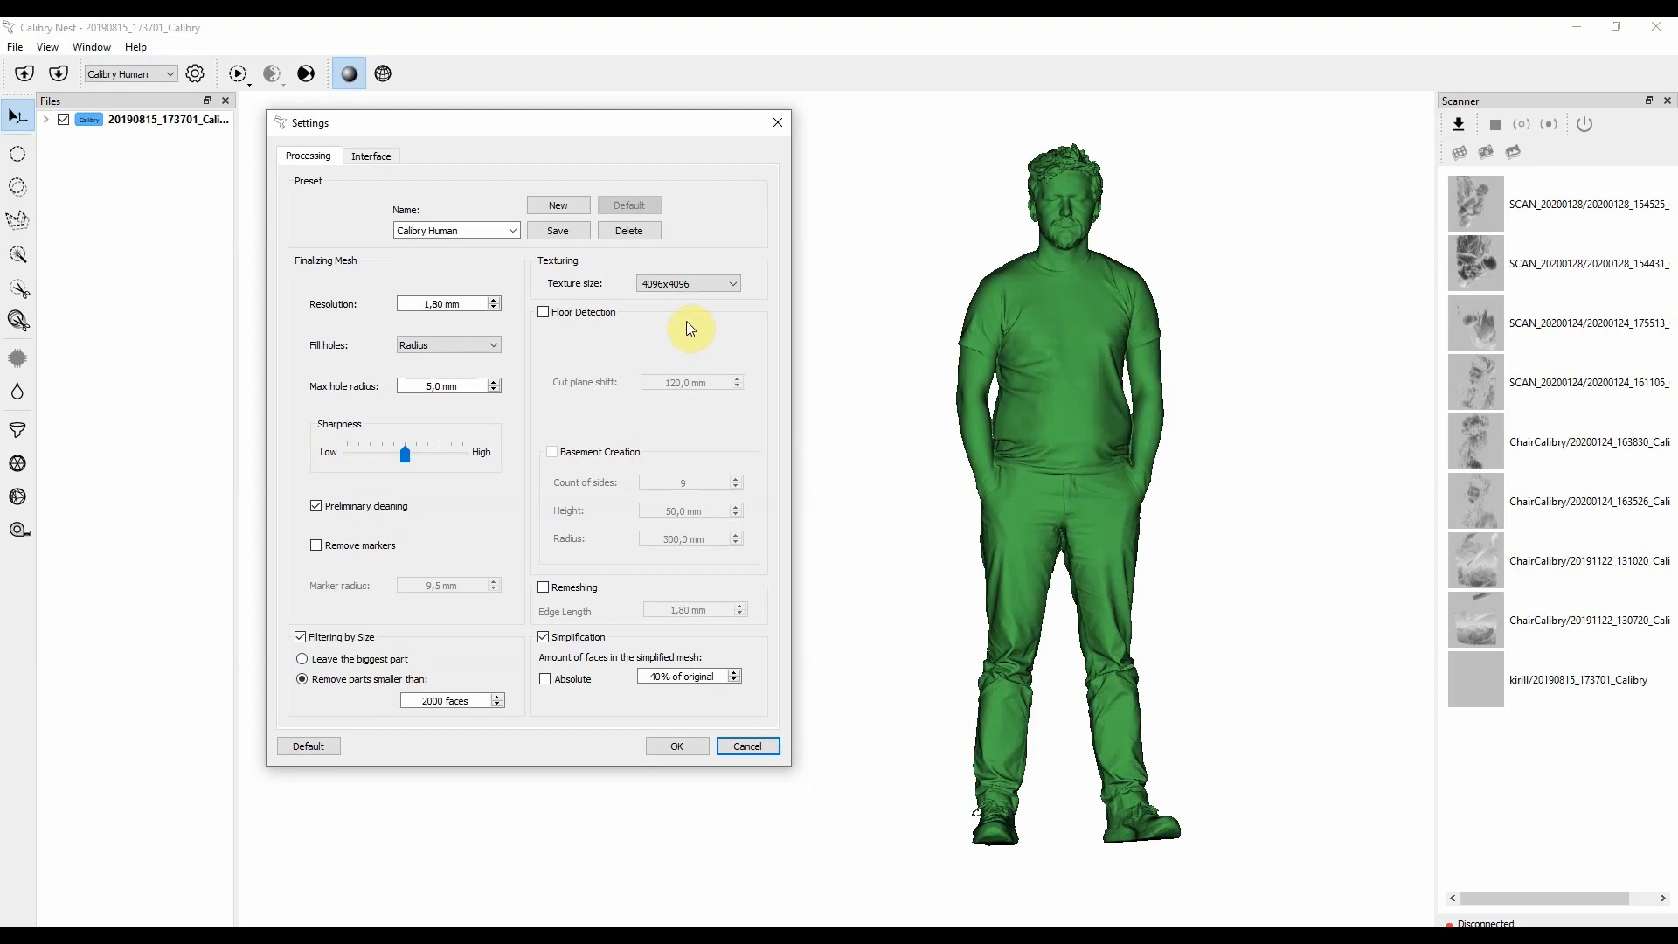
mouse_move(757, 359)
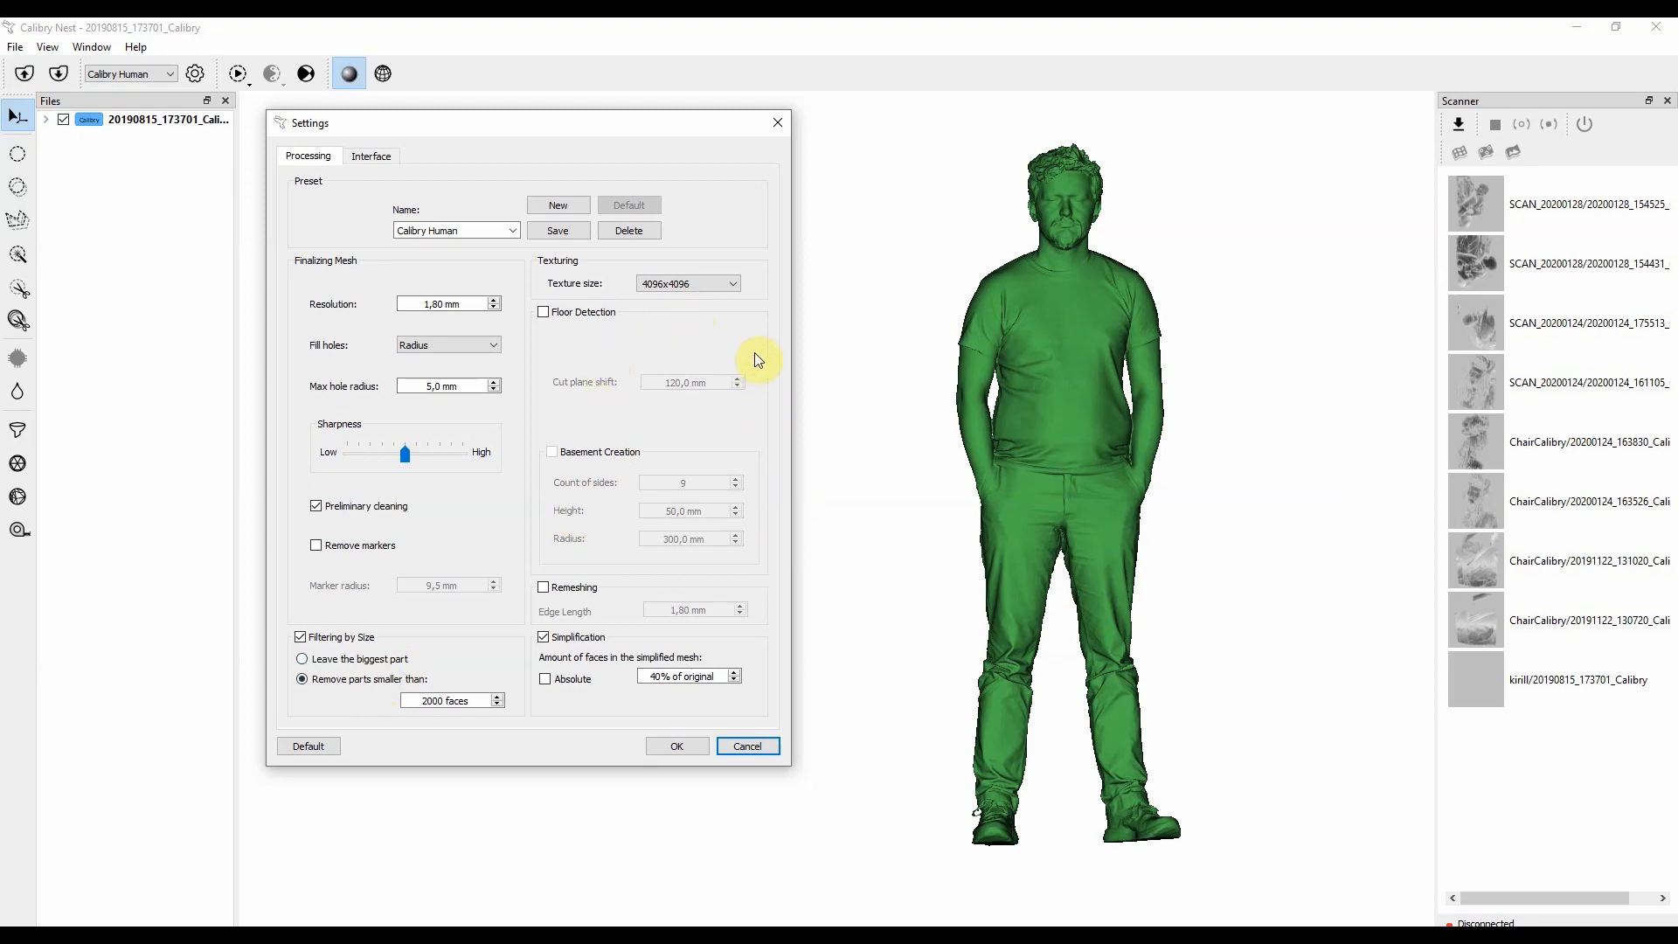
mouse_move(768, 342)
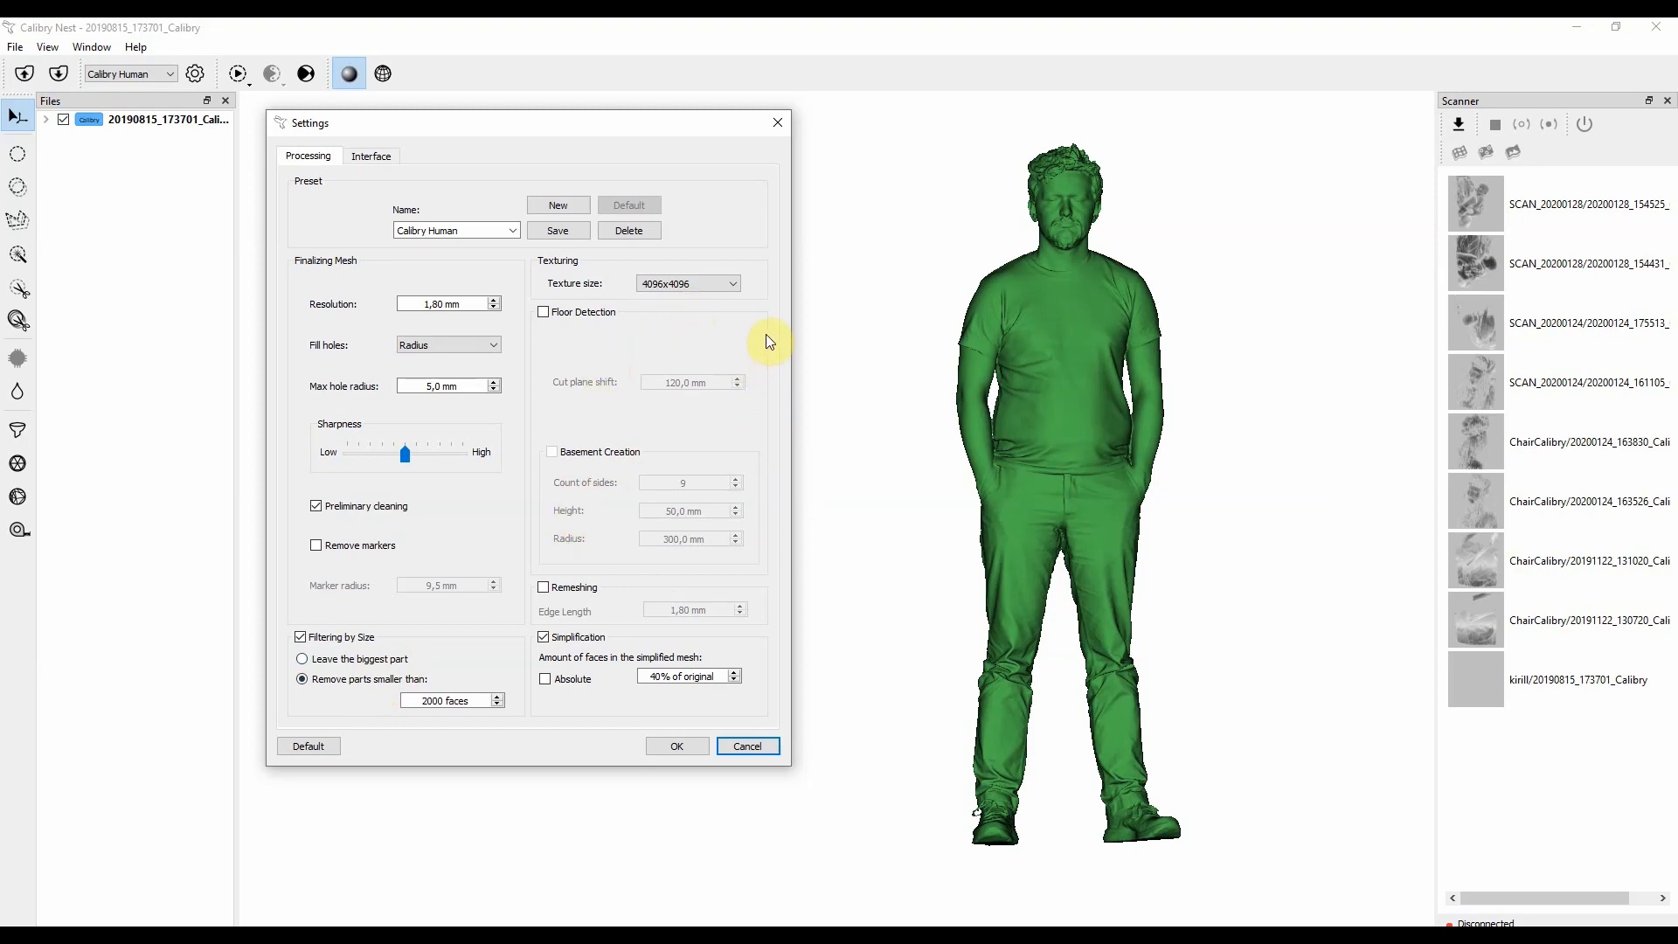
left_click(733, 283)
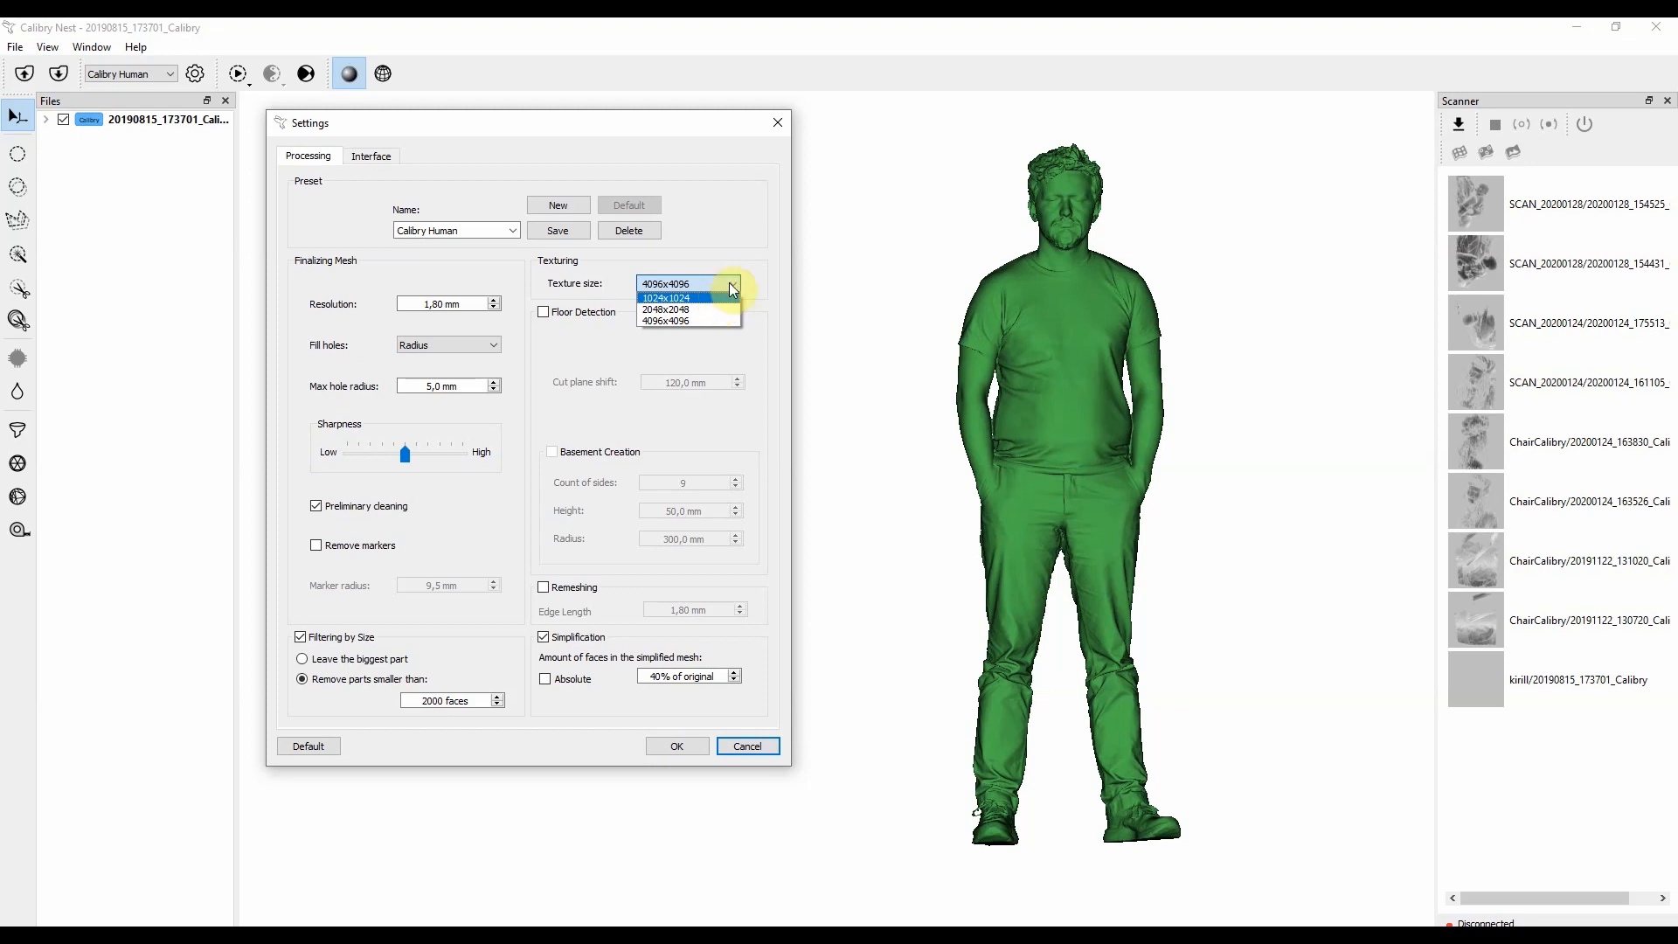
left_click(666, 284)
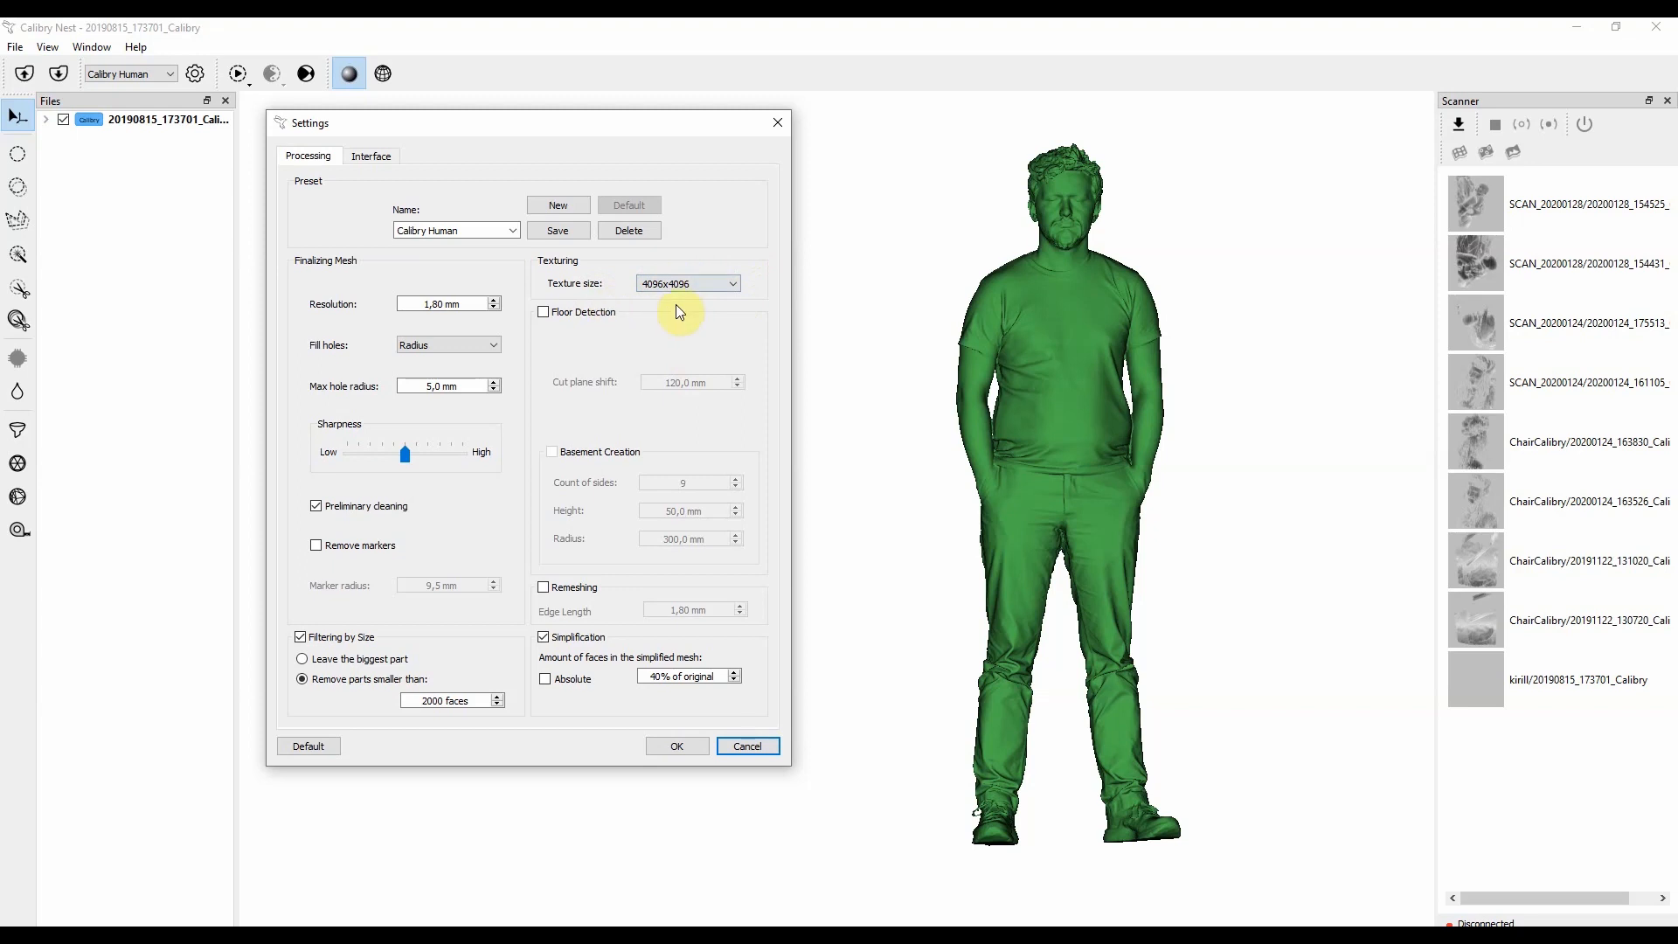
mouse_move(844, 362)
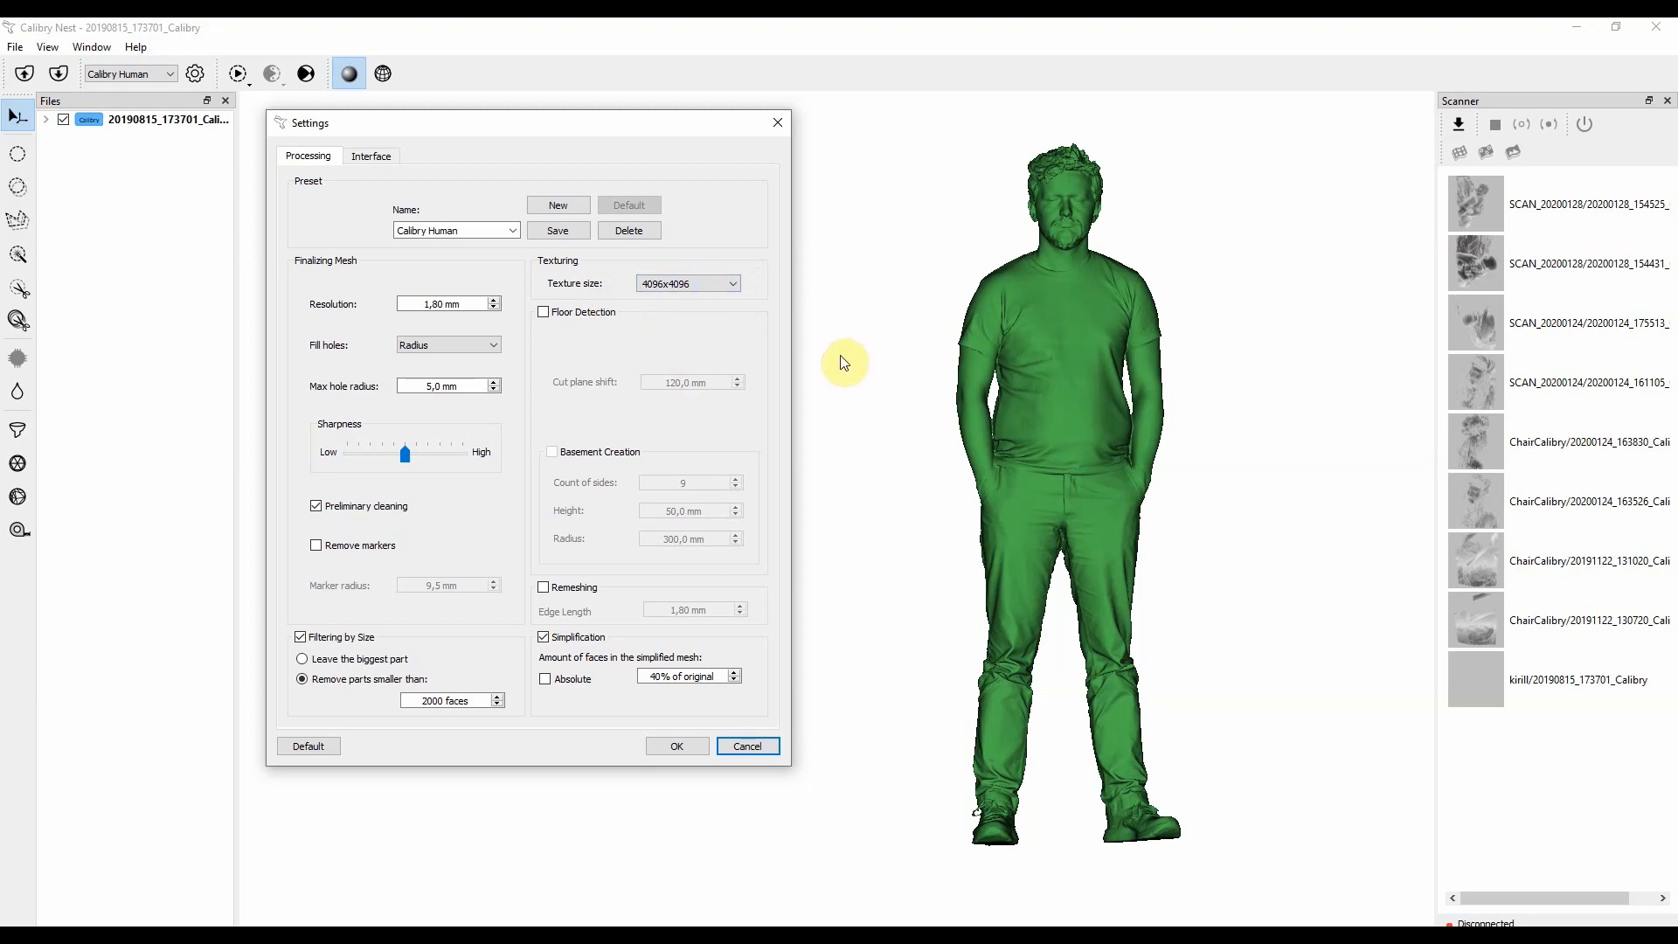
mouse_move(616, 335)
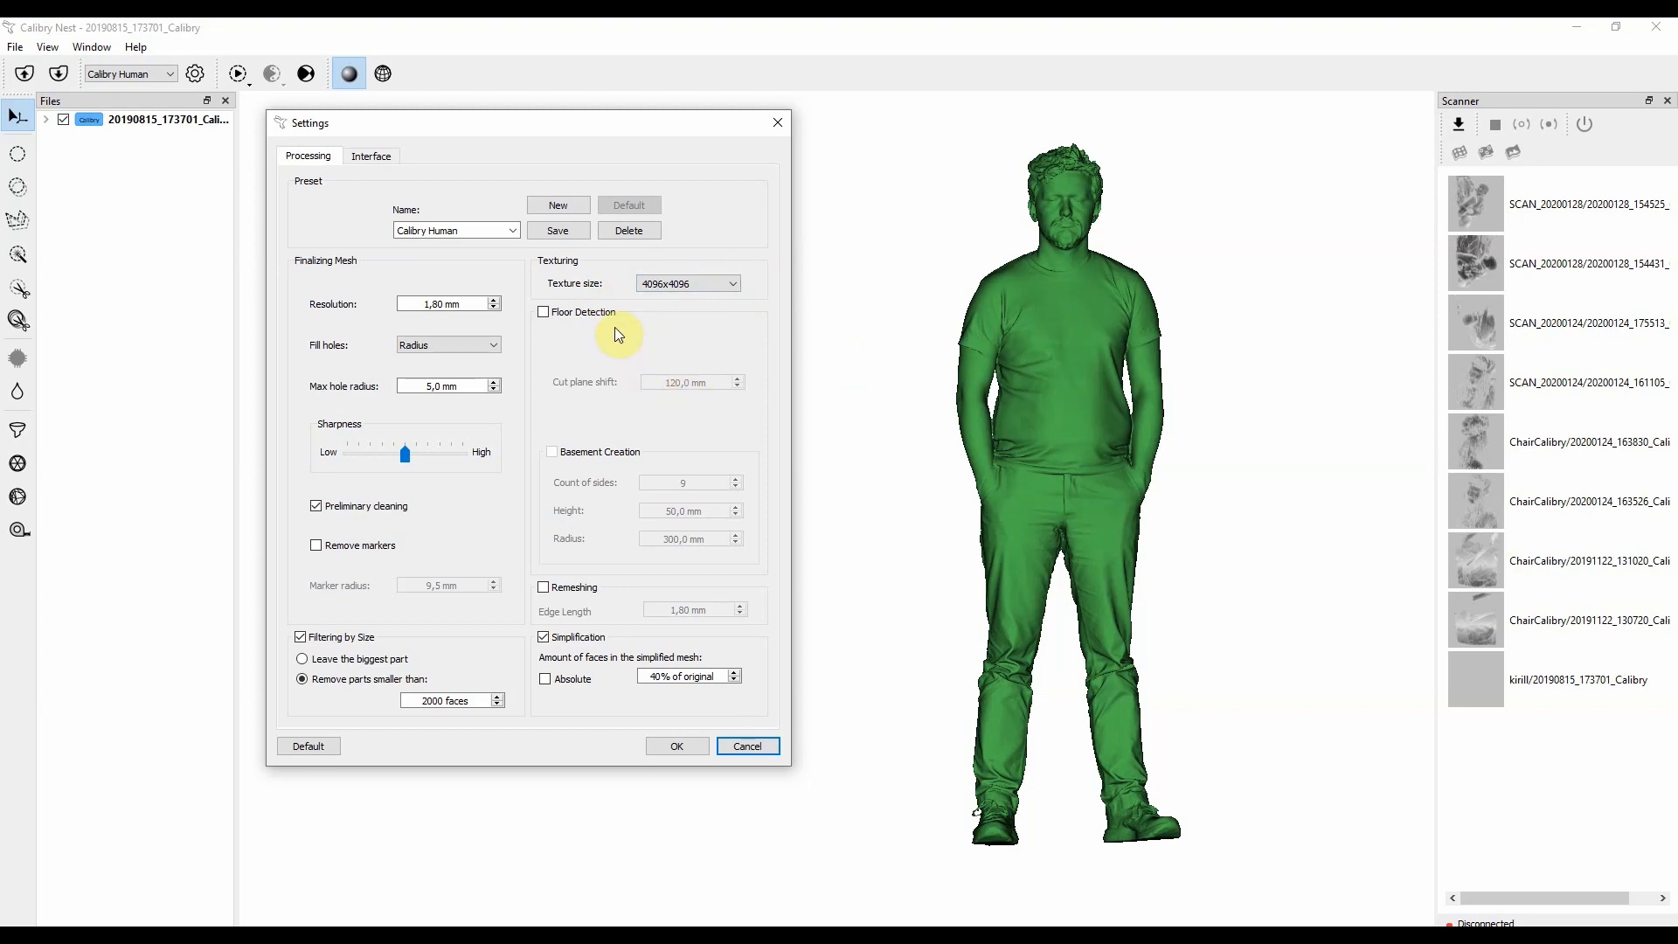
Check Floor Detection and Basement Creation in the processing settings.
left_click(544, 311)
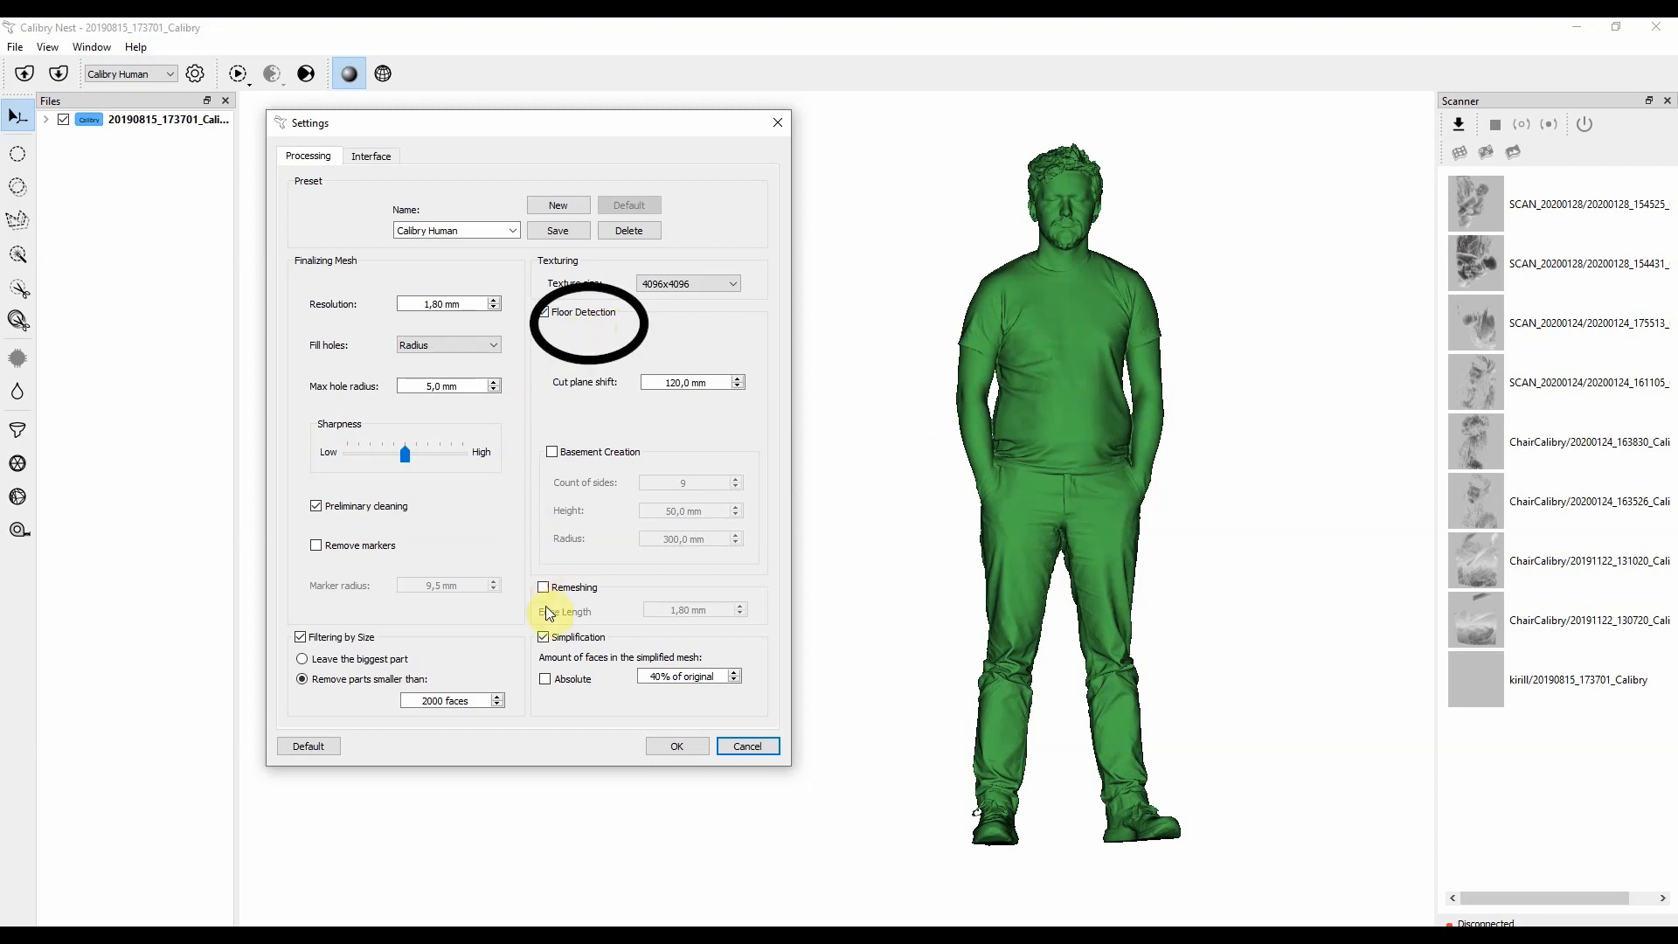
left_click(551, 451)
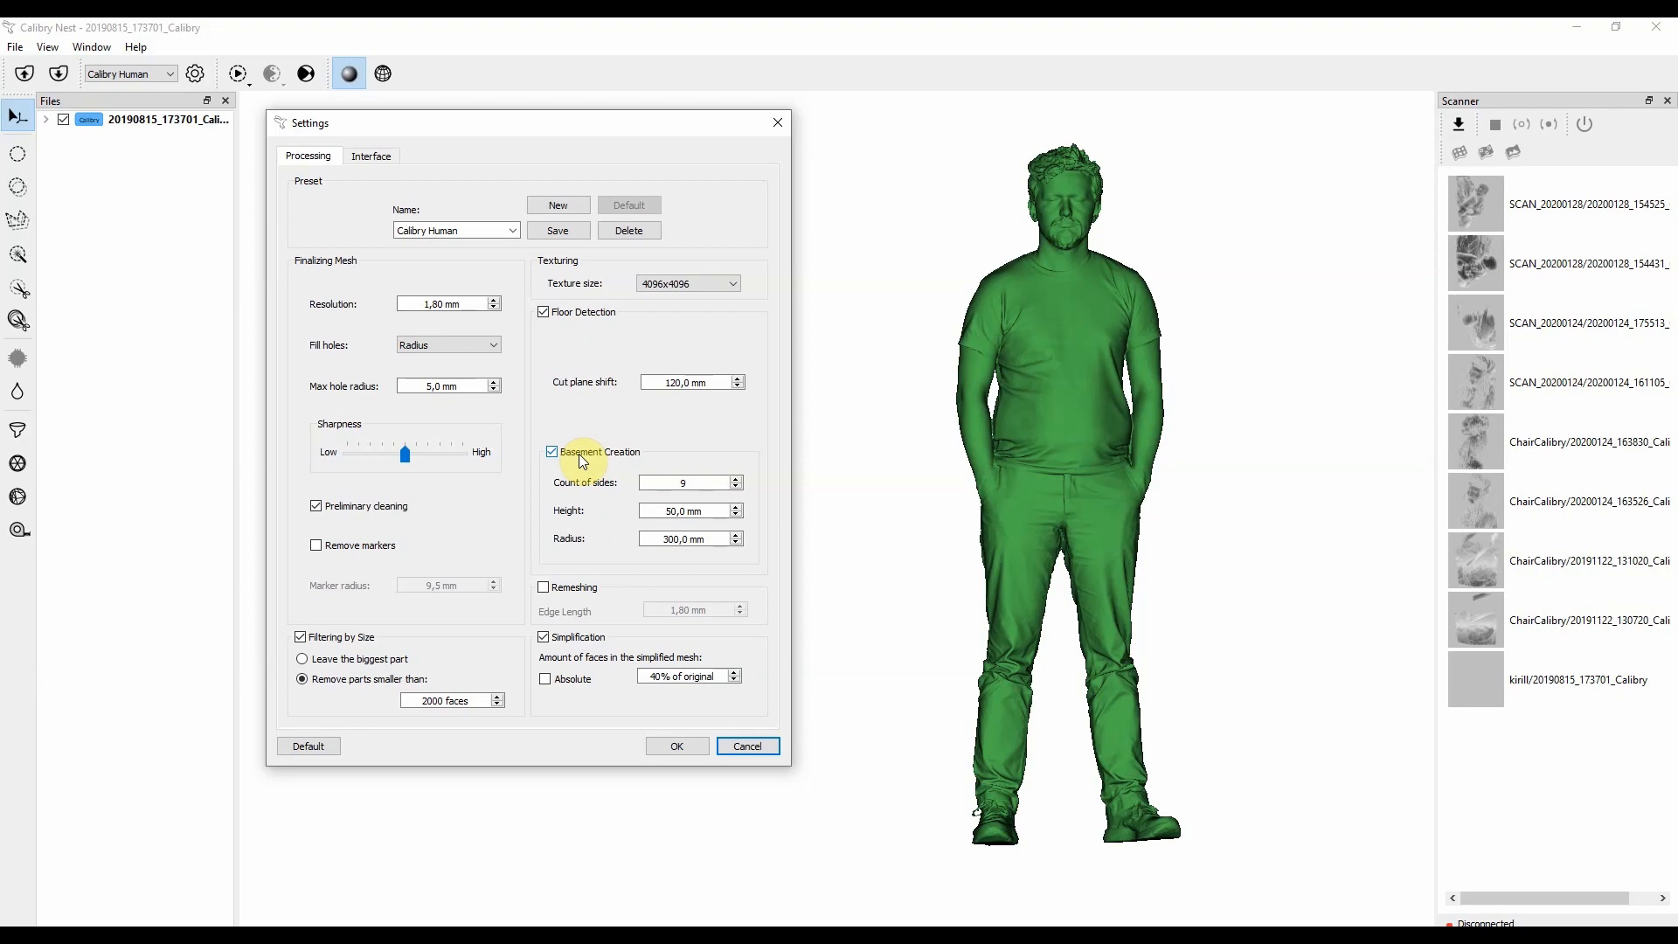
left_click(676, 746)
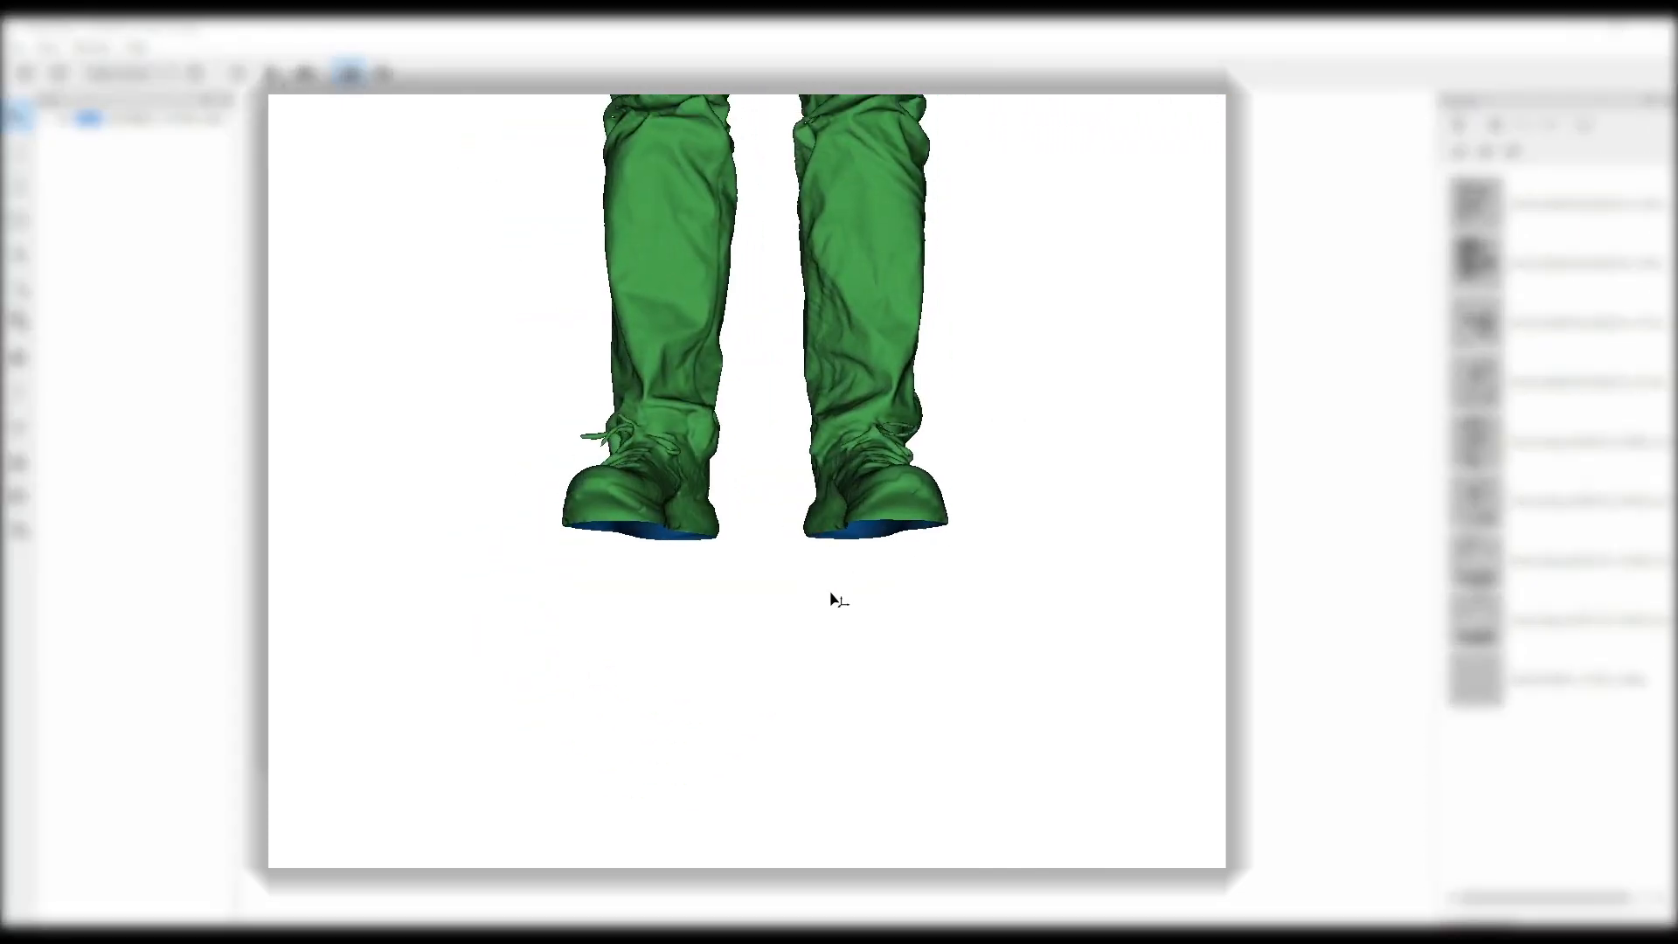
Rotate the model to view the lower legs and feet soles.
left_click_drag(838, 599, 986, 615)
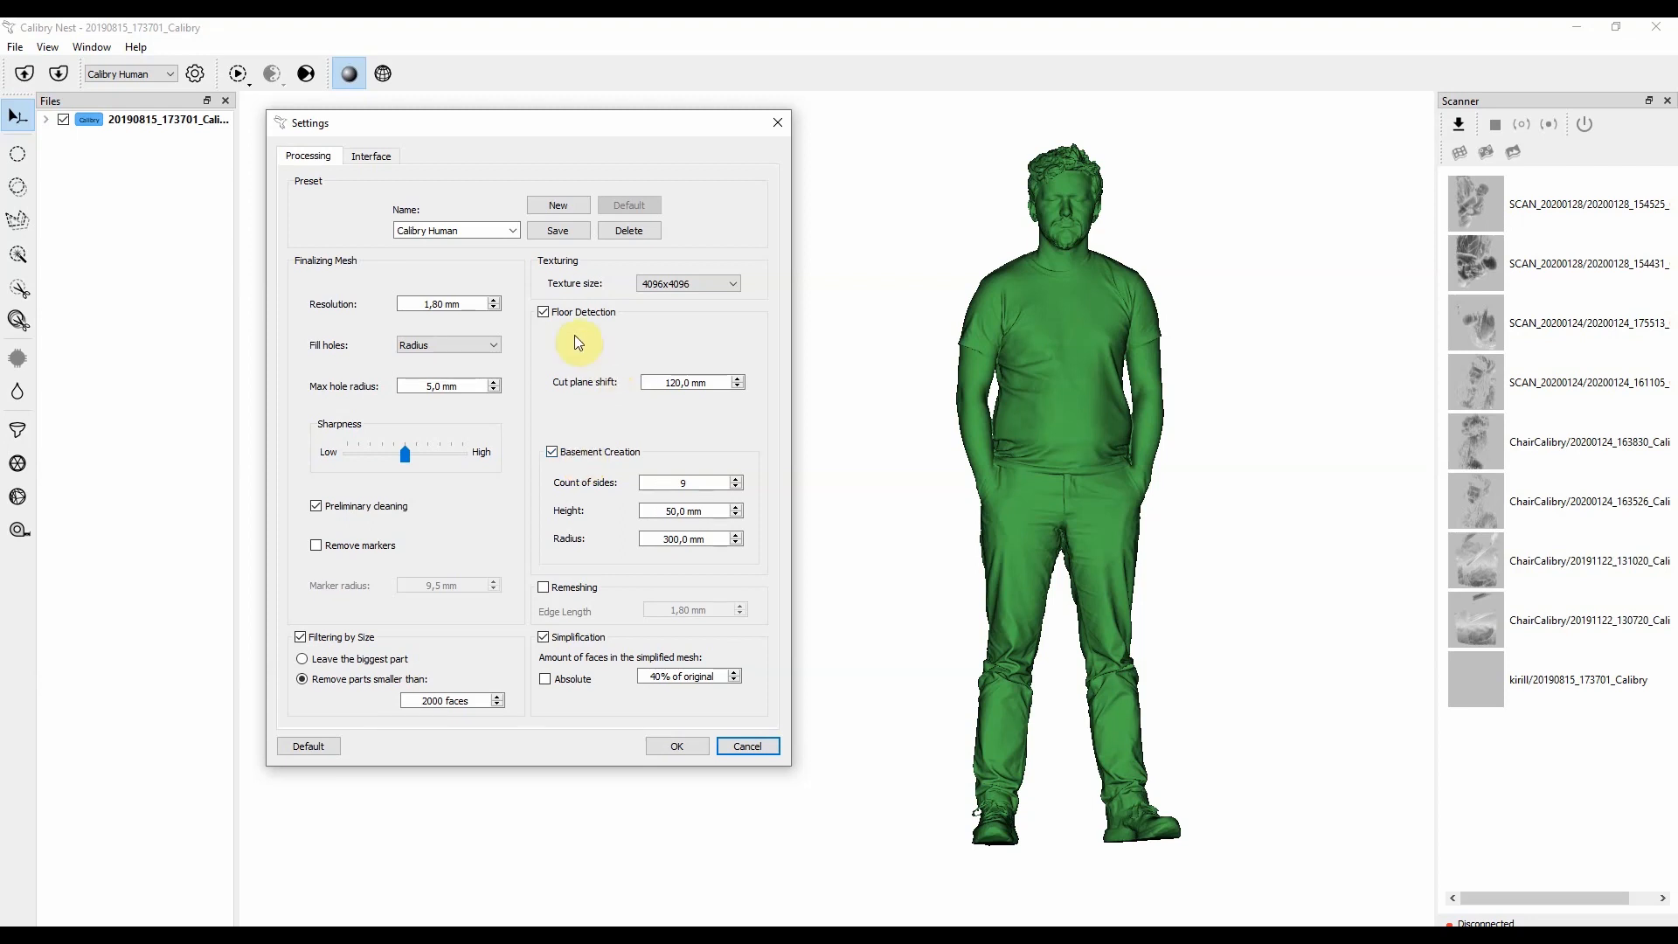
mouse_move(577, 404)
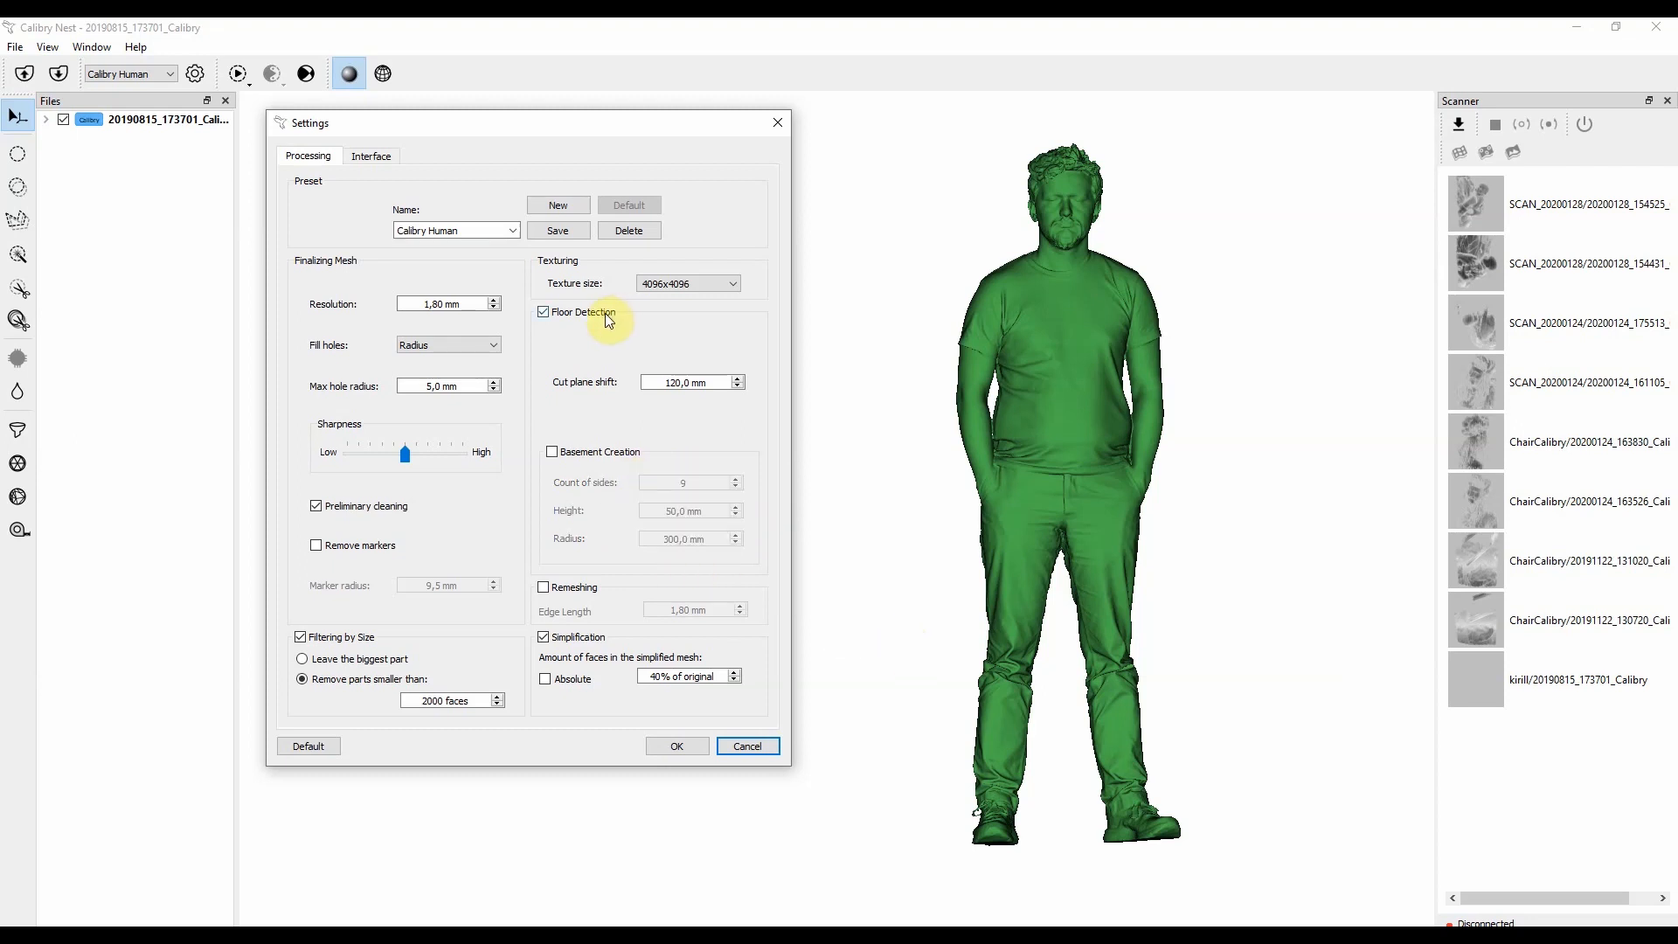
Turn off Floor Detection and turn on Remeshing with 1,80 mm edge length.
left_click(544, 311)
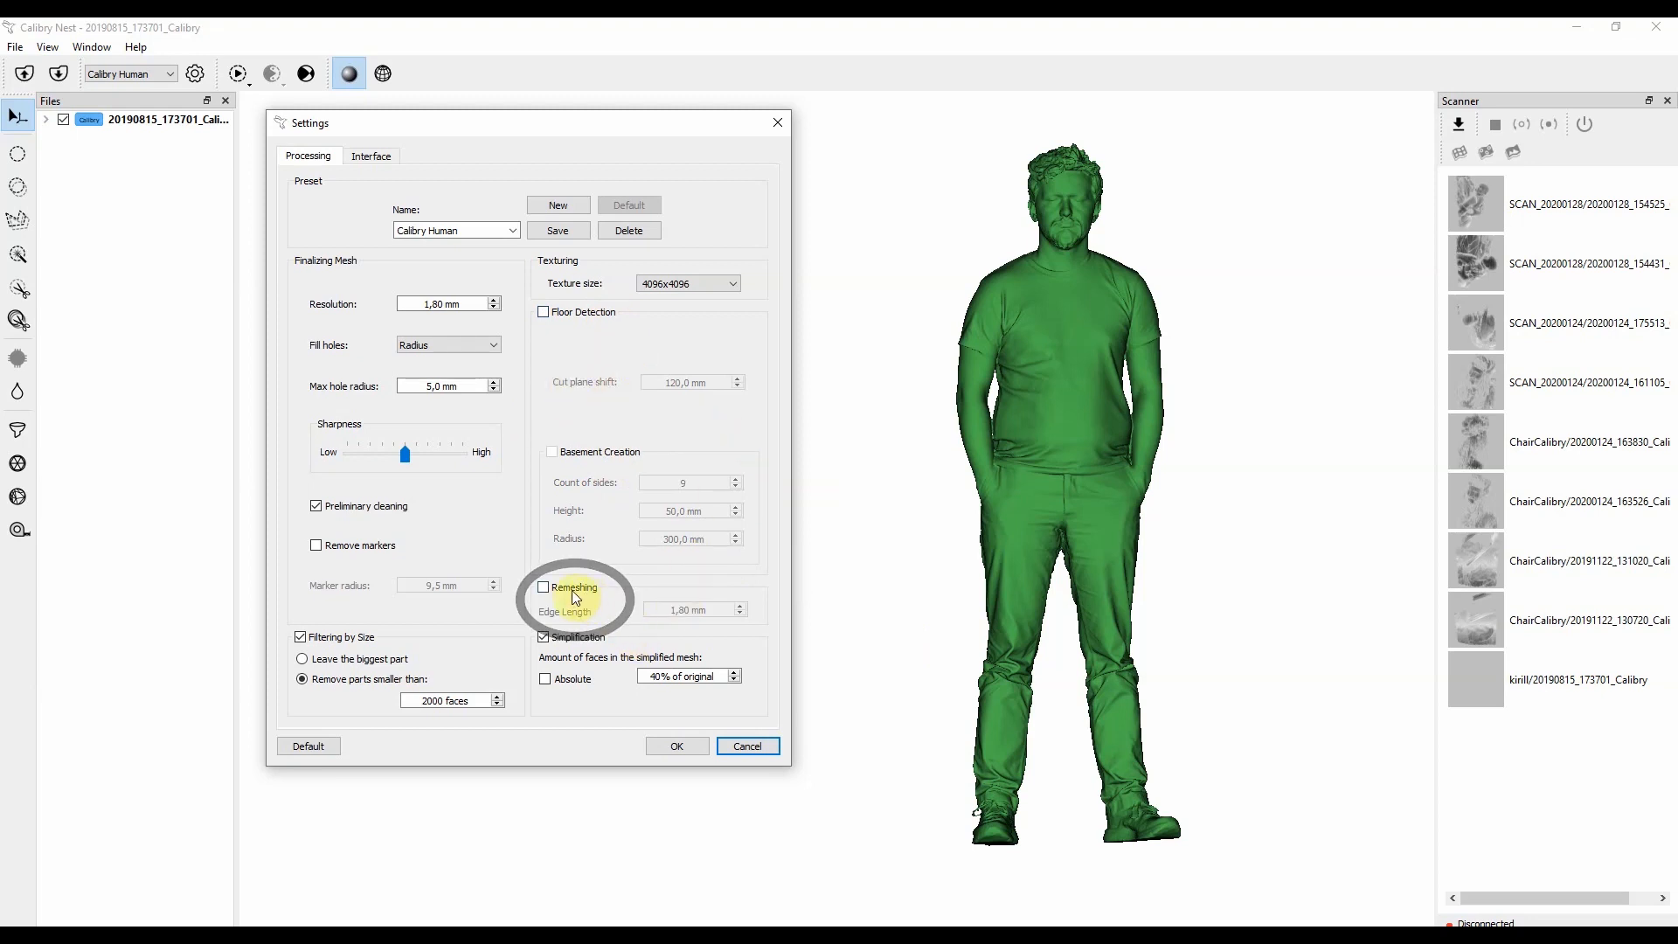
left_click(544, 587)
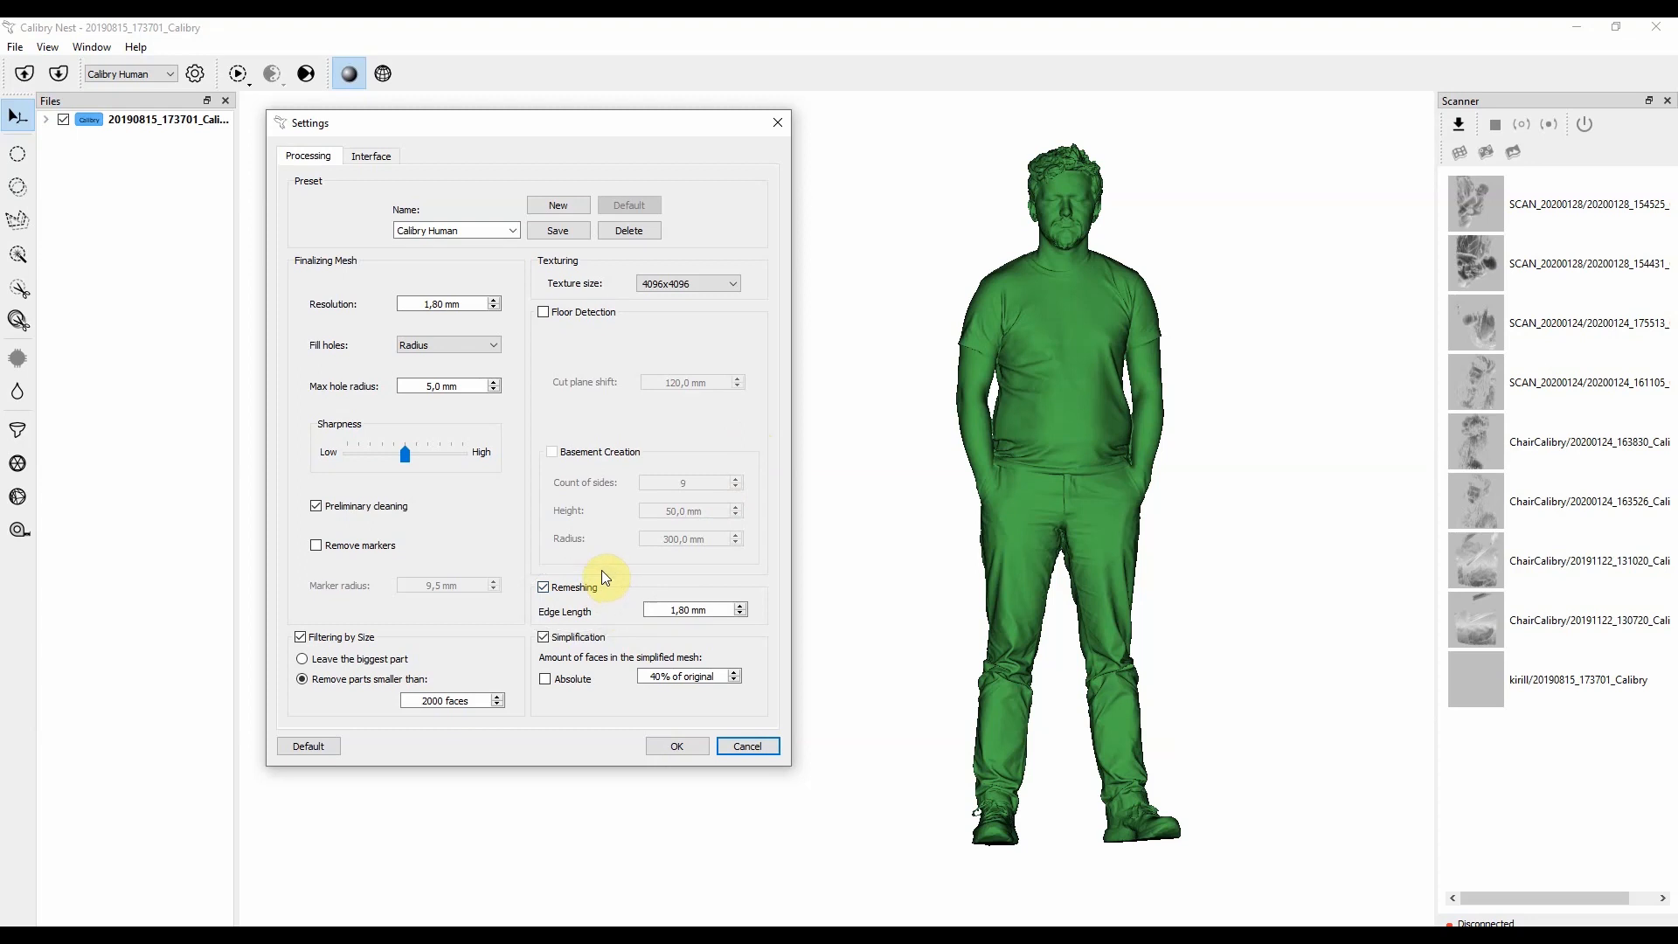
mouse_move(557, 605)
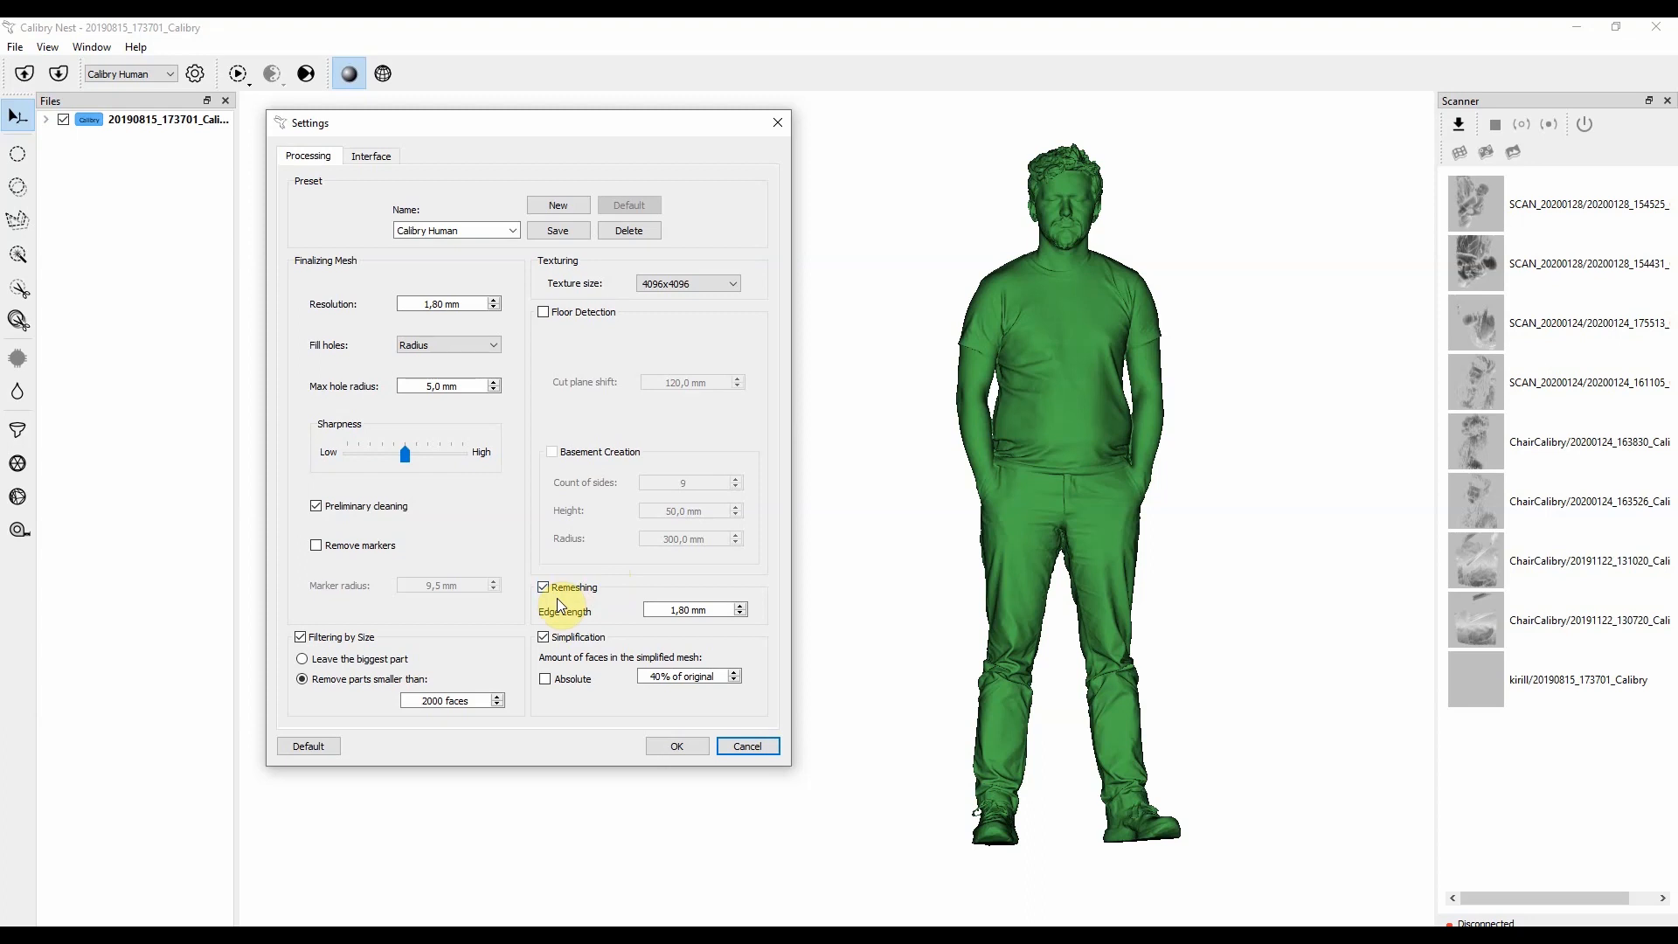
Confirm the new processing settings and switch on the wireframe display.
left_click(745, 746)
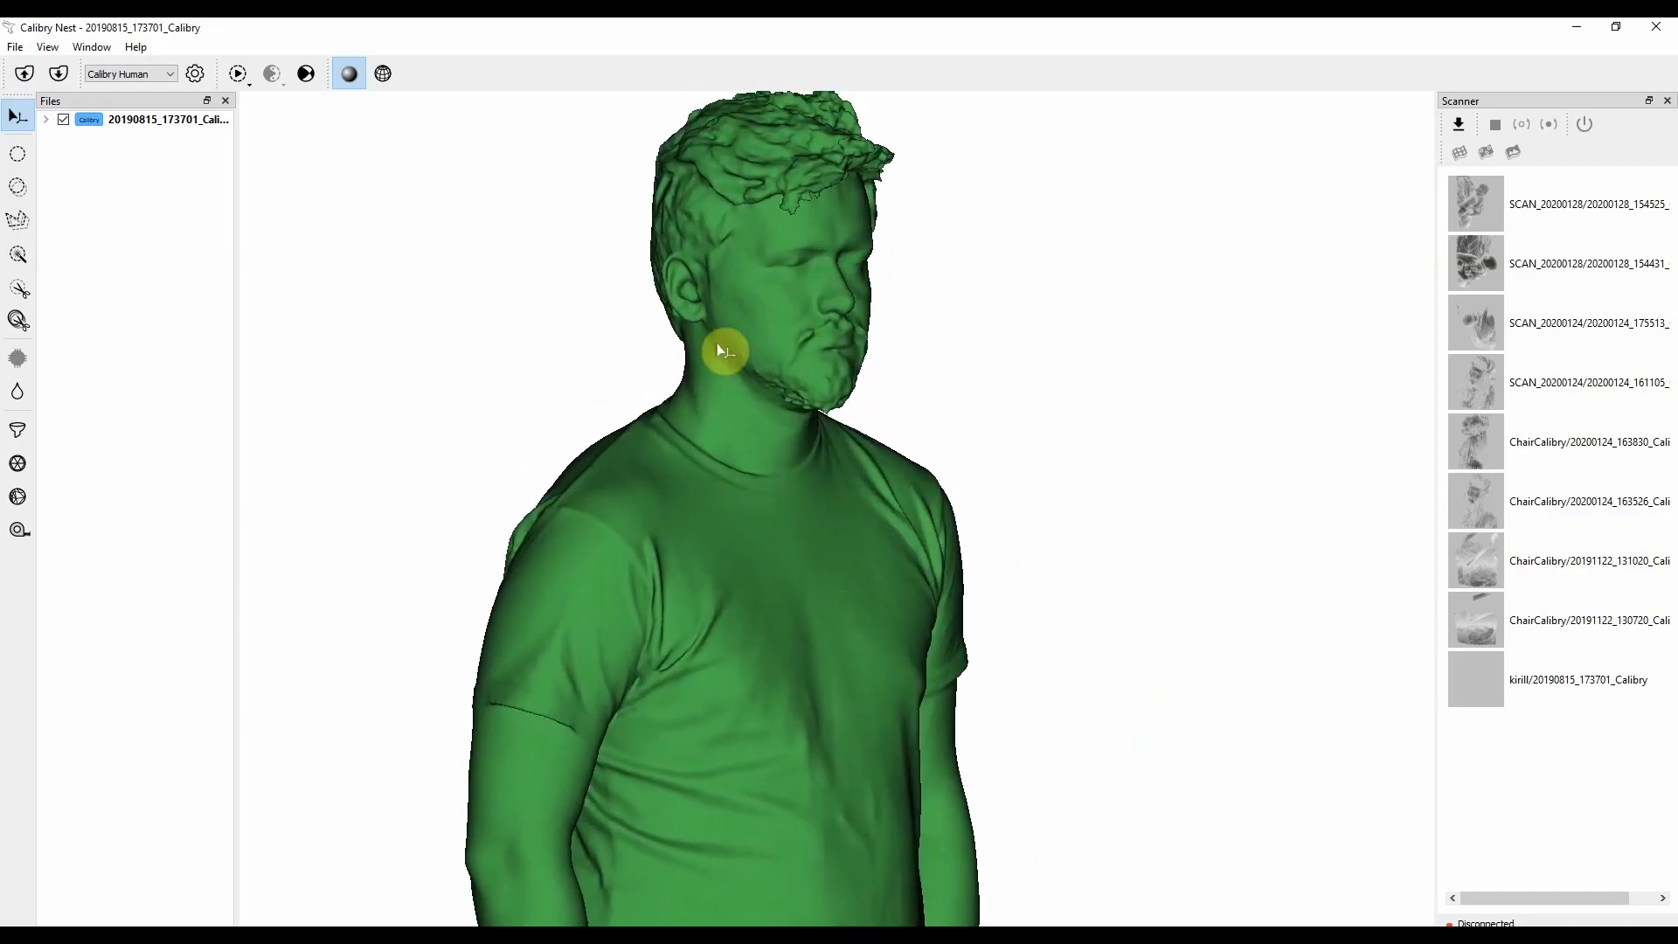
left_click(382, 73)
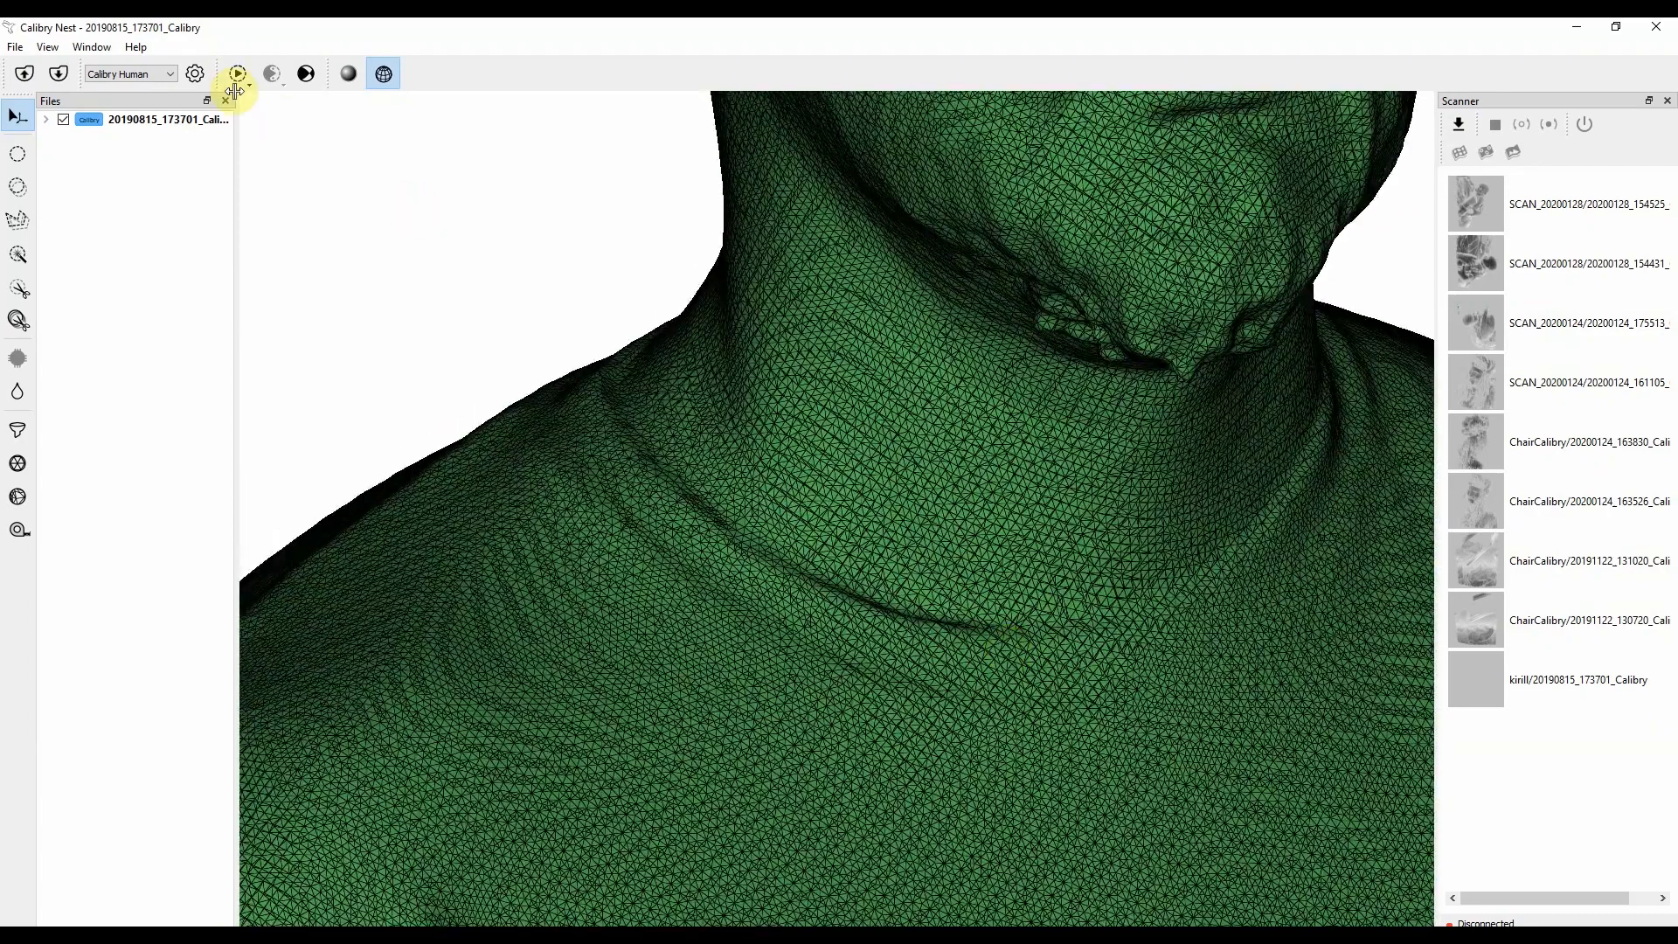
Reopen and close Settings, then select the scan's Result (Non-Textured) for remeshing.
left_click(195, 72)
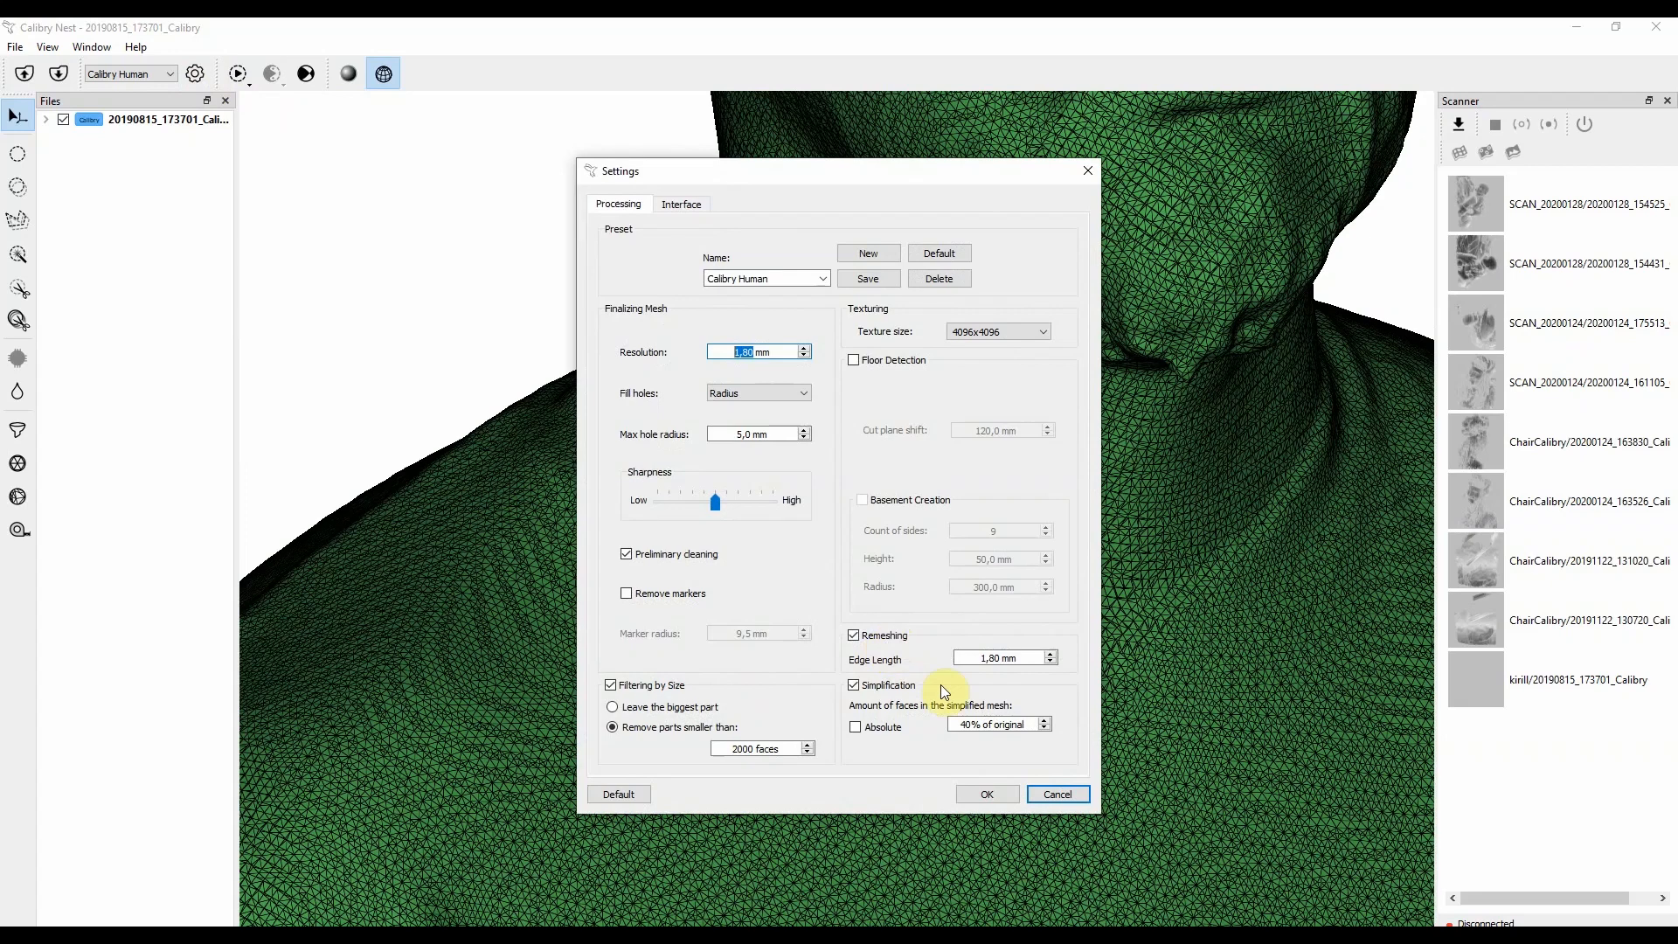
mouse_move(1035, 653)
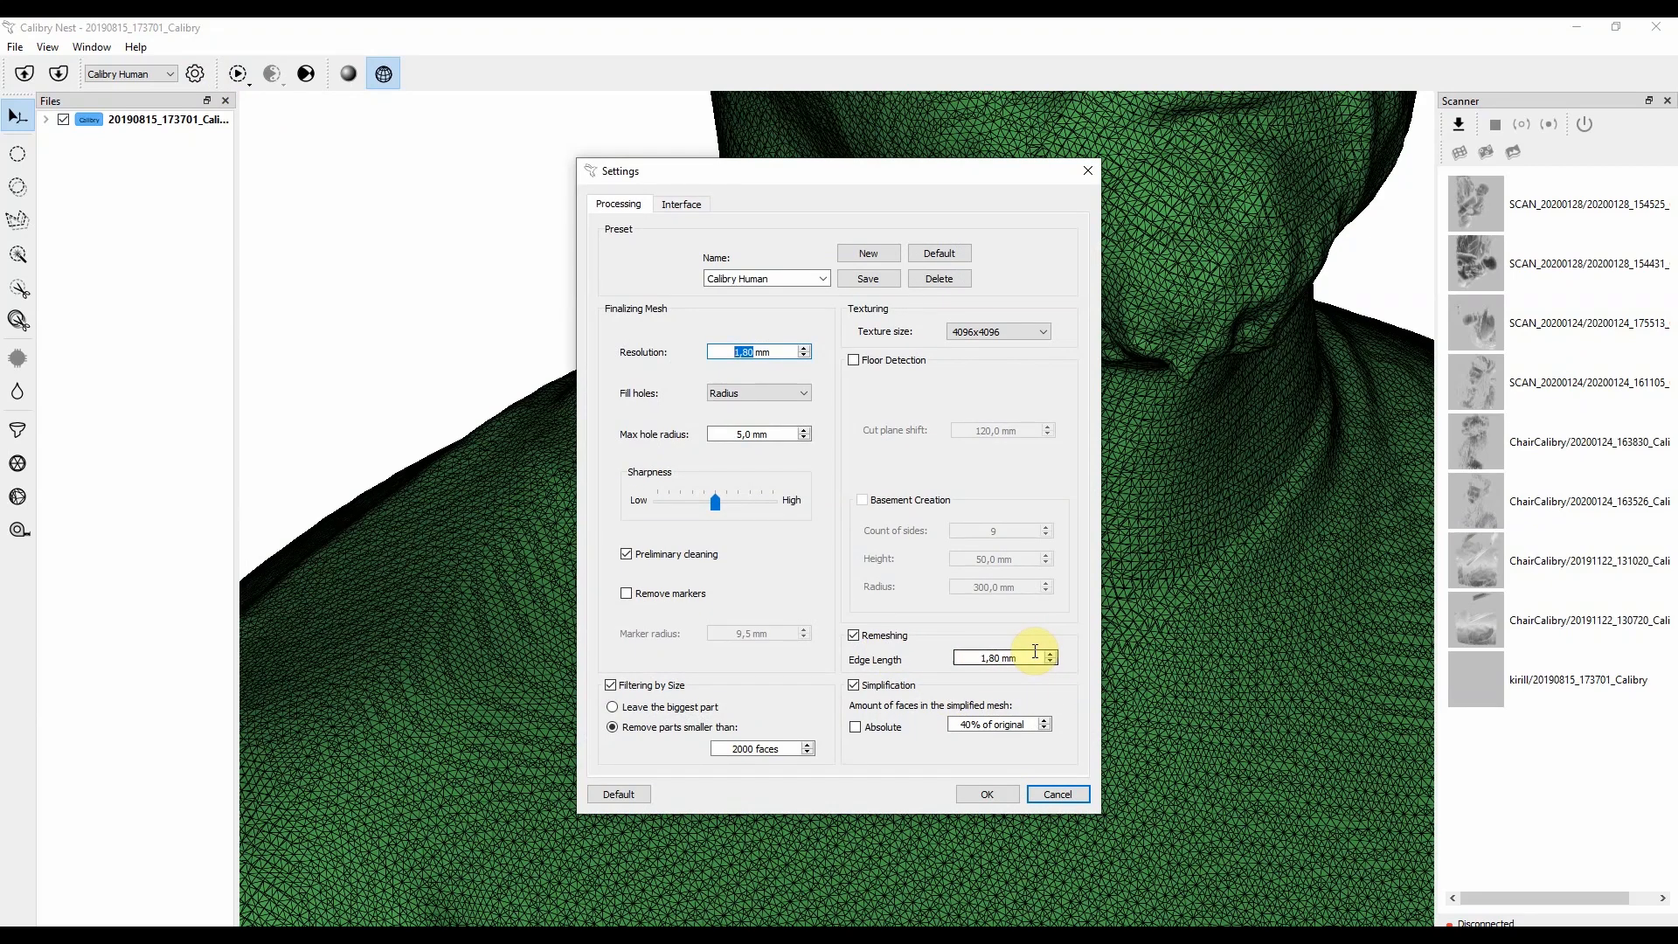
left_click(1055, 795)
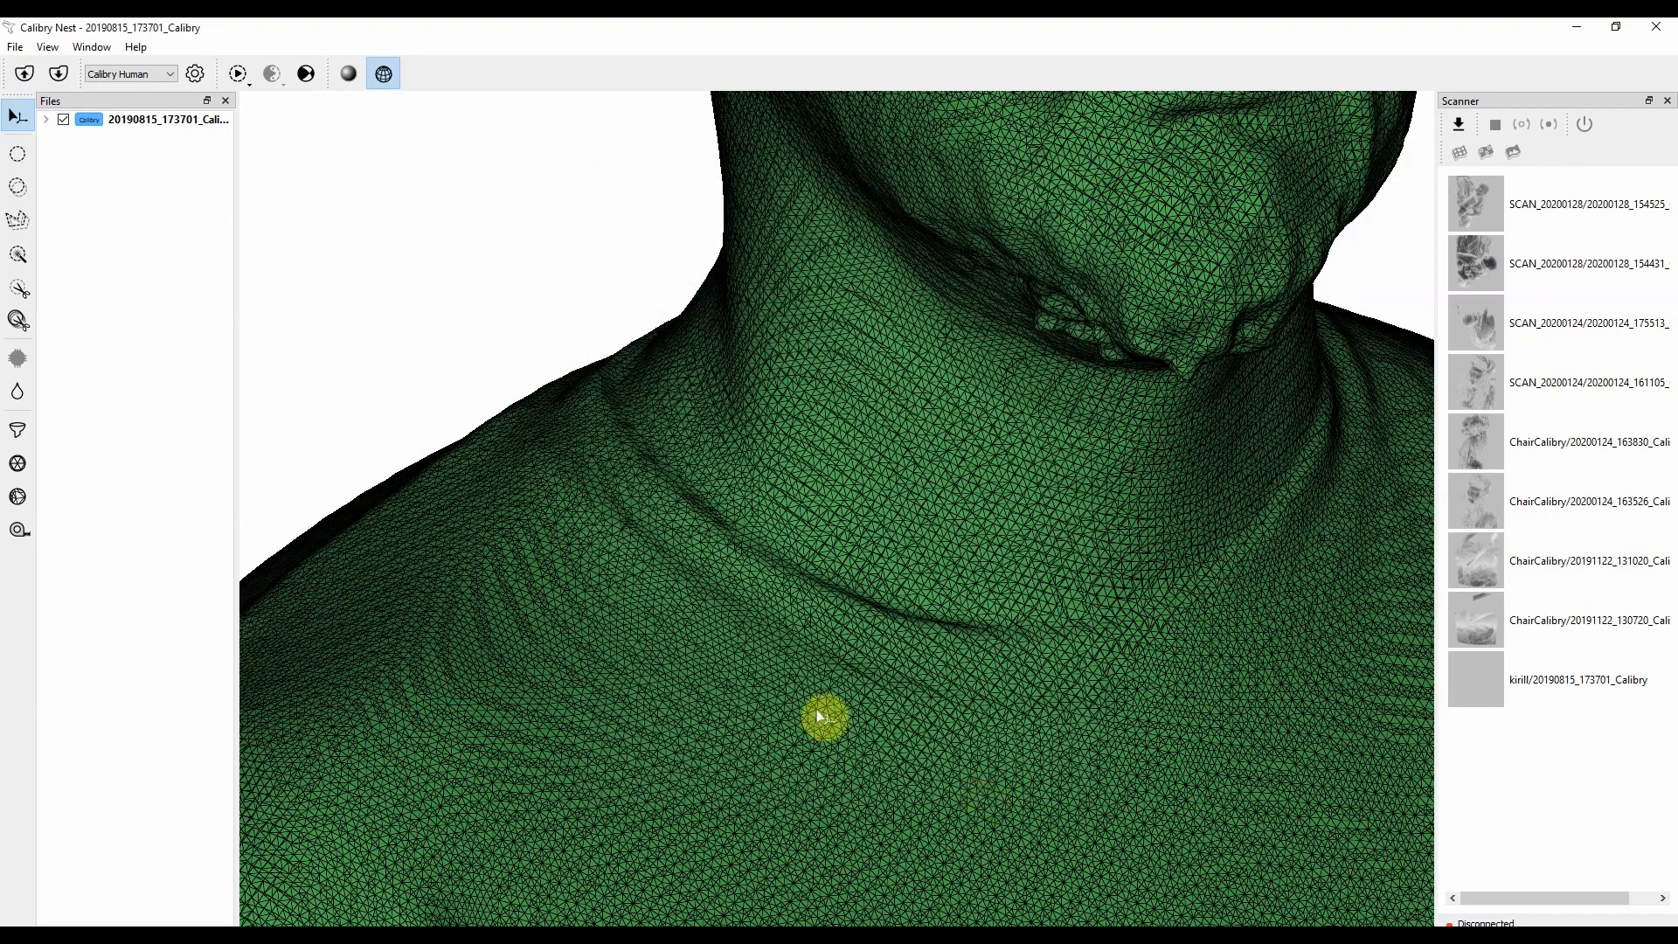
left_click(146, 149)
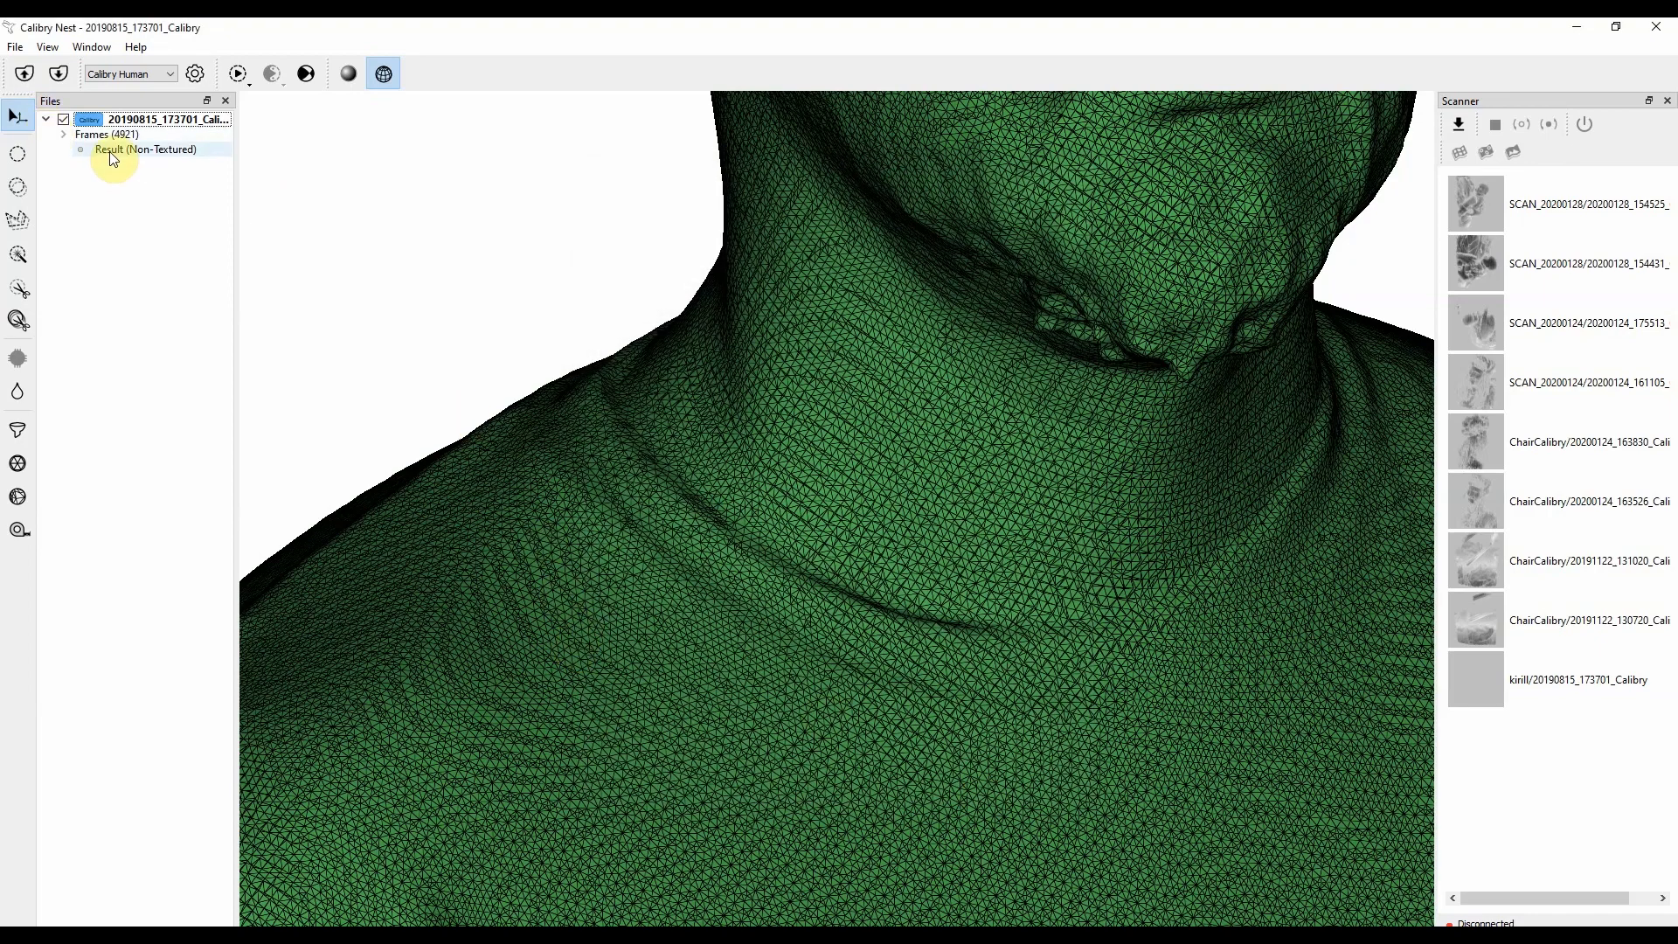
left_click(147, 149)
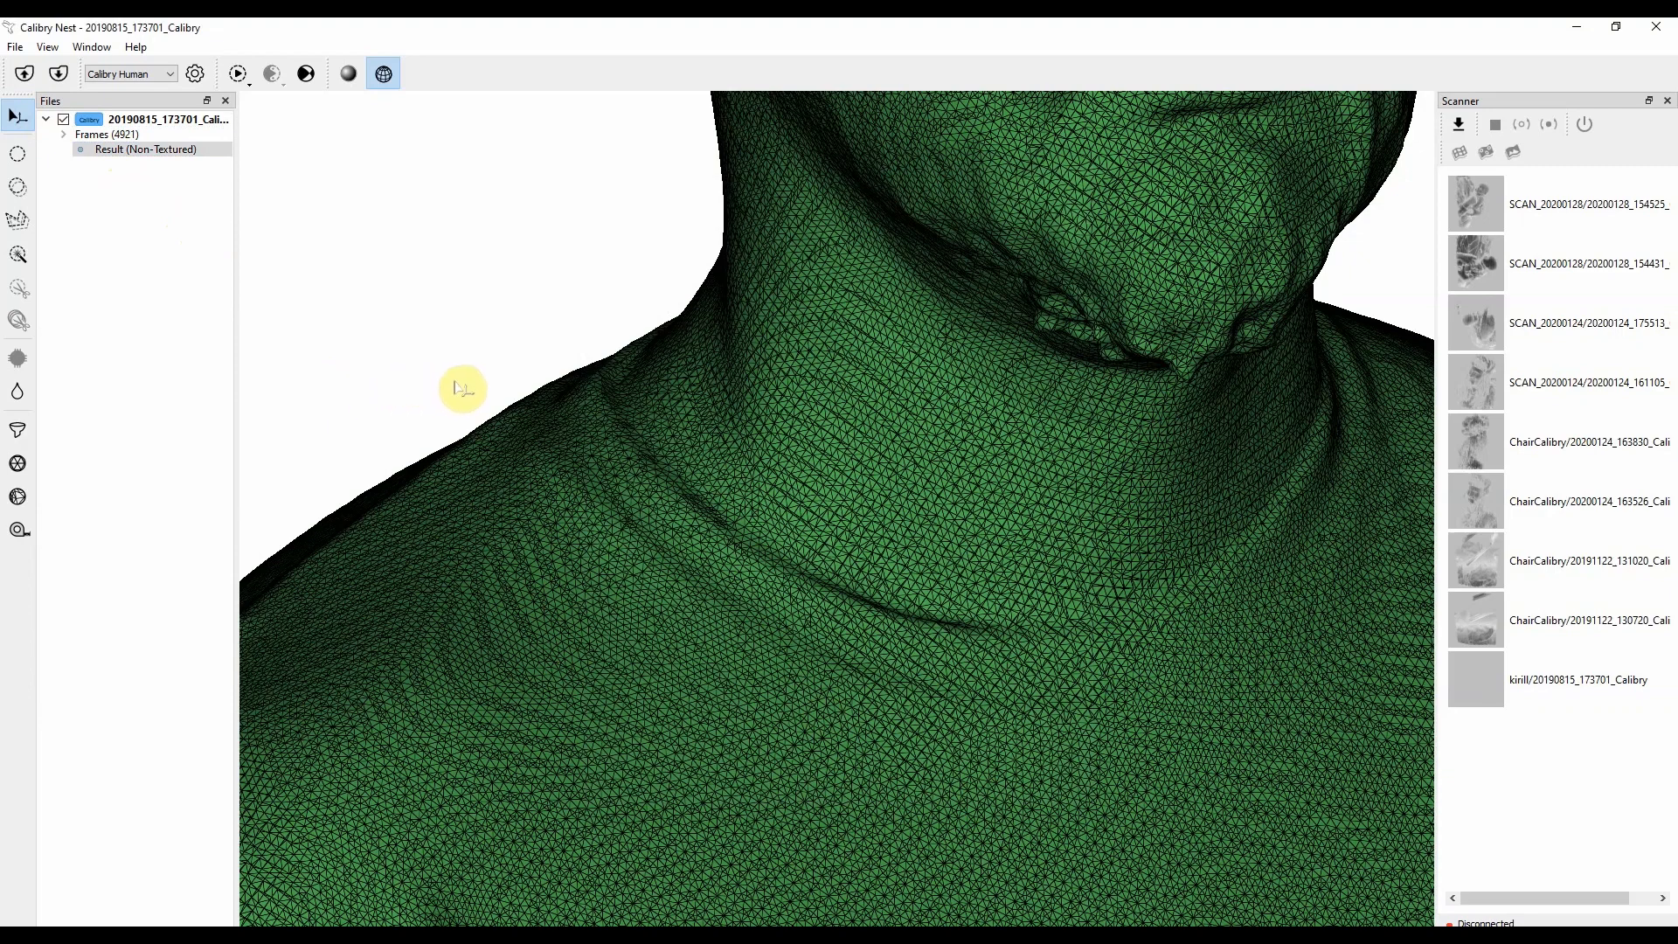
mouse_move(517, 376)
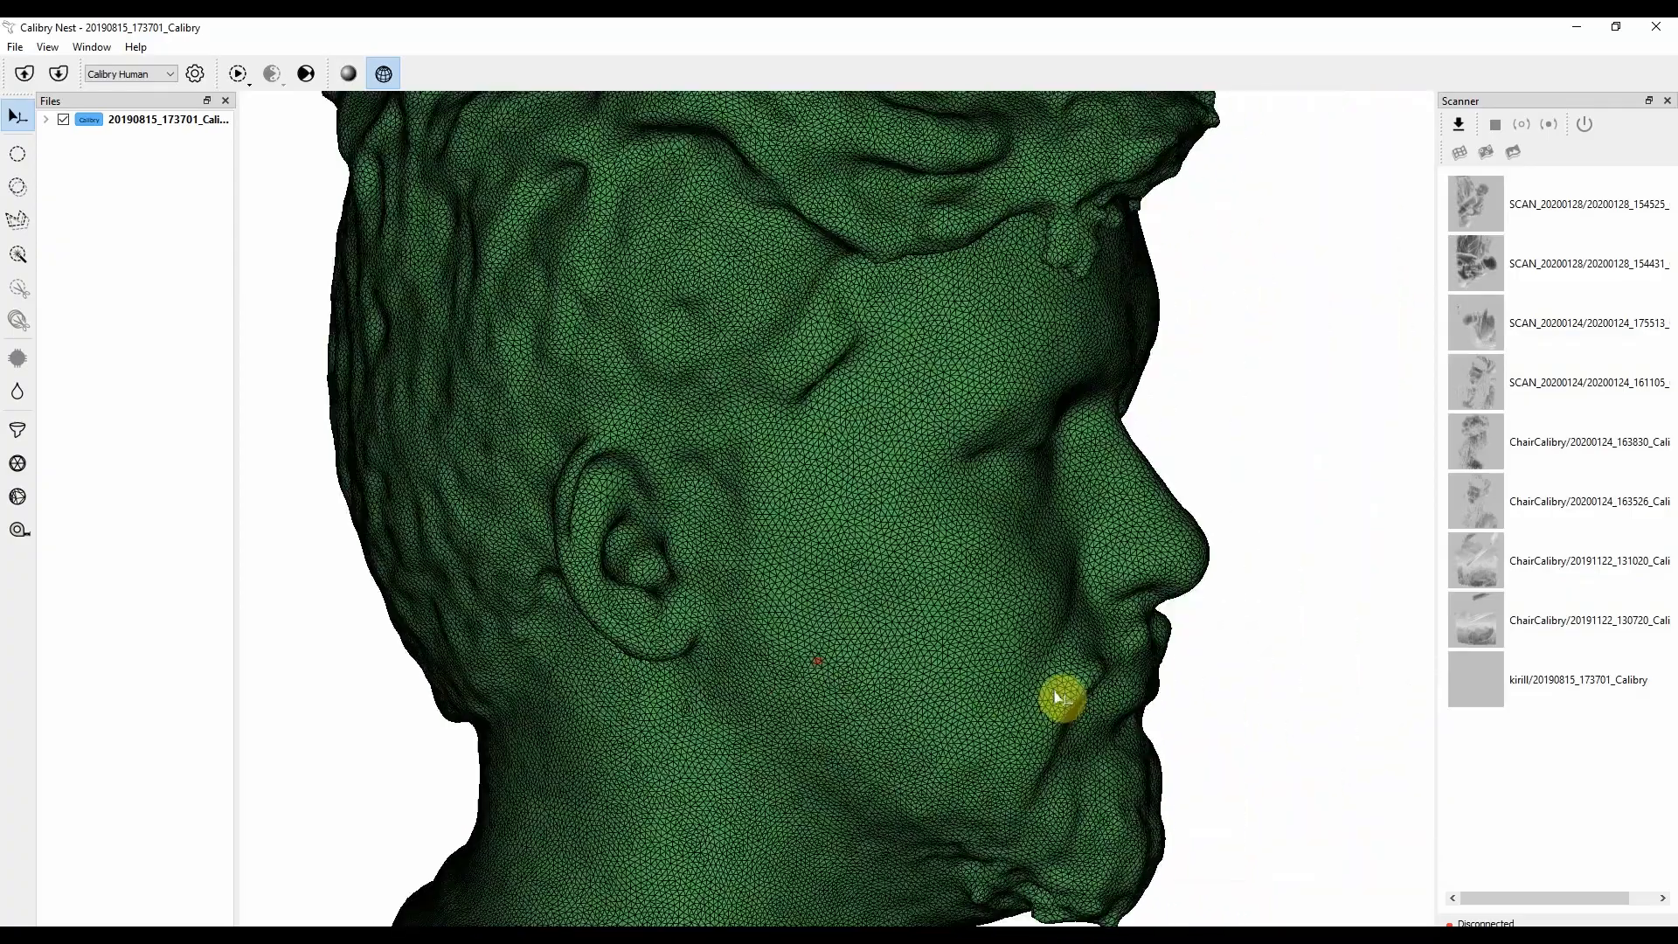
Show the remeshed scan as a solid surface, viewed as the full body.
left_click_drag(1059, 696, 936, 693)
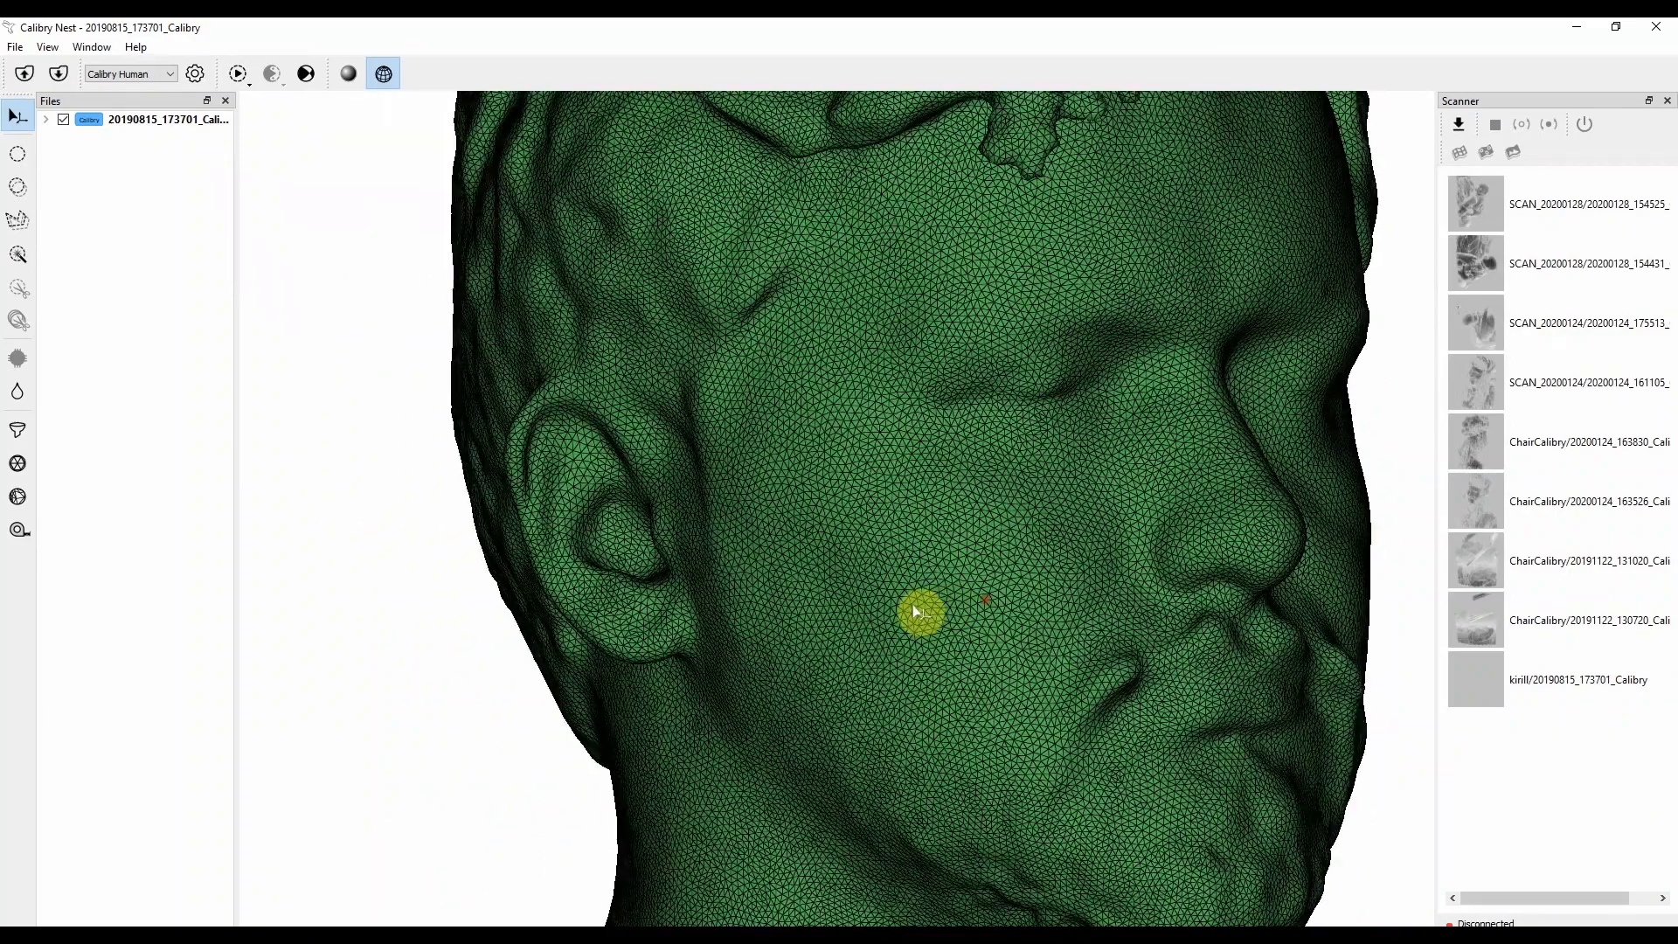
left_click(348, 73)
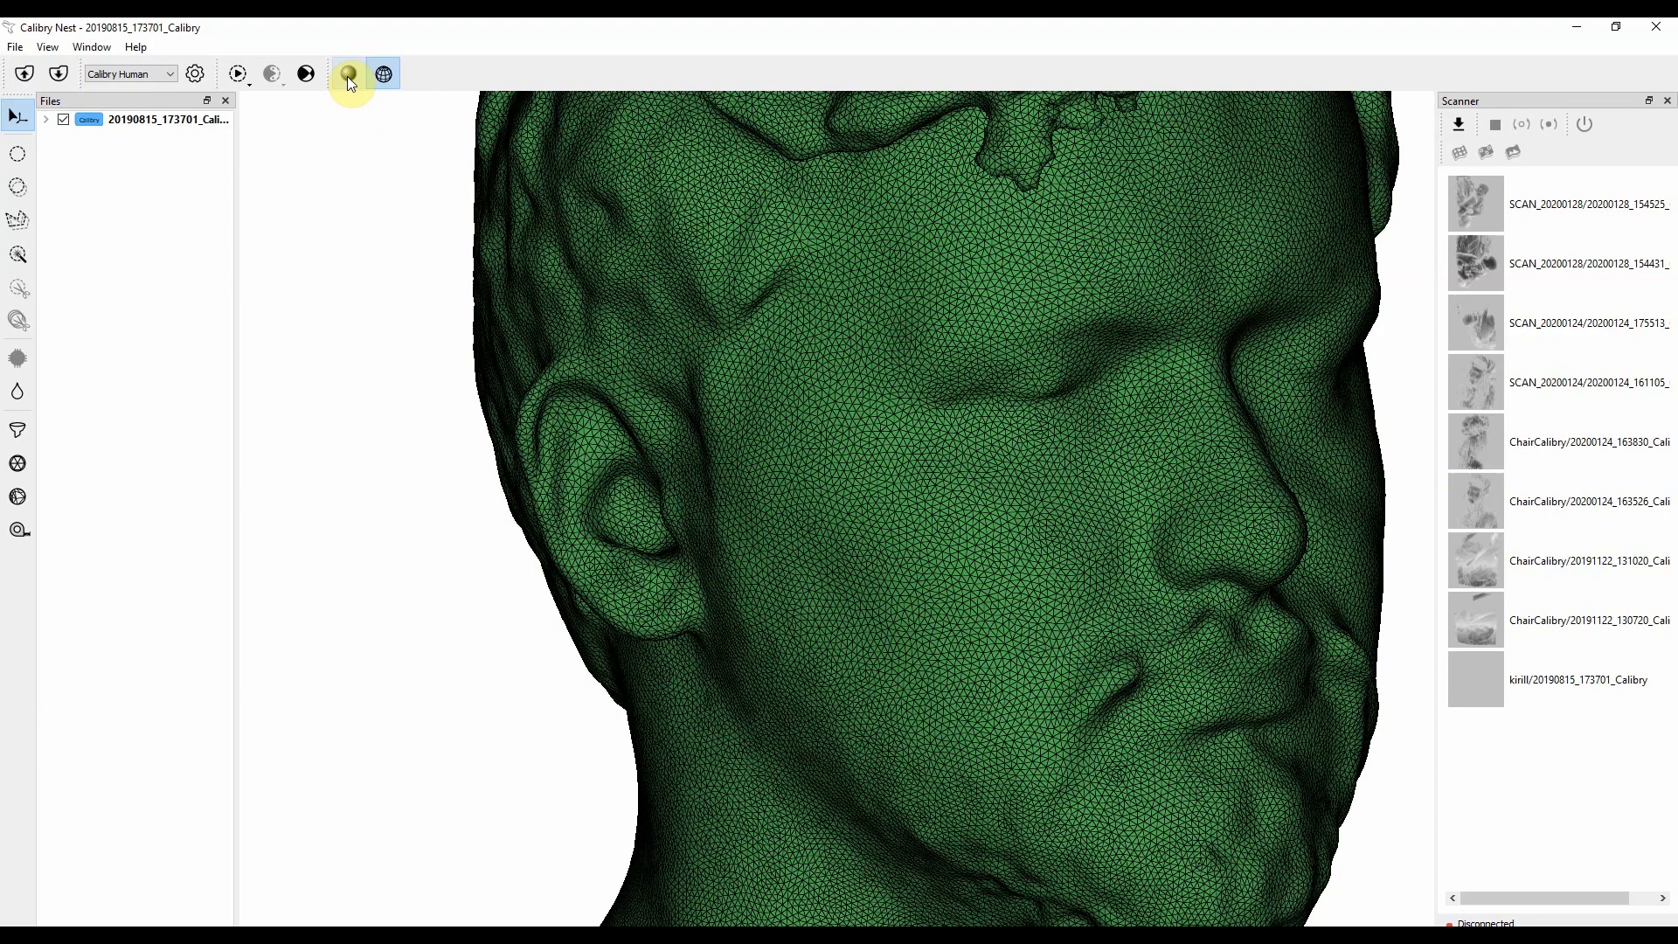
left_click(348, 73)
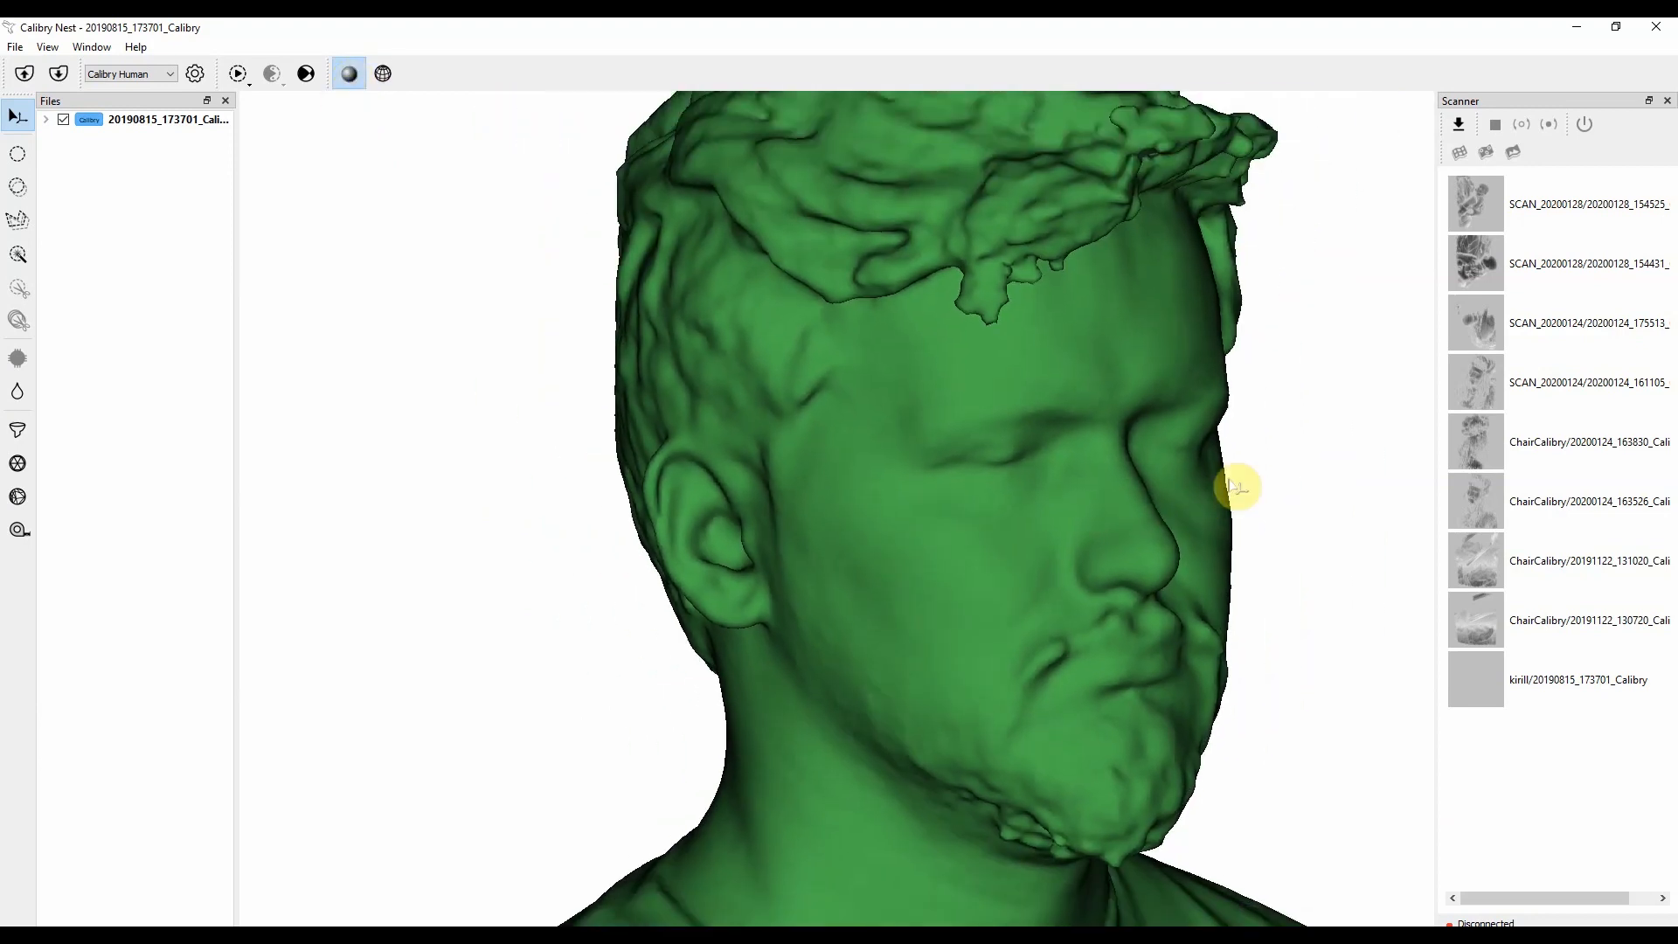
left_click_drag(1236, 486, 1162, 394)
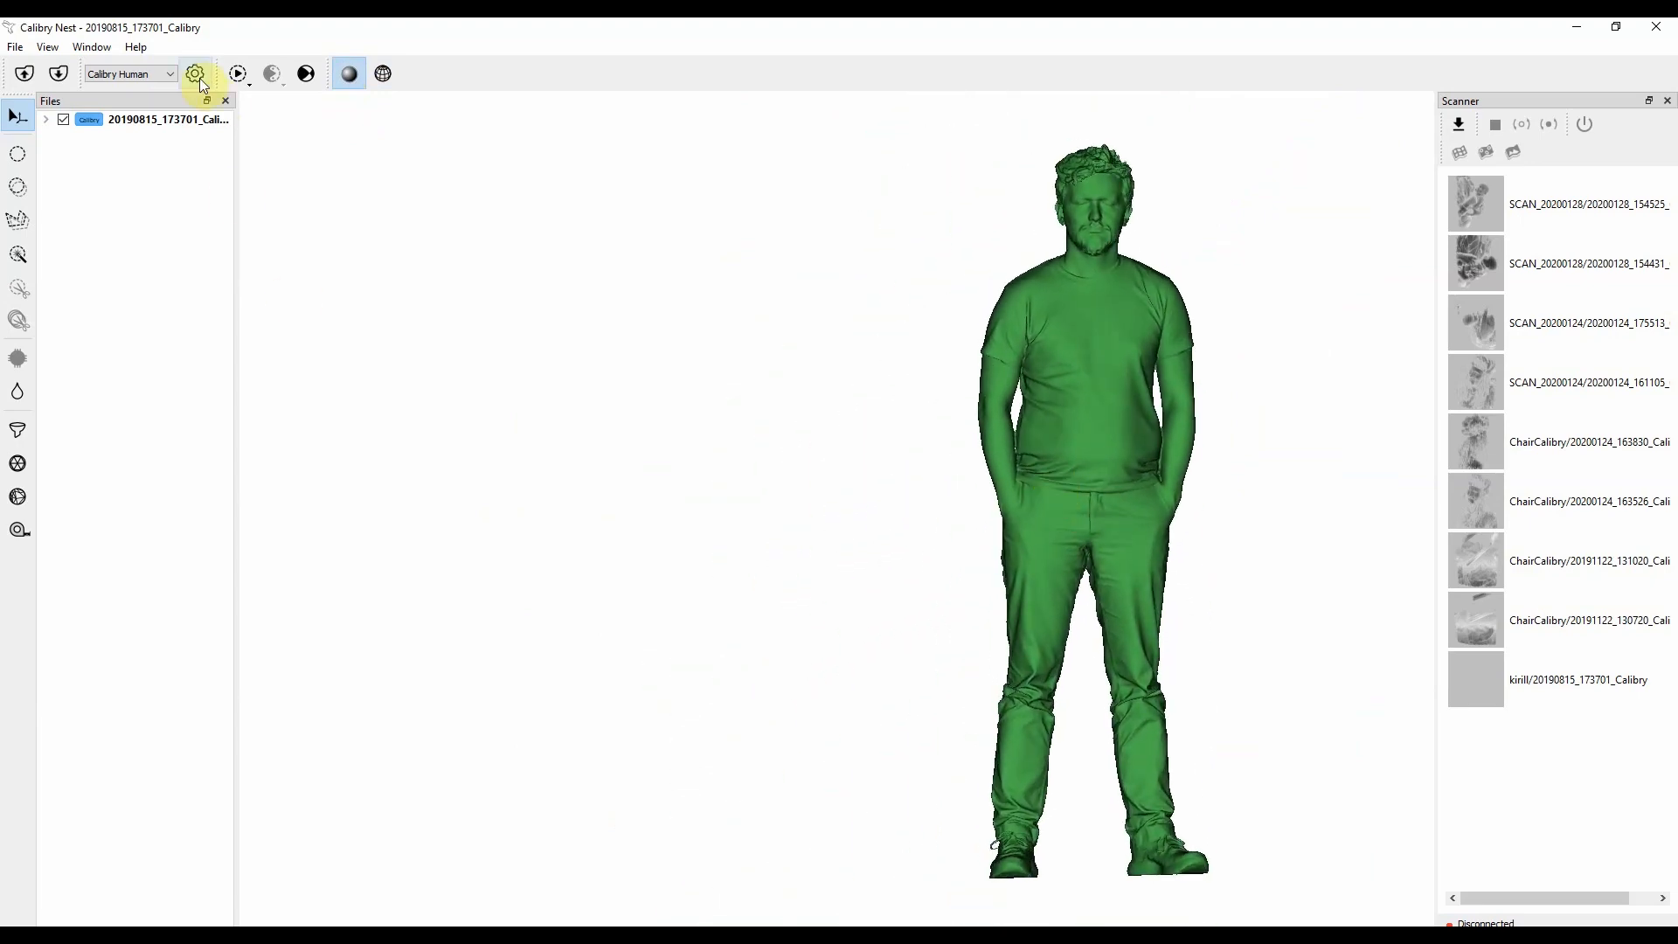
Switch simplification in Settings to Absolute, targeting 400 000 faces.
left_click(195, 72)
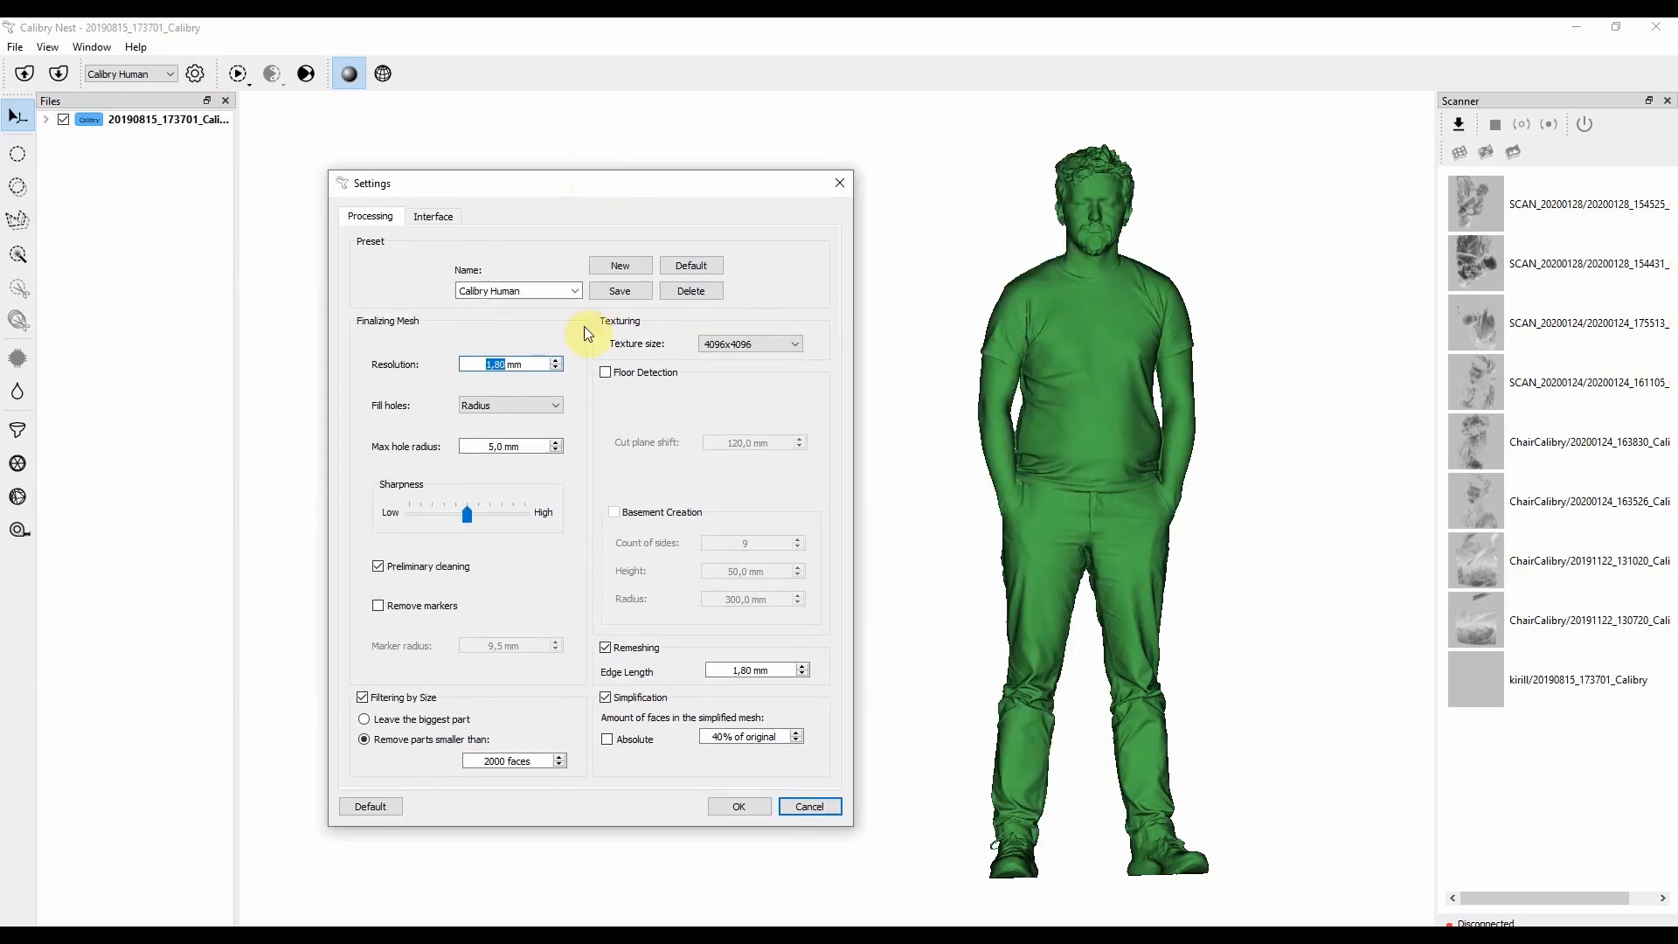
mouse_move(821, 767)
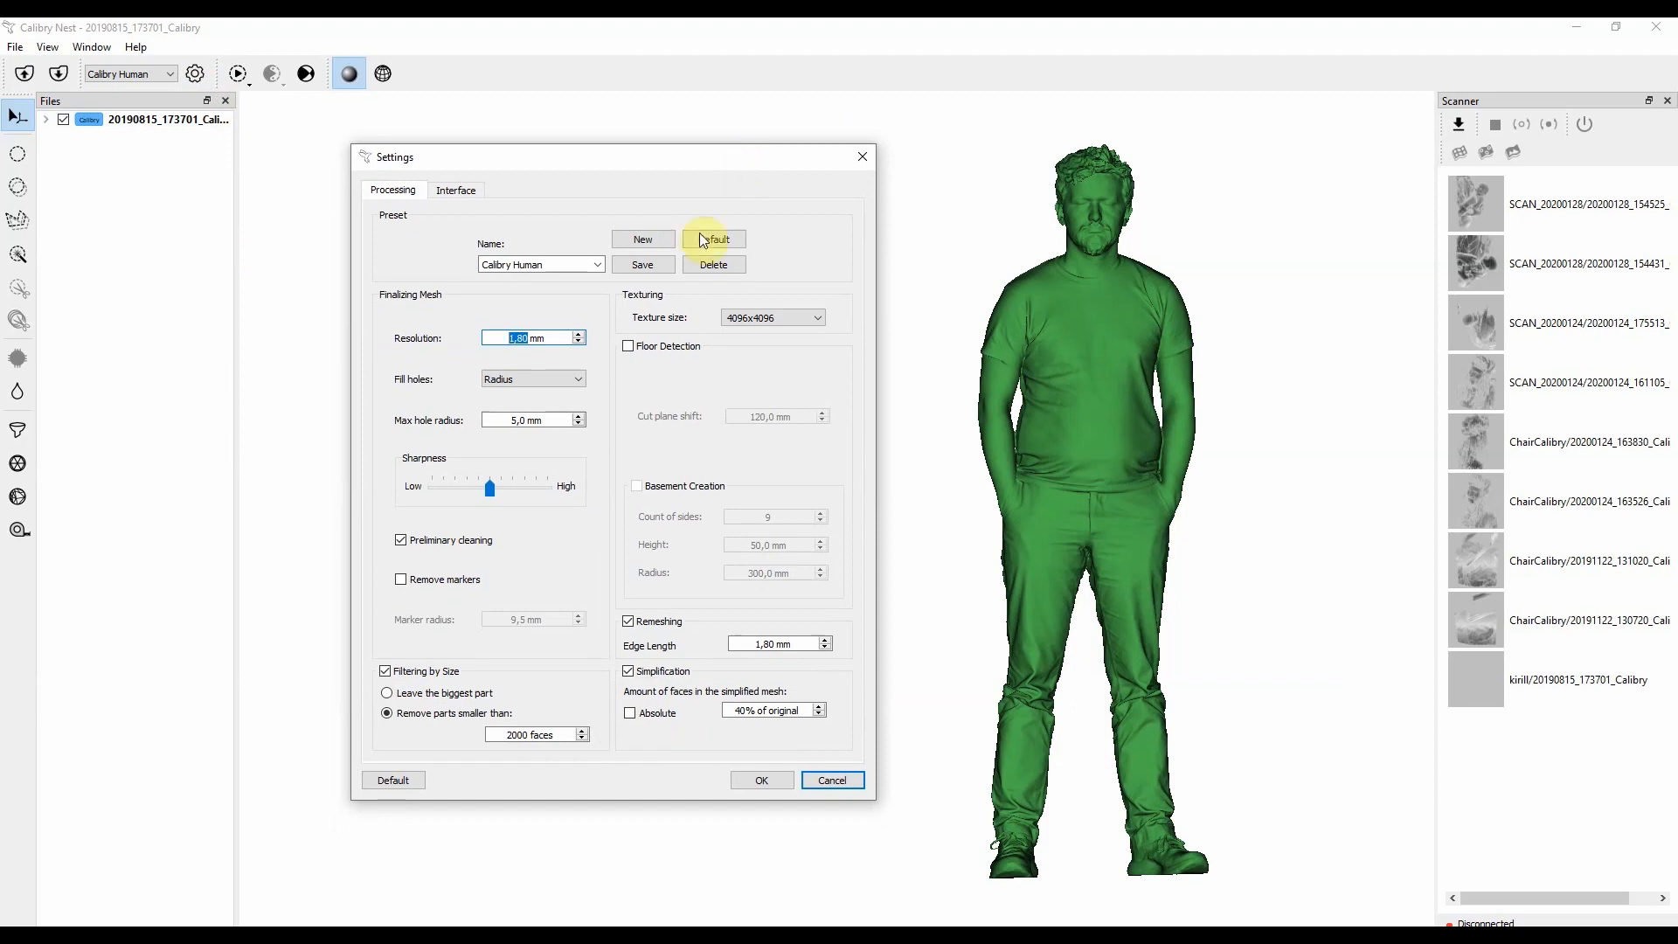
mouse_move(664, 720)
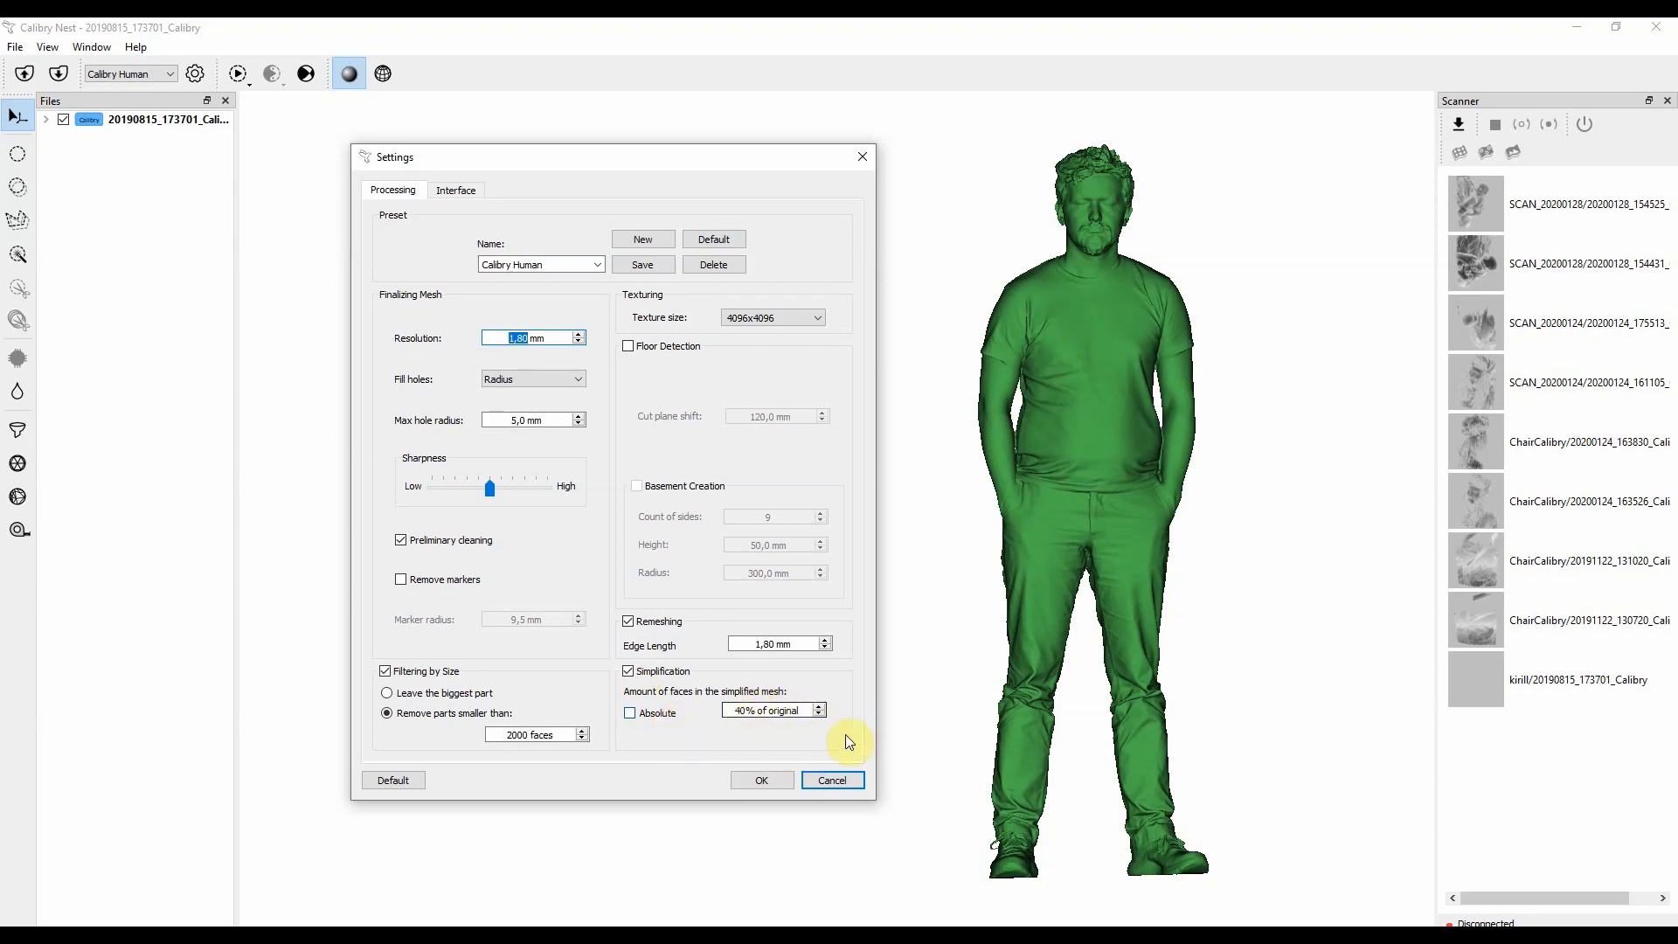
left_click(630, 713)
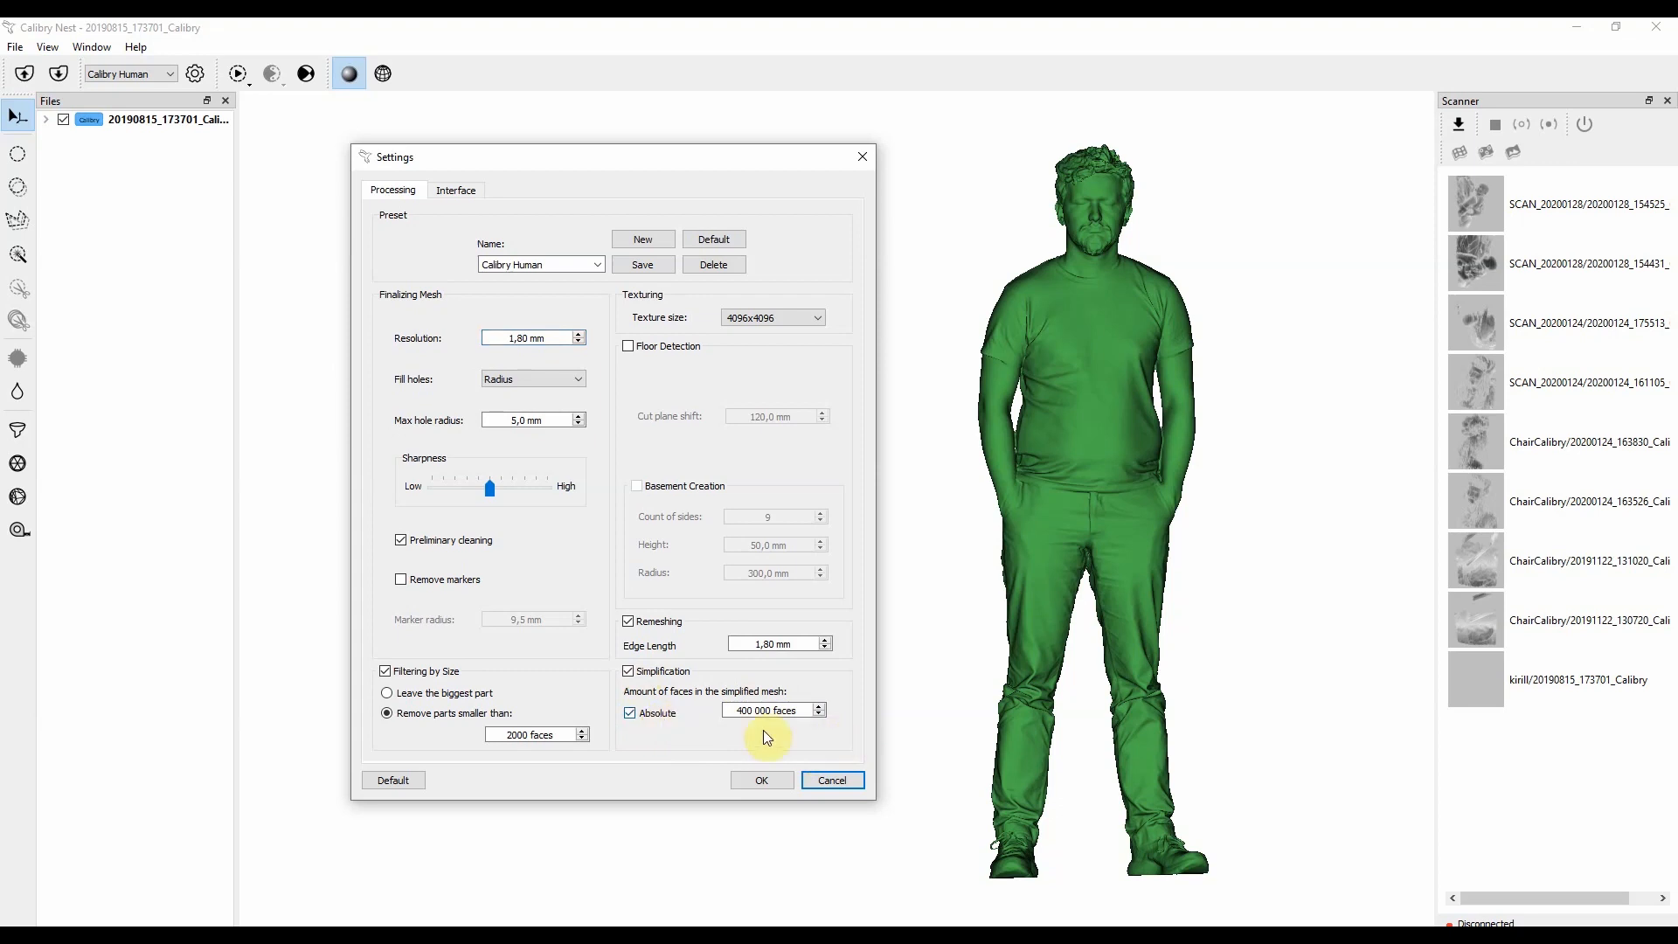
mouse_move(758, 738)
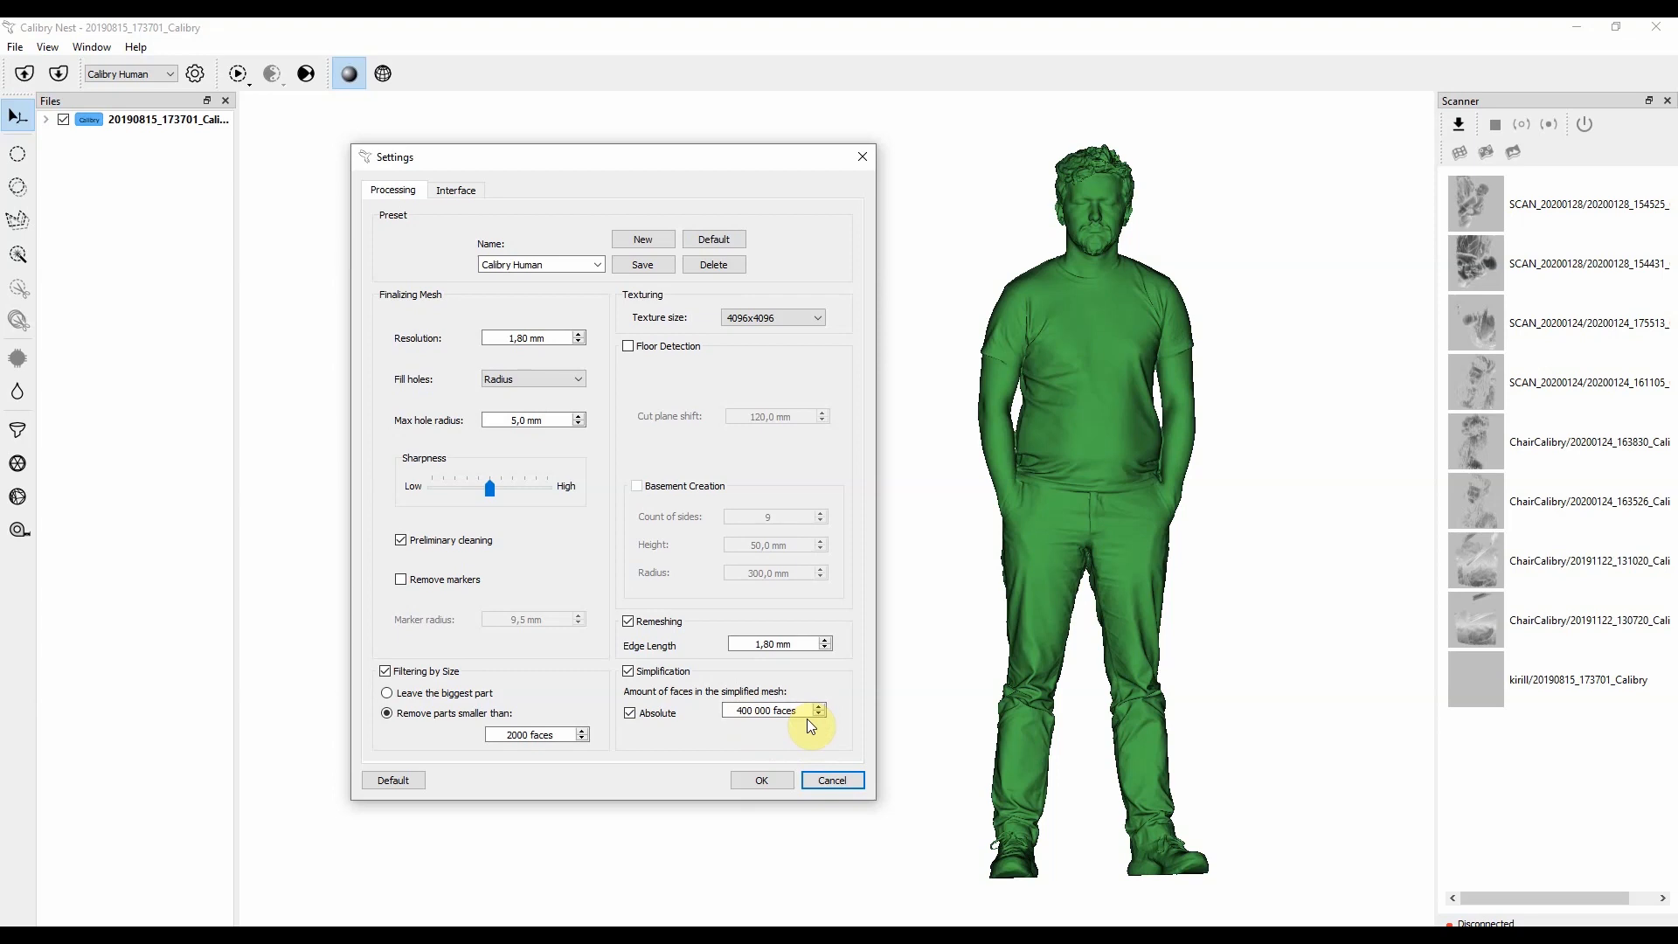
left_click(629, 671)
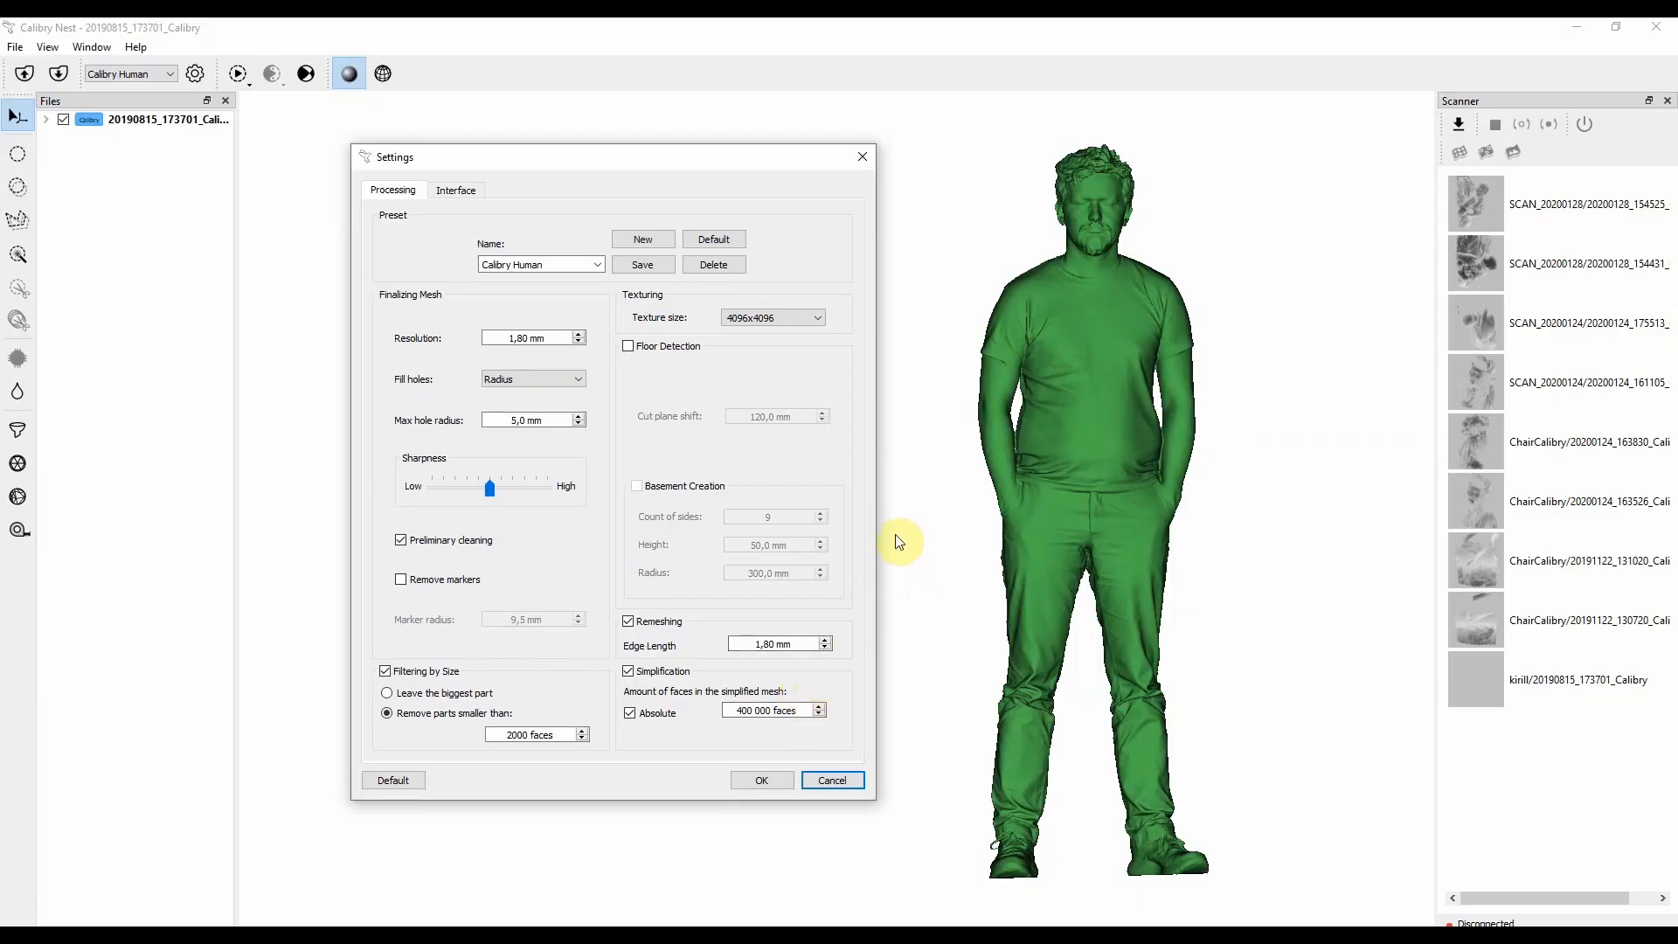
mouse_move(816, 538)
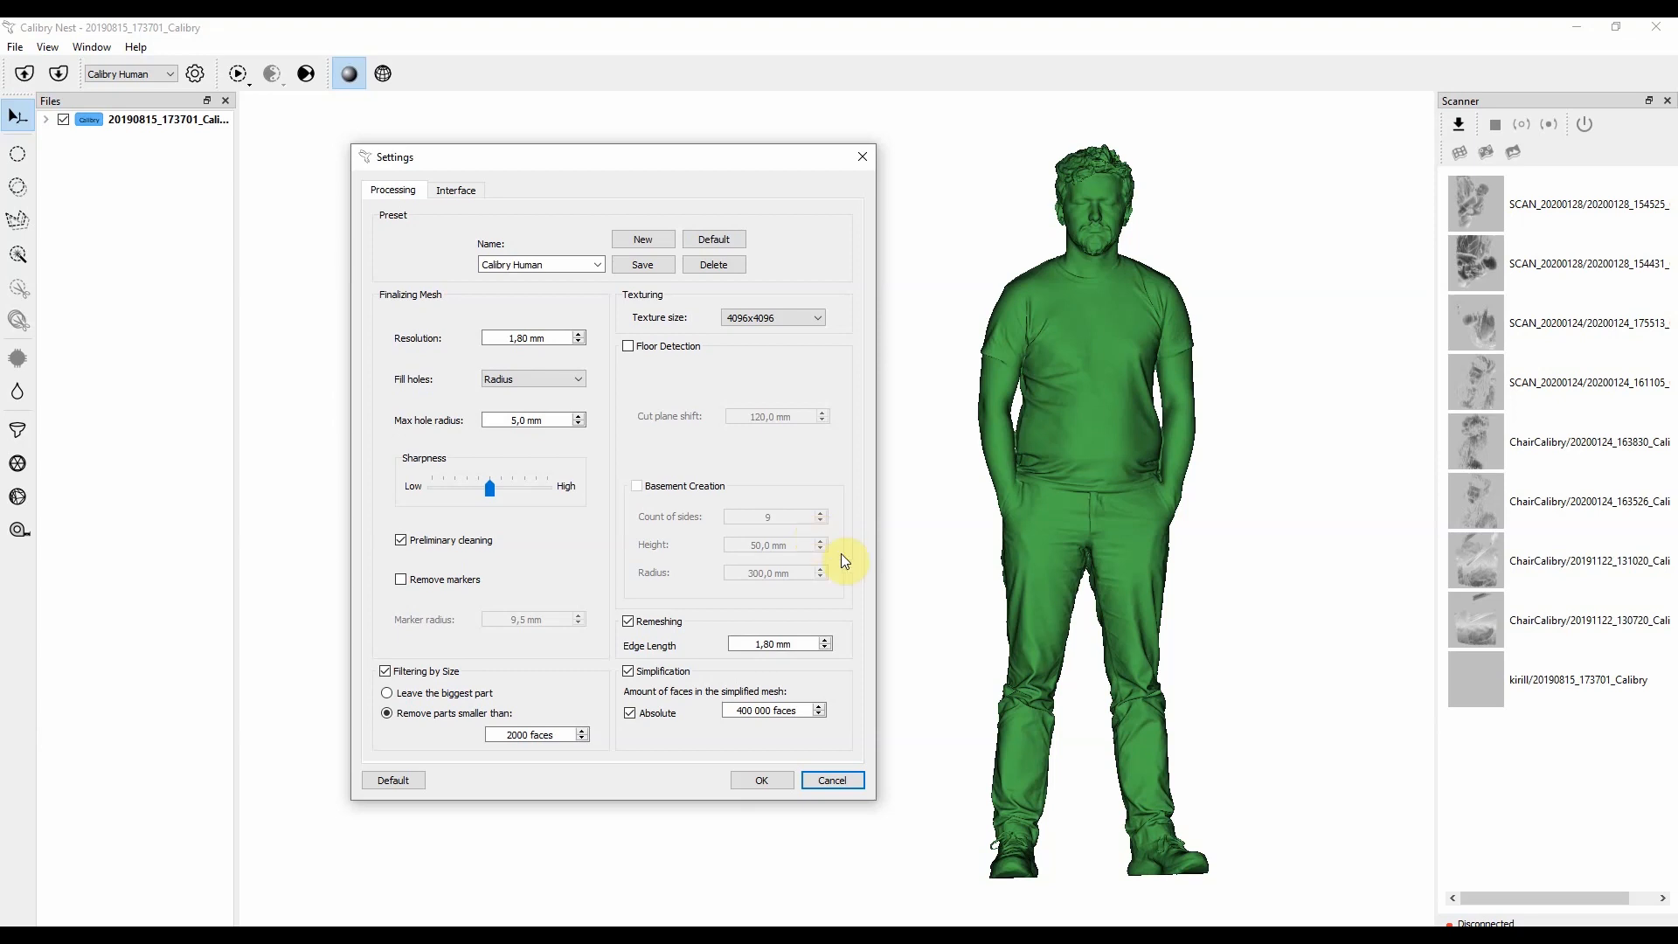
mouse_move(912, 524)
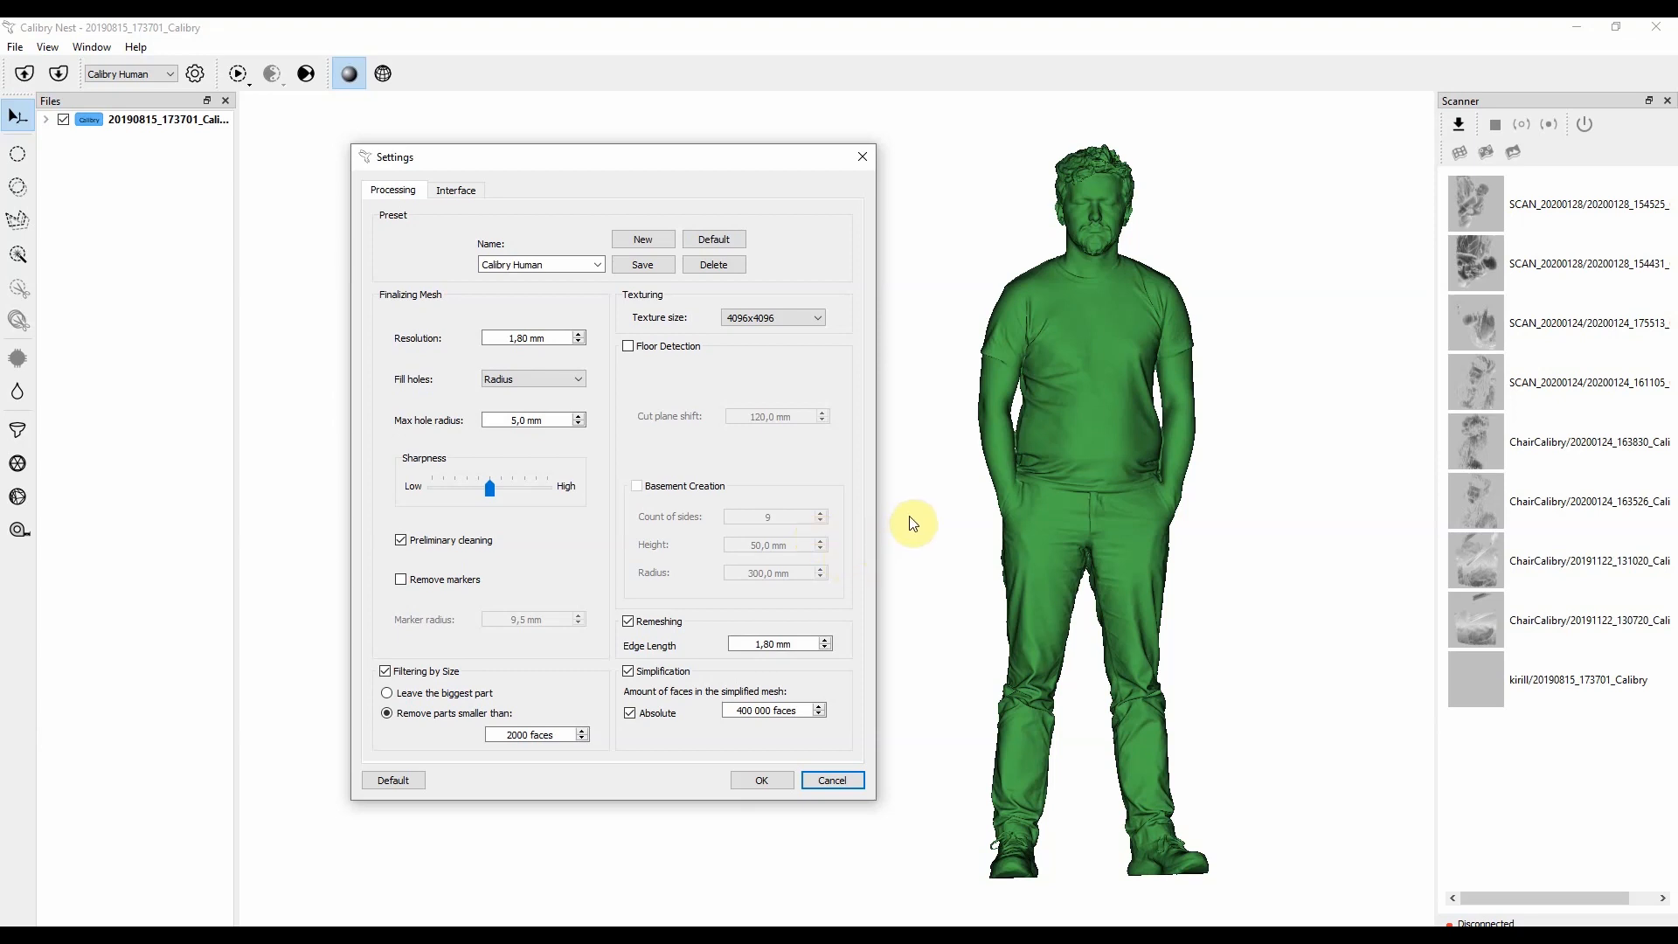